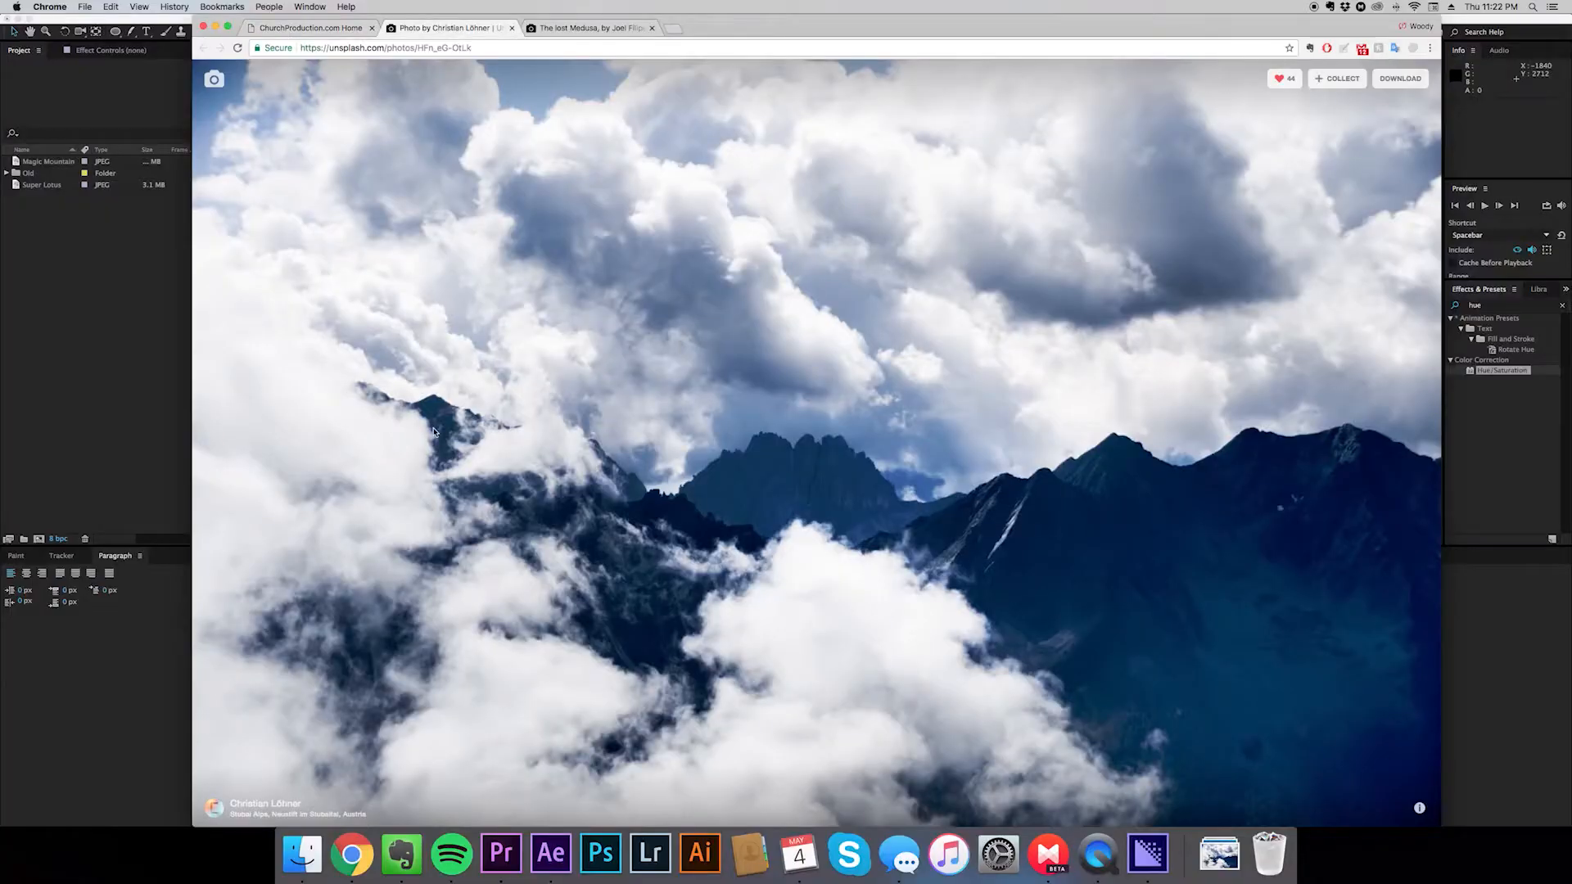
pyautogui.moveTo(723, 604)
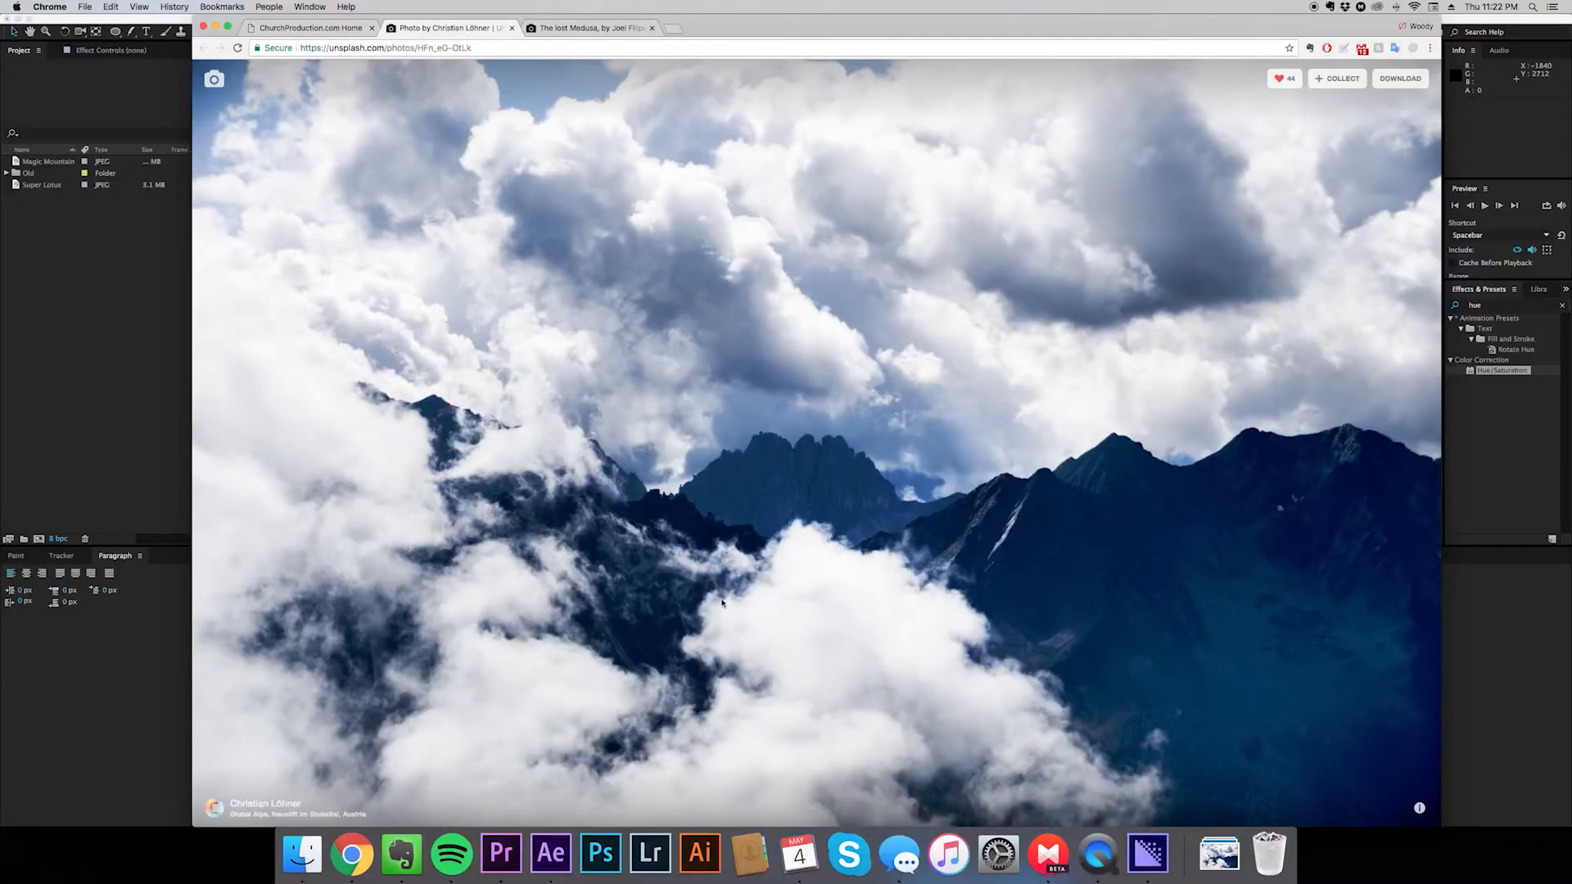
# Switch between the Unsplash tabs, ending on 'The lost Medusa' blue ink photo
pyautogui.click(586, 27)
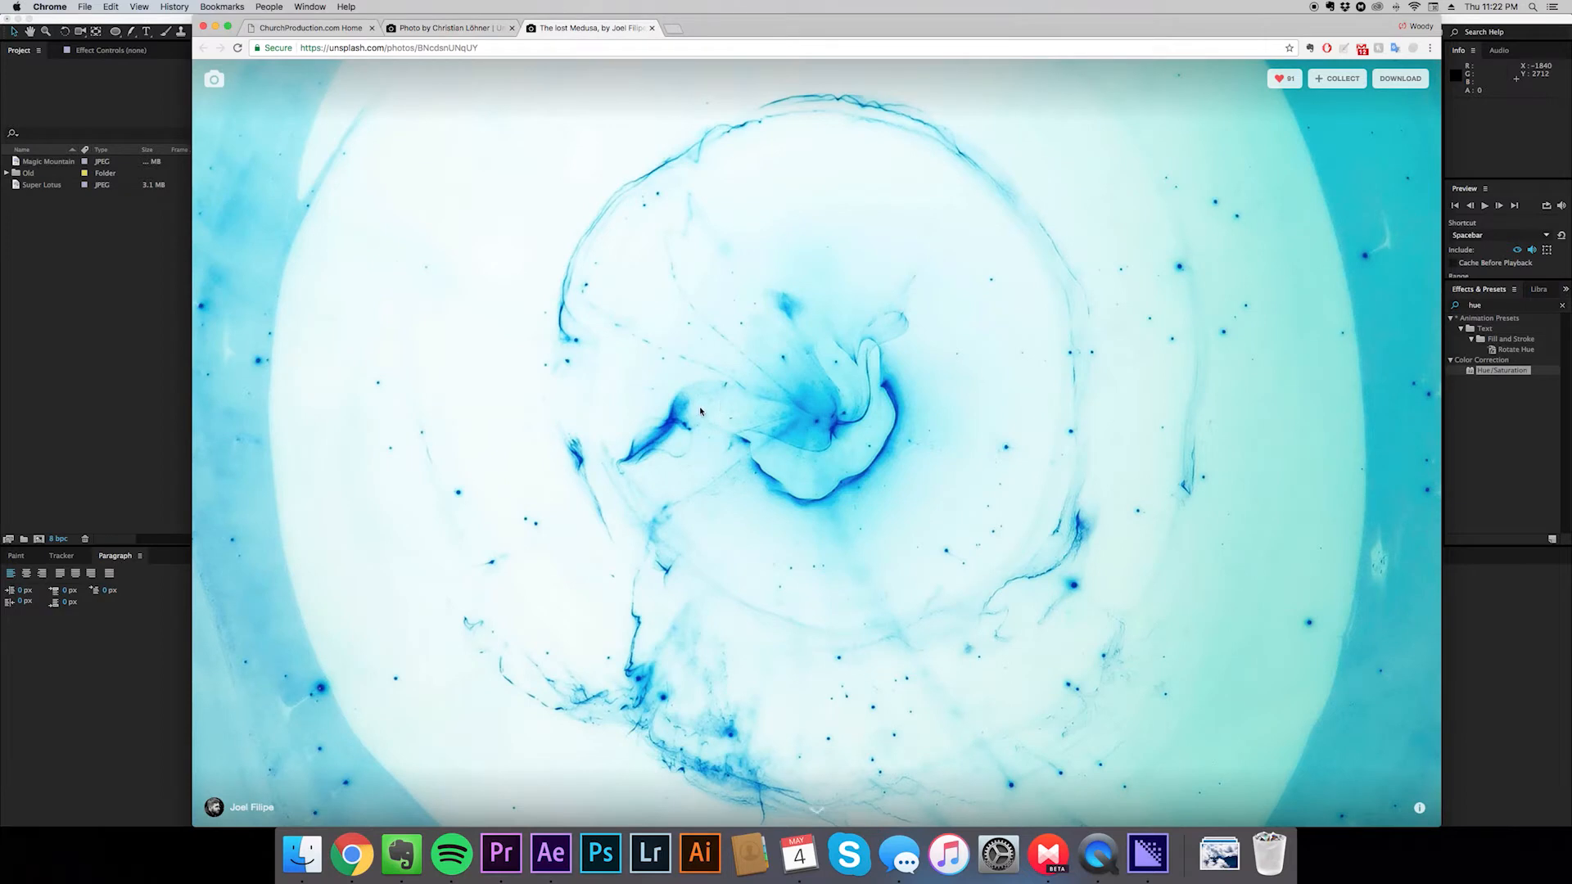
pyautogui.moveTo(670, 307)
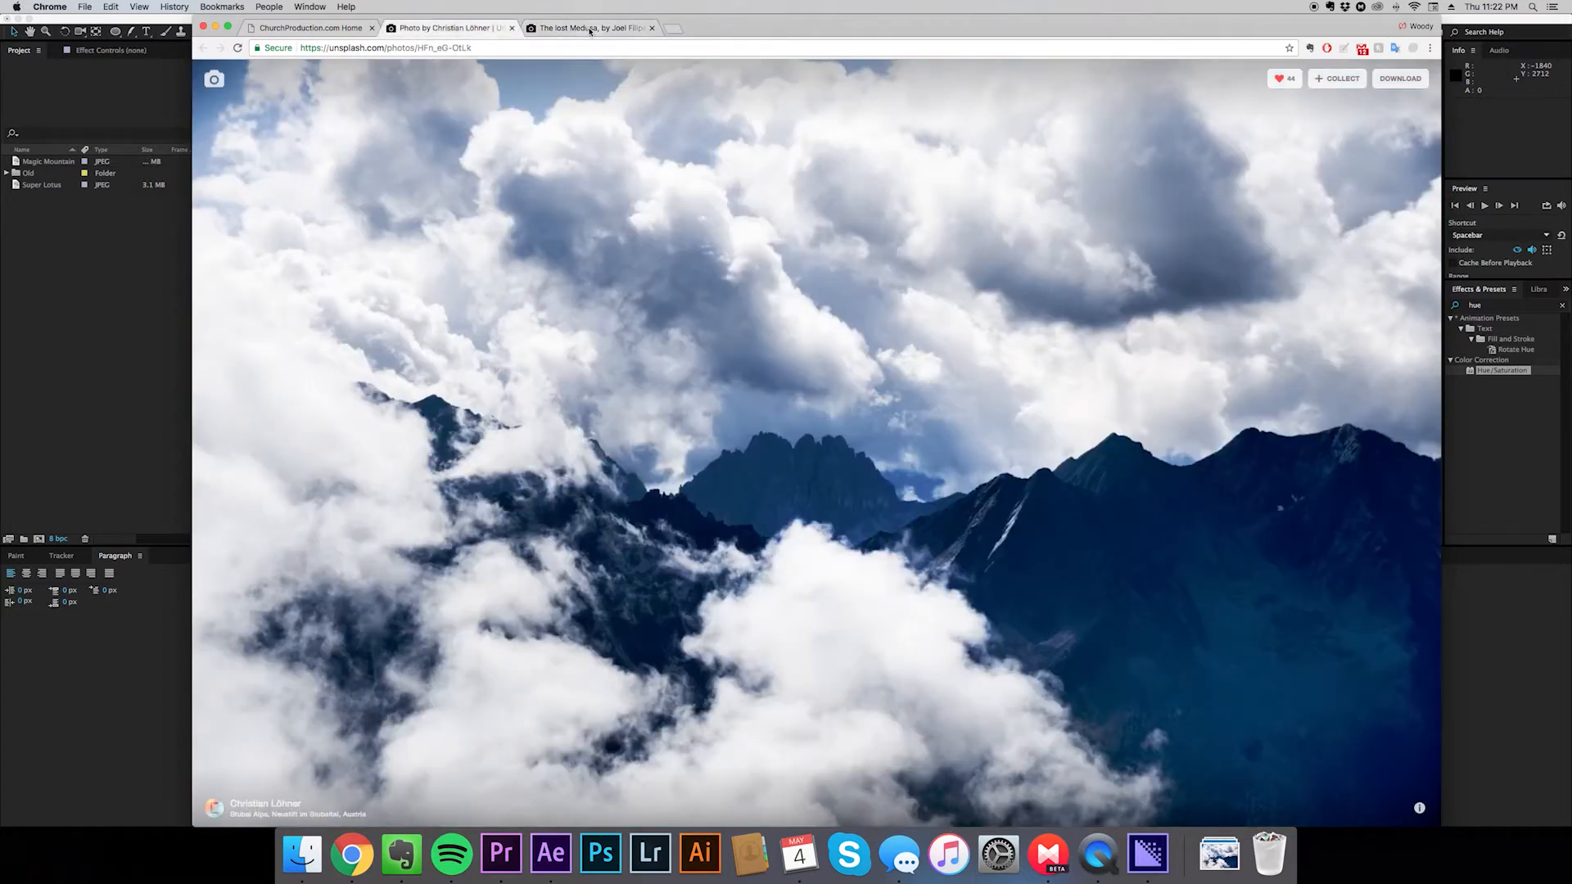
pyautogui.click(590, 27)
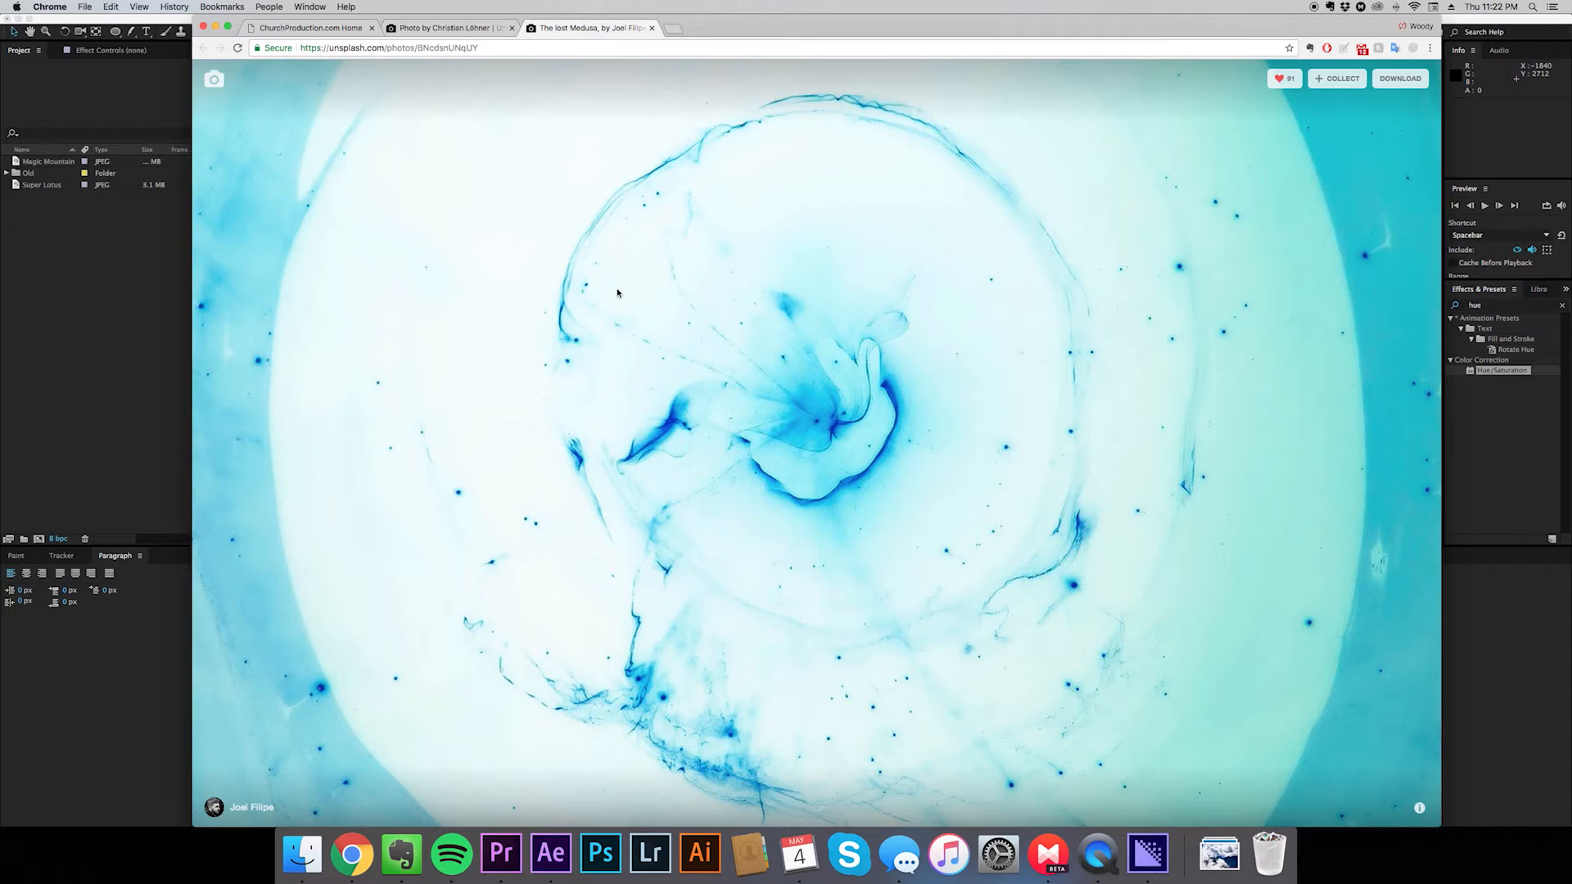
pyautogui.moveTo(554, 331)
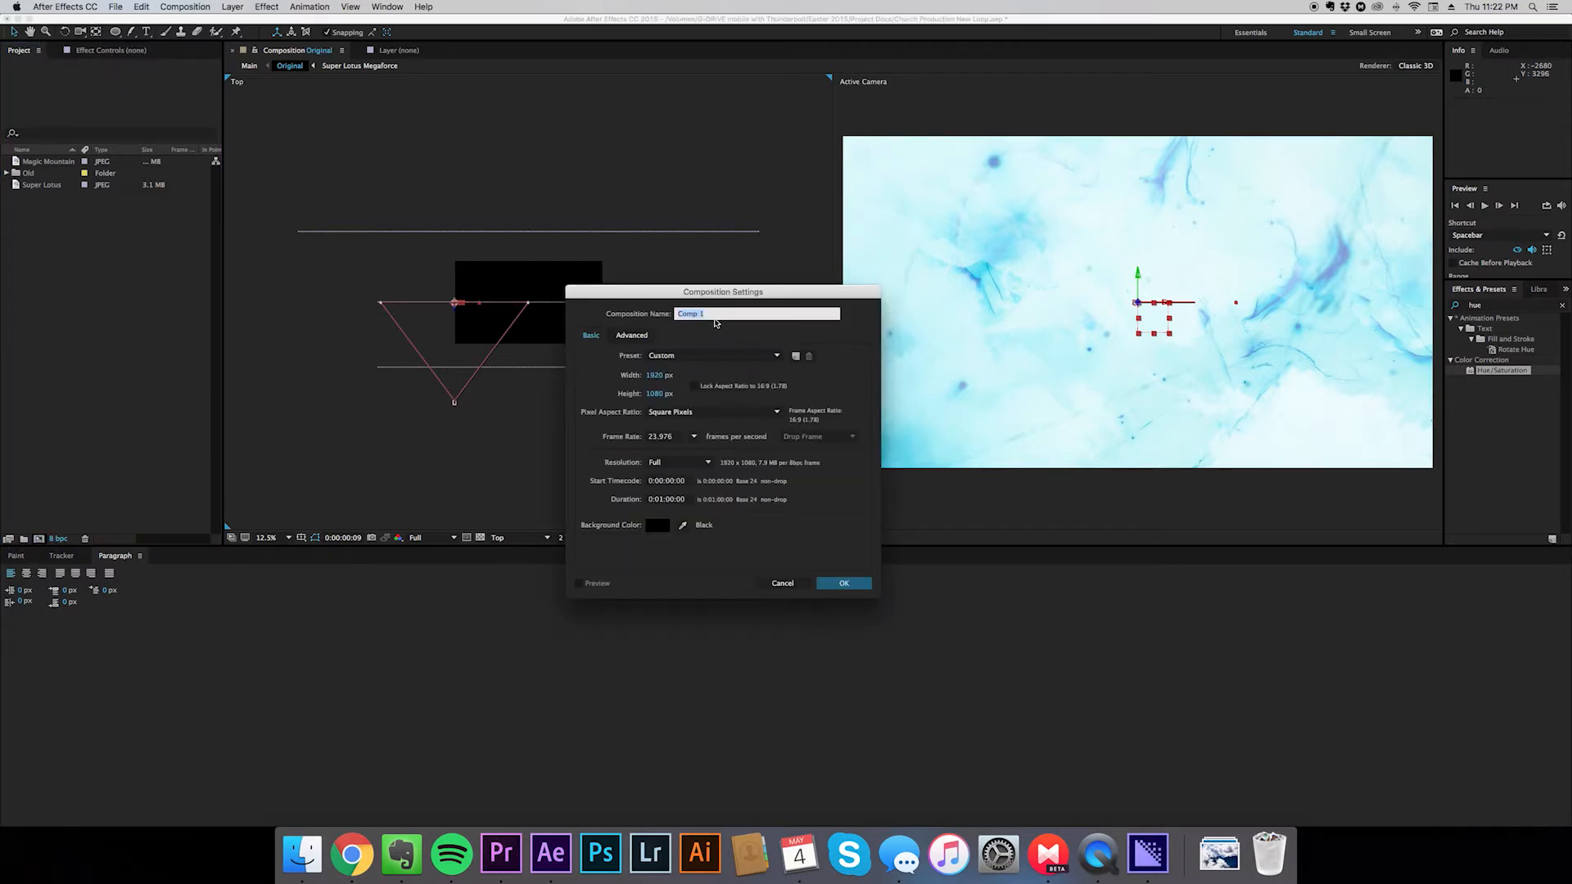
# Name the composition 'Original' with a 0;01;20;00 duration and confirm the settings
pyautogui.write('Original')
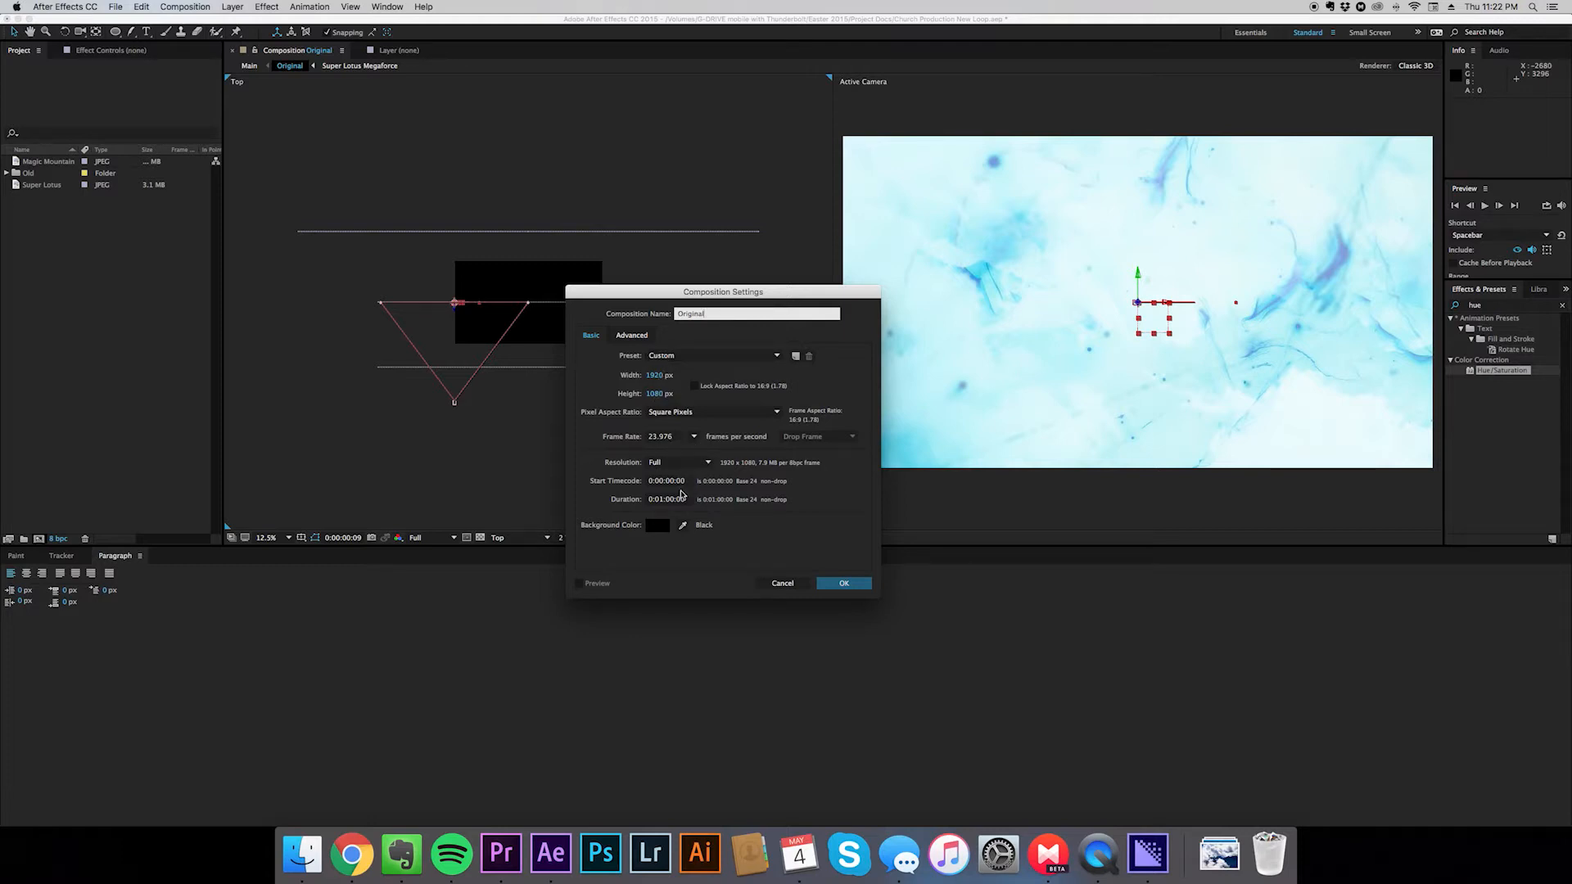
pyautogui.click(668, 499)
pyautogui.write('2')
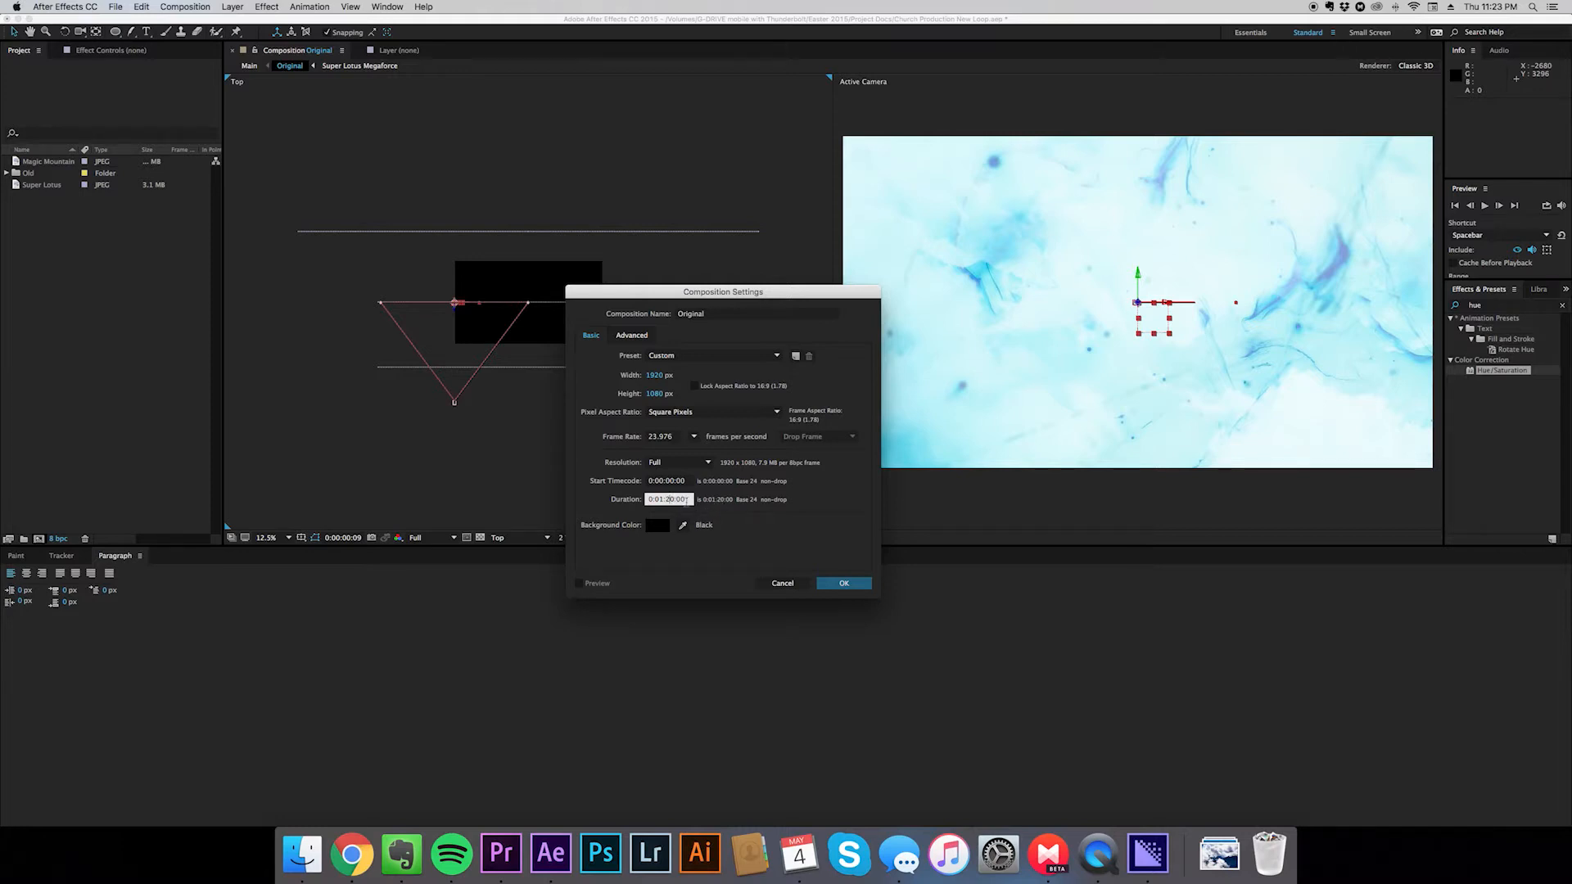
pyautogui.click(844, 582)
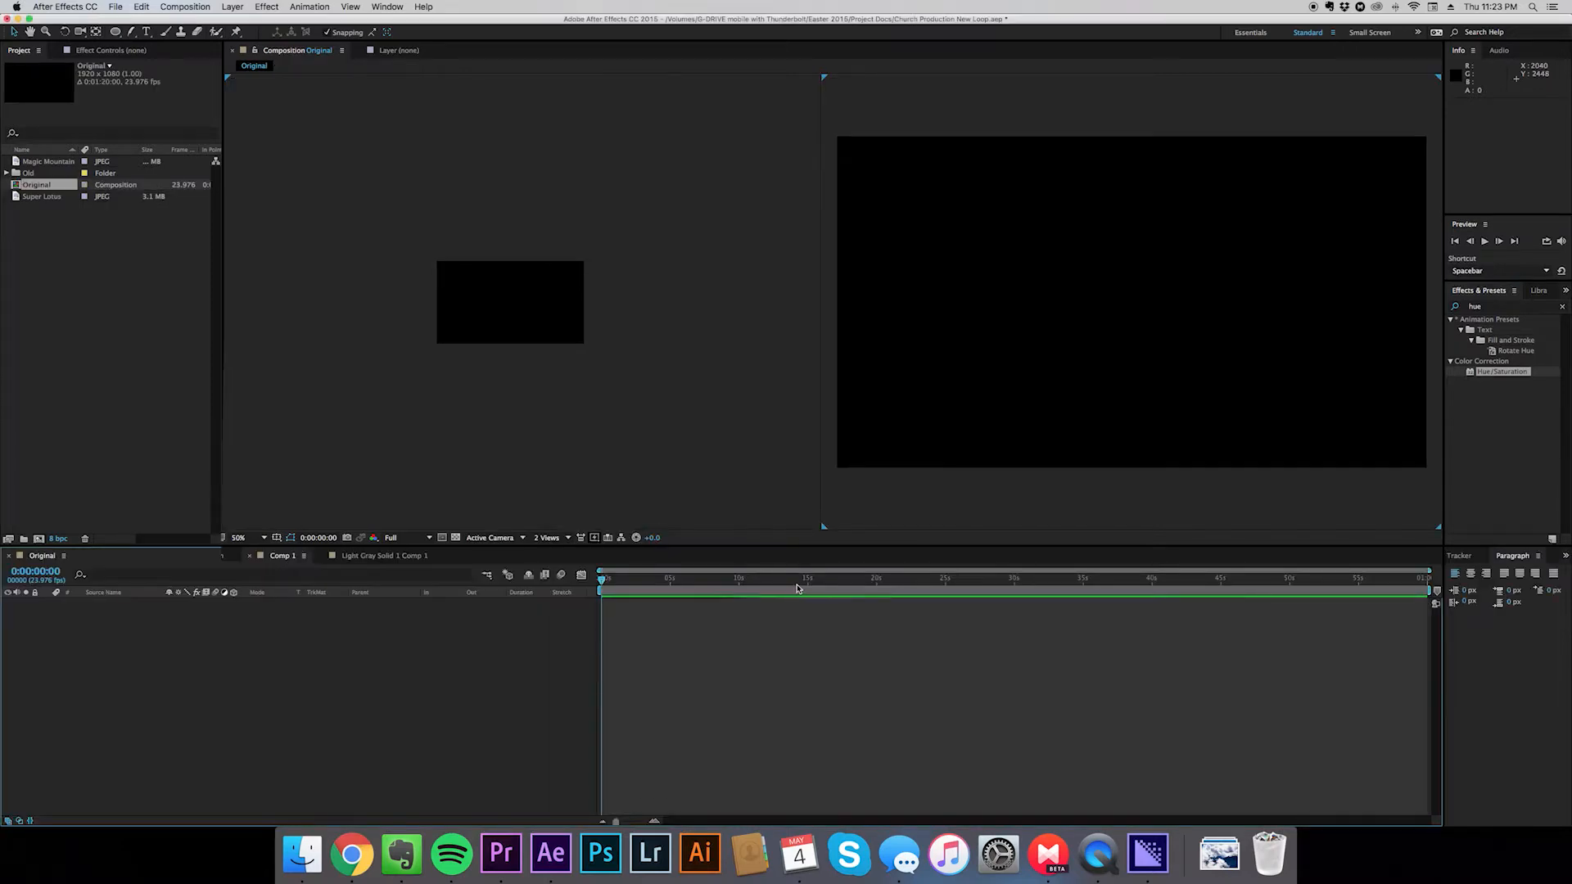
pyautogui.moveTo(532, 486)
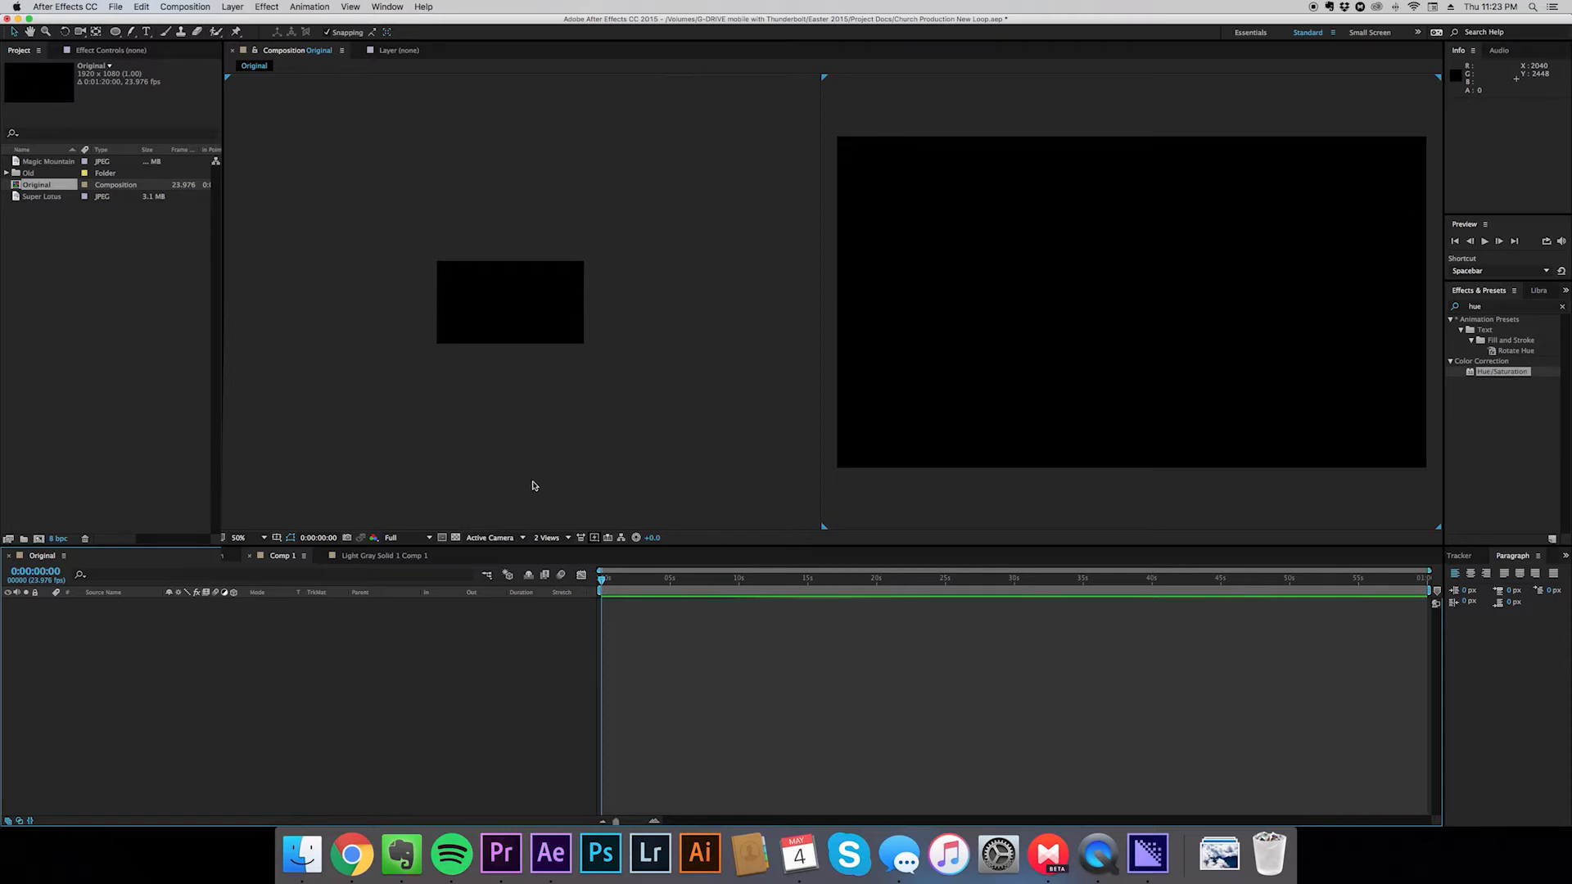
pyautogui.moveTo(501, 541)
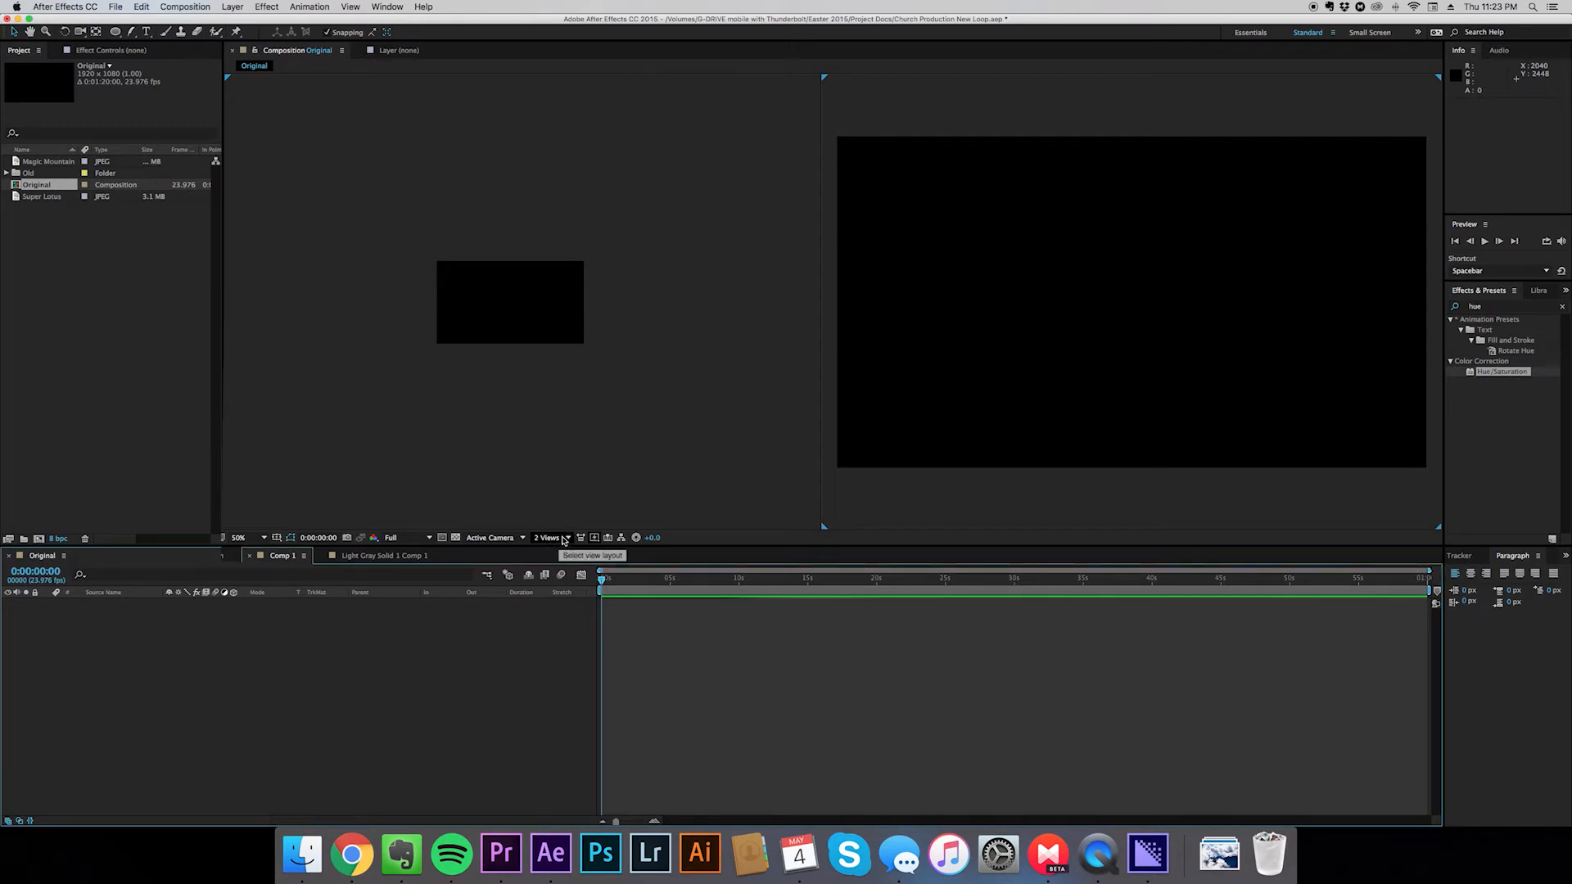
# Keep the 2 Views layout and switch the left viewer to the Front view
pyautogui.click(550, 537)
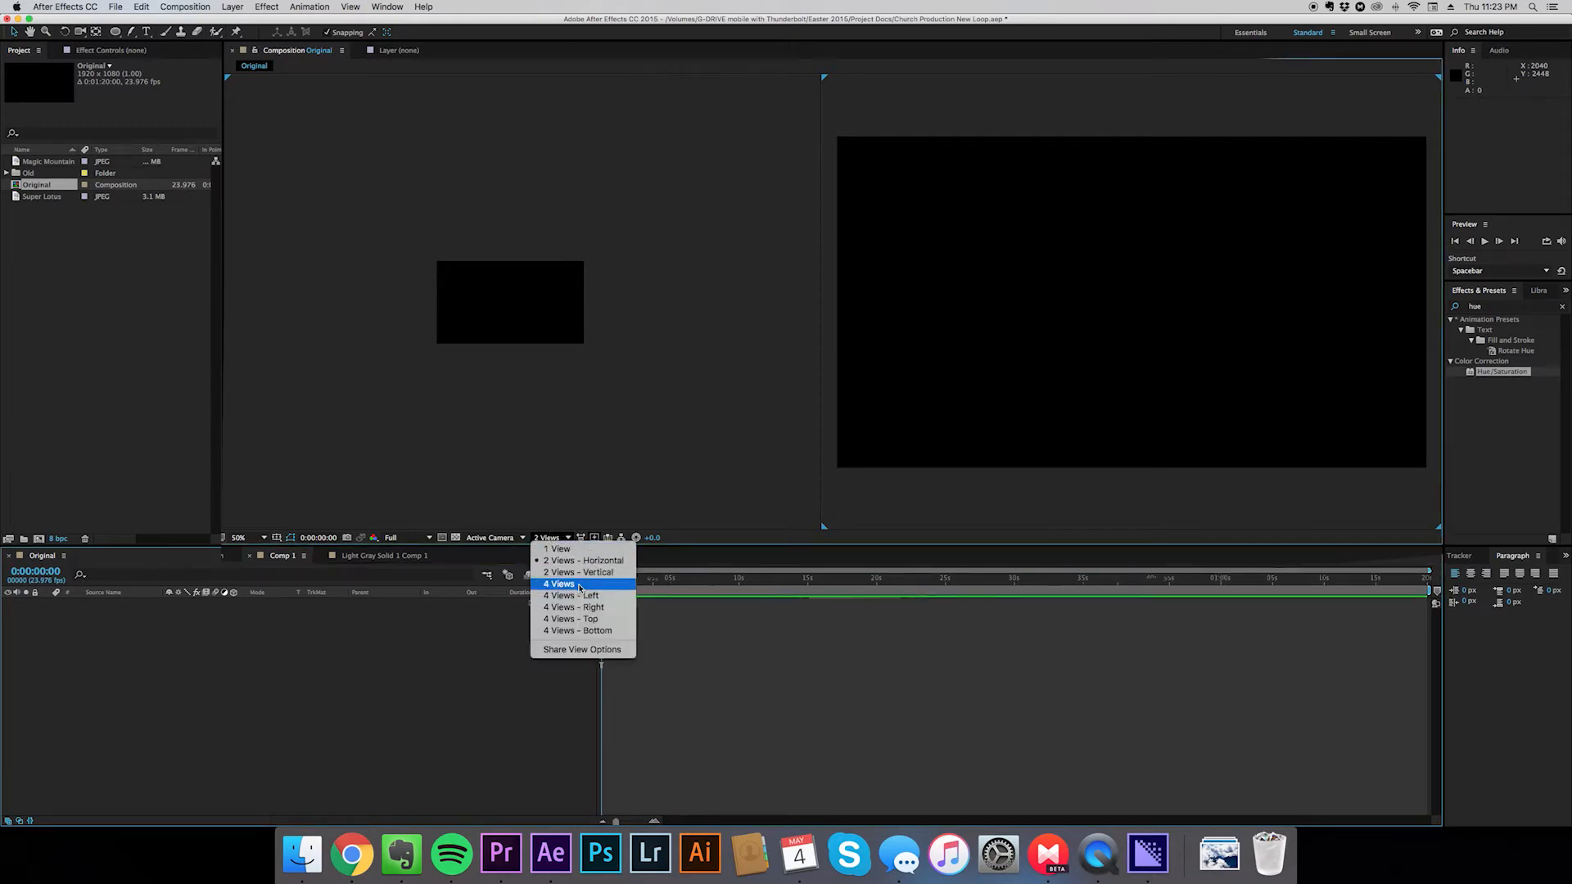
pyautogui.click(558, 549)
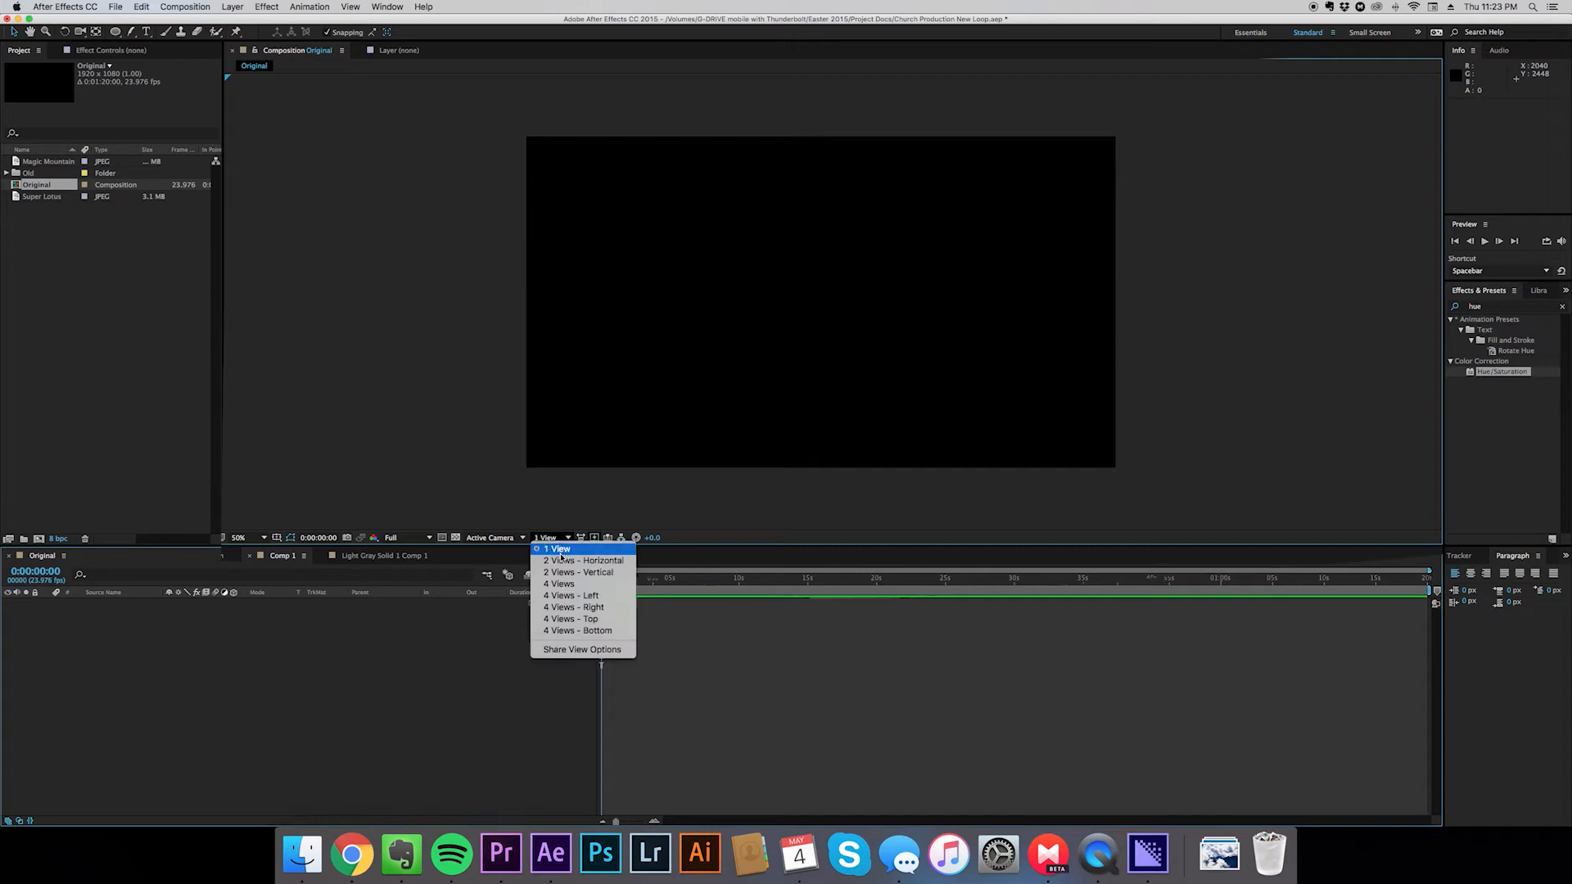
pyautogui.click(584, 560)
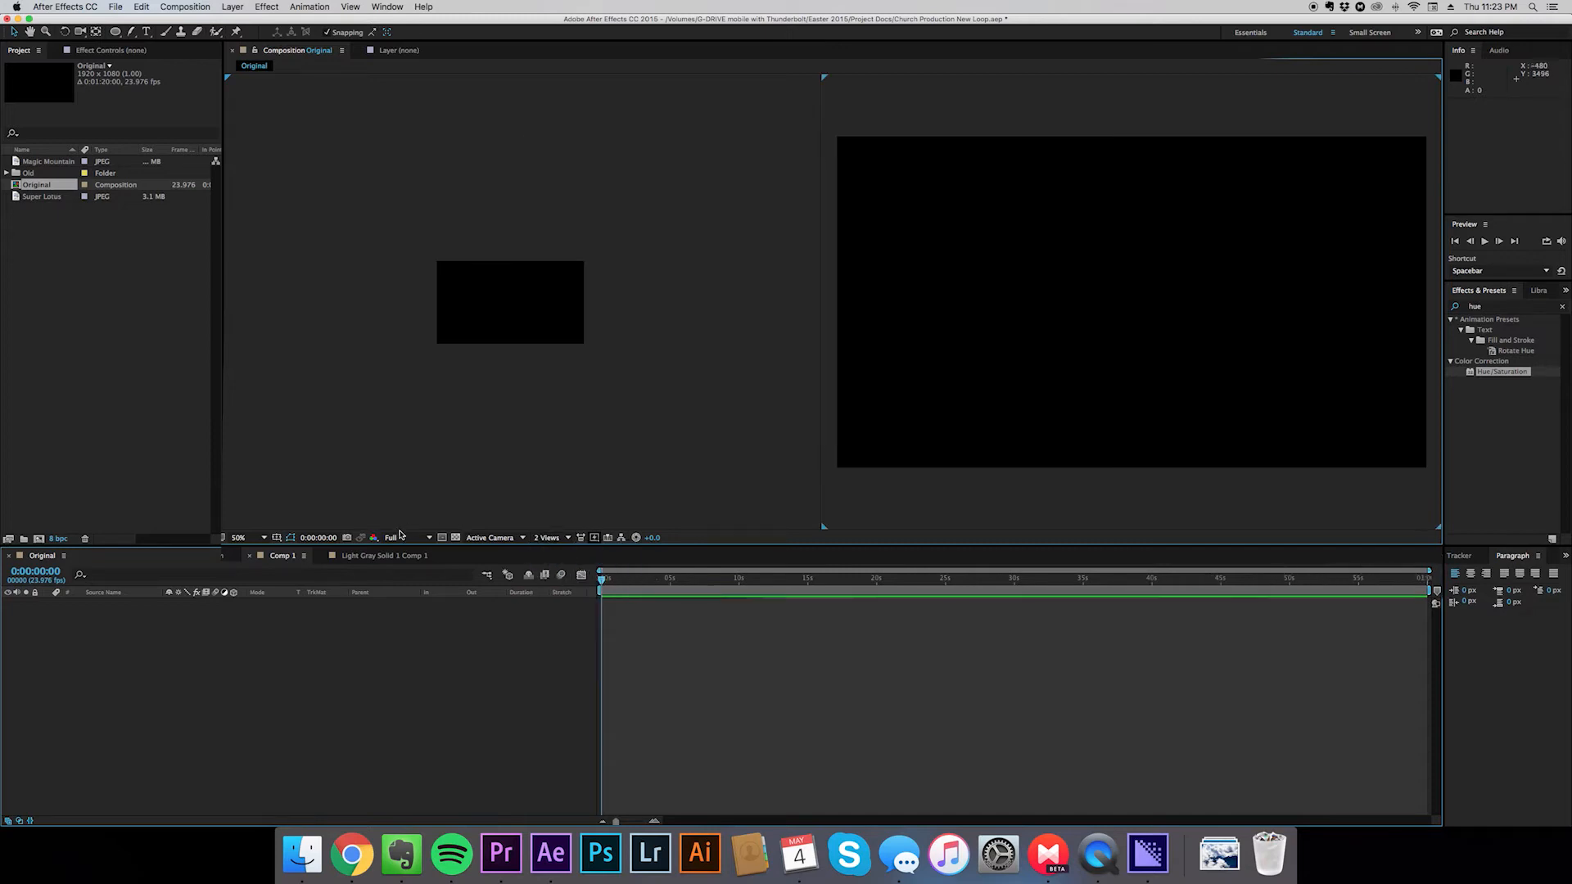
pyautogui.click(491, 537)
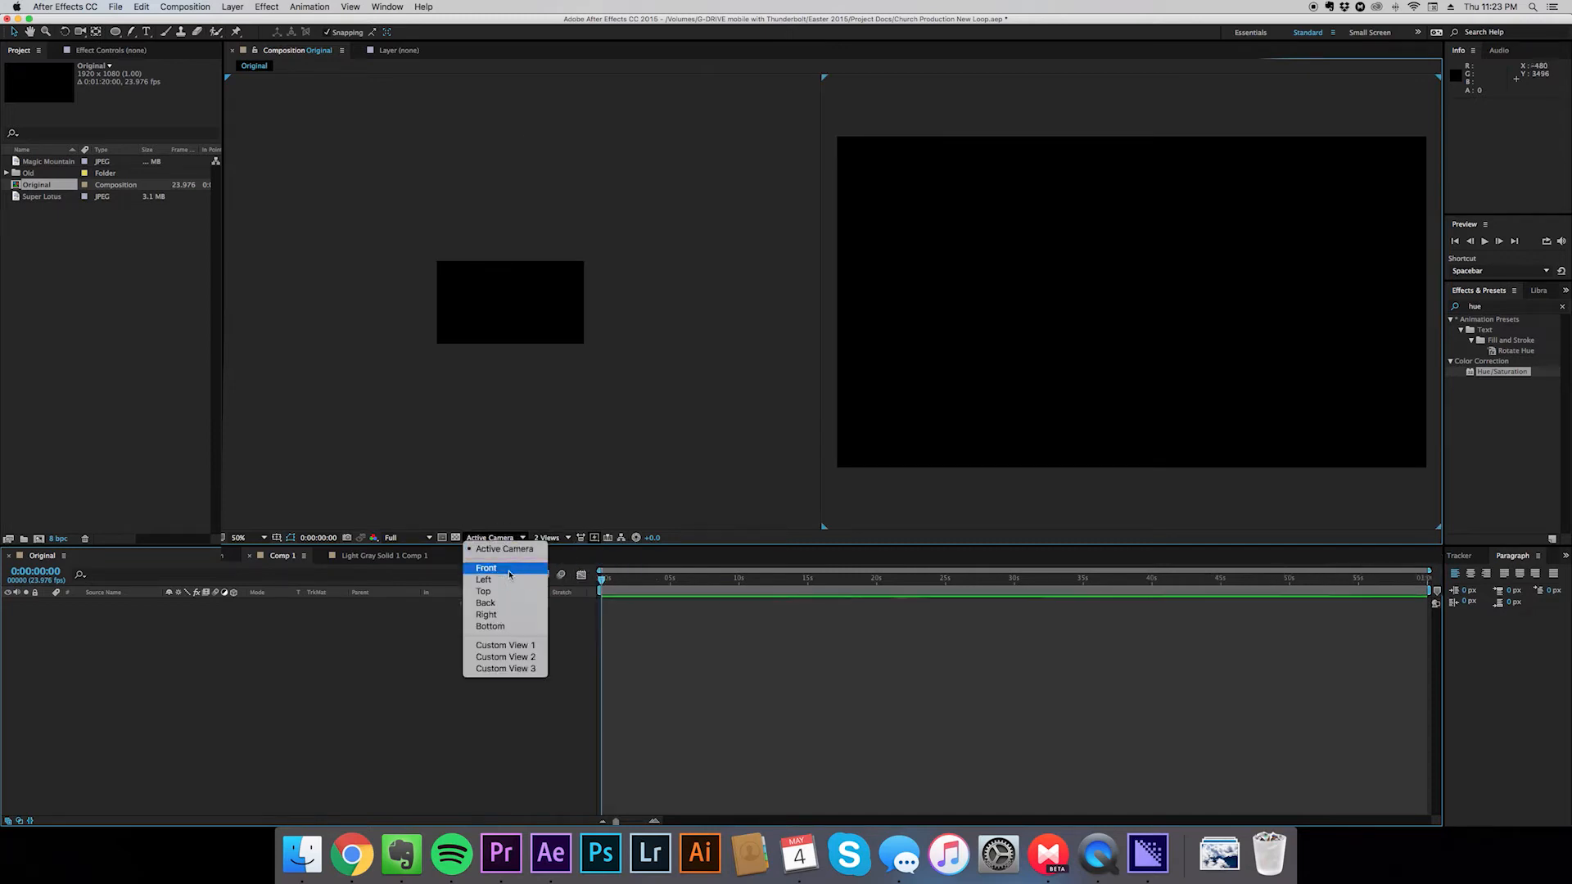
pyautogui.click(486, 569)
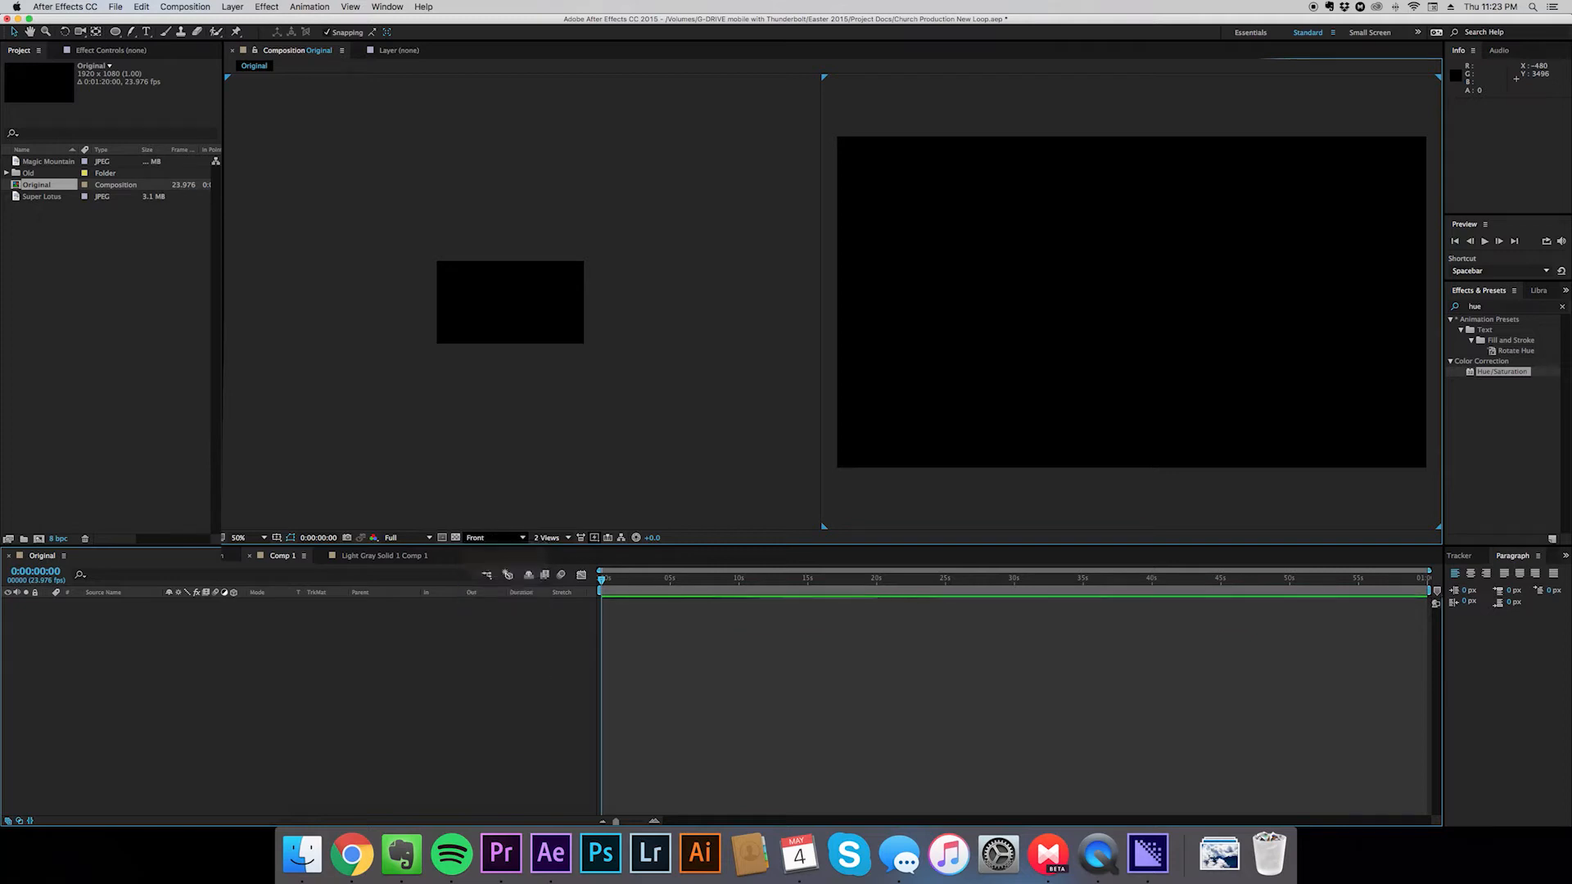
pyautogui.click(492, 538)
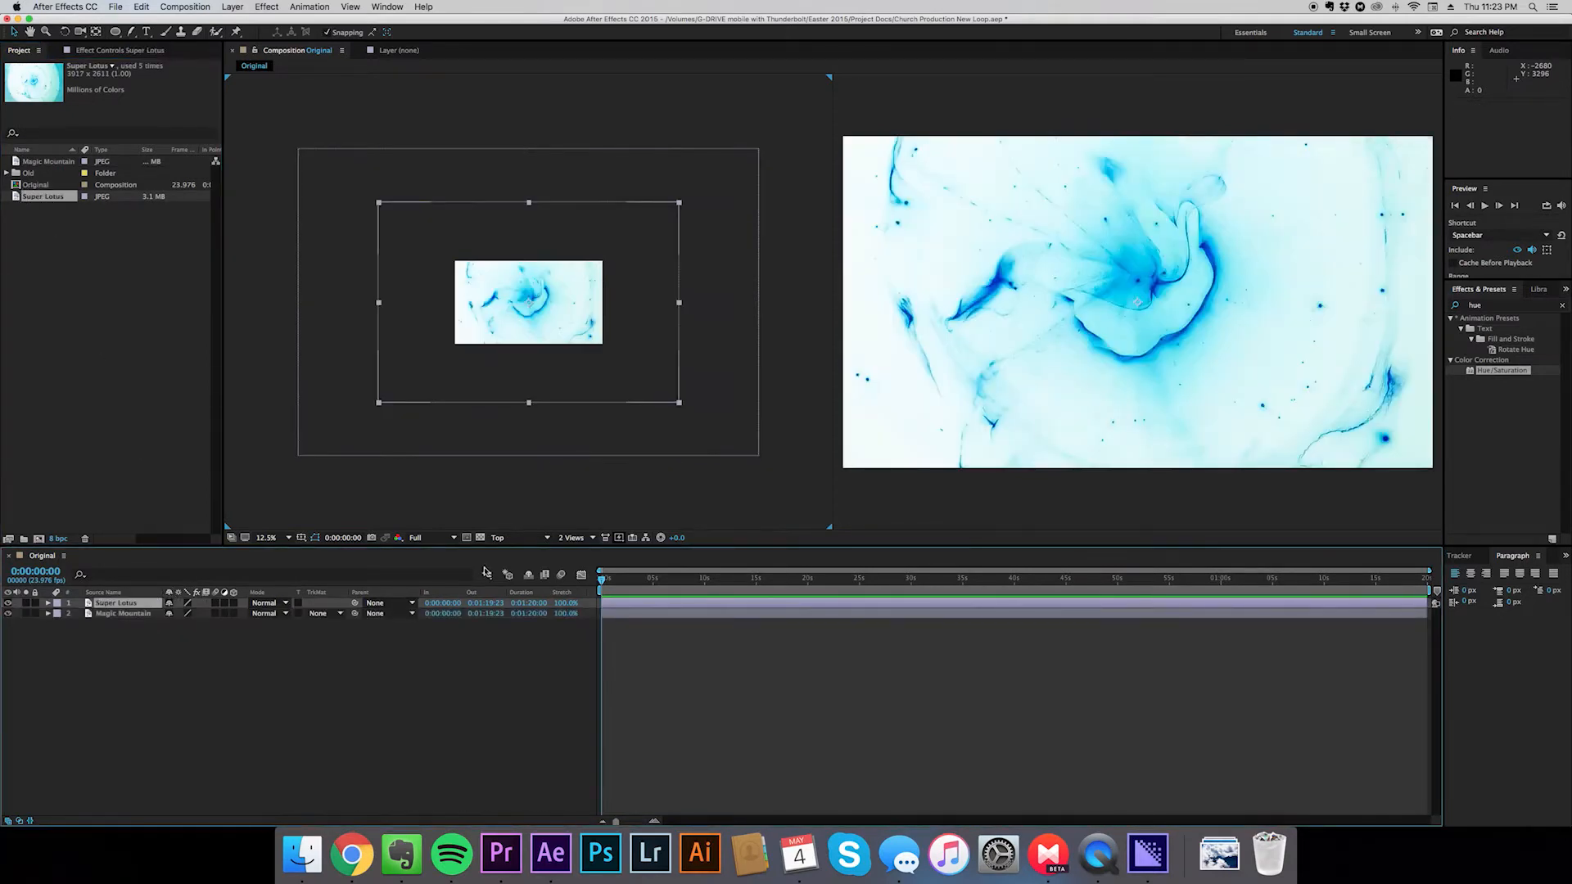
# Add Camera 1 as a one-node camera using the 24mm preset
pyautogui.click(232, 7)
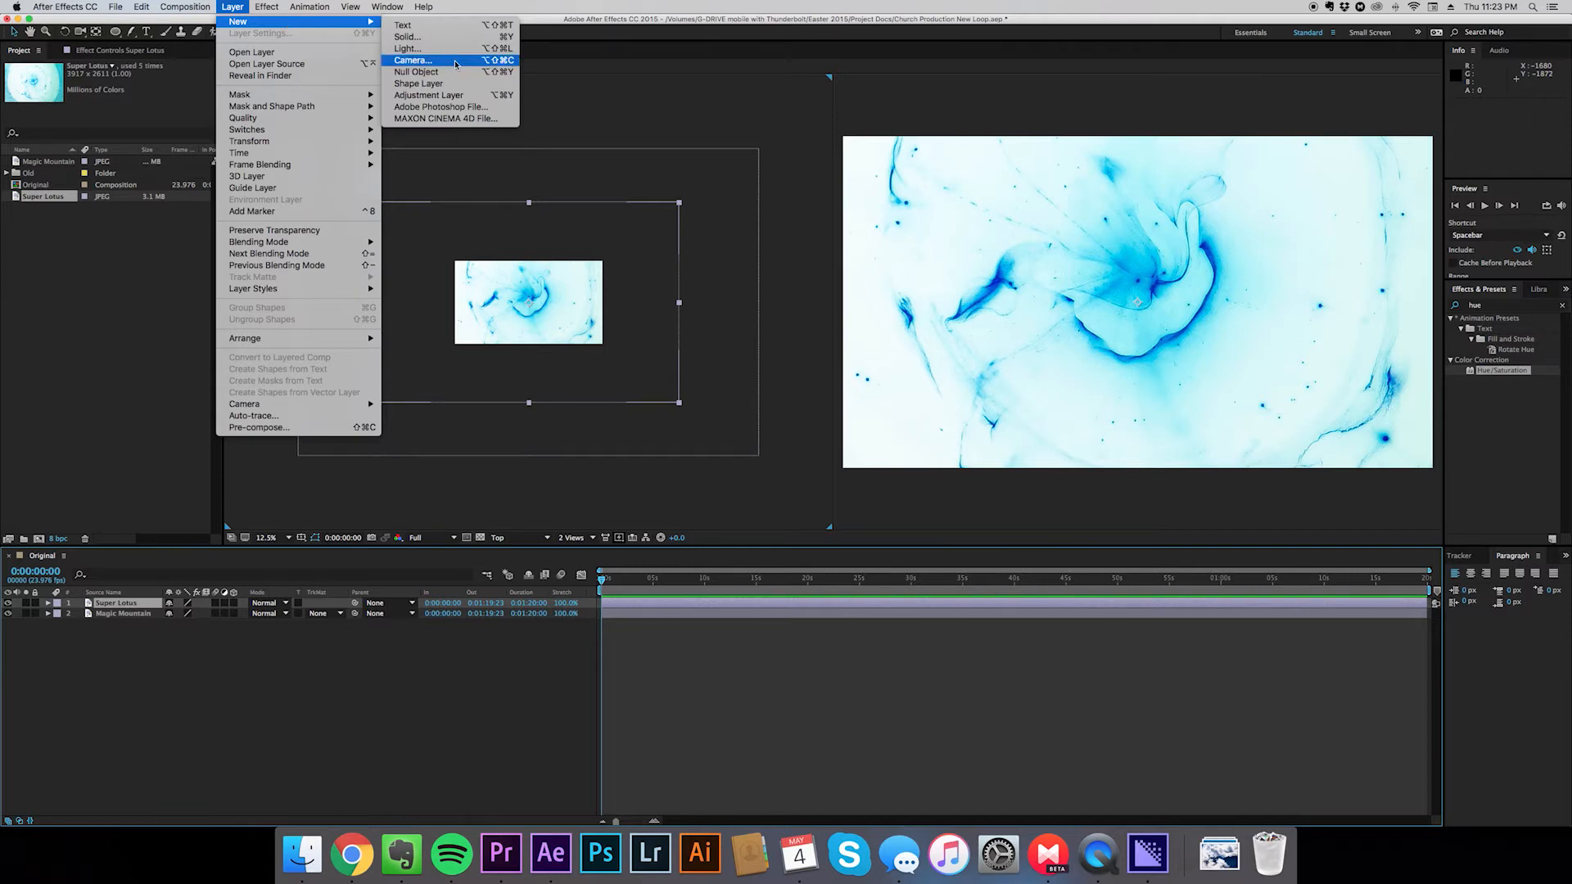
pyautogui.click(412, 60)
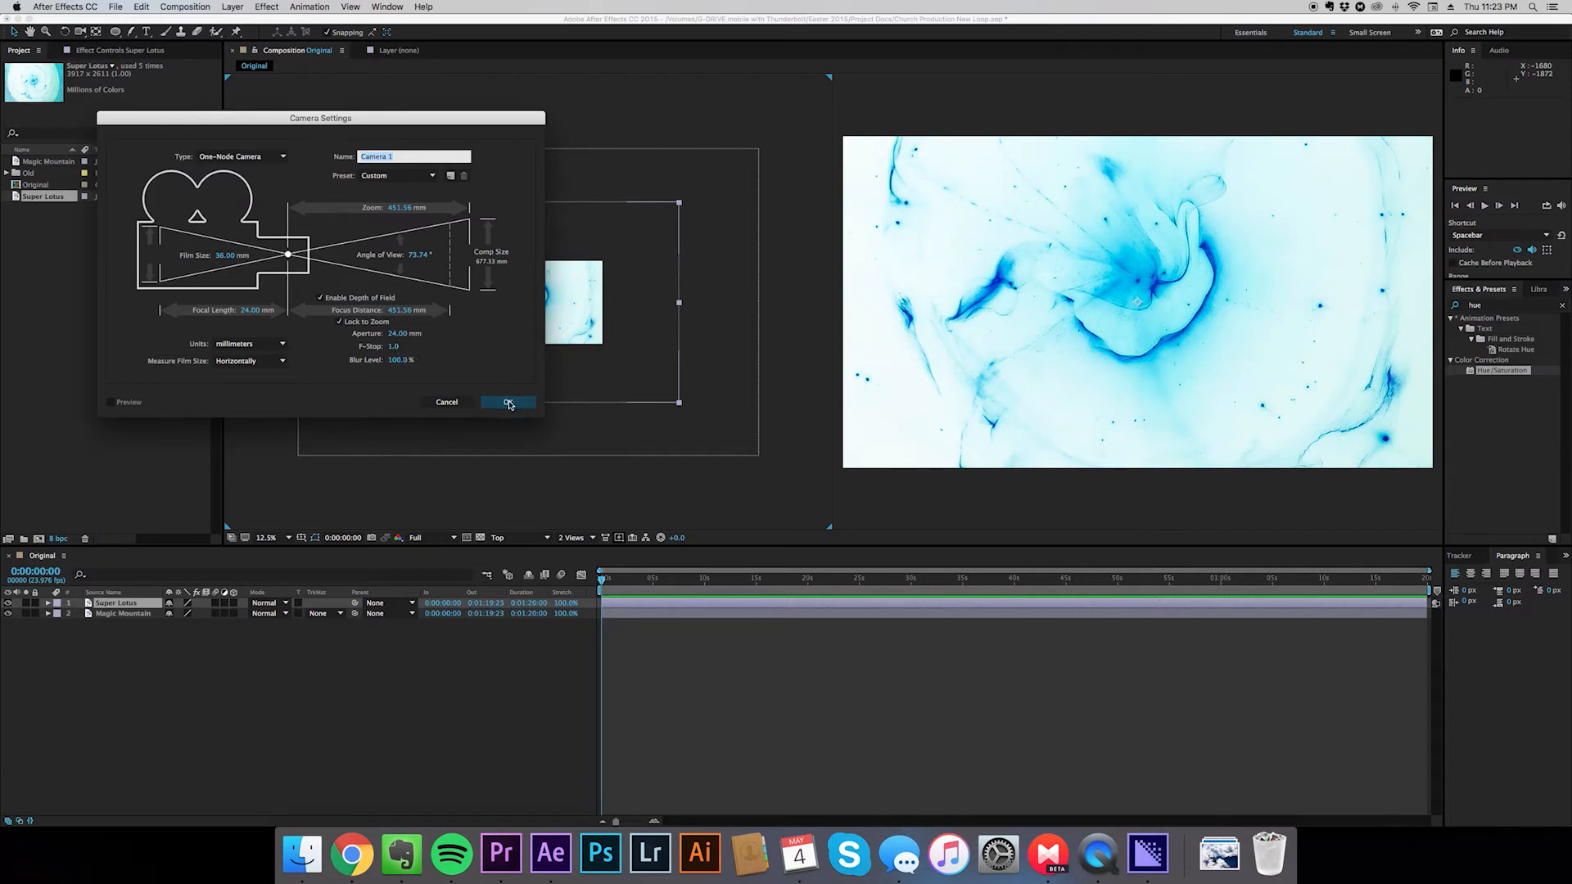
pyautogui.click(508, 402)
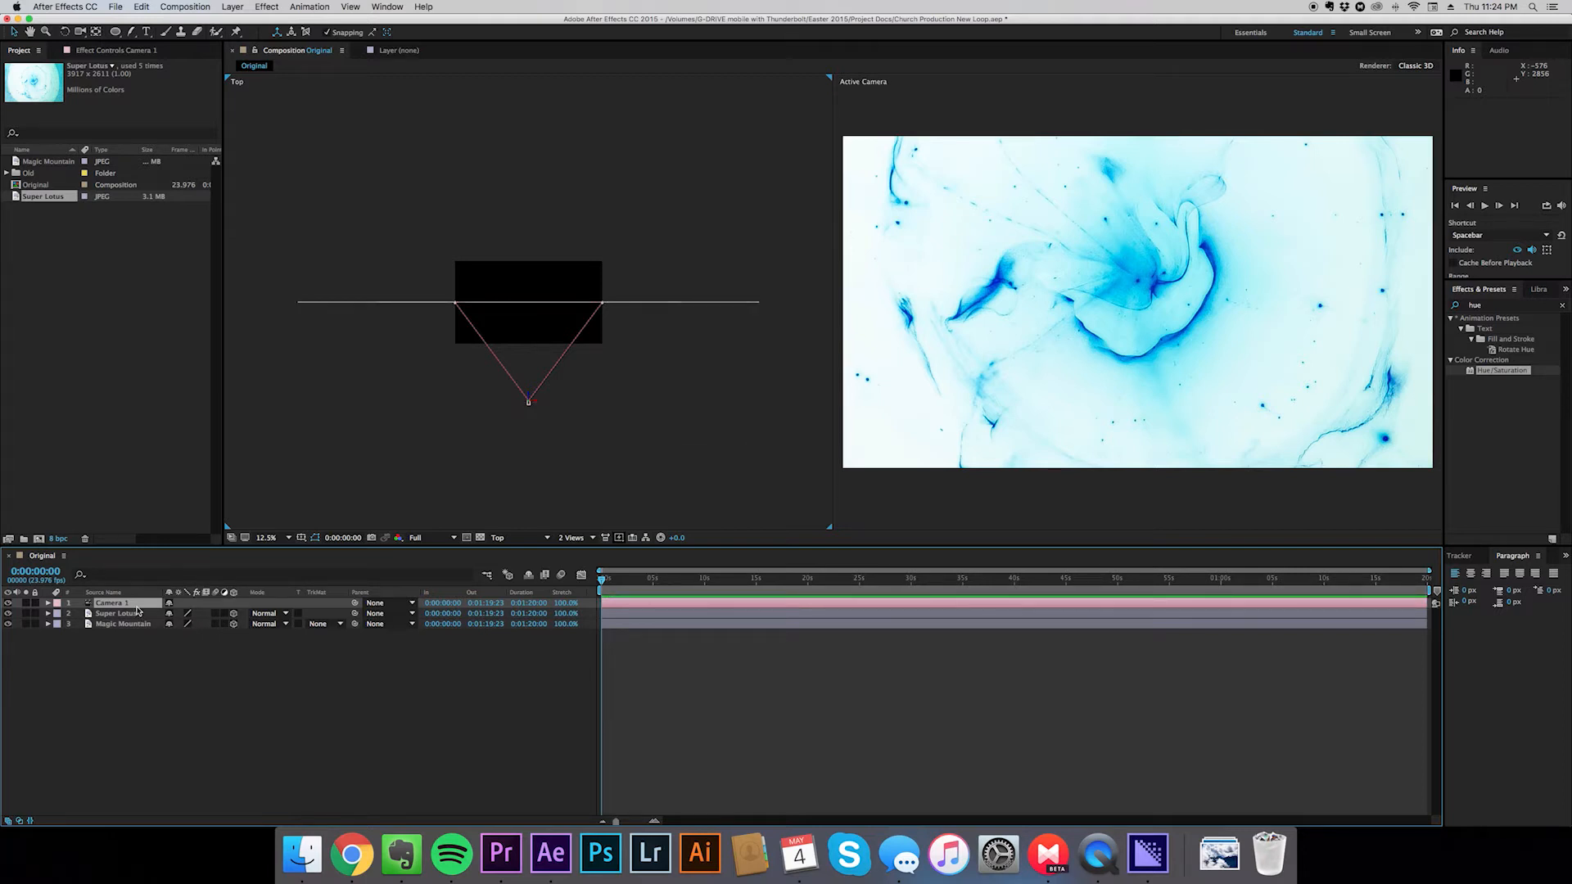
# Create Null 6 as Camera 1's orbit null, then select Super Lotus
pyautogui.rightClick(111, 602)
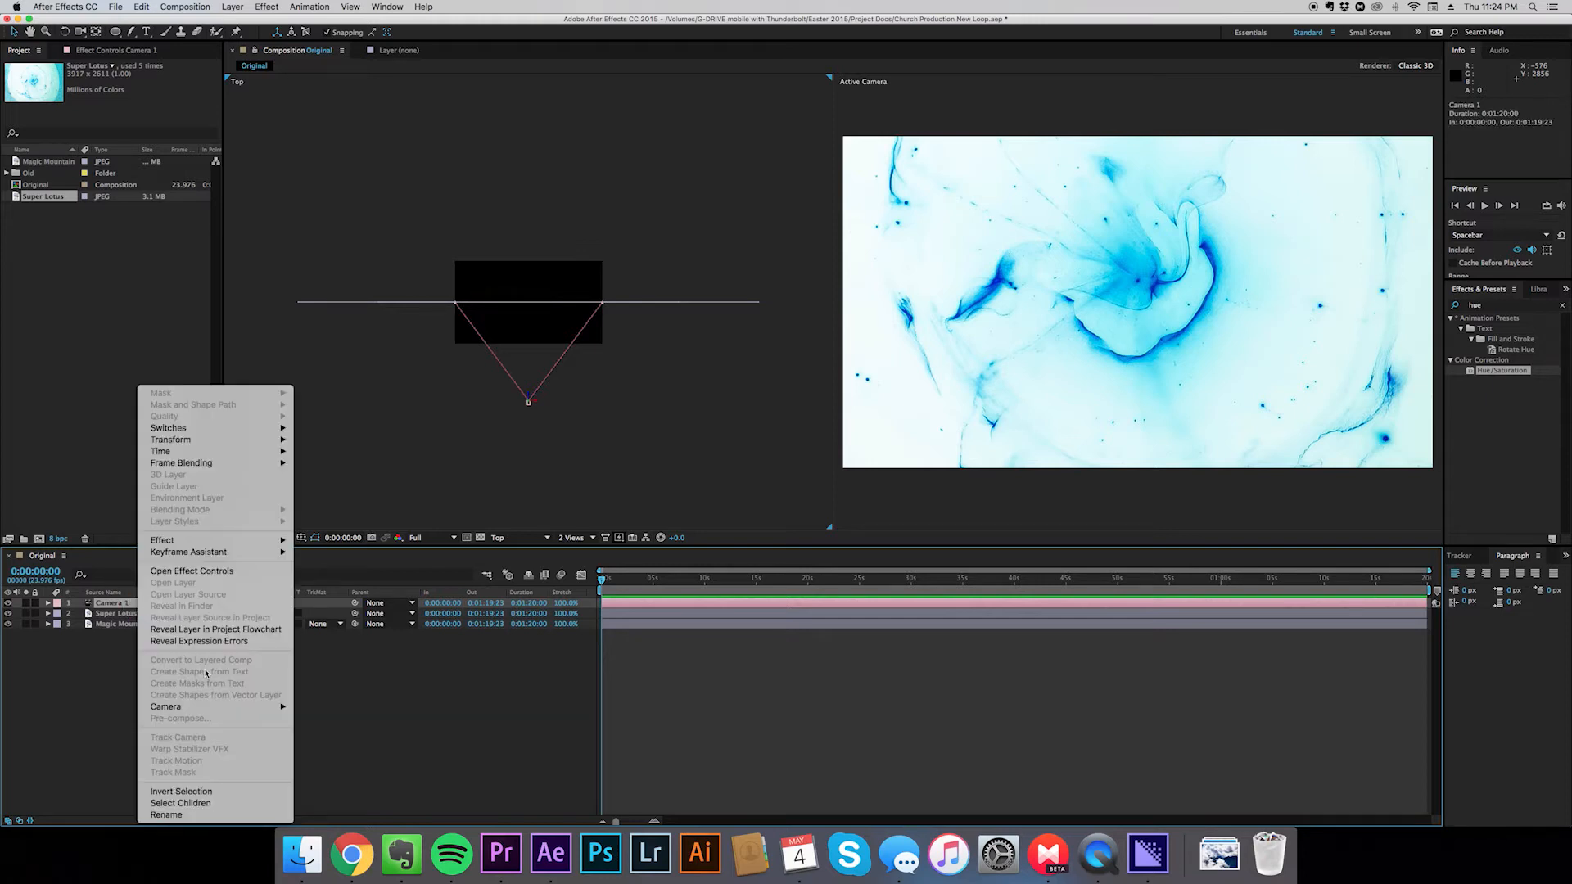
pyautogui.moveTo(166, 706)
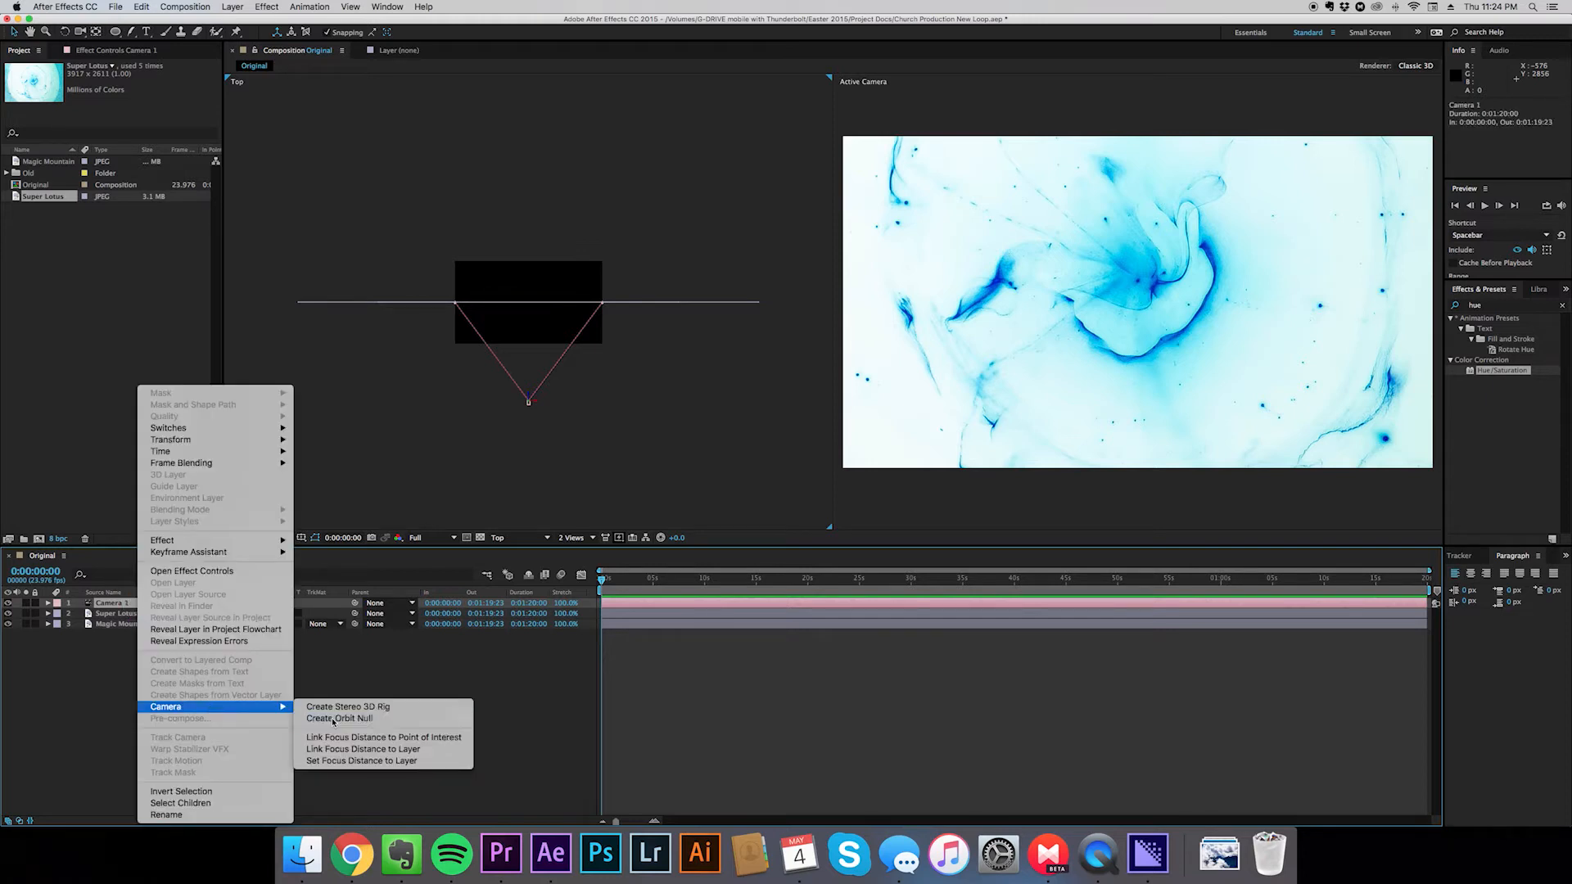
pyautogui.click(339, 718)
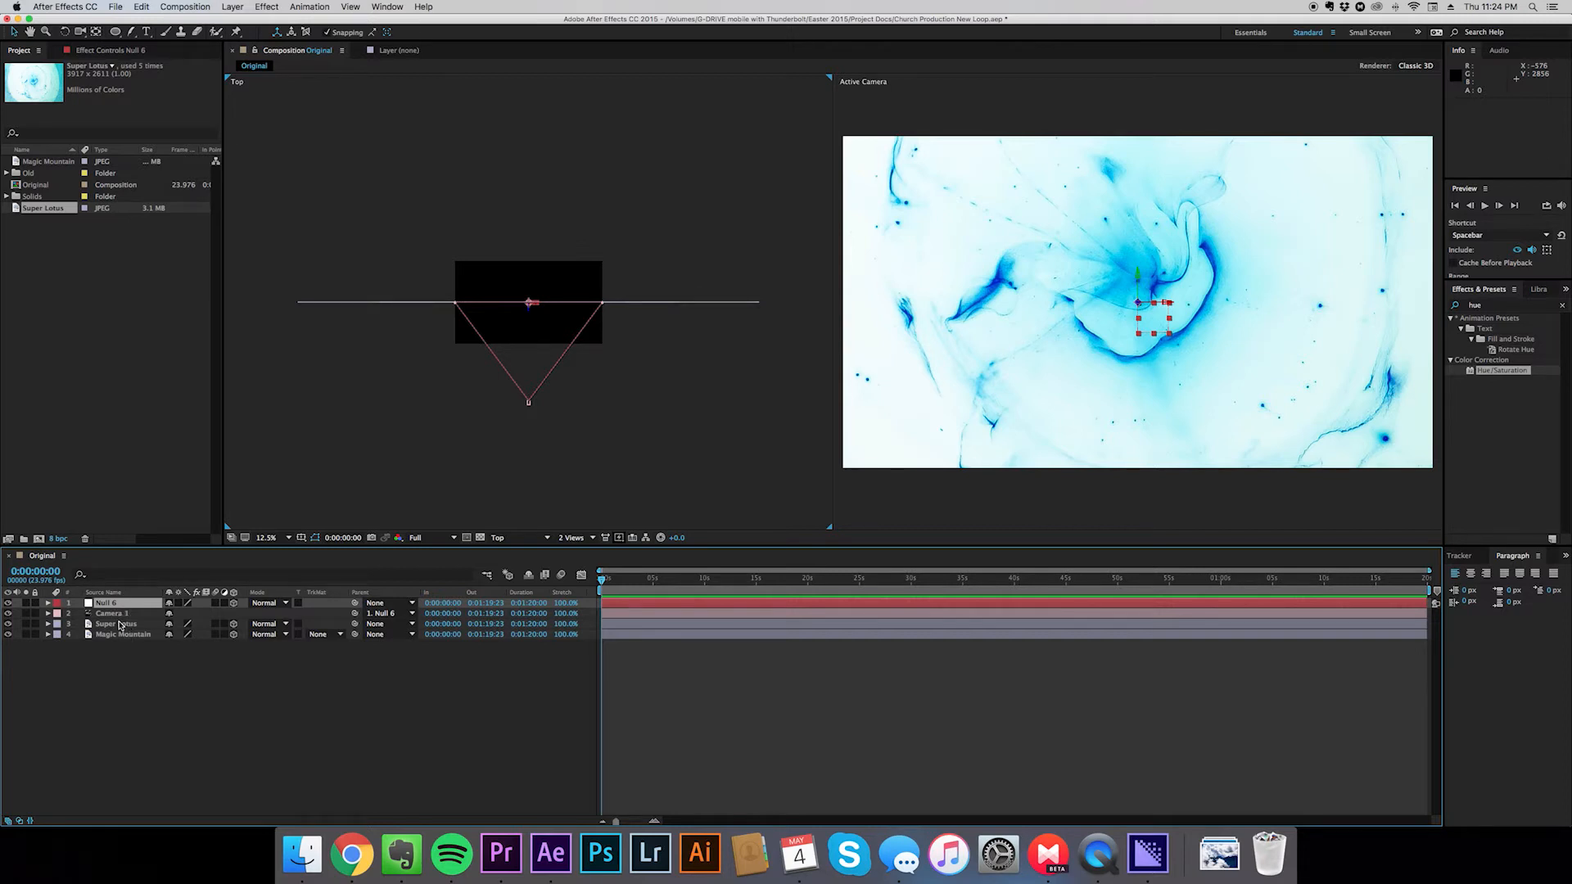
pyautogui.click(116, 624)
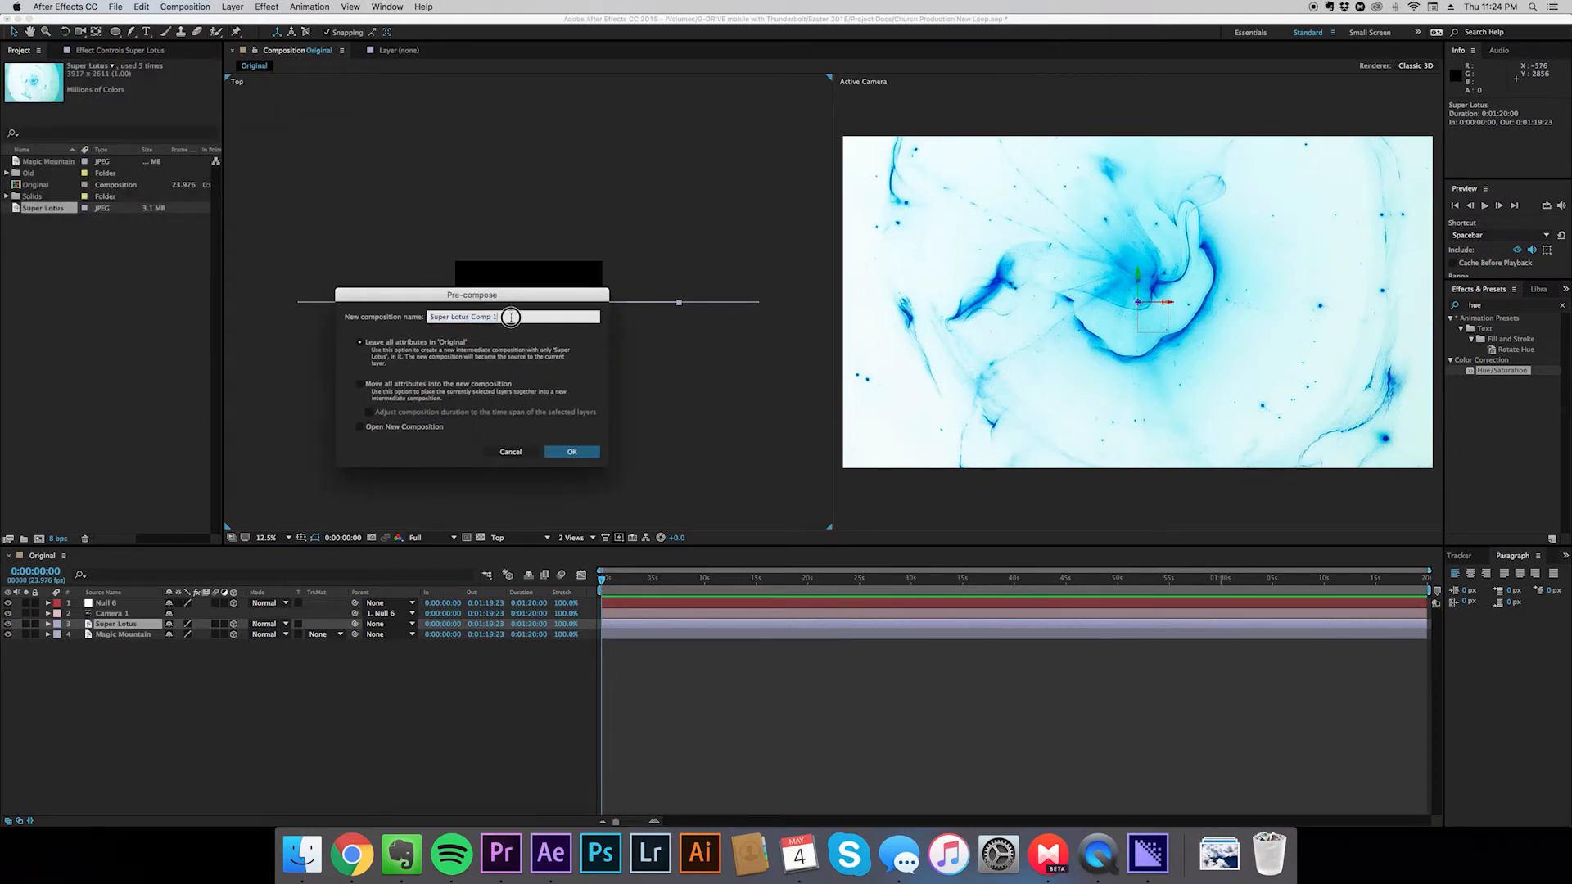
# Pre-compose Super Lotus as 'Super Lotus Comp', dropping the trailing 1
pyautogui.press('Backspace')
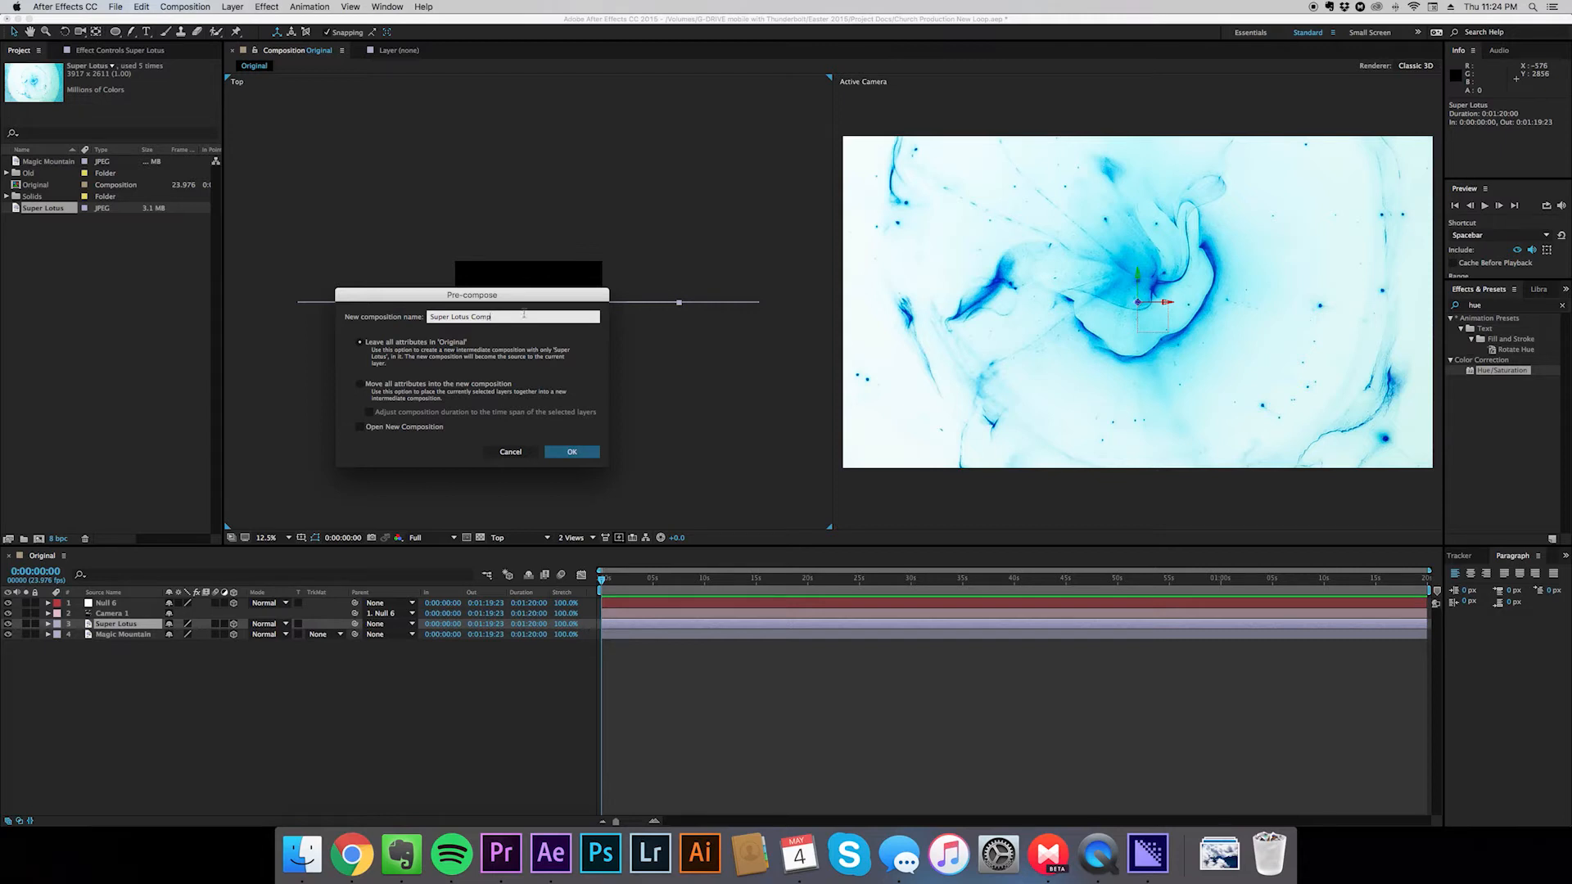
pyautogui.click(571, 452)
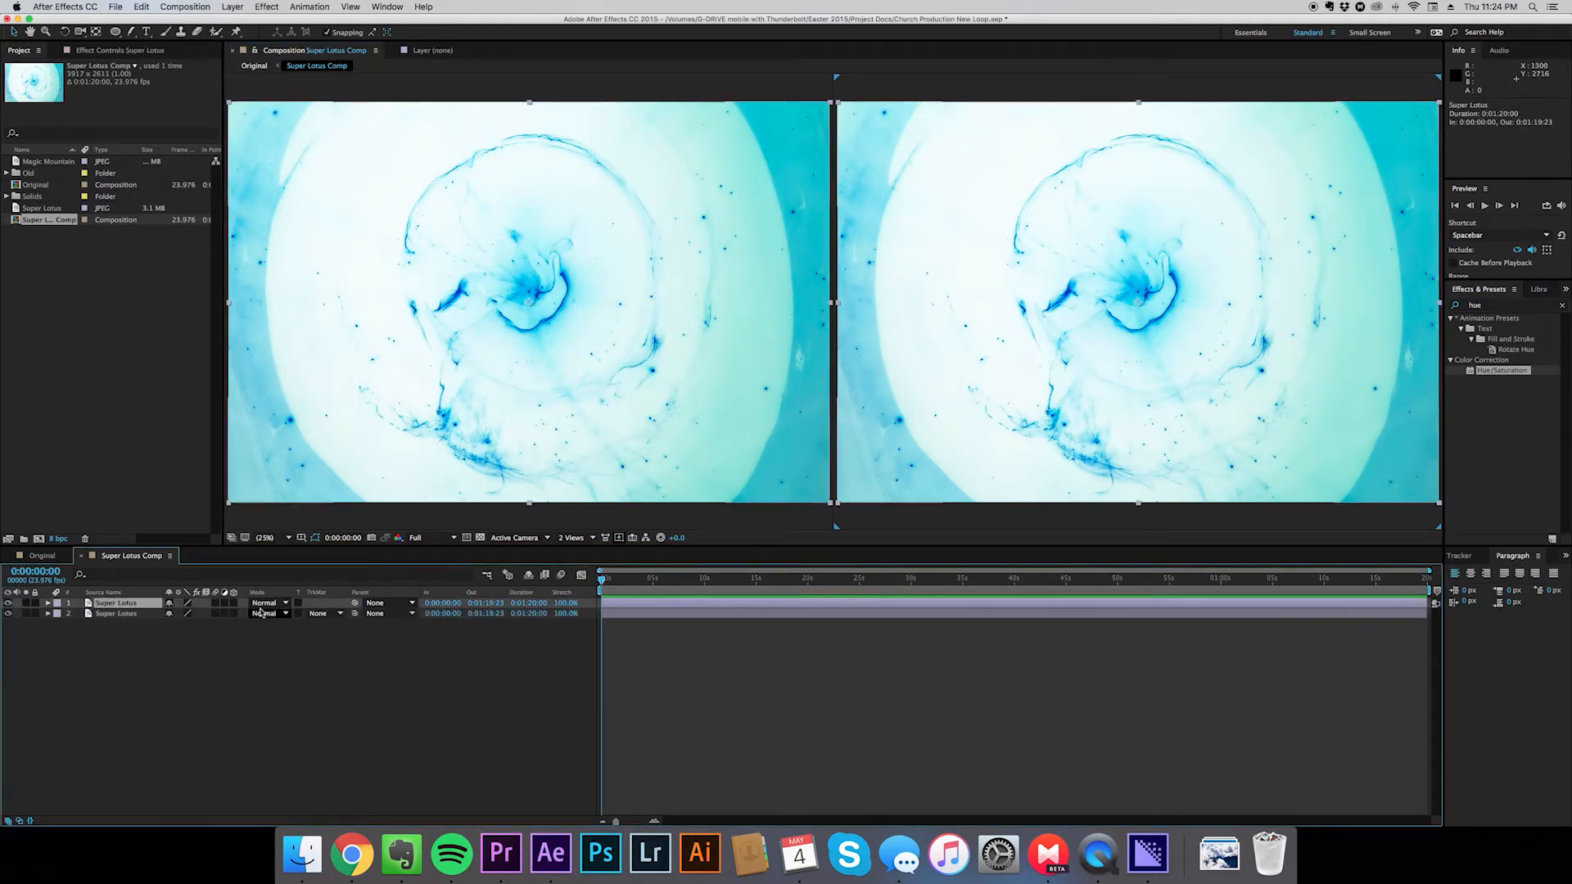
# Set the top Super Lotus layer's blending mode to Multiply
pyautogui.click(267, 602)
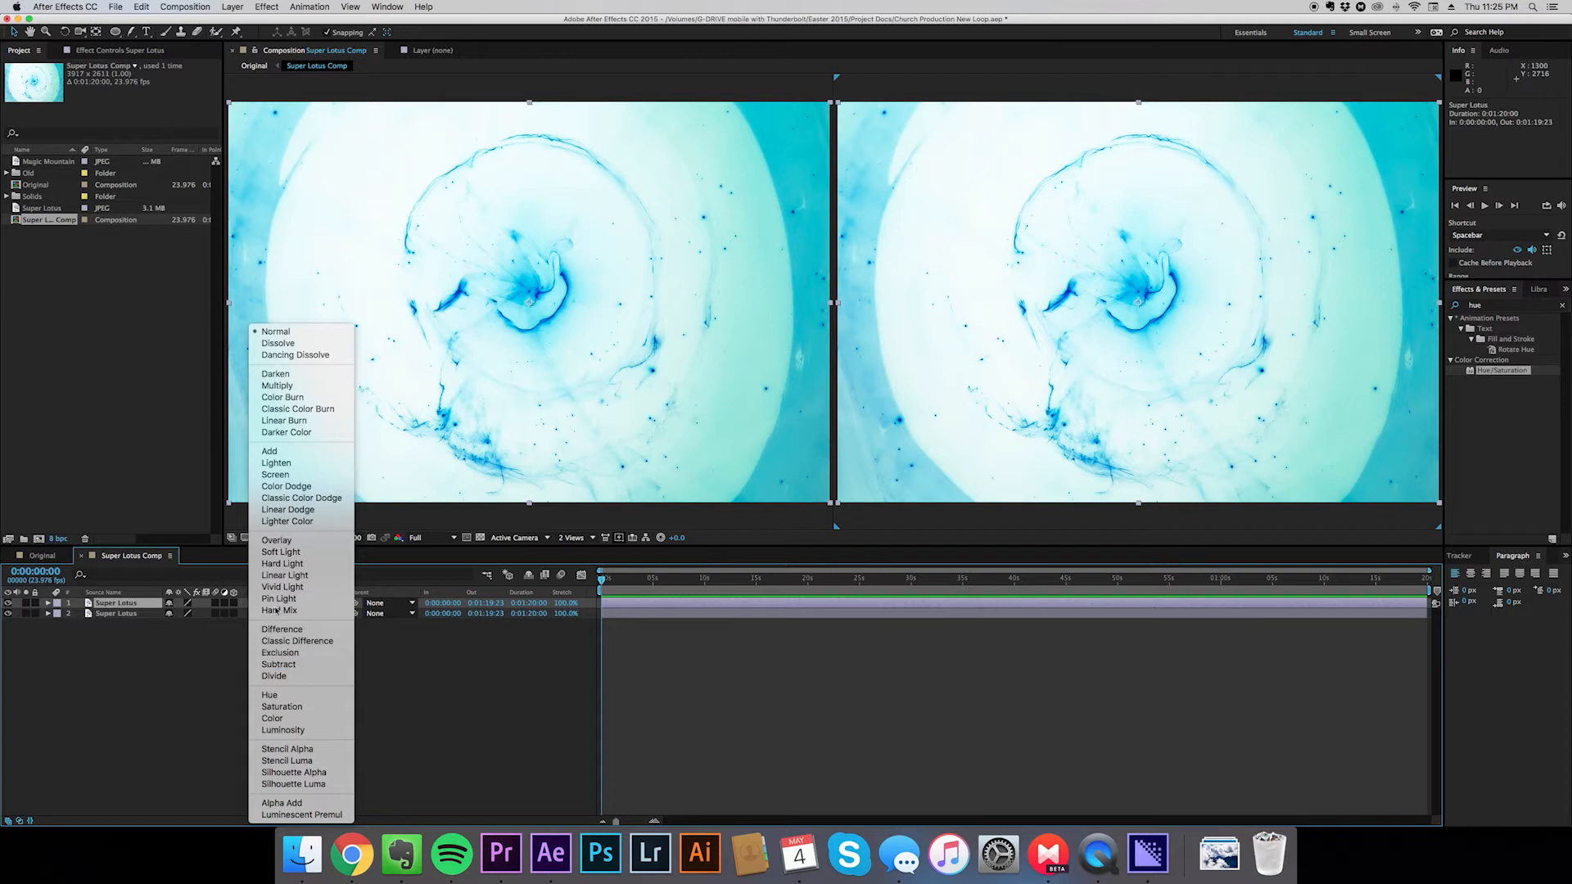
pyautogui.moveTo(276, 386)
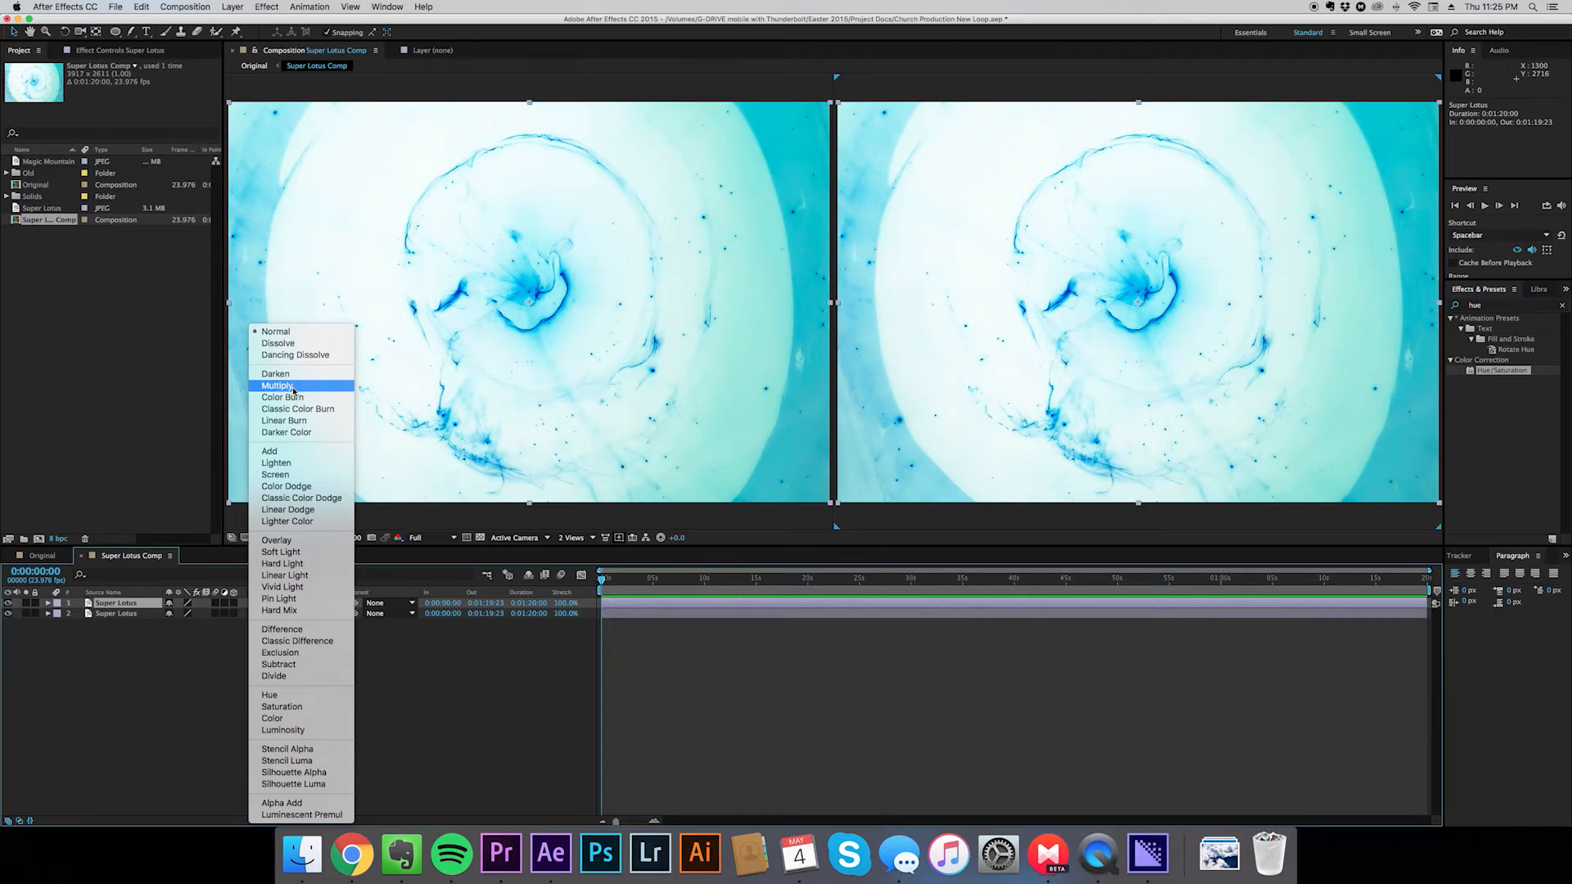
pyautogui.click(278, 385)
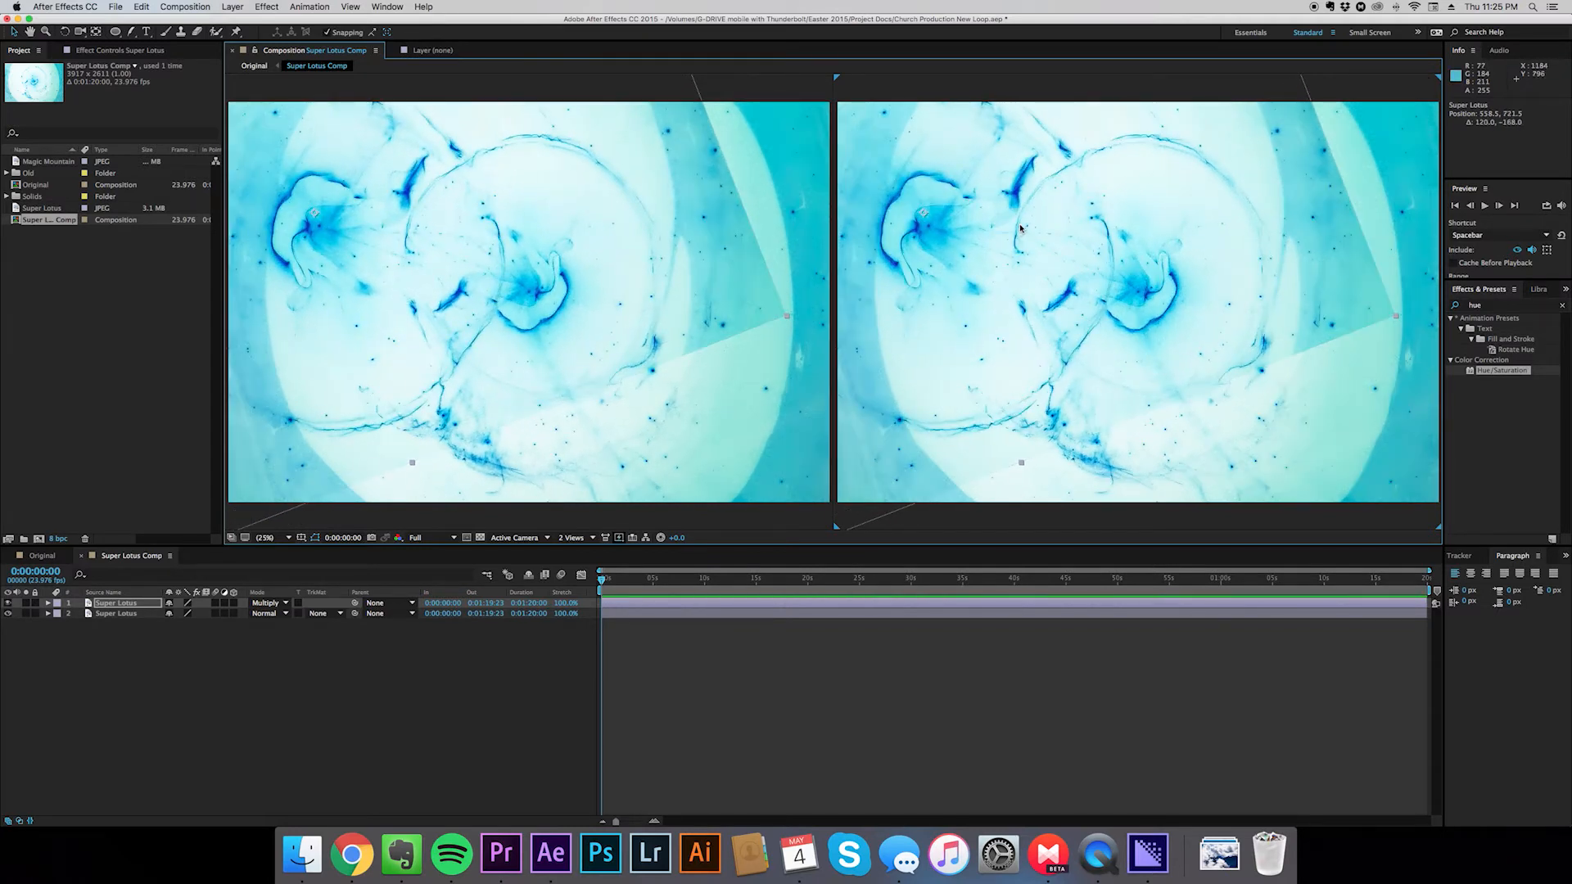
pyautogui.moveTo(1015, 235)
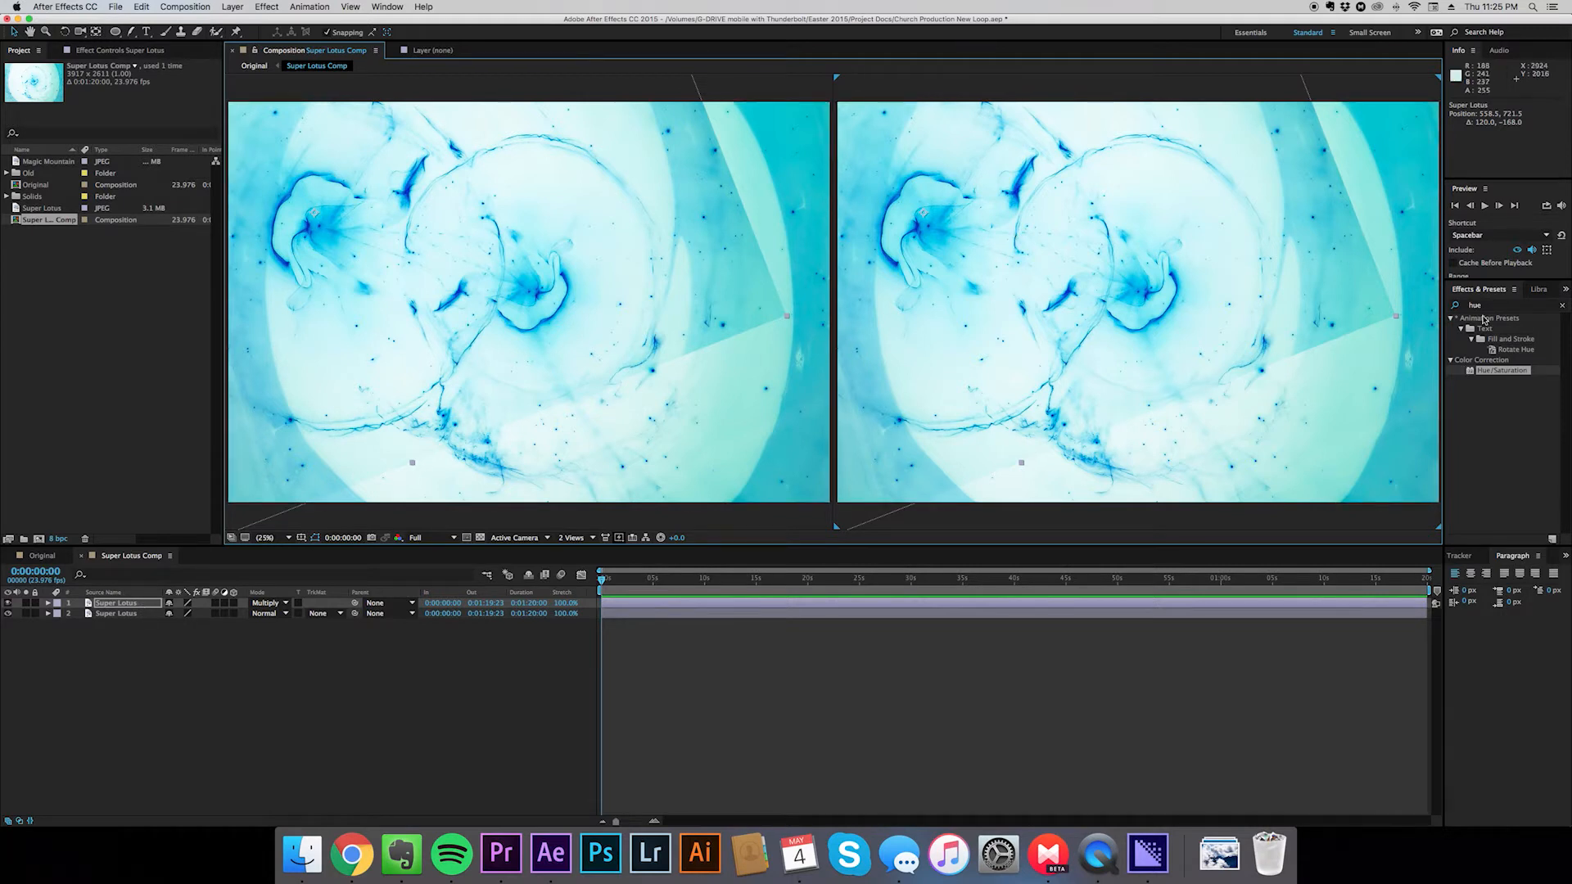
pyautogui.moveTo(993, 317)
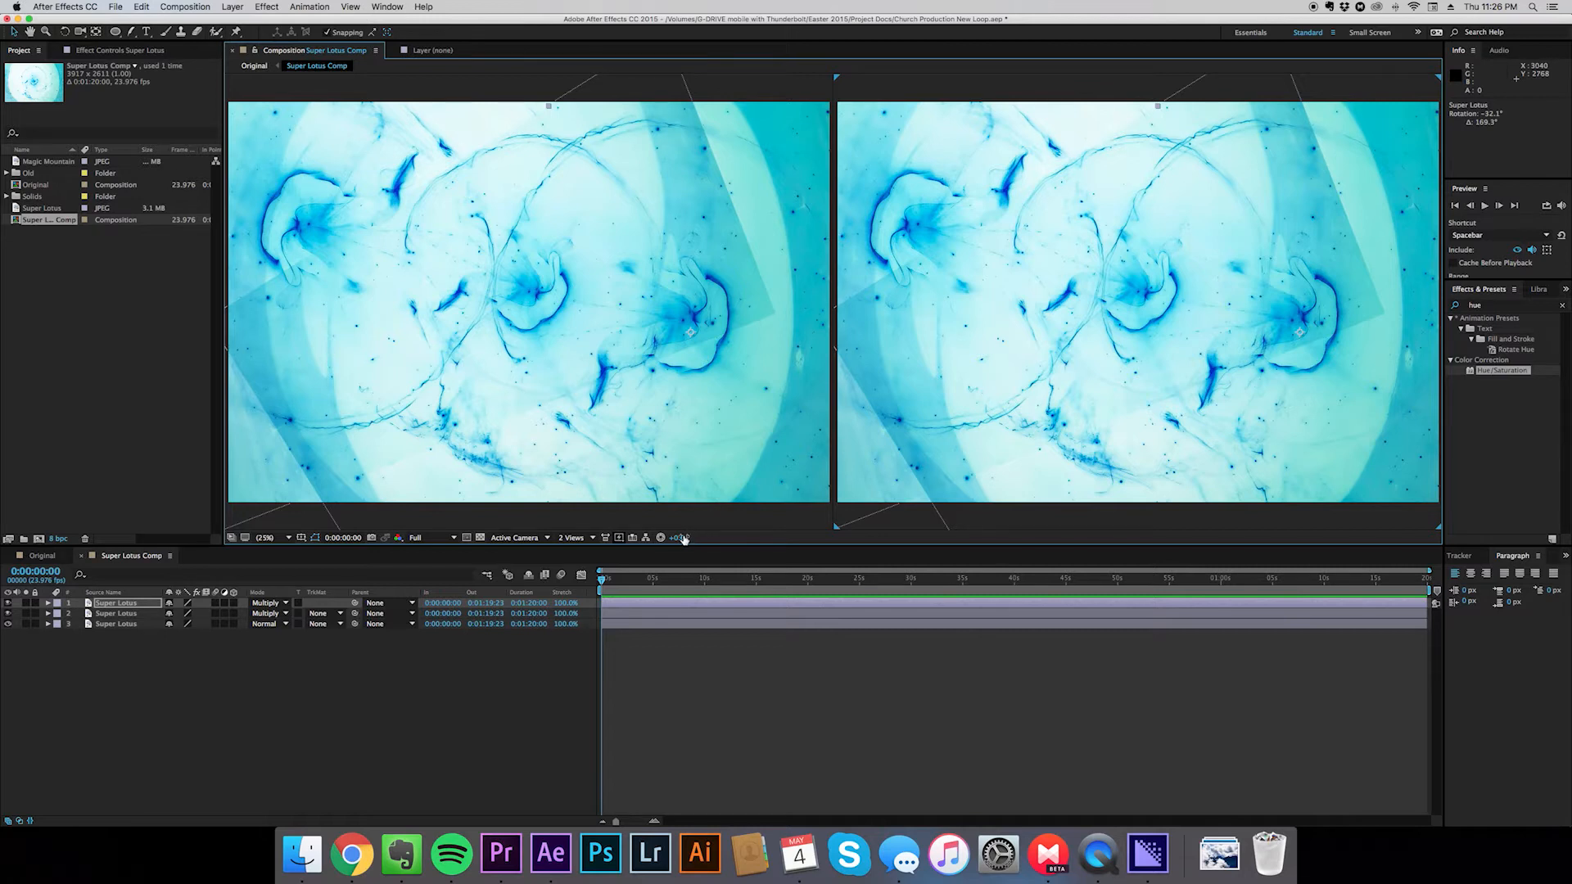
pyautogui.moveTo(1122, 296)
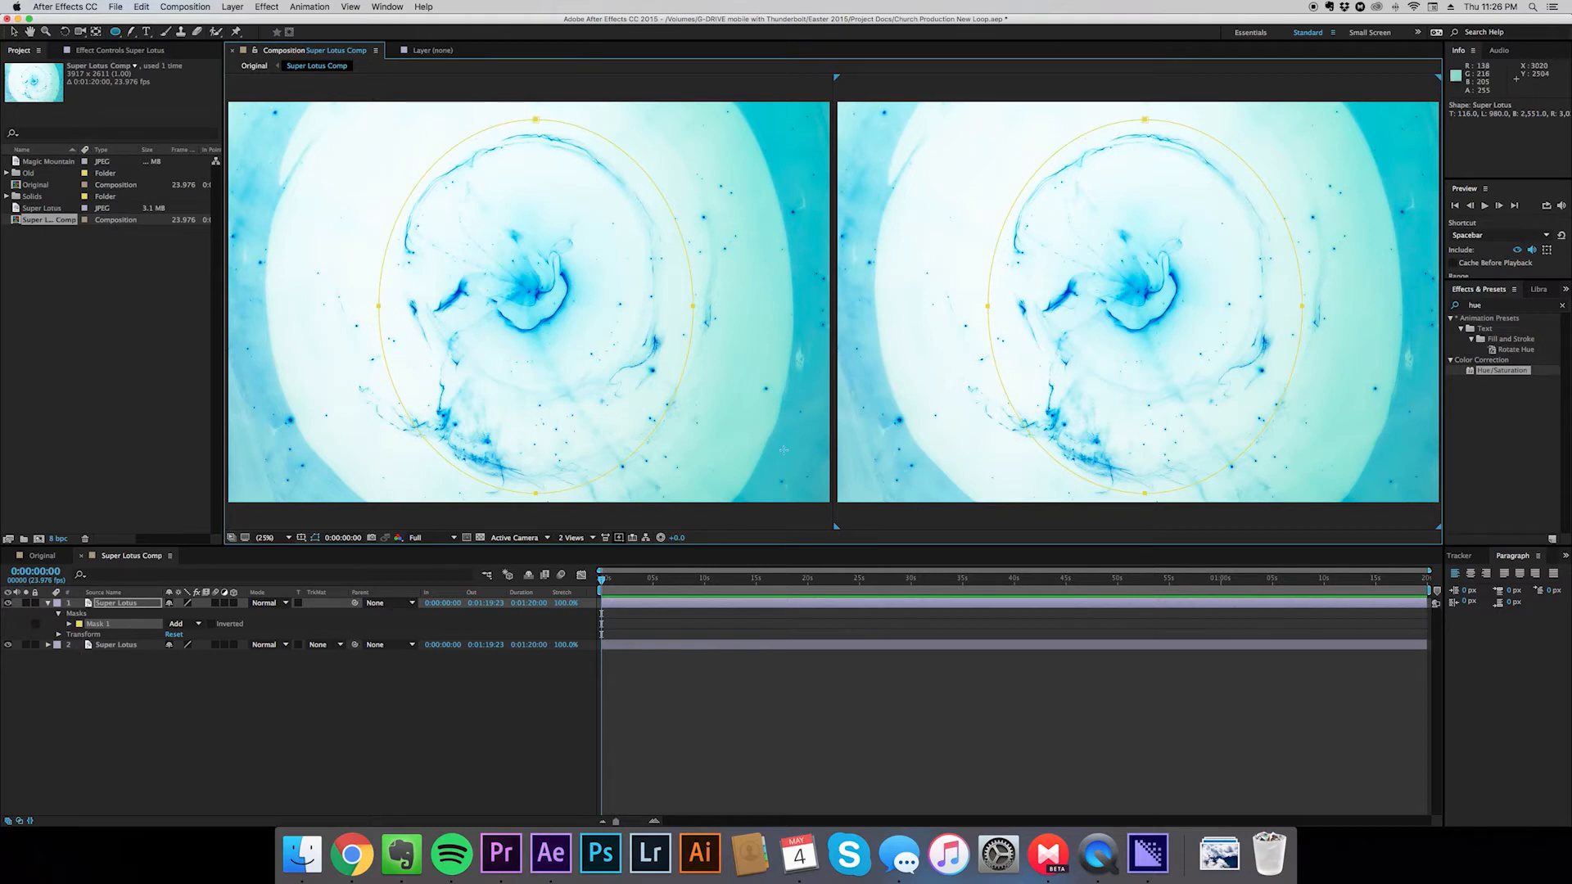
# Feather the oval mask to 48 px and set the top Super Lotus layer to Multiply
pyautogui.click(68, 624)
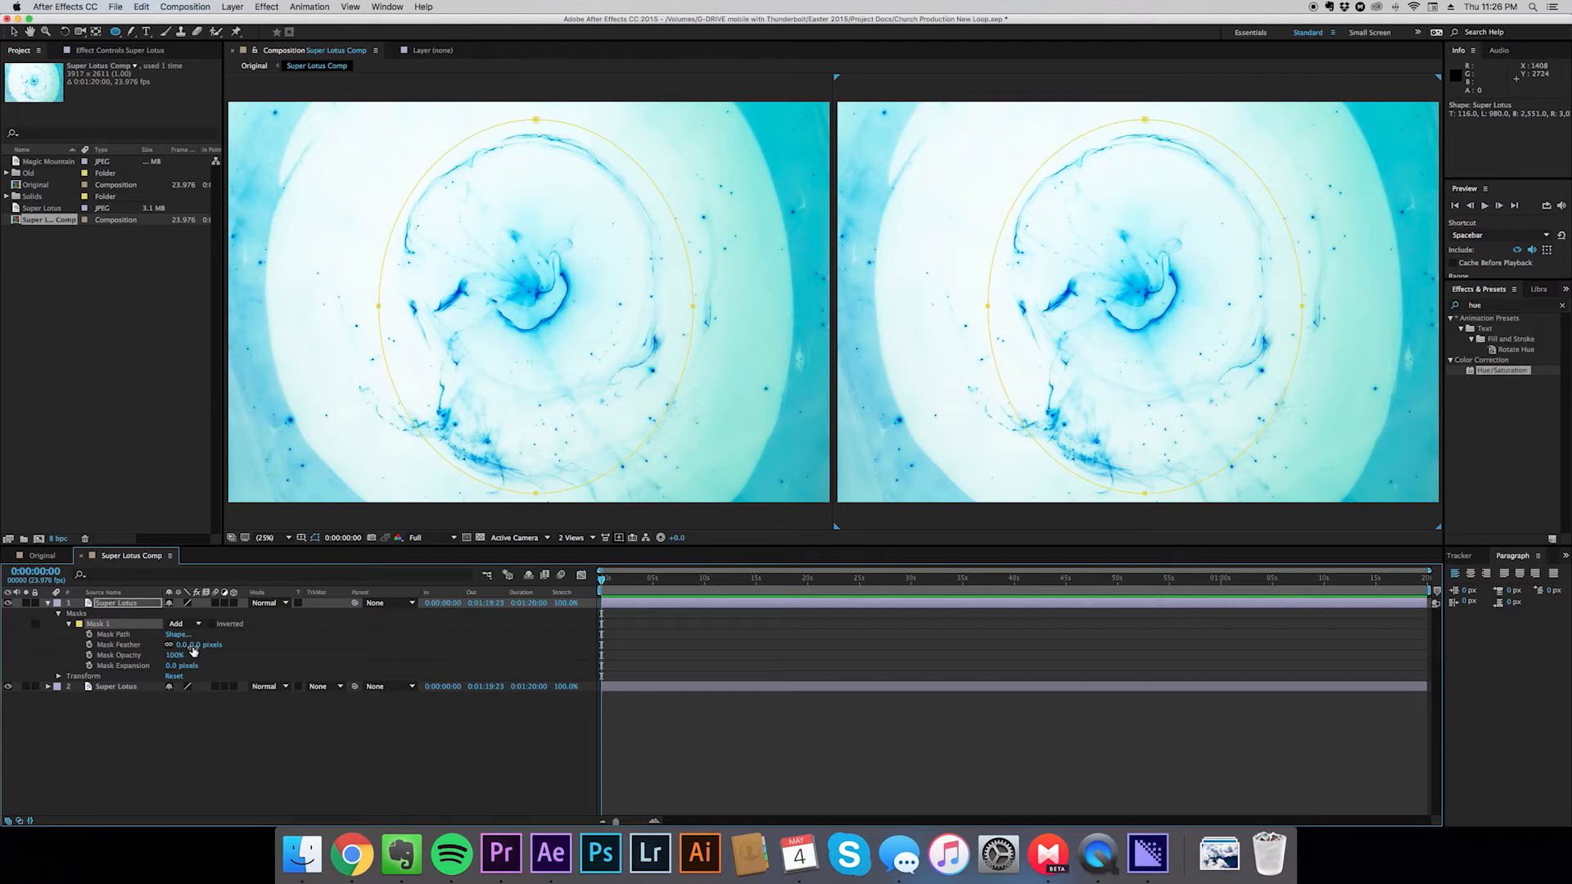
pyautogui.moveTo(180, 644); pyautogui.dragTo(200, 645)
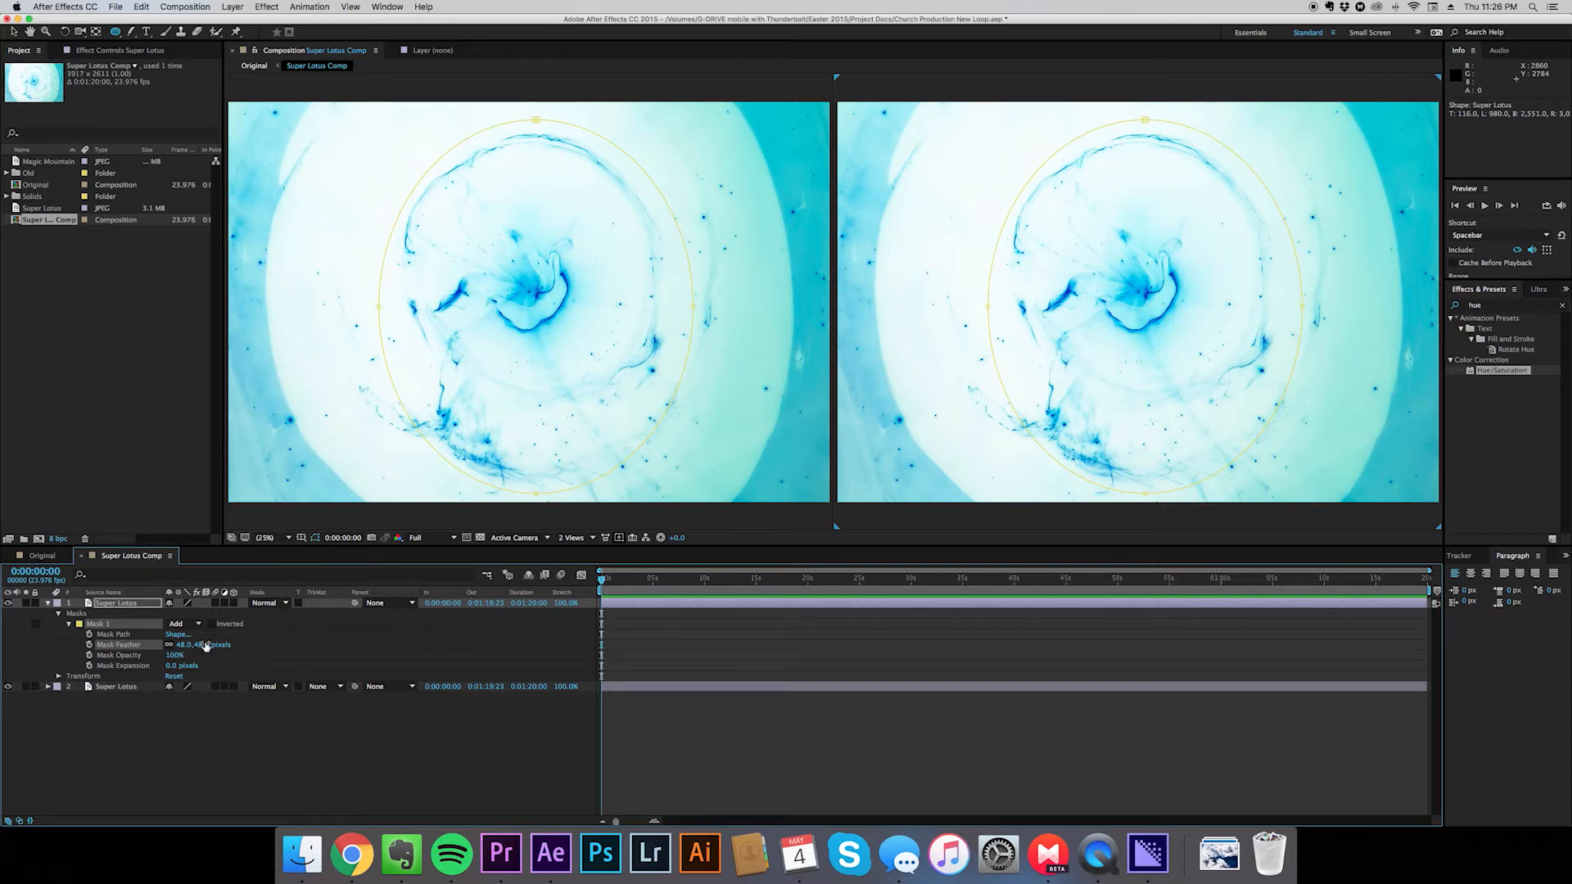
pyautogui.click(116, 603)
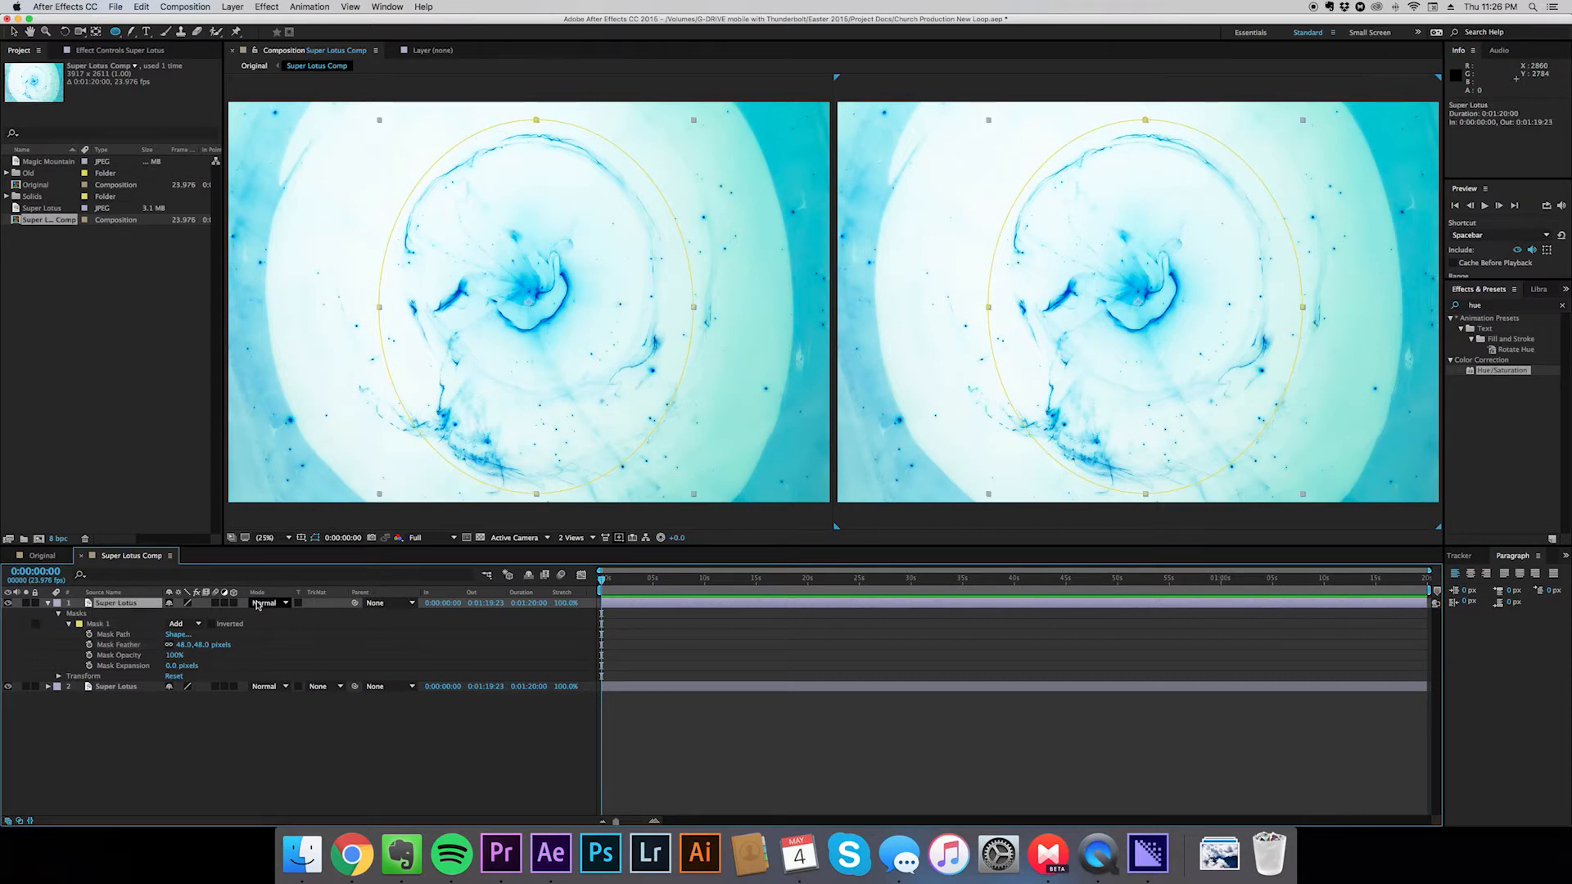
pyautogui.click(268, 603)
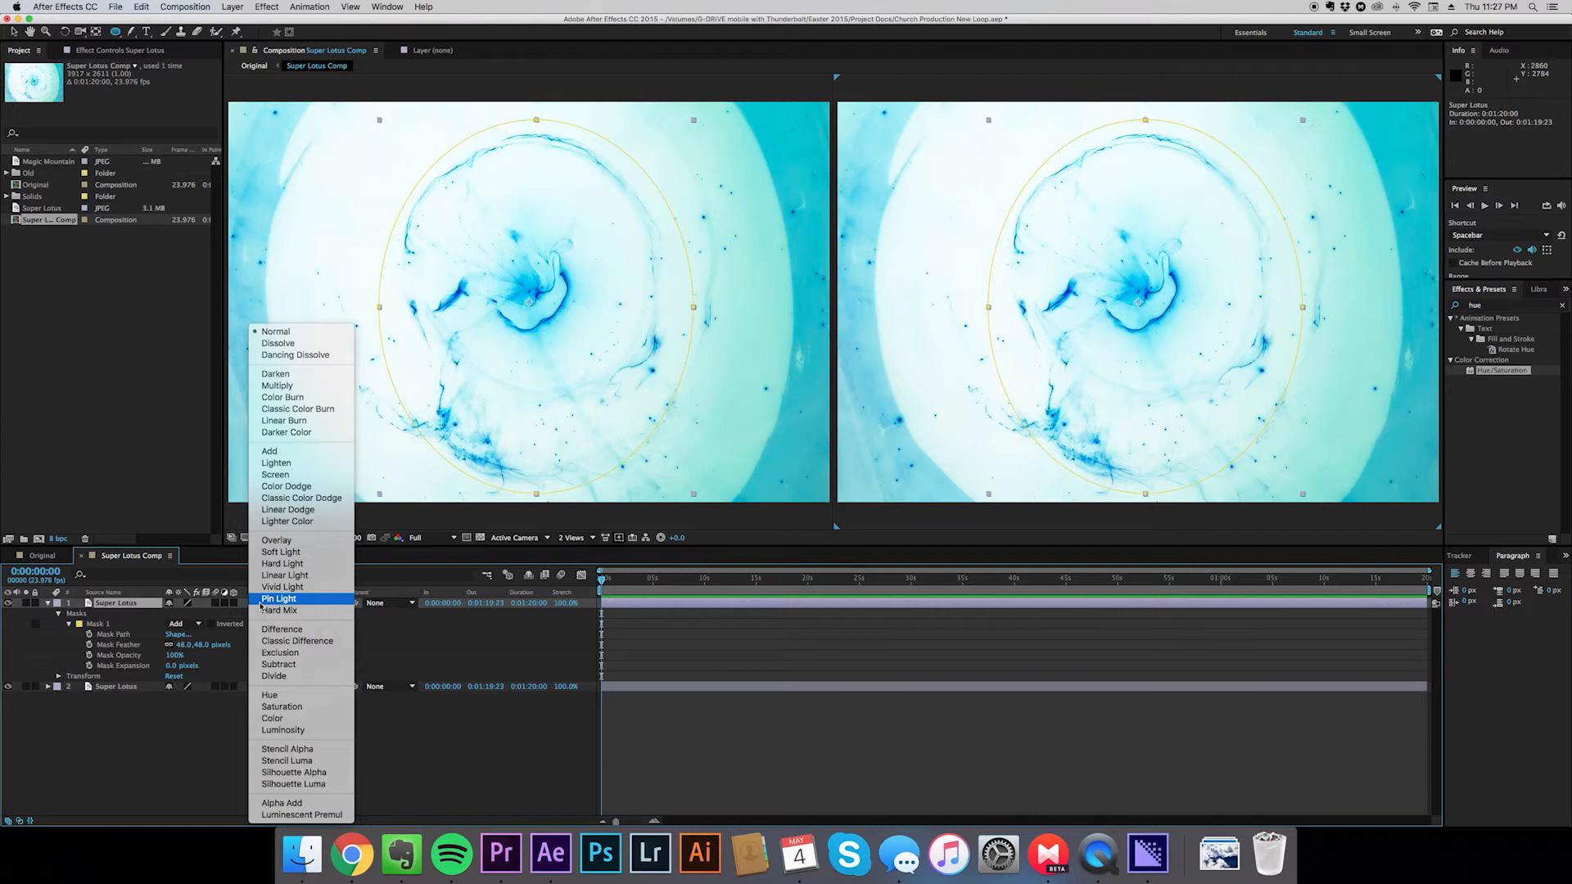
pyautogui.moveTo(277, 386)
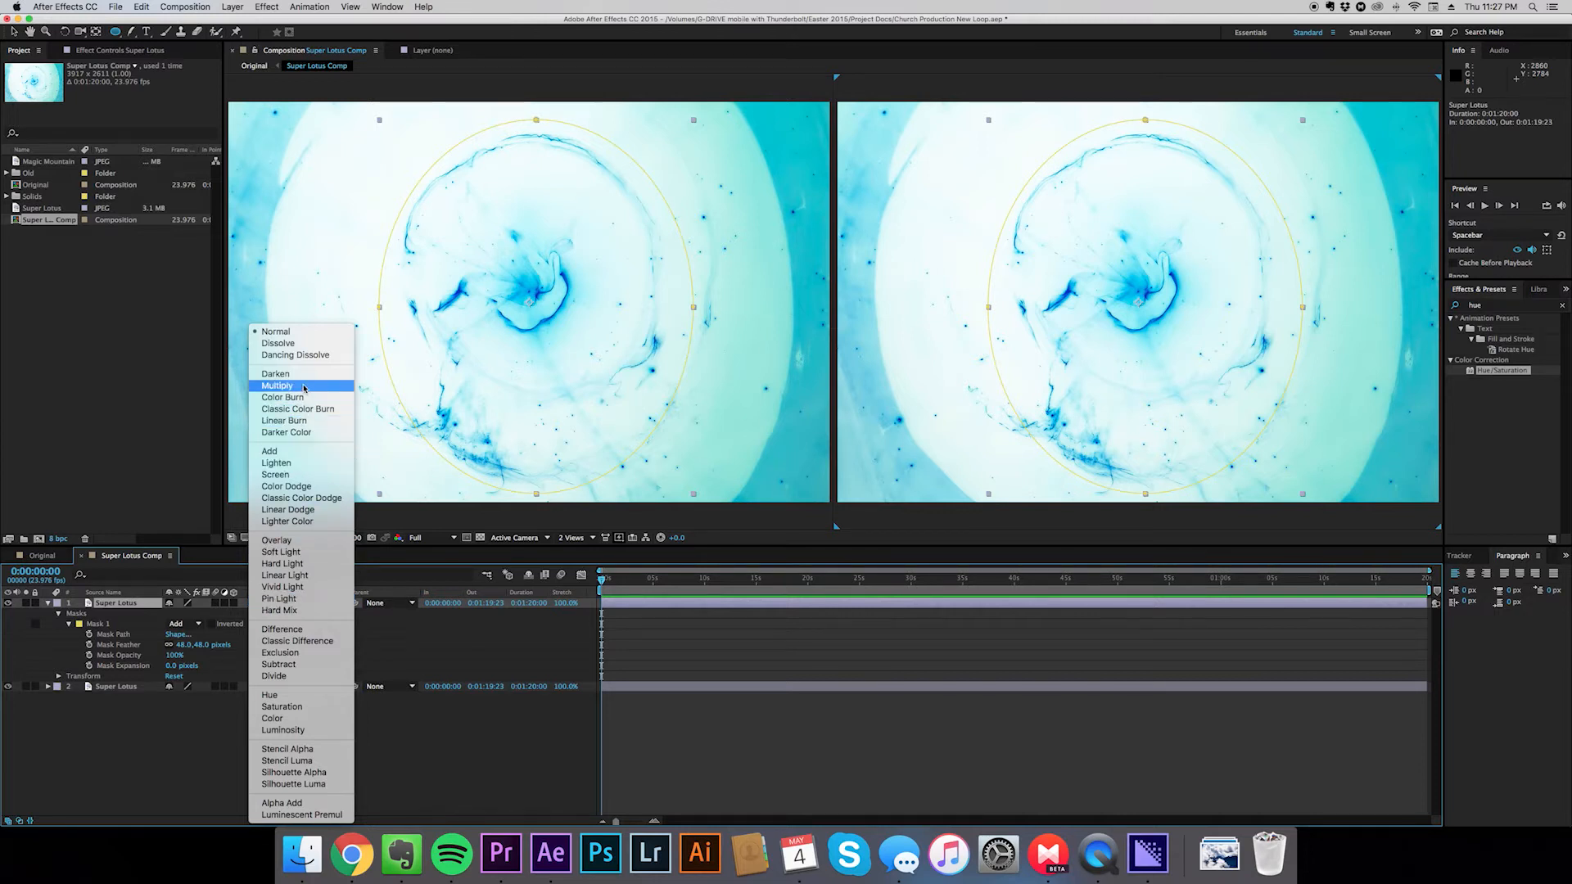
pyautogui.click(278, 386)
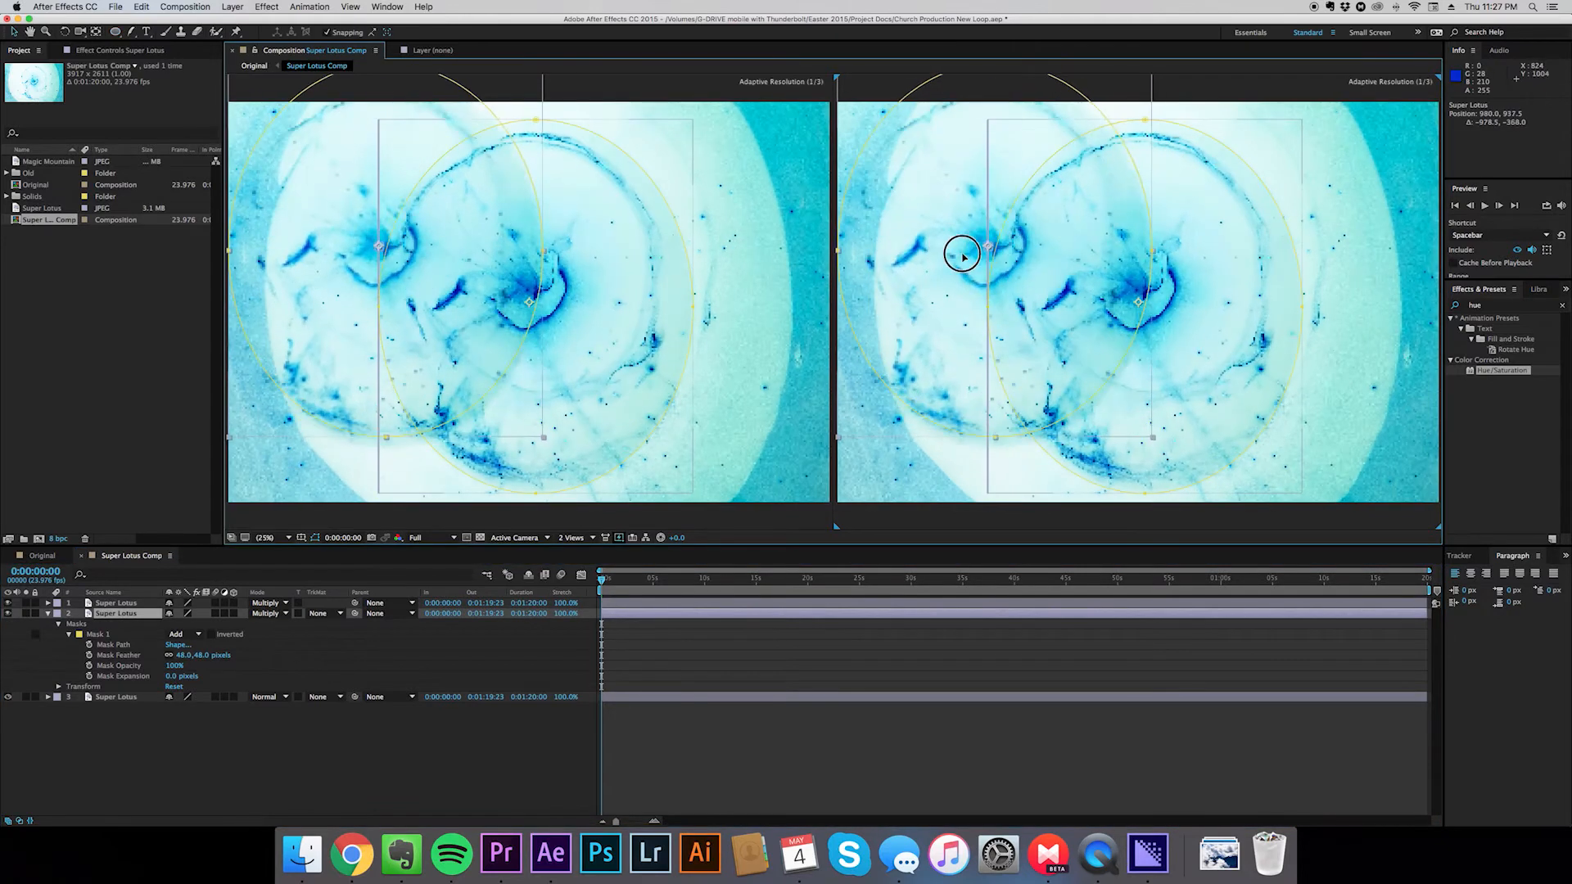
# Shift the second ink copy left and rotate the top copy about -45 degrees
pyautogui.moveTo(963, 251); pyautogui.dragTo(862, 271)
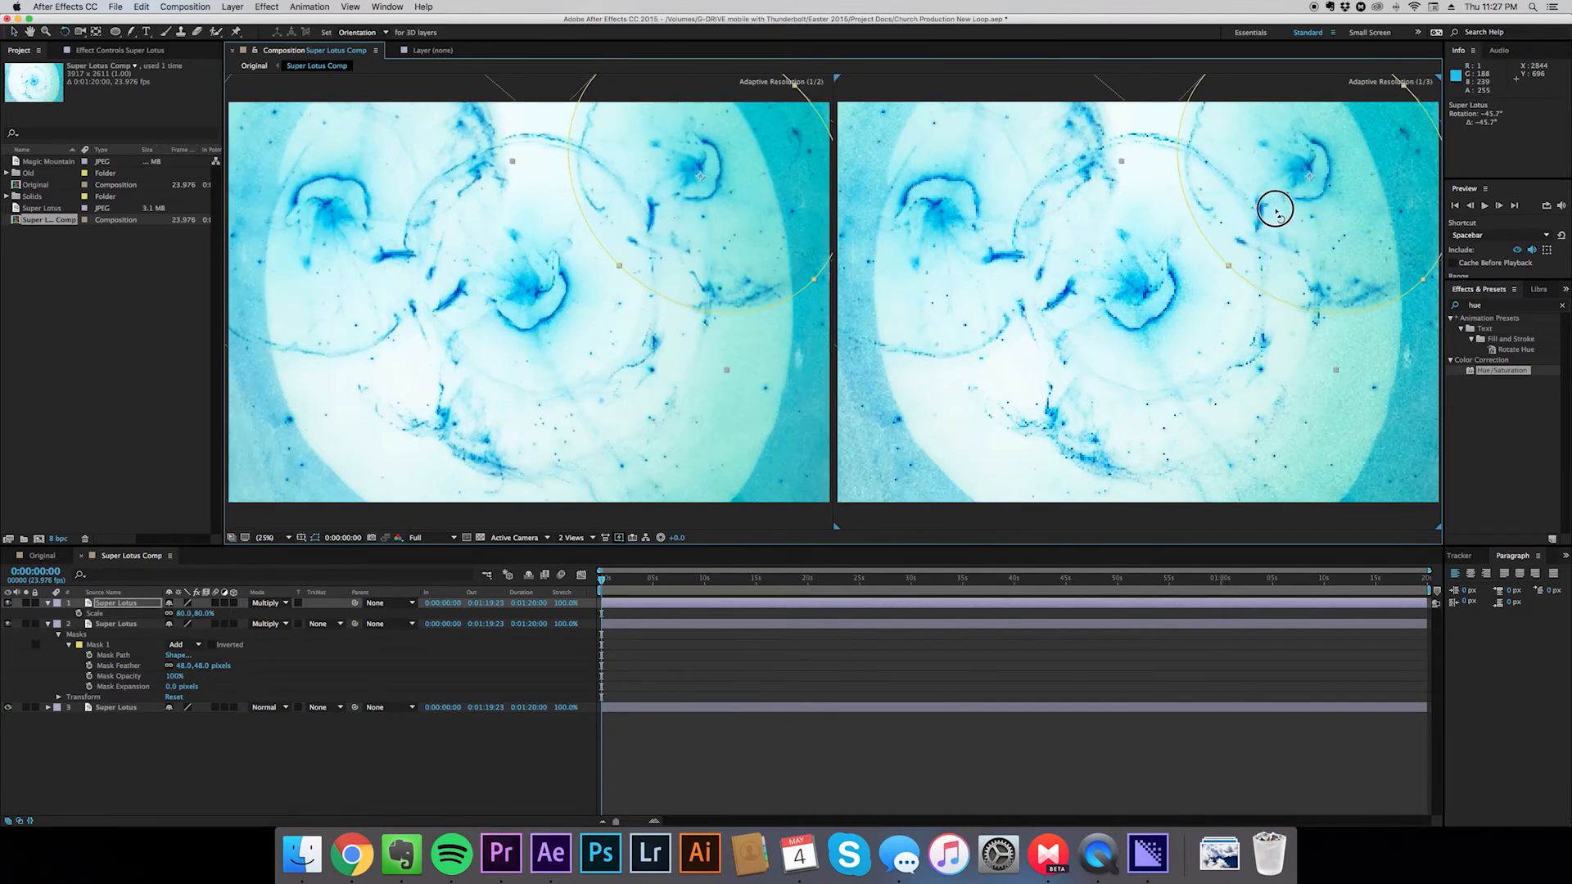
pyautogui.moveTo(1276, 210); pyautogui.dragTo(1307, 223)
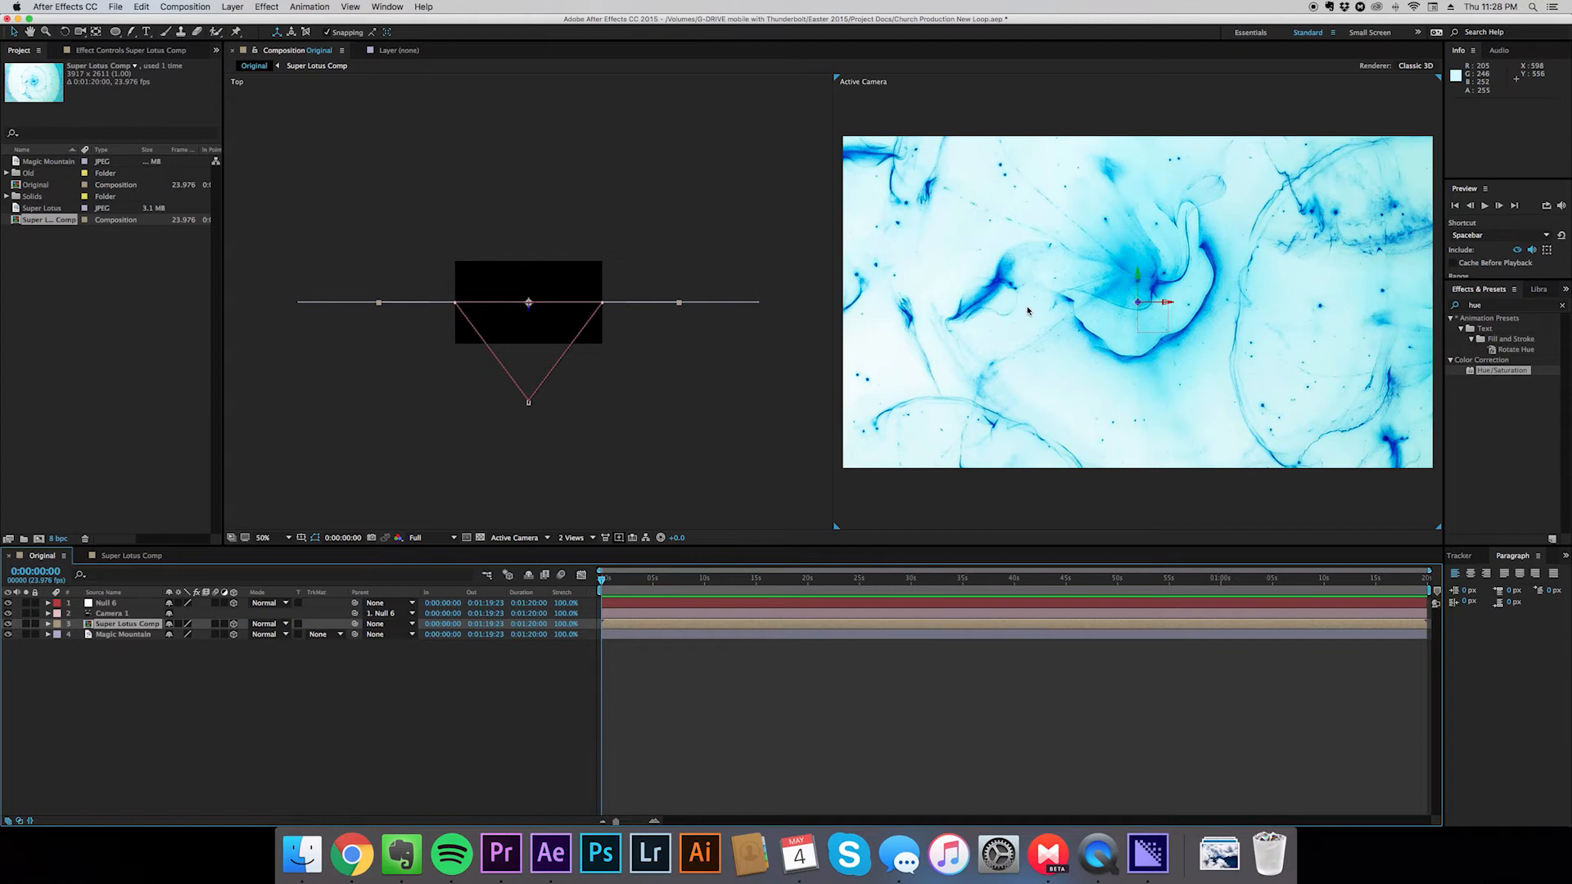
pyautogui.moveTo(309, 406)
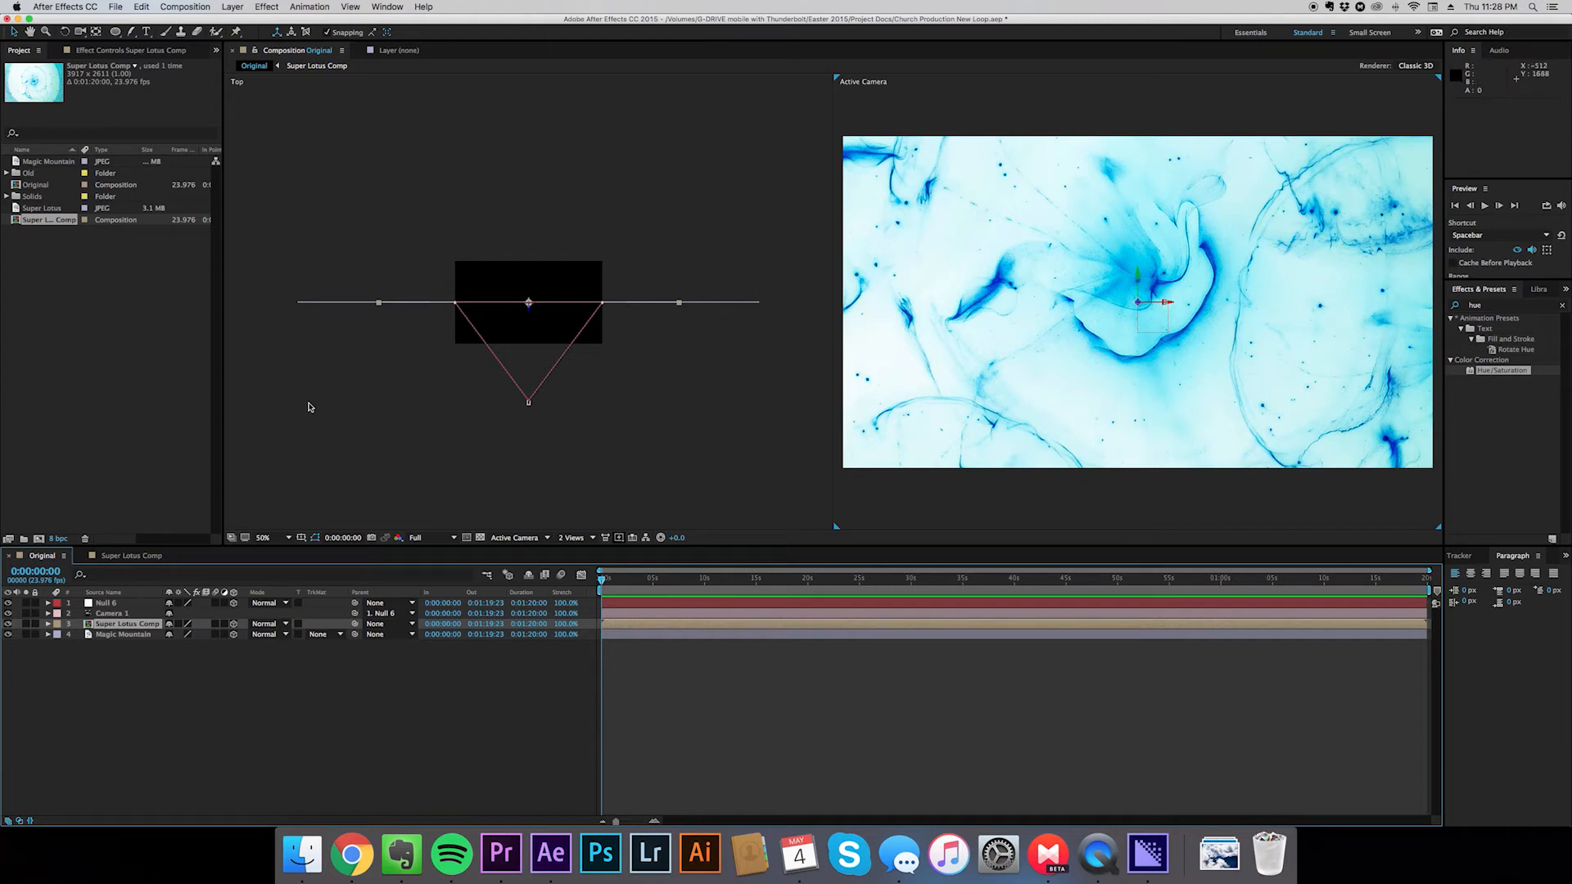
pyautogui.moveTo(978, 202)
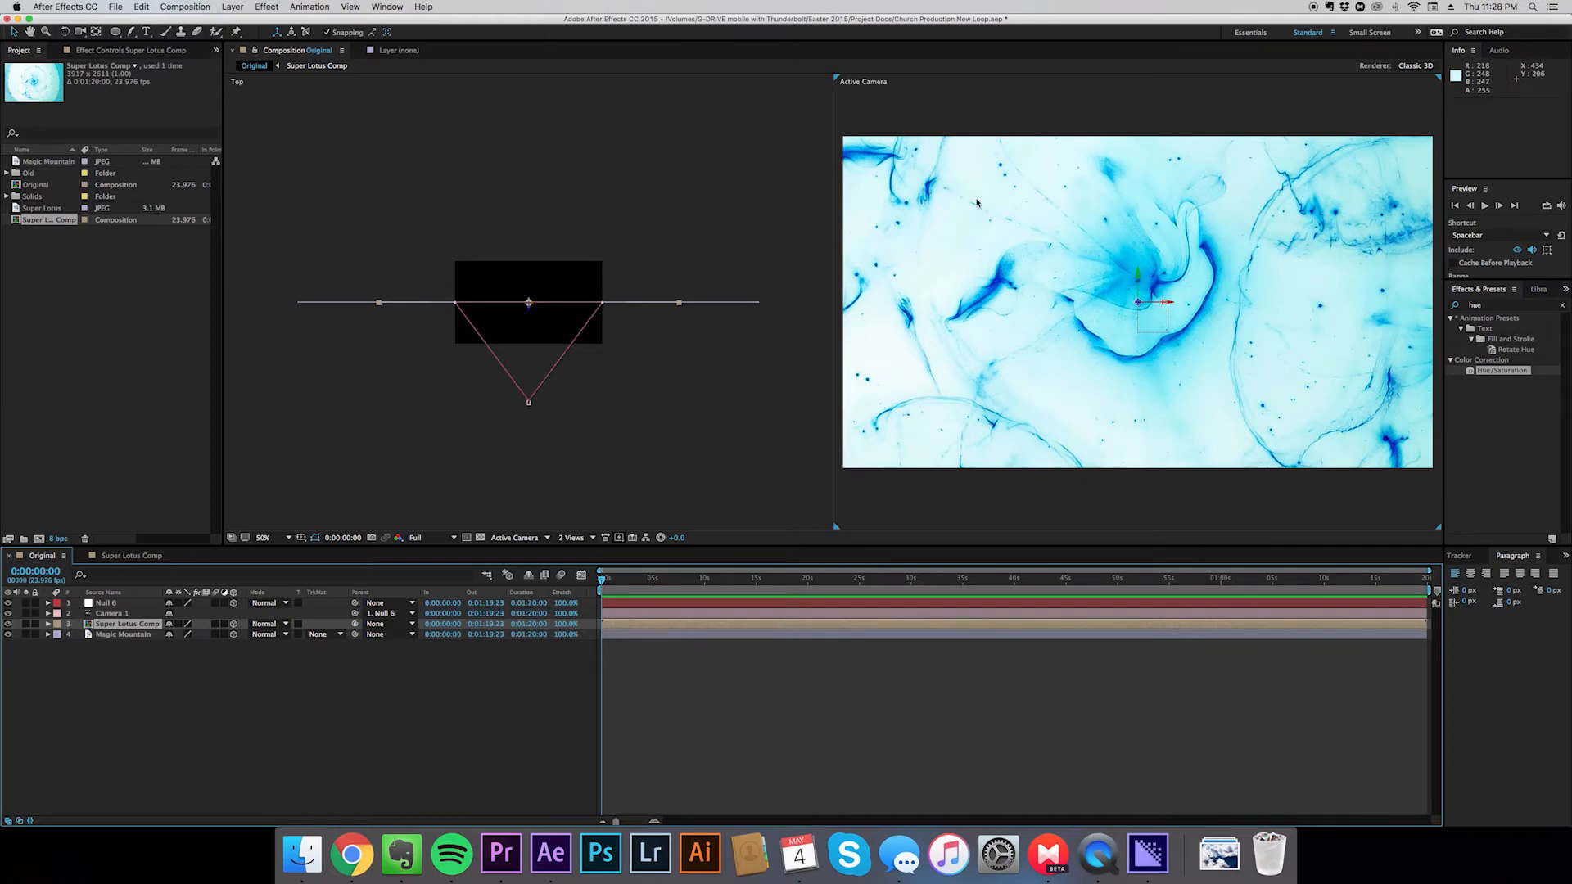
pyautogui.moveTo(1173, 361)
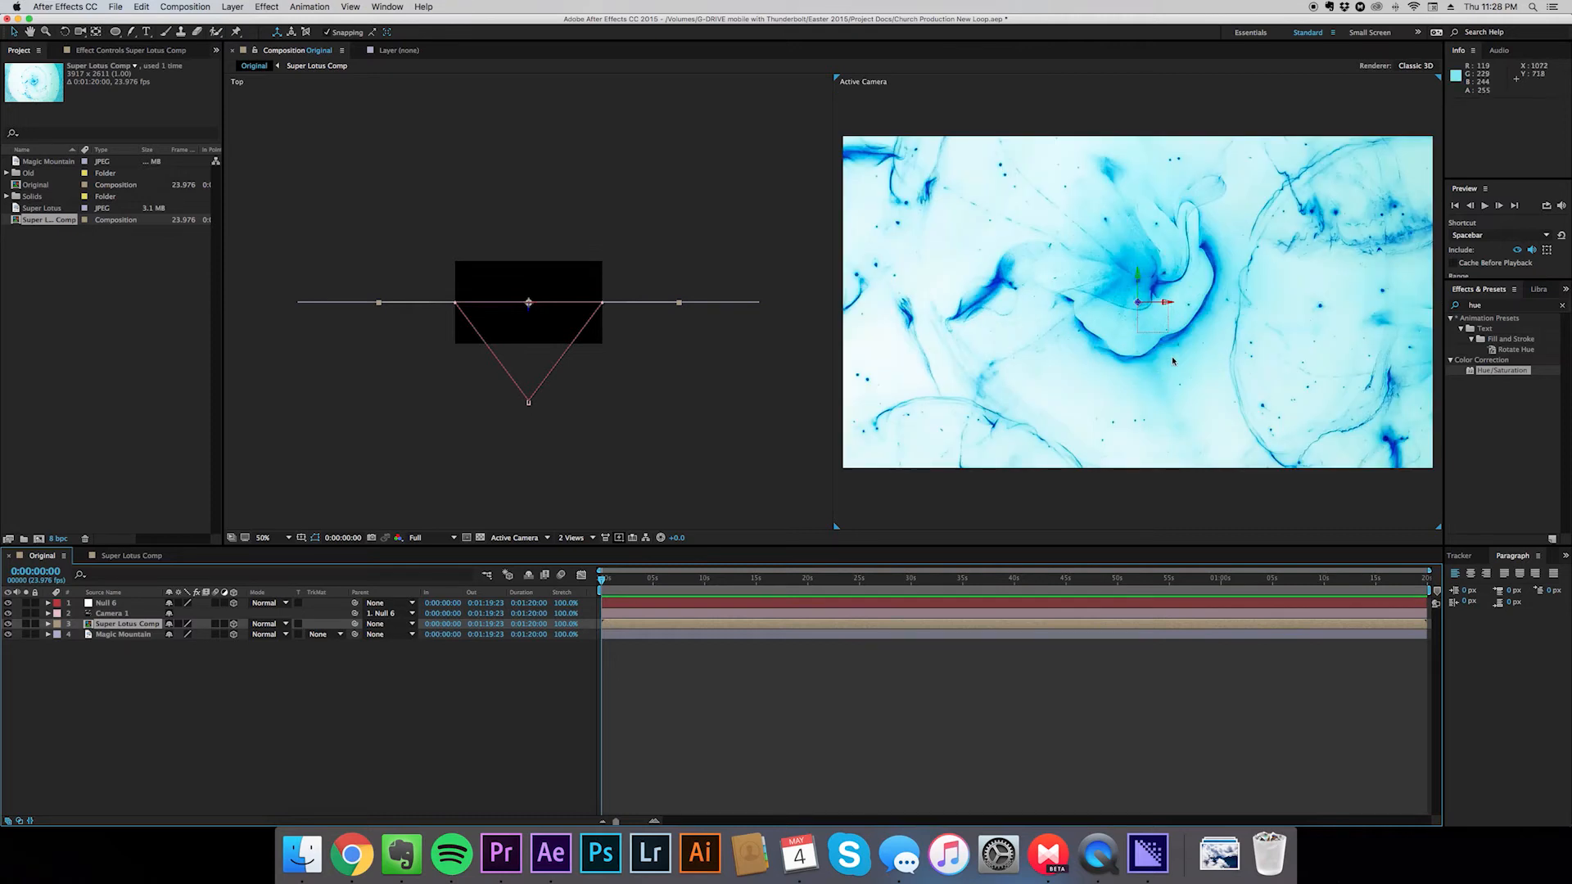
pyautogui.moveTo(1173, 329)
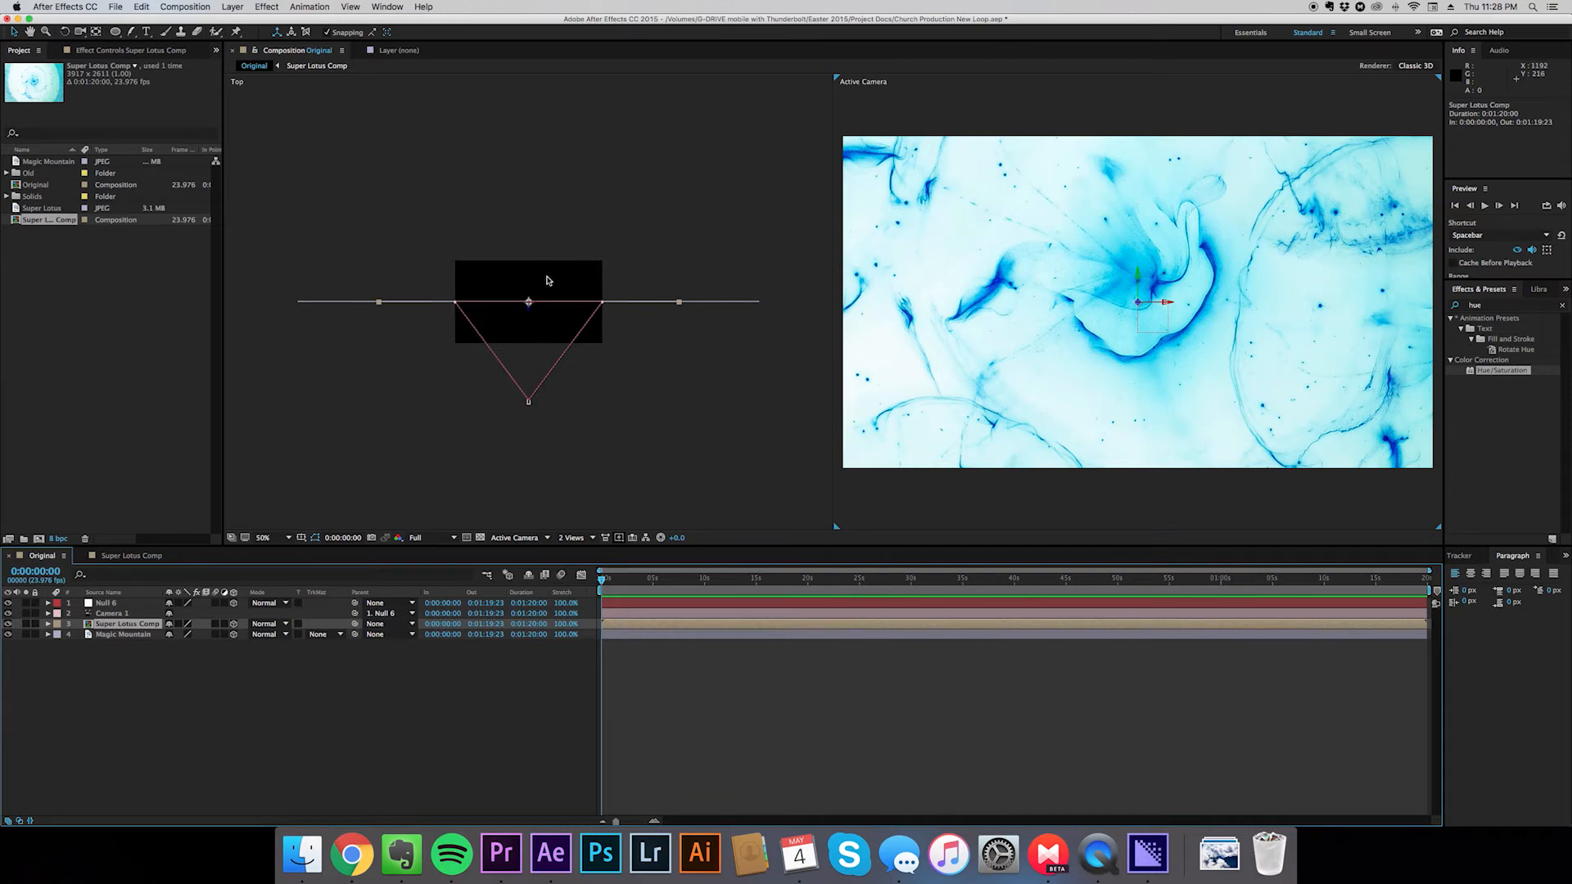
pyautogui.moveTo(532, 312)
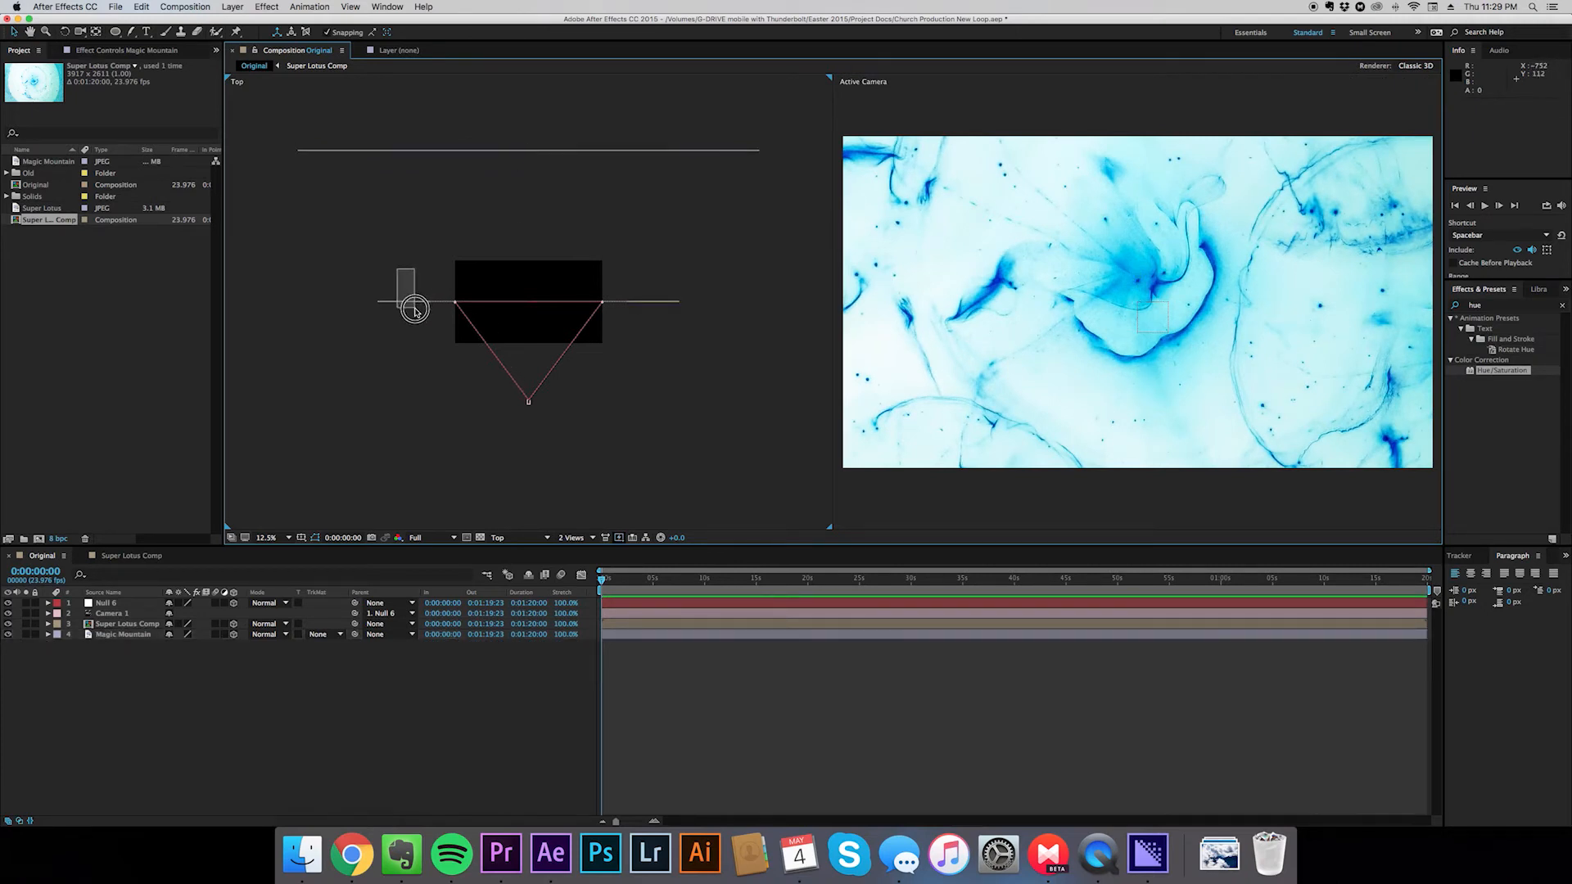
# Set the Super Lotus Comp layer's blending mode to Screen over Magic Mountain
pyautogui.click(125, 624)
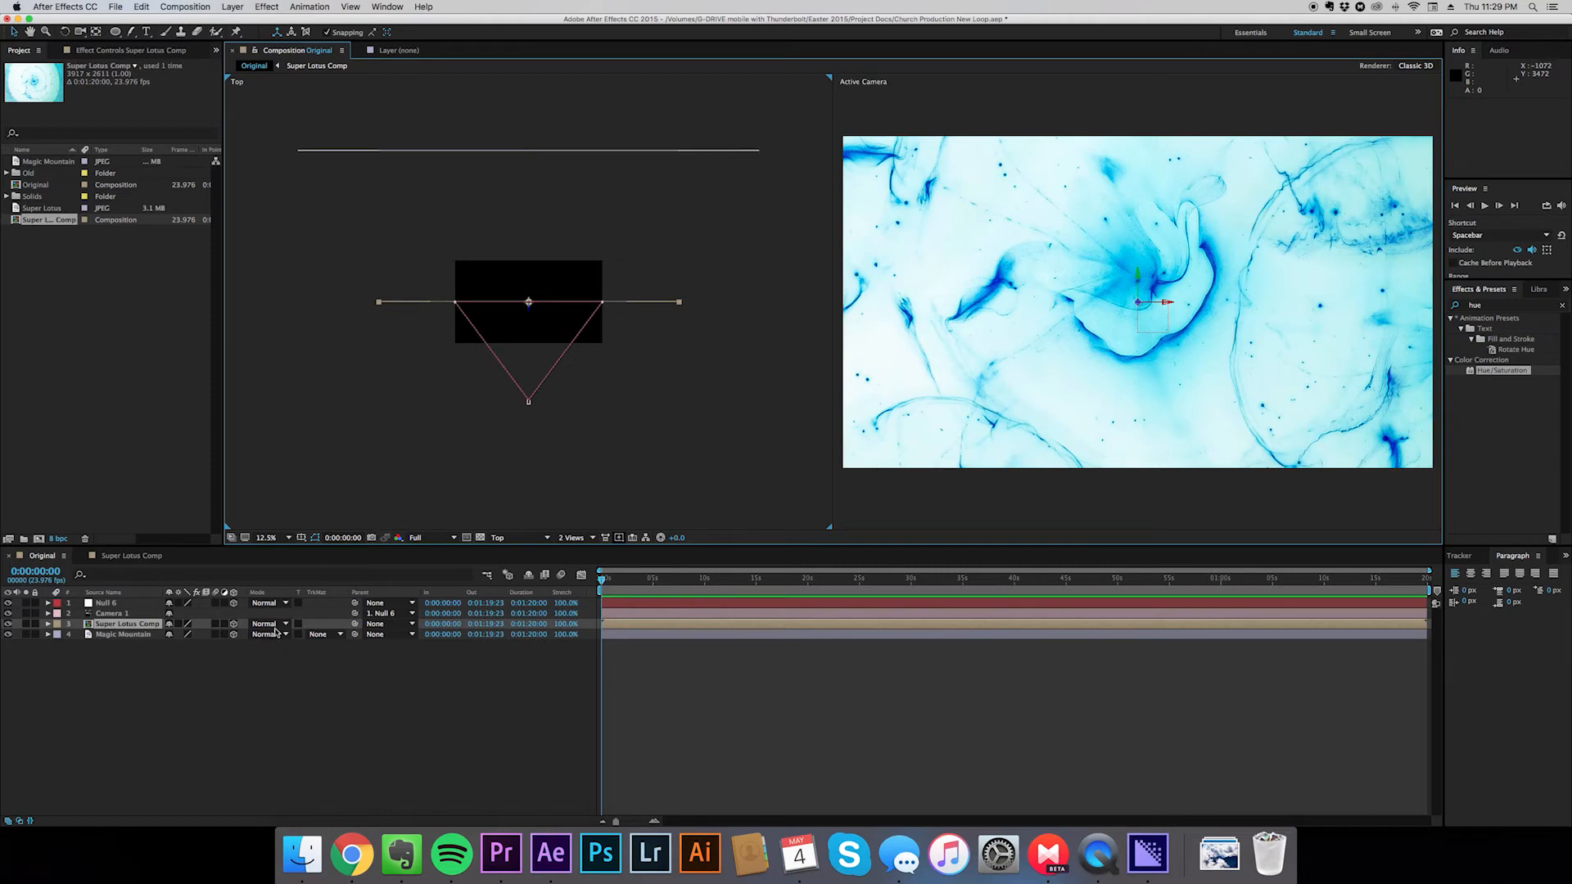
pyautogui.click(268, 624)
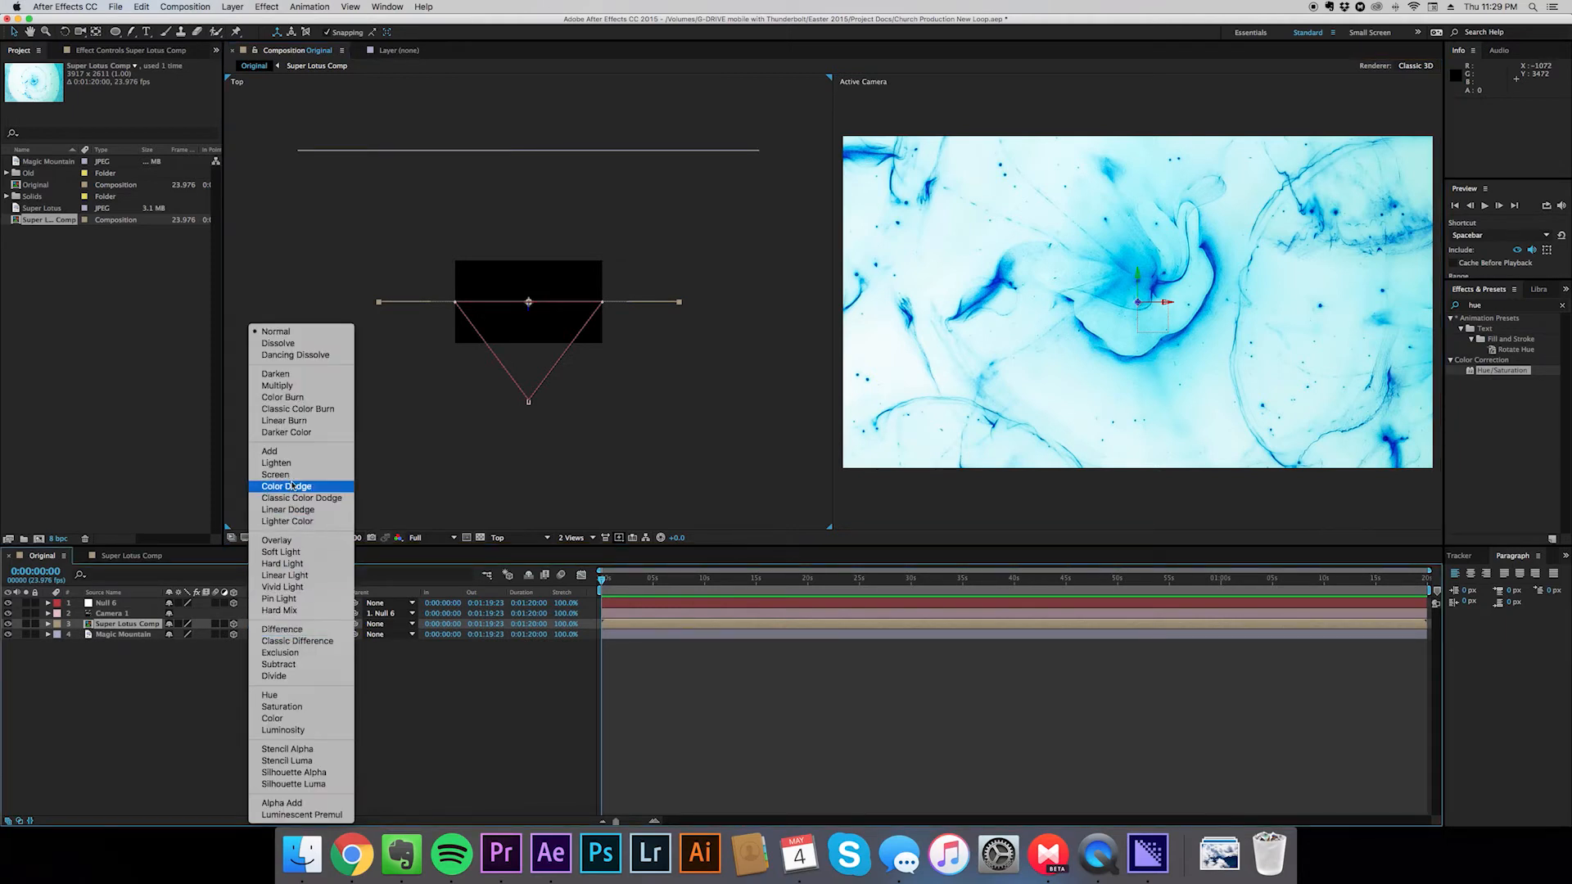
pyautogui.click(275, 474)
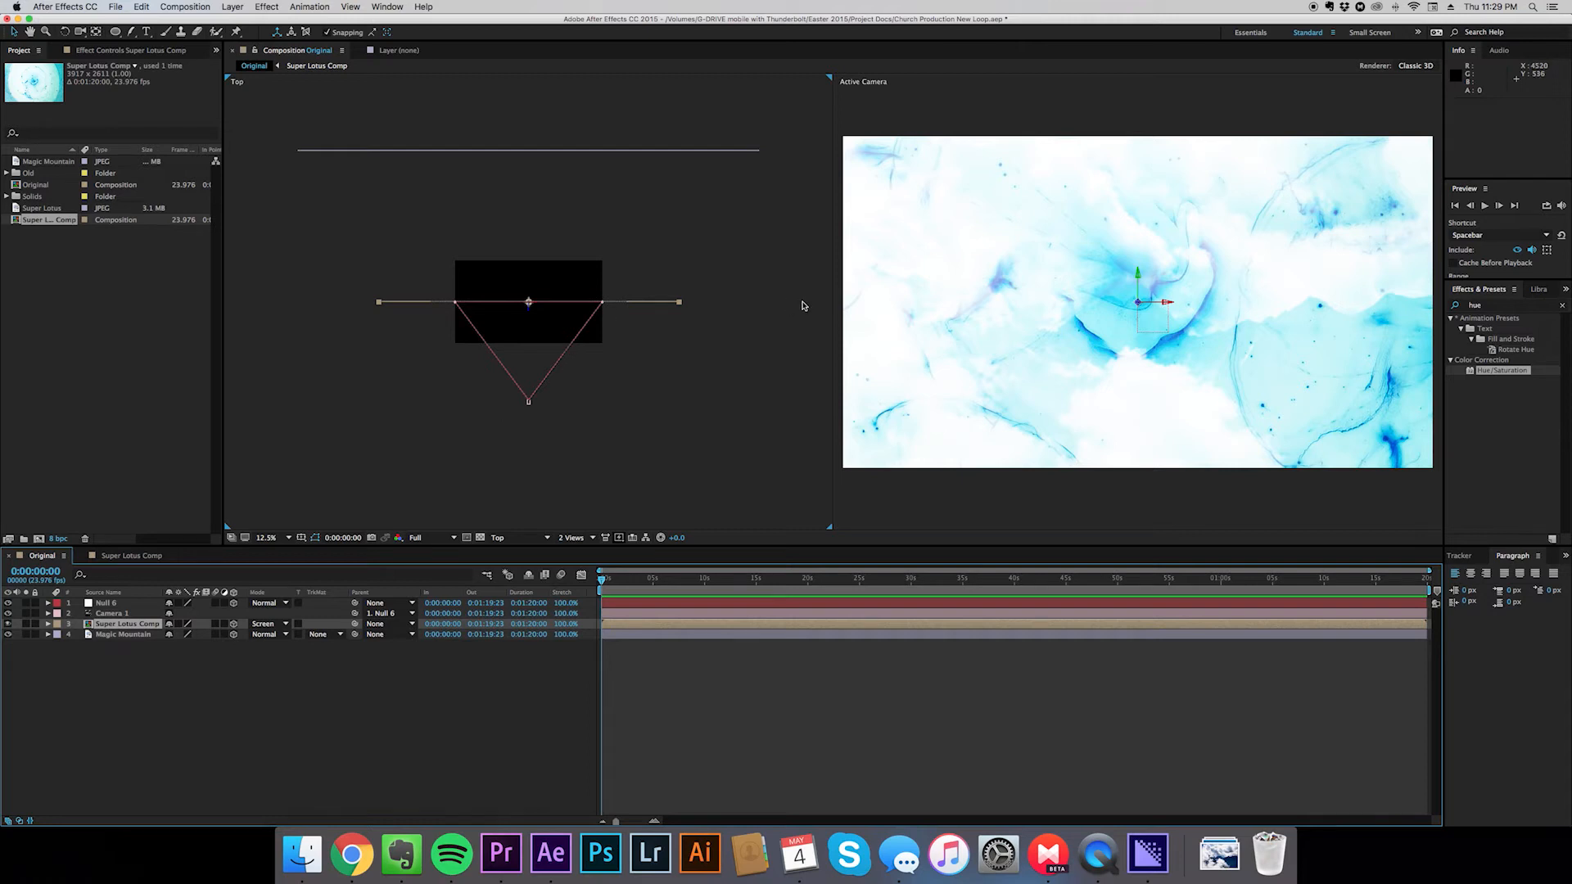
pyautogui.moveTo(1250, 329)
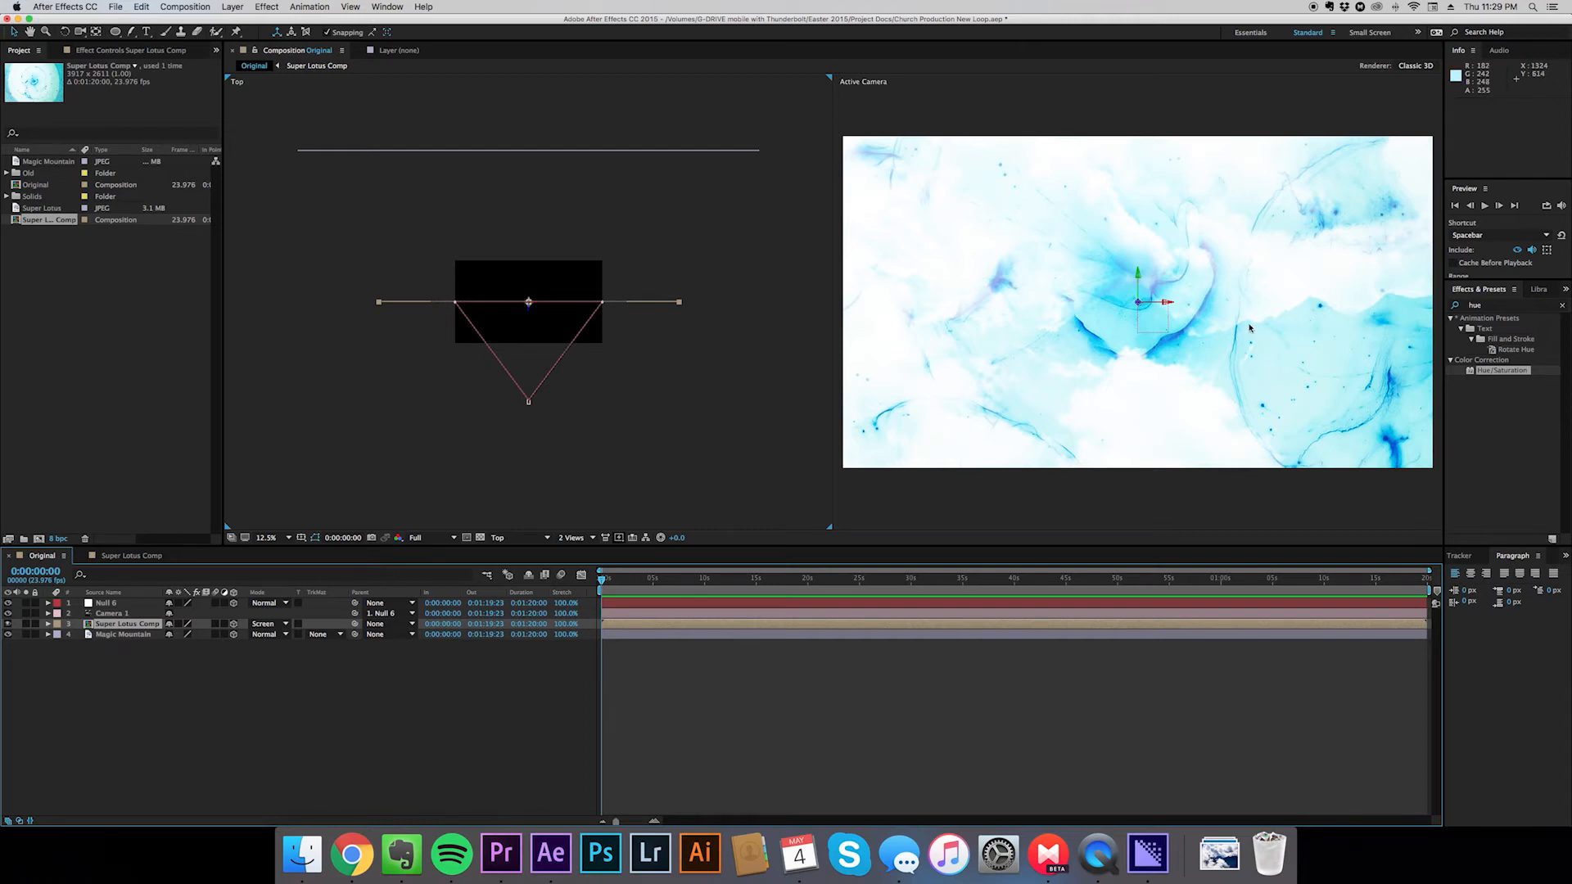
pyautogui.moveTo(637, 484)
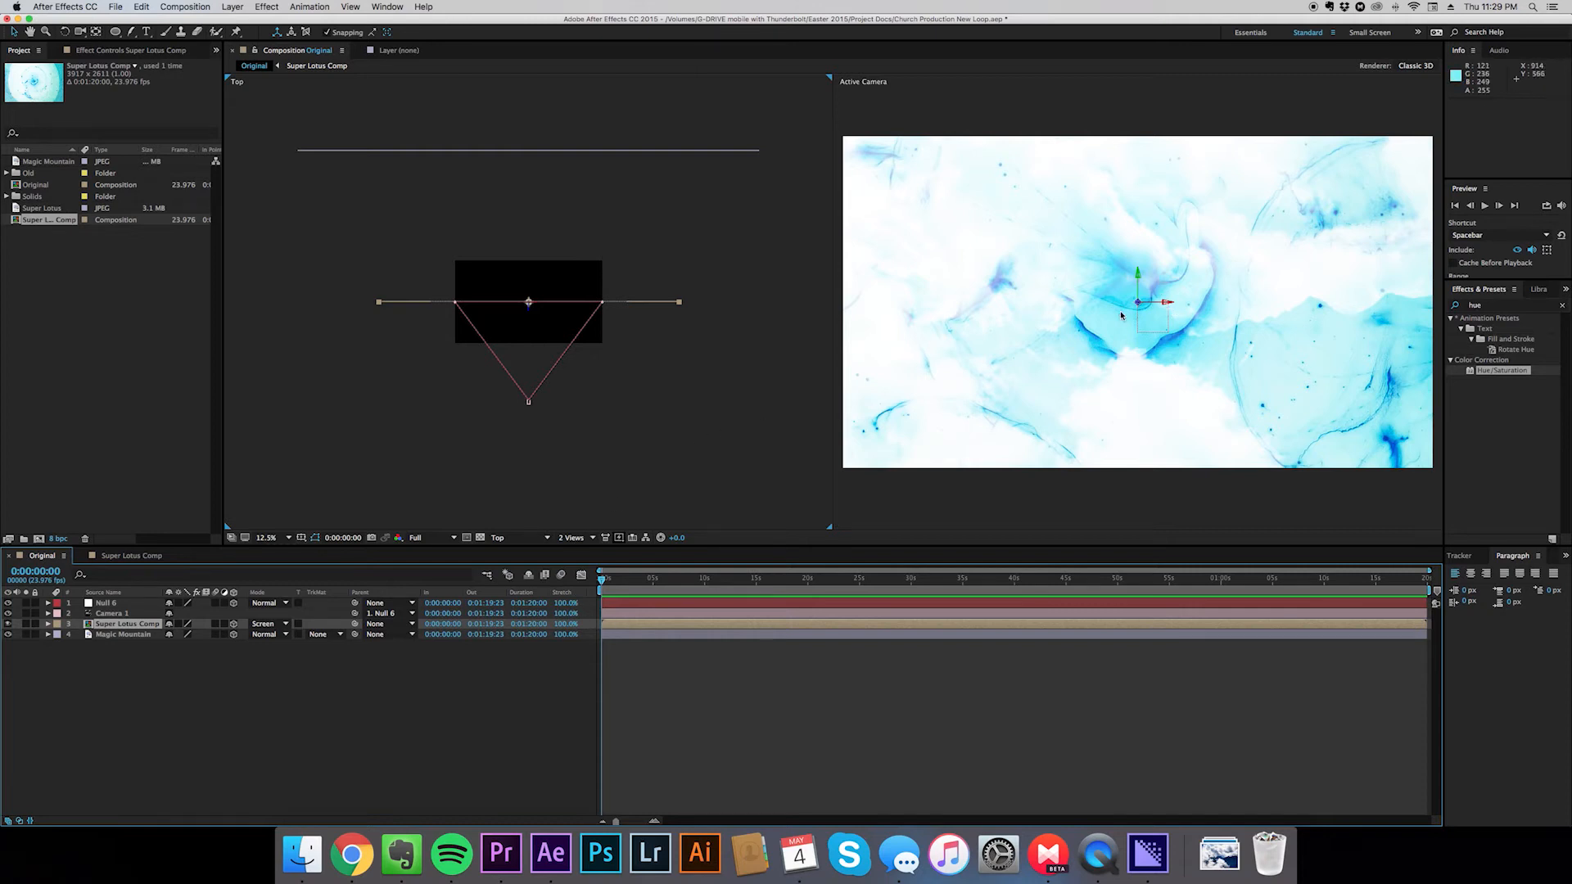
pyautogui.moveTo(1295, 375)
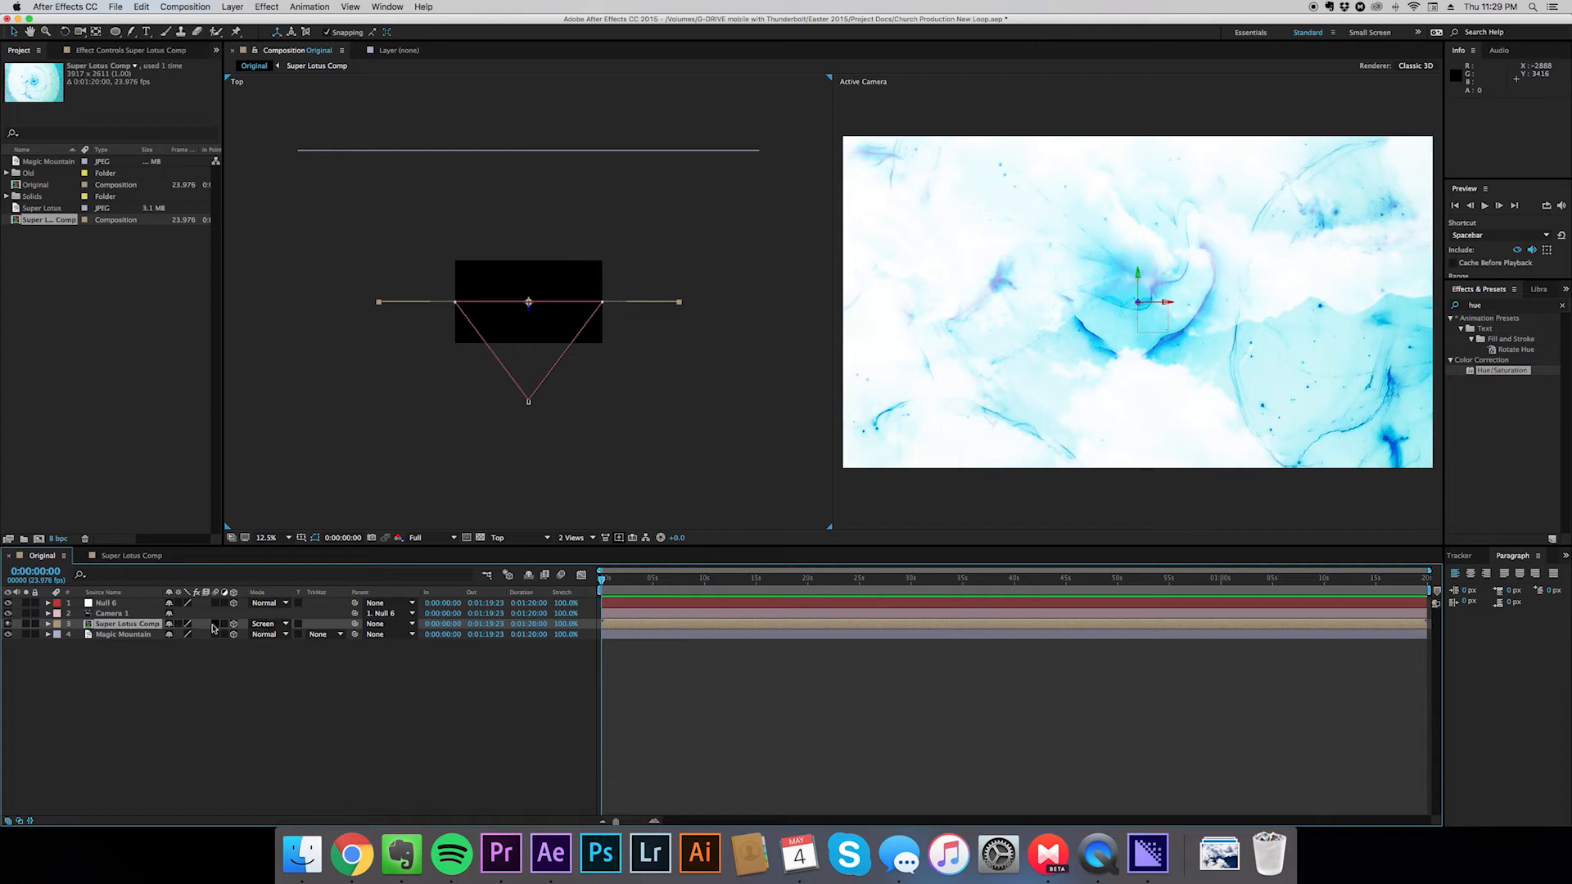
pyautogui.moveTo(1167, 238)
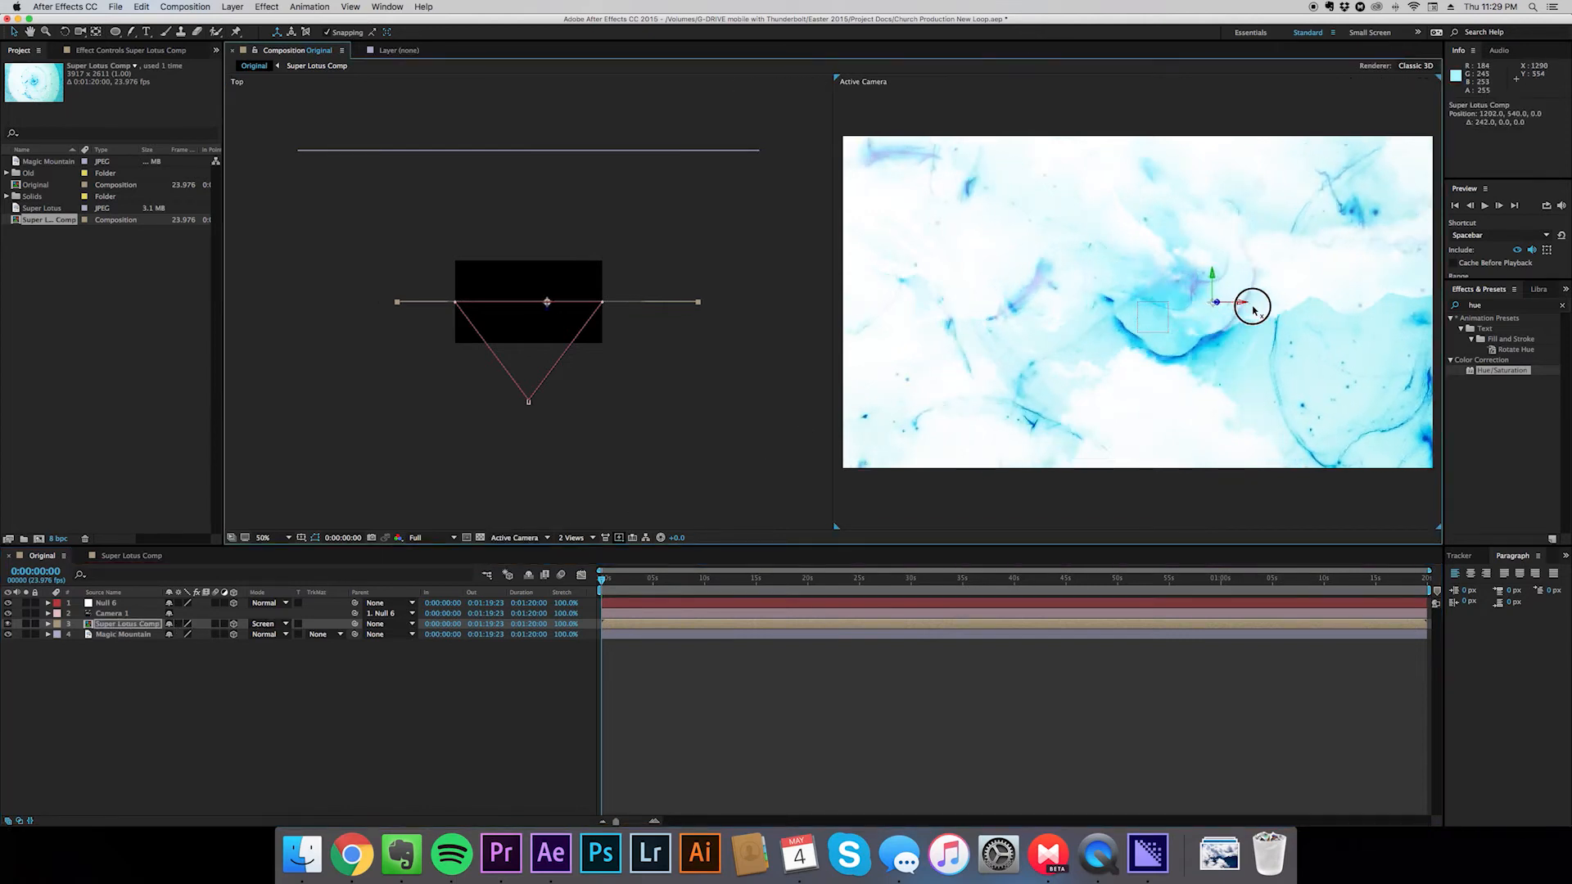
pyautogui.moveTo(1254, 306); pyautogui.dragTo(1379, 319)
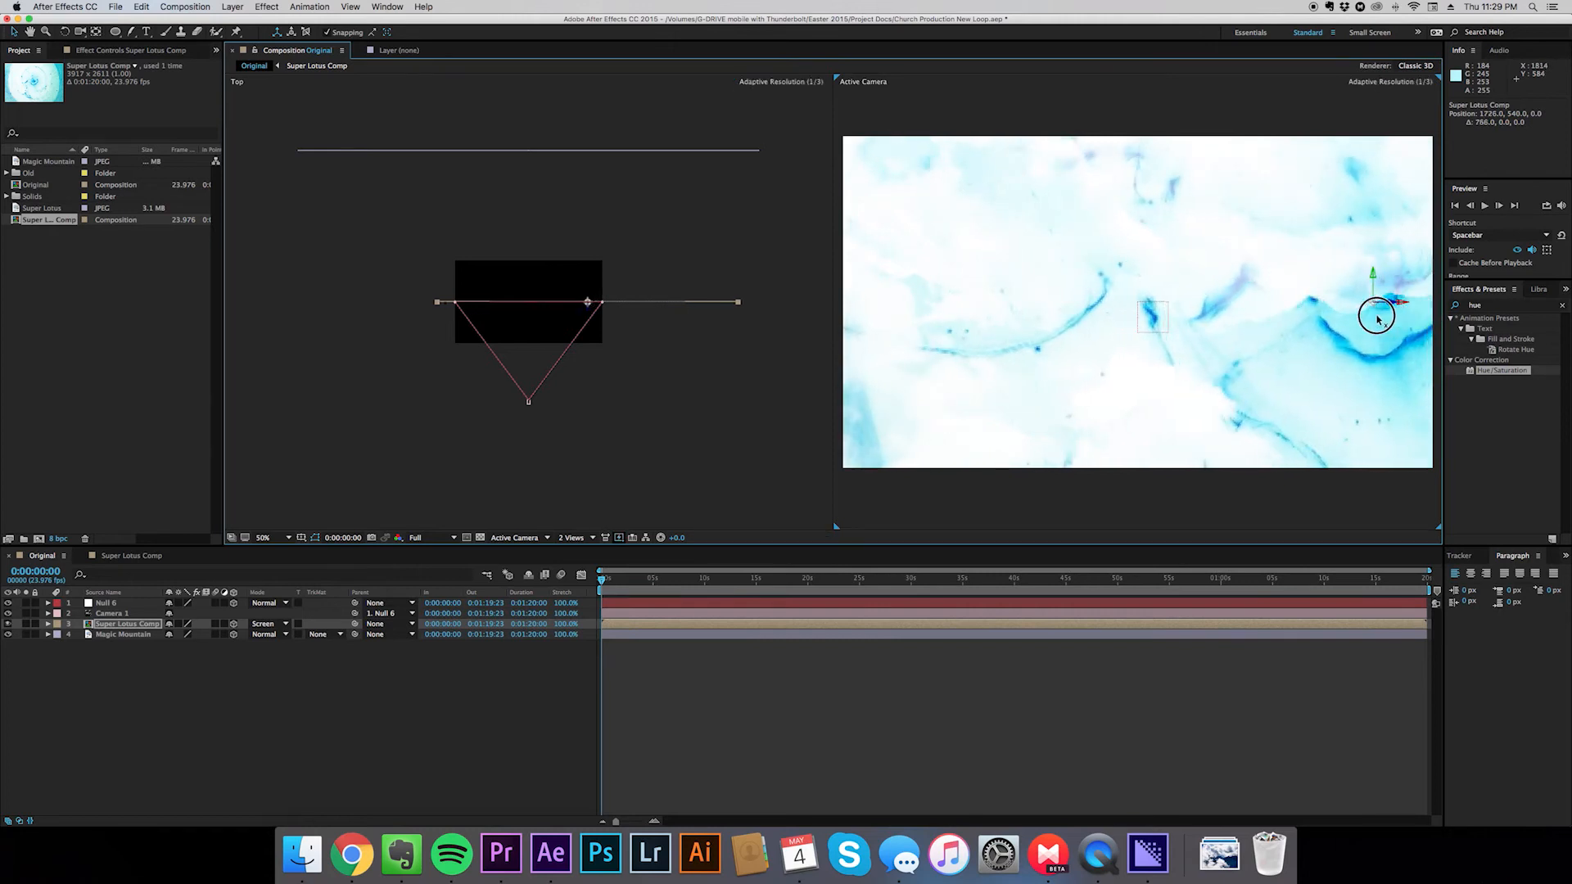
pyautogui.moveTo(1376, 319); pyautogui.dragTo(965, 306)
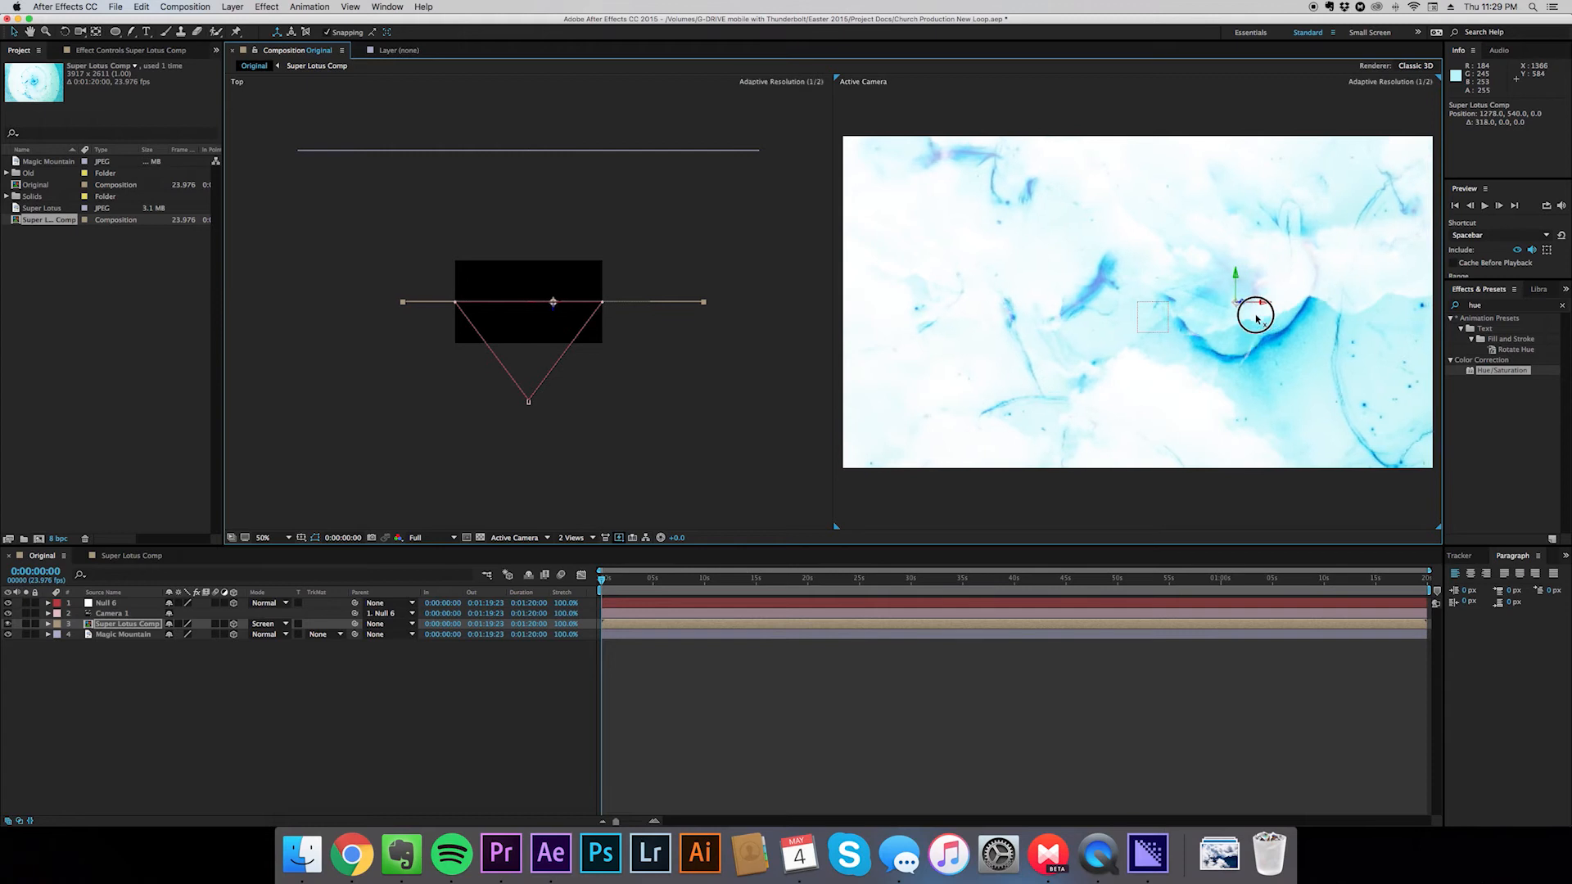
pyautogui.moveTo(1256, 318); pyautogui.dragTo(1073, 318)
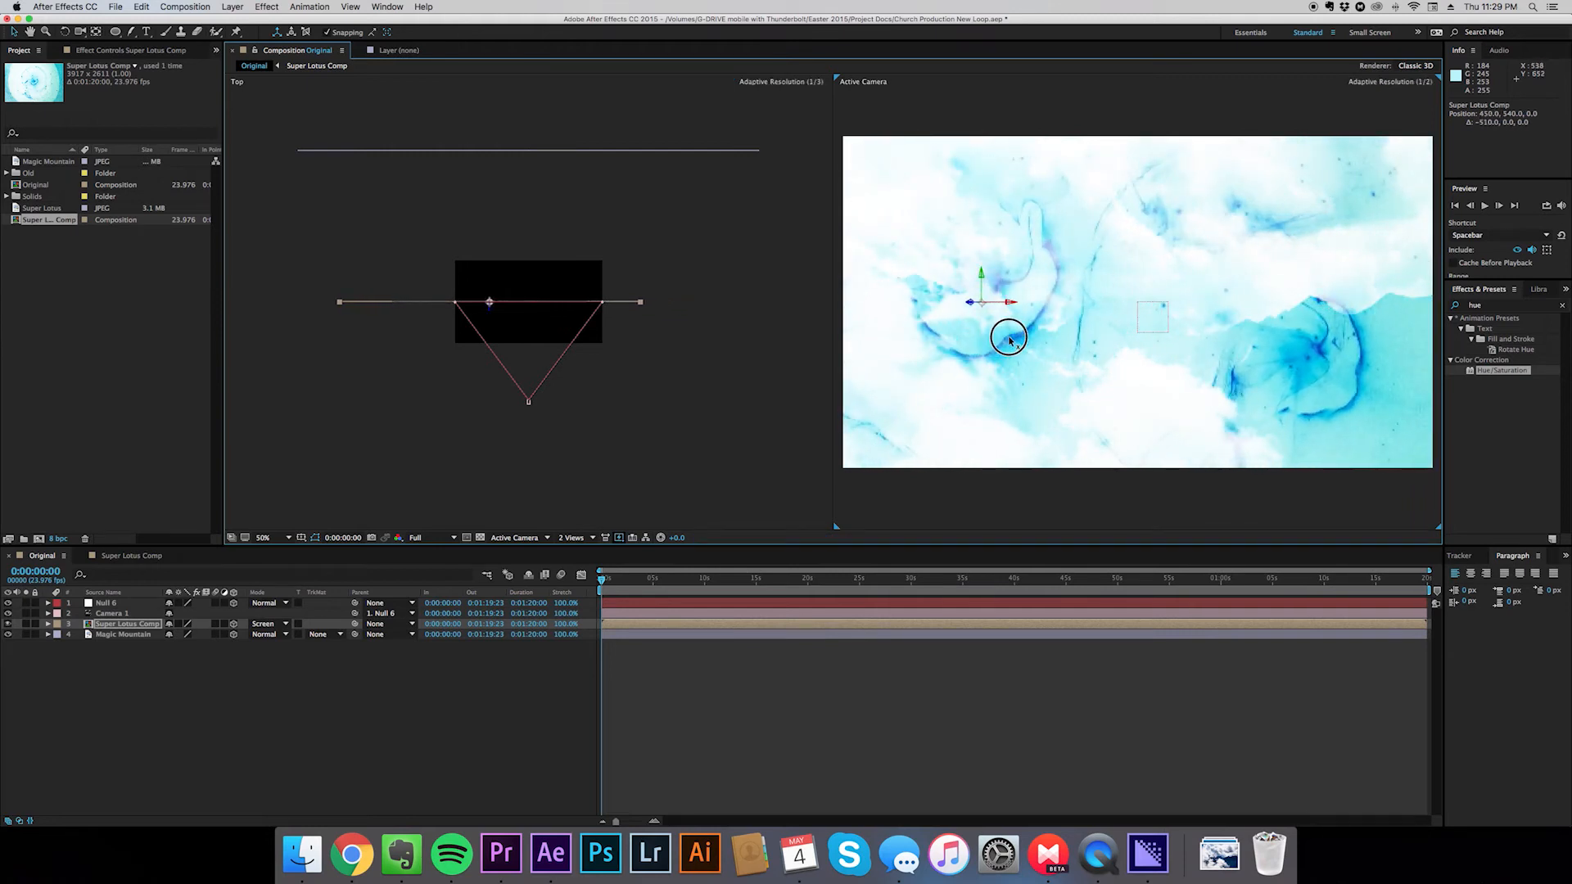
pyautogui.moveTo(1009, 337); pyautogui.dragTo(1208, 336)
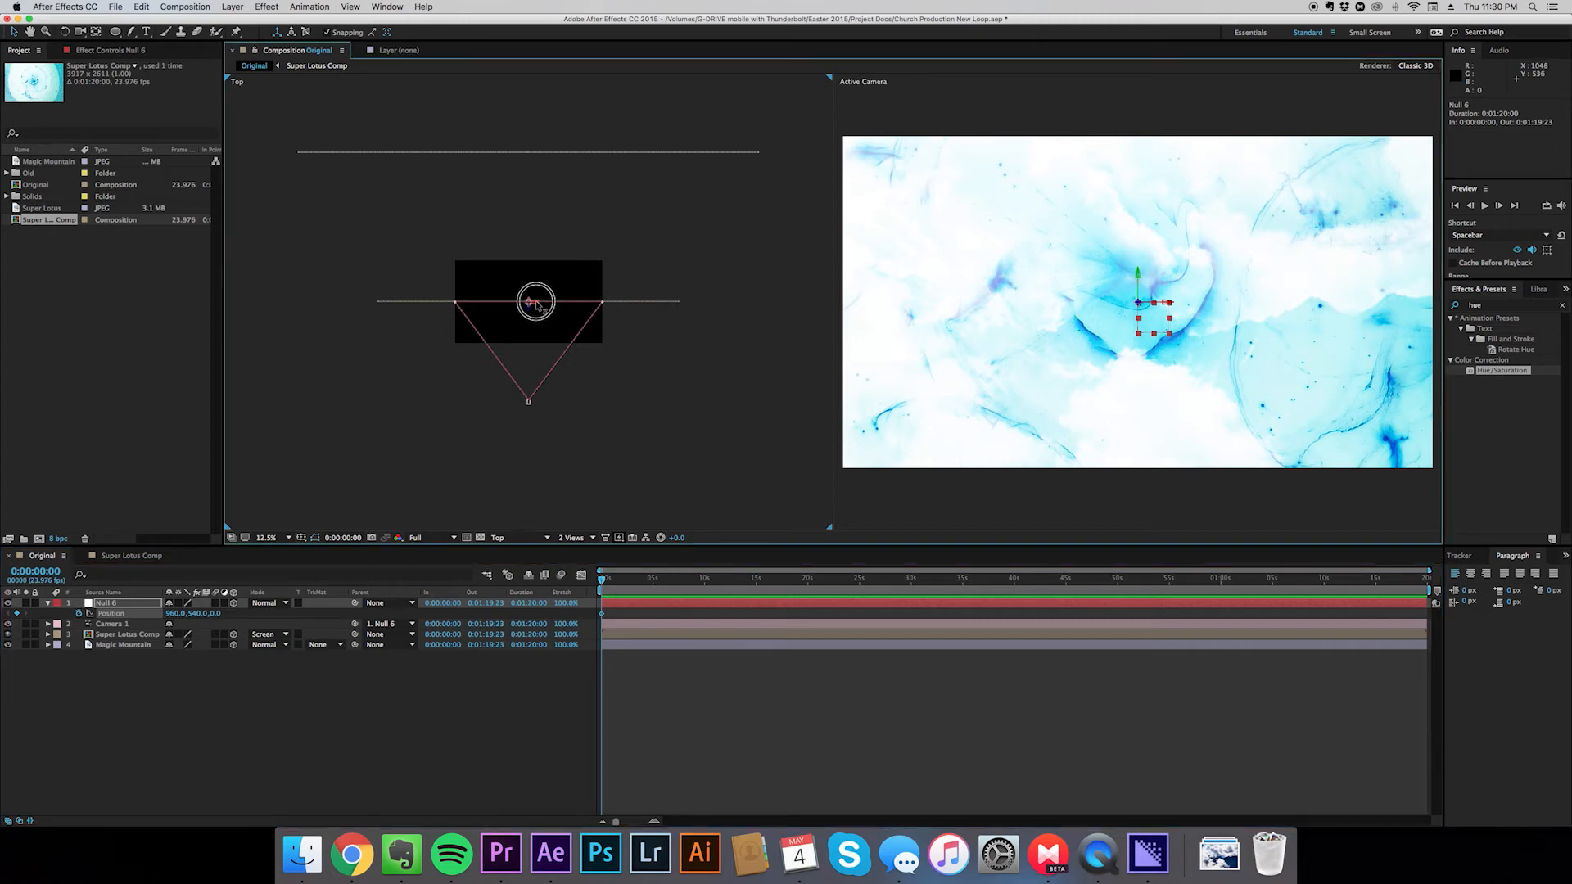
# At the comp's start, slide Null 6 left past the ink's left edge
pyautogui.moveTo(533, 300); pyautogui.dragTo(513, 301)
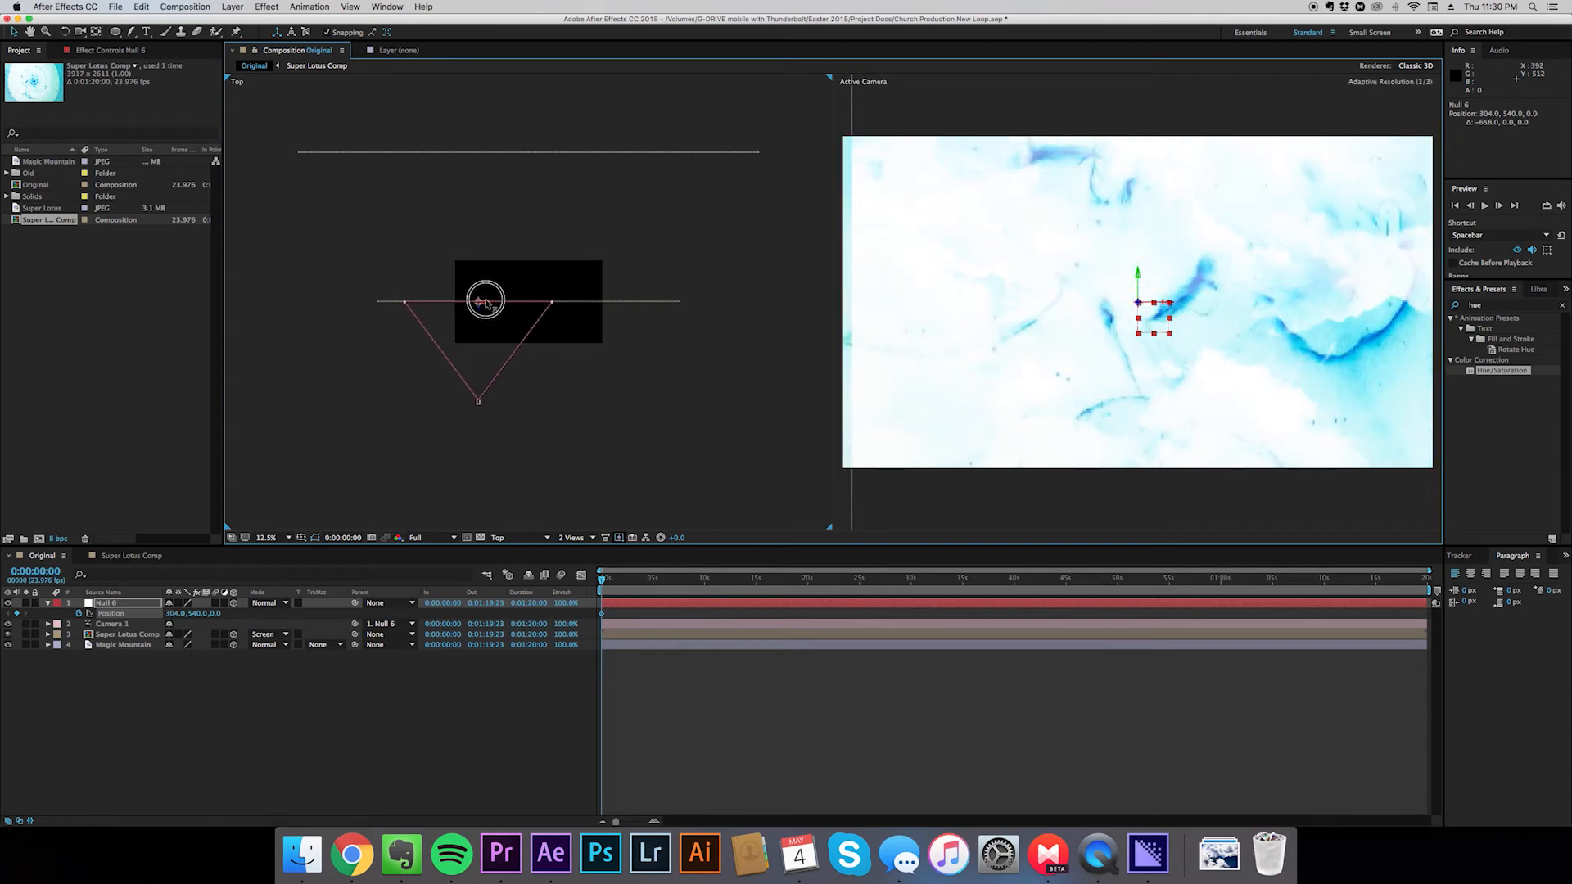
pyautogui.moveTo(487, 300); pyautogui.dragTo(464, 298)
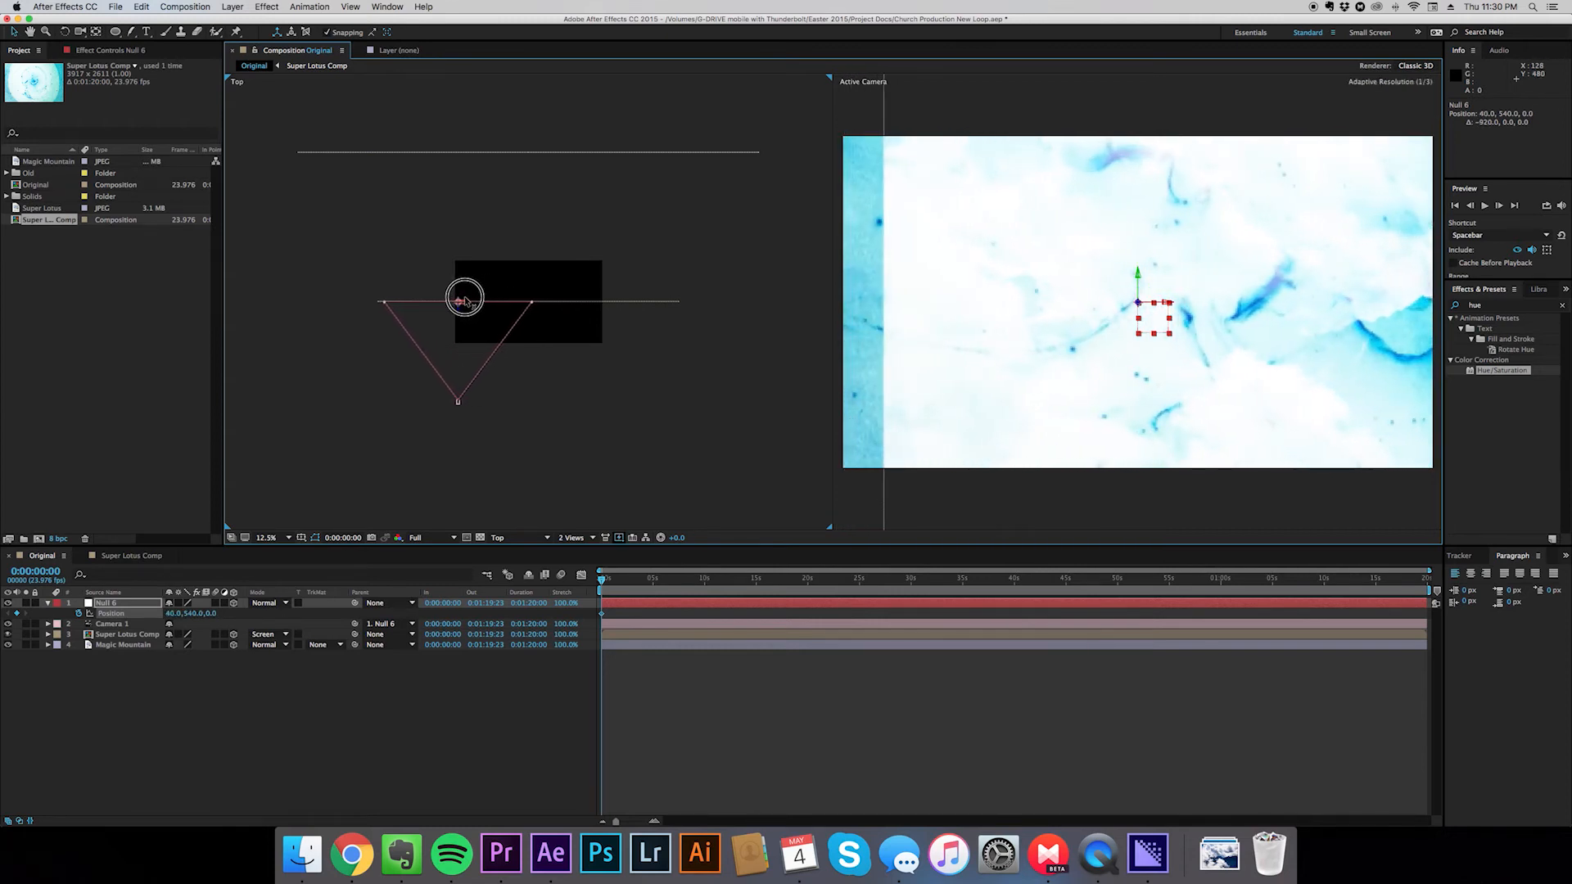
pyautogui.moveTo(465, 299); pyautogui.dragTo(458, 294)
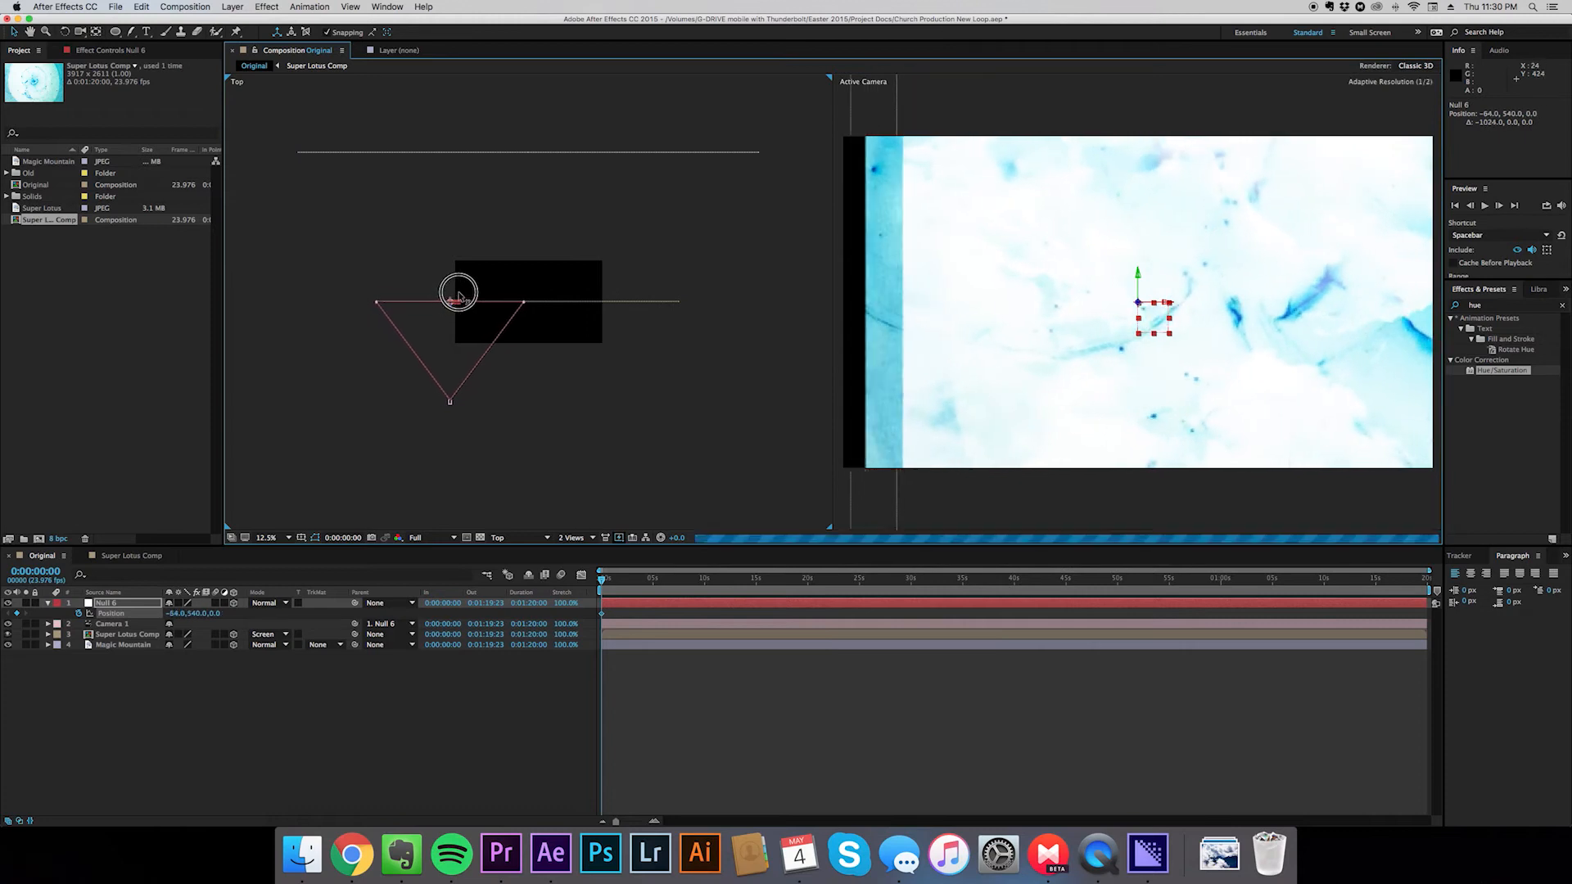
pyautogui.moveTo(458, 294); pyautogui.dragTo(491, 289)
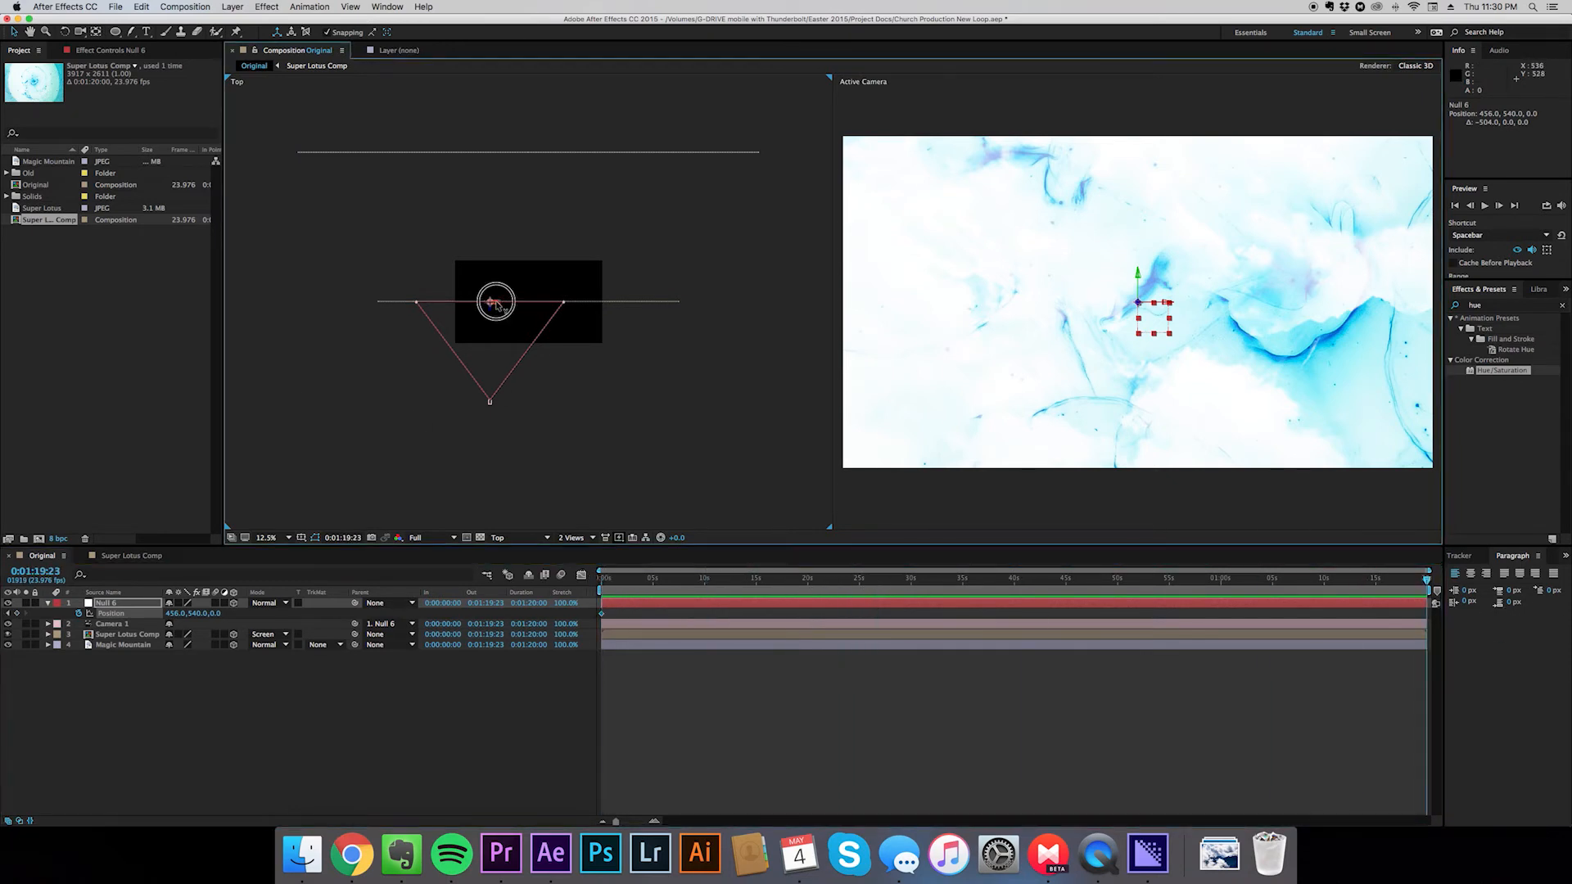
# At the comp's end, move Null 6 right to X 1536 toward the ink's right edge
pyautogui.moveTo(491, 303); pyautogui.dragTo(586, 309)
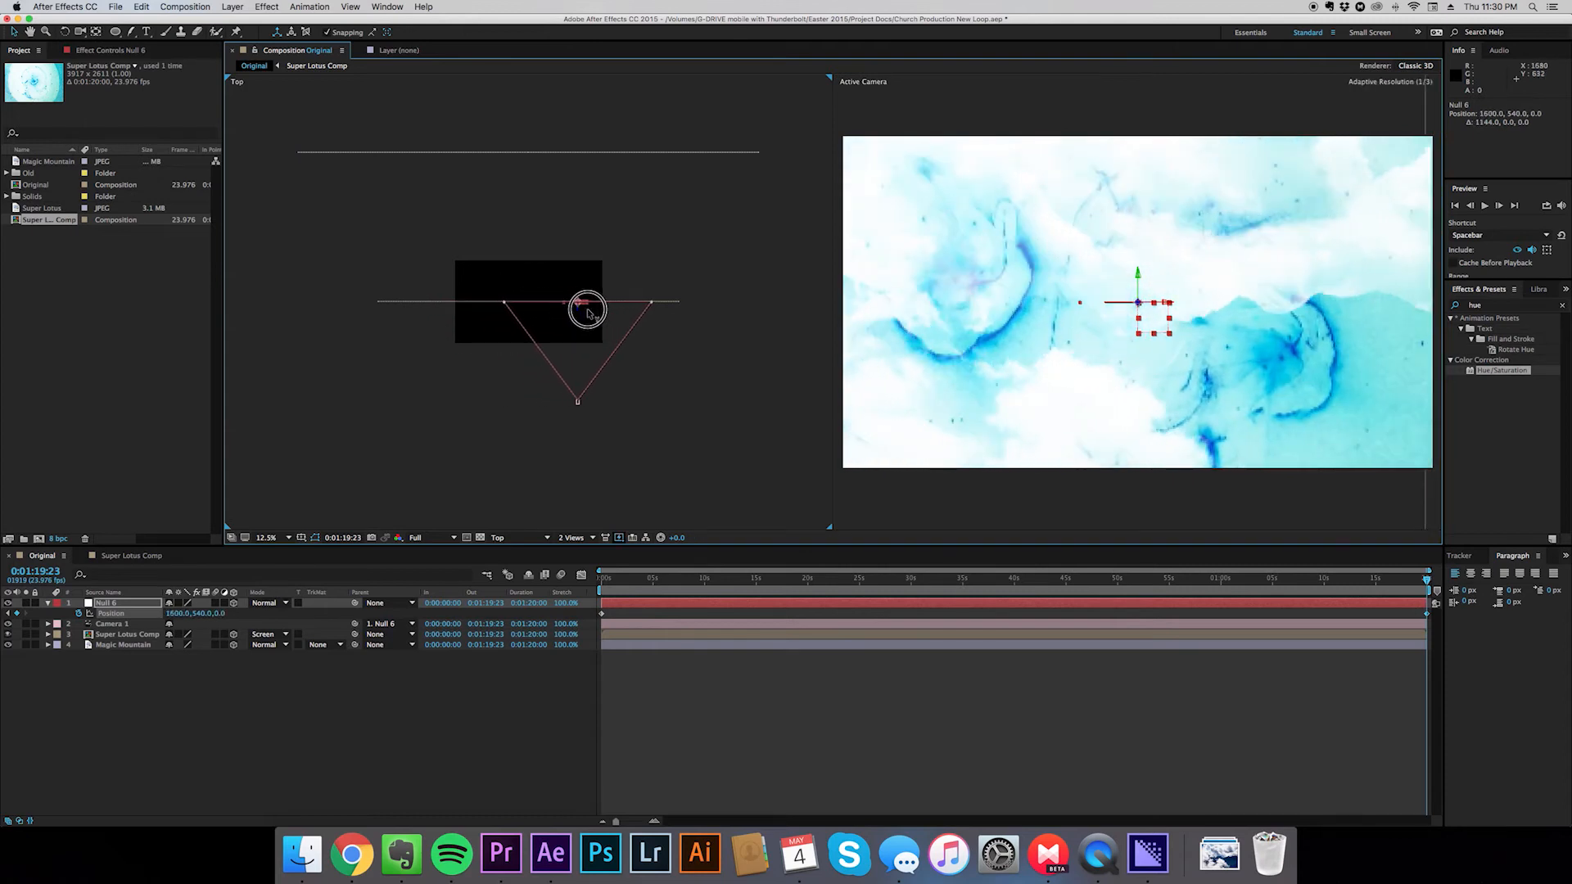
pyautogui.moveTo(586, 303); pyautogui.dragTo(601, 303)
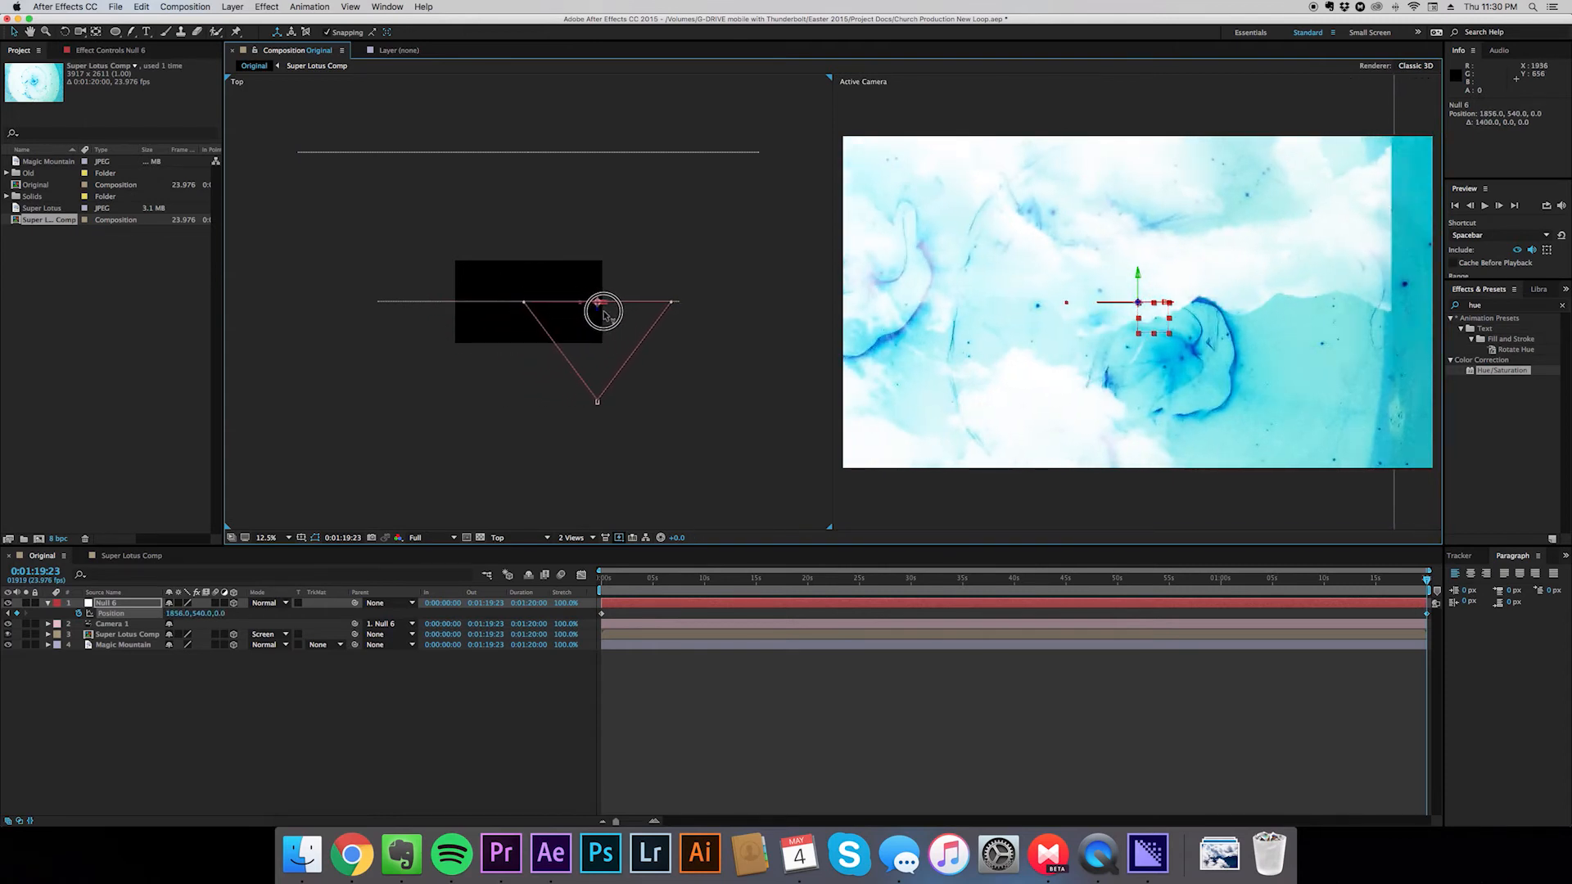
pyautogui.moveTo(601, 303); pyautogui.dragTo(621, 303)
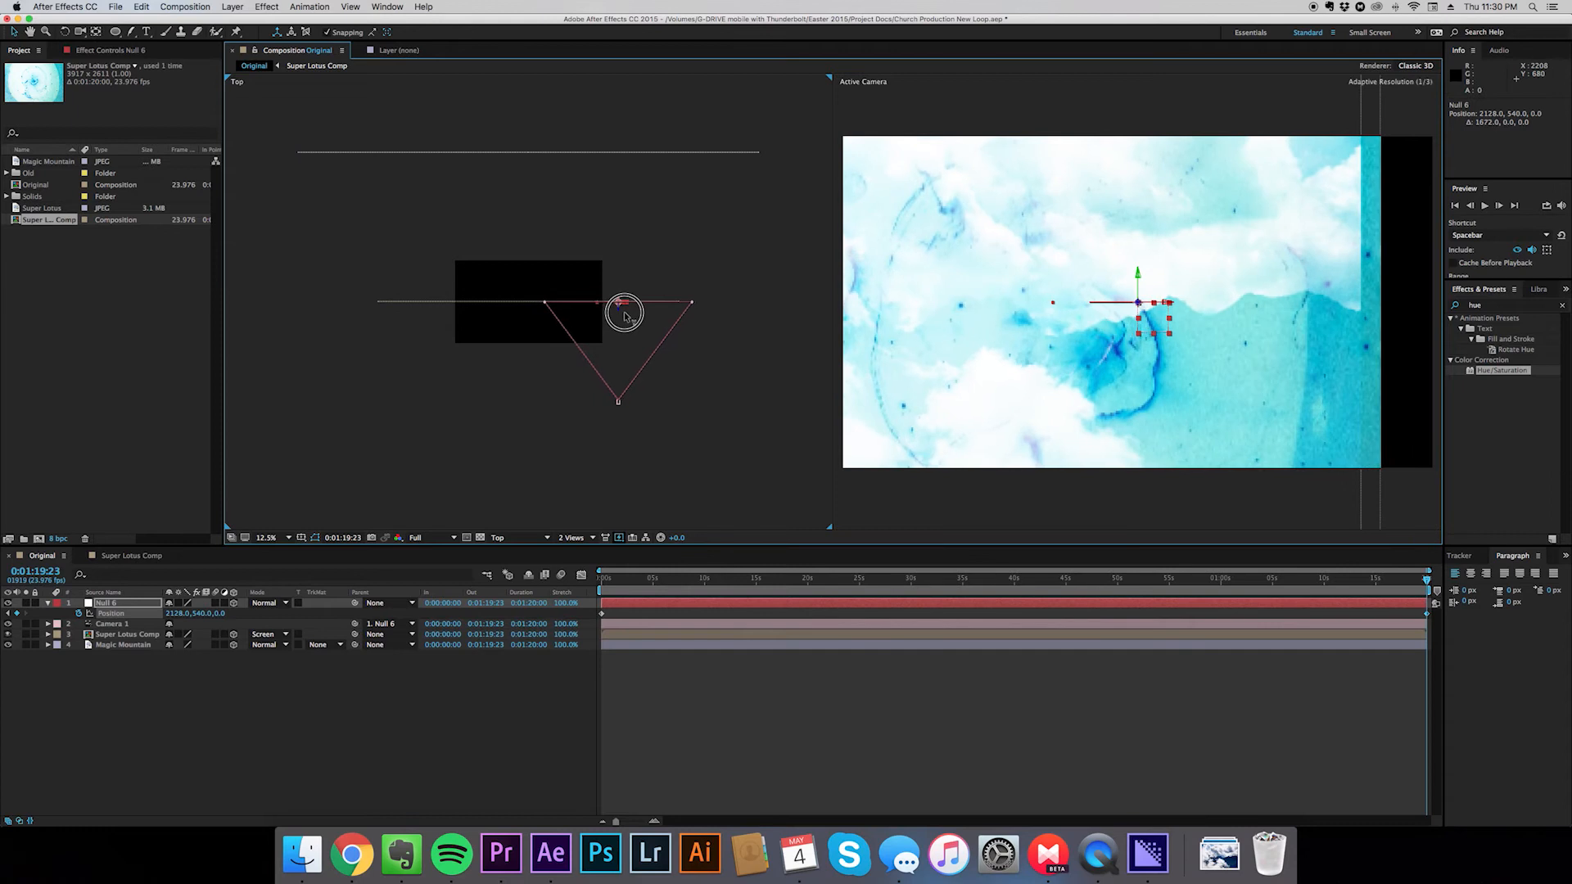
pyautogui.moveTo(625, 304); pyautogui.dragTo(586, 304)
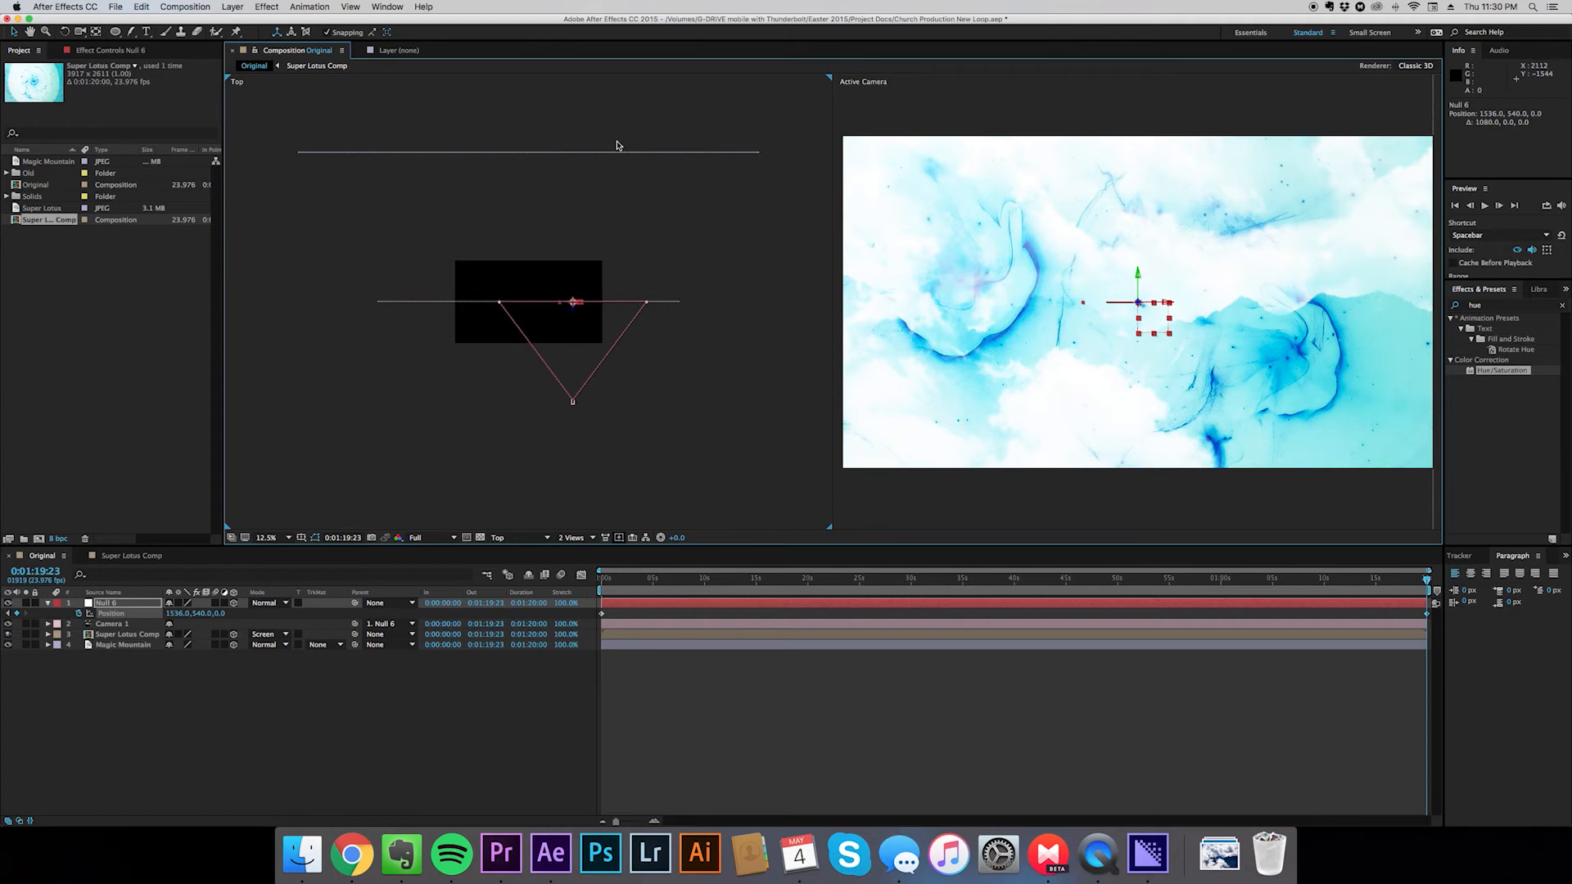
pyautogui.moveTo(660, 117)
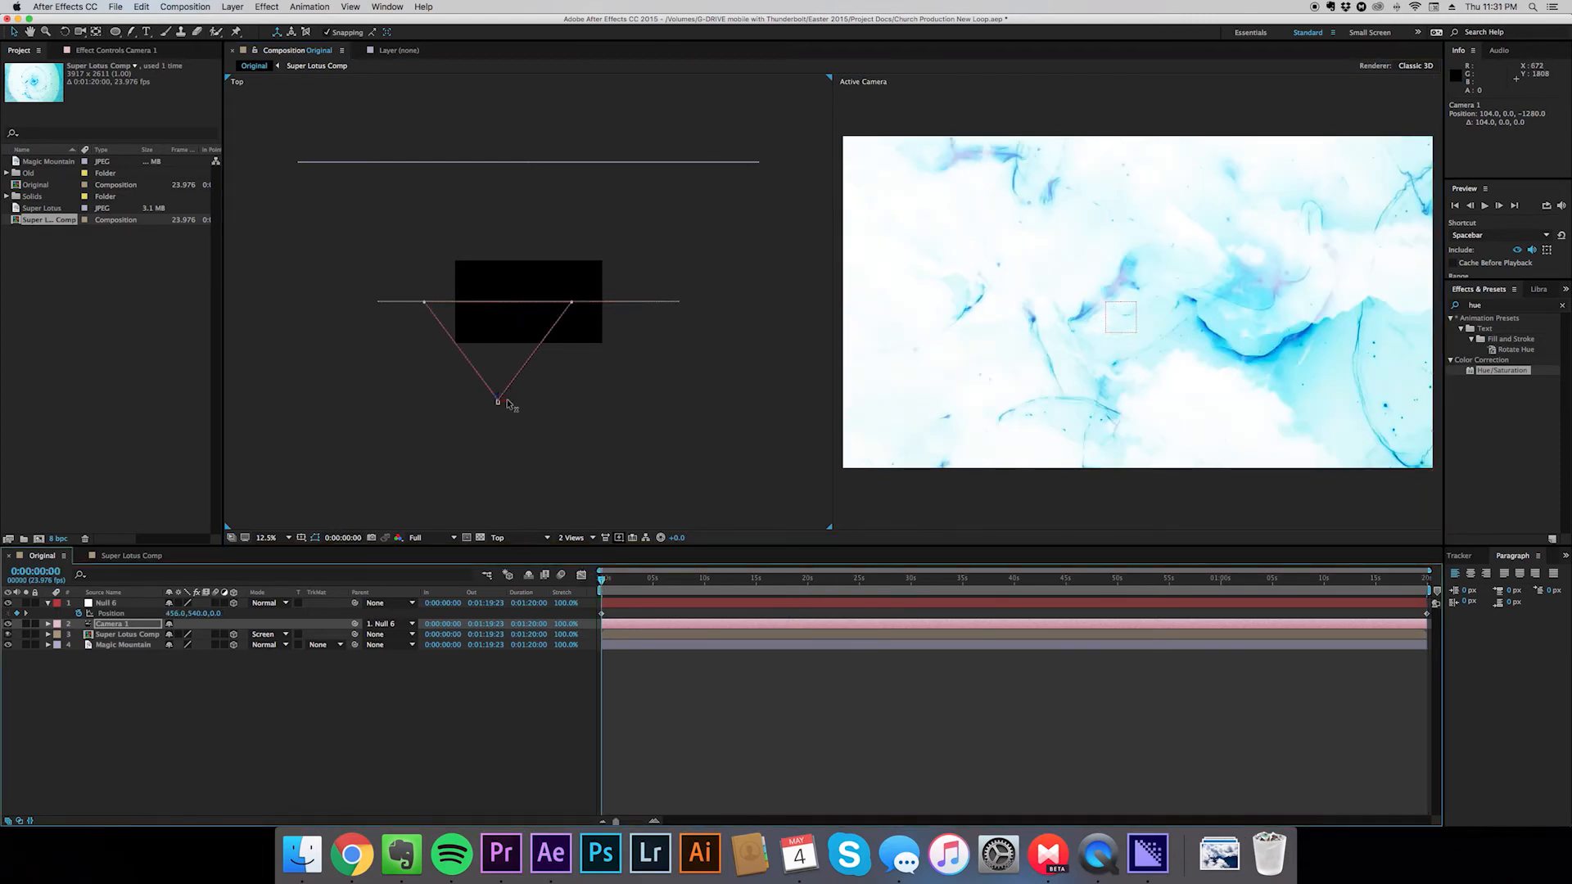
# Shift the camera rig's start sideways, then preview and scrub to check the drift
pyautogui.moveTo(499, 400); pyautogui.dragTo(484, 393)
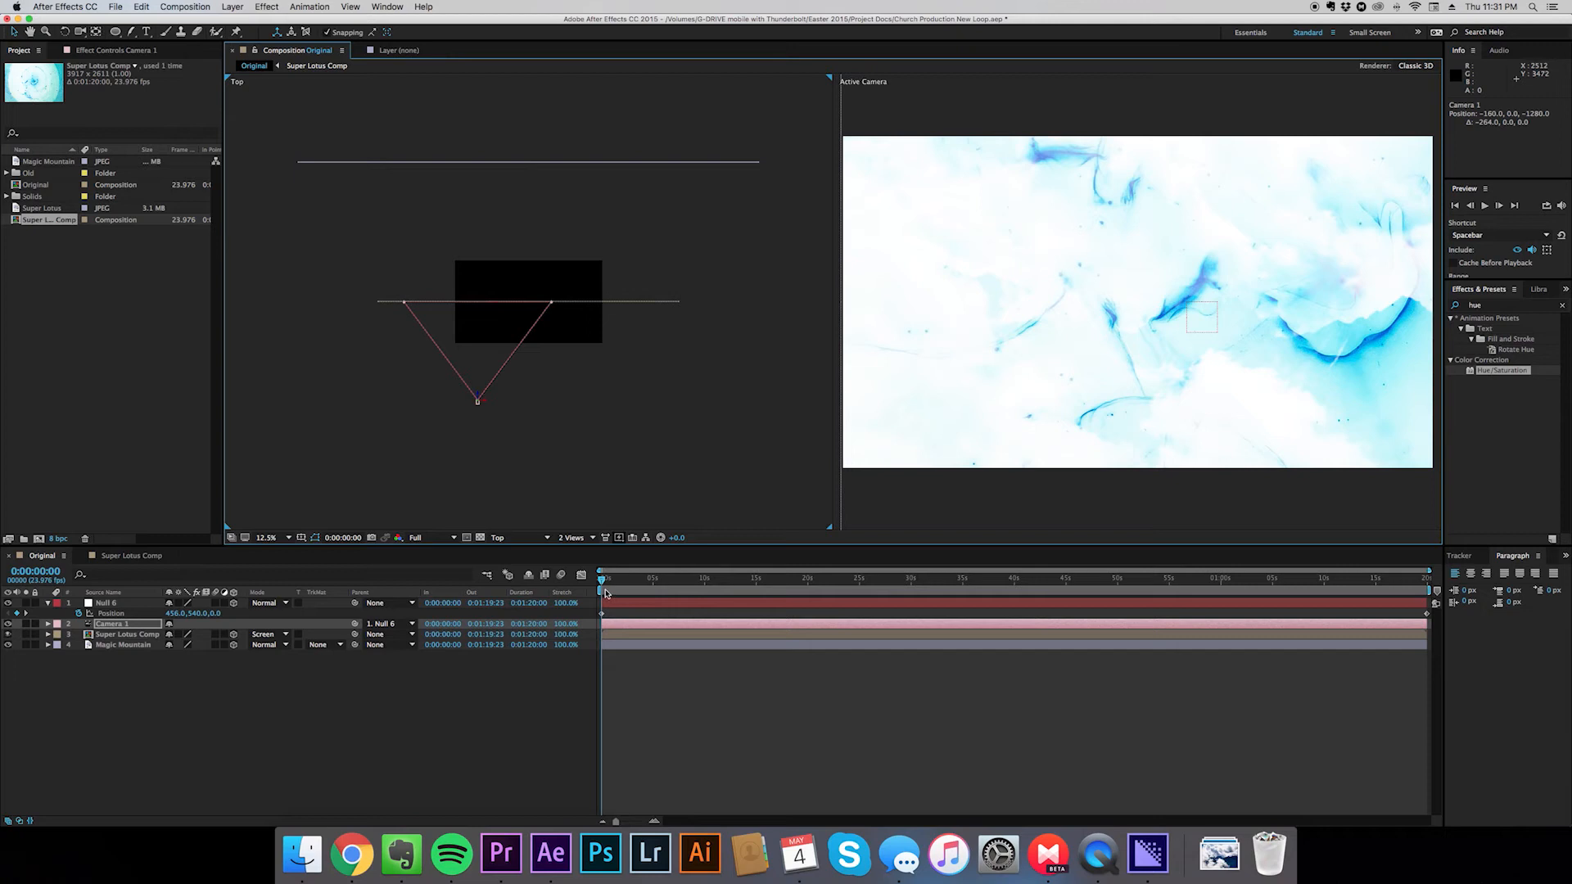
pyautogui.press('space')
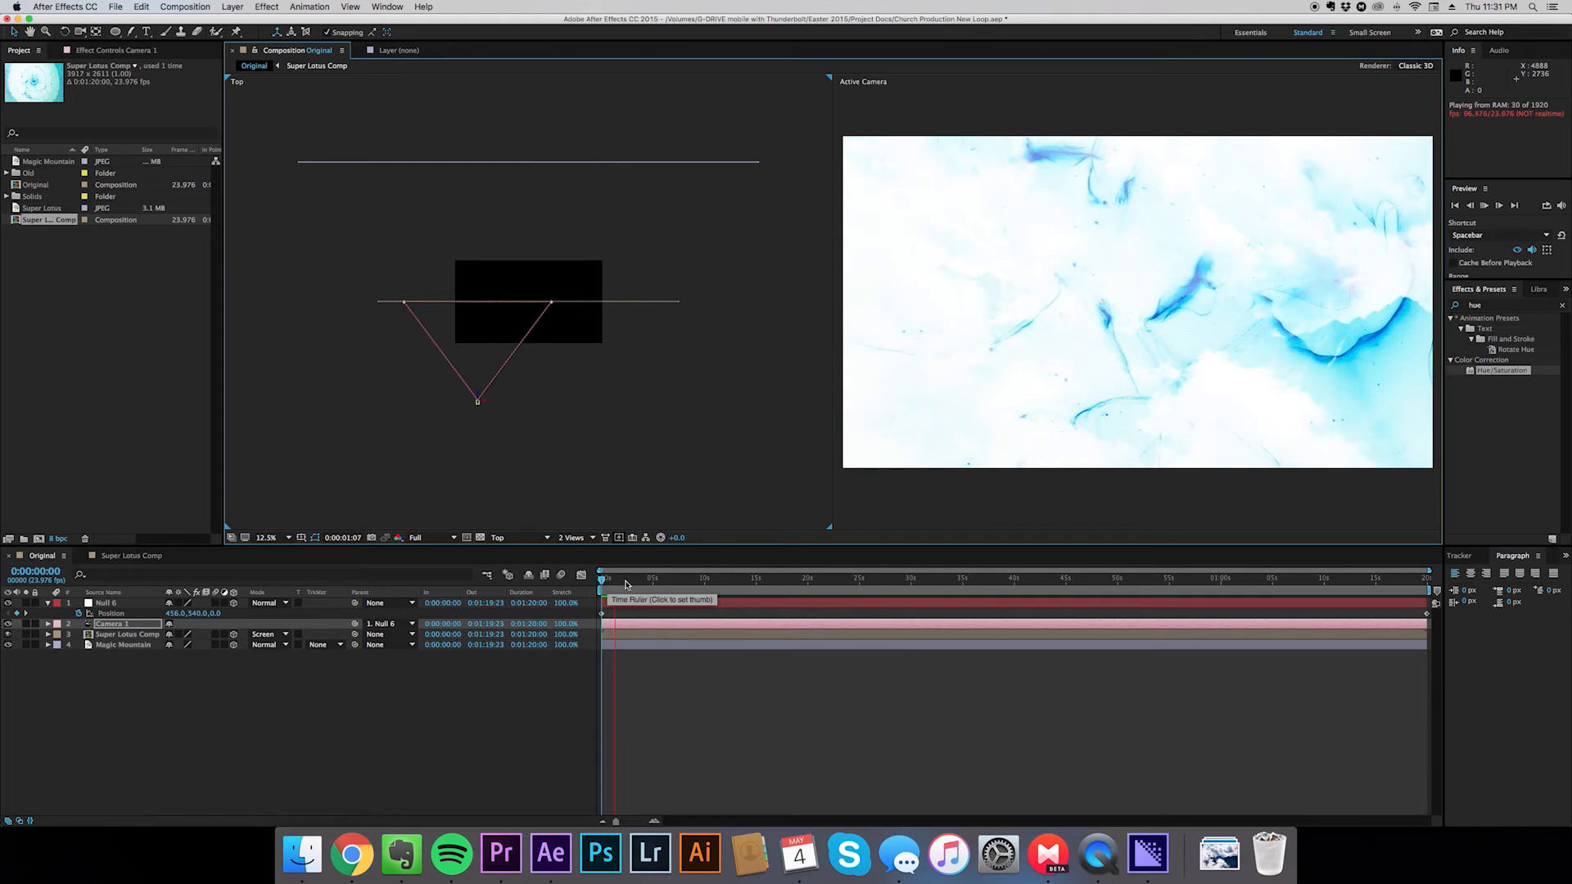
pyautogui.click(652, 577)
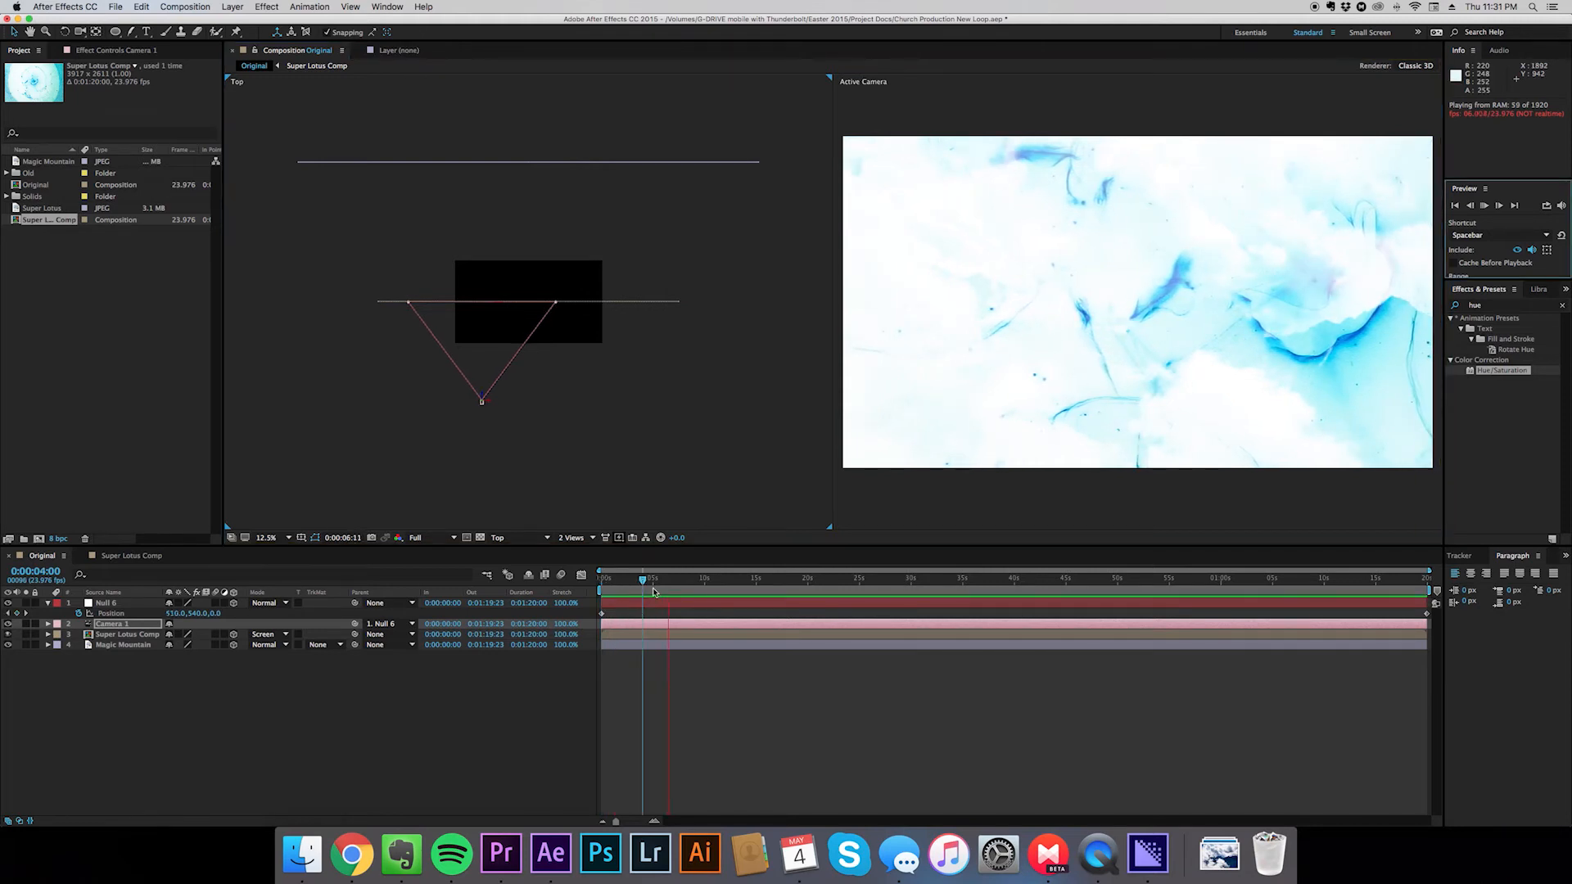
pyautogui.moveTo(641, 580); pyautogui.dragTo(671, 580)
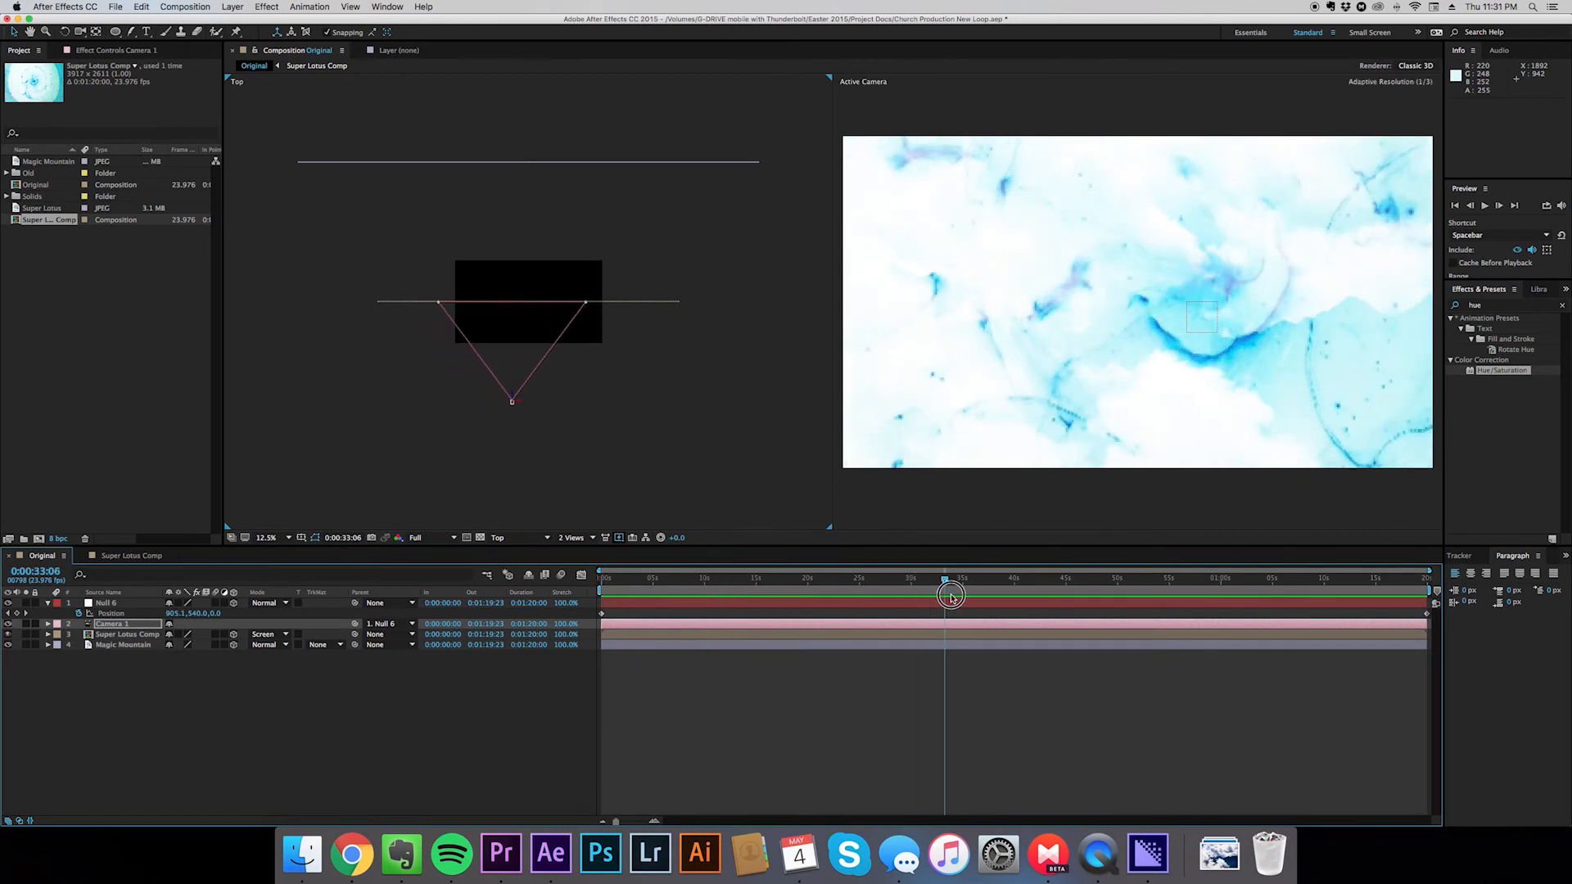
pyautogui.moveTo(945, 593); pyautogui.dragTo(1407, 616)
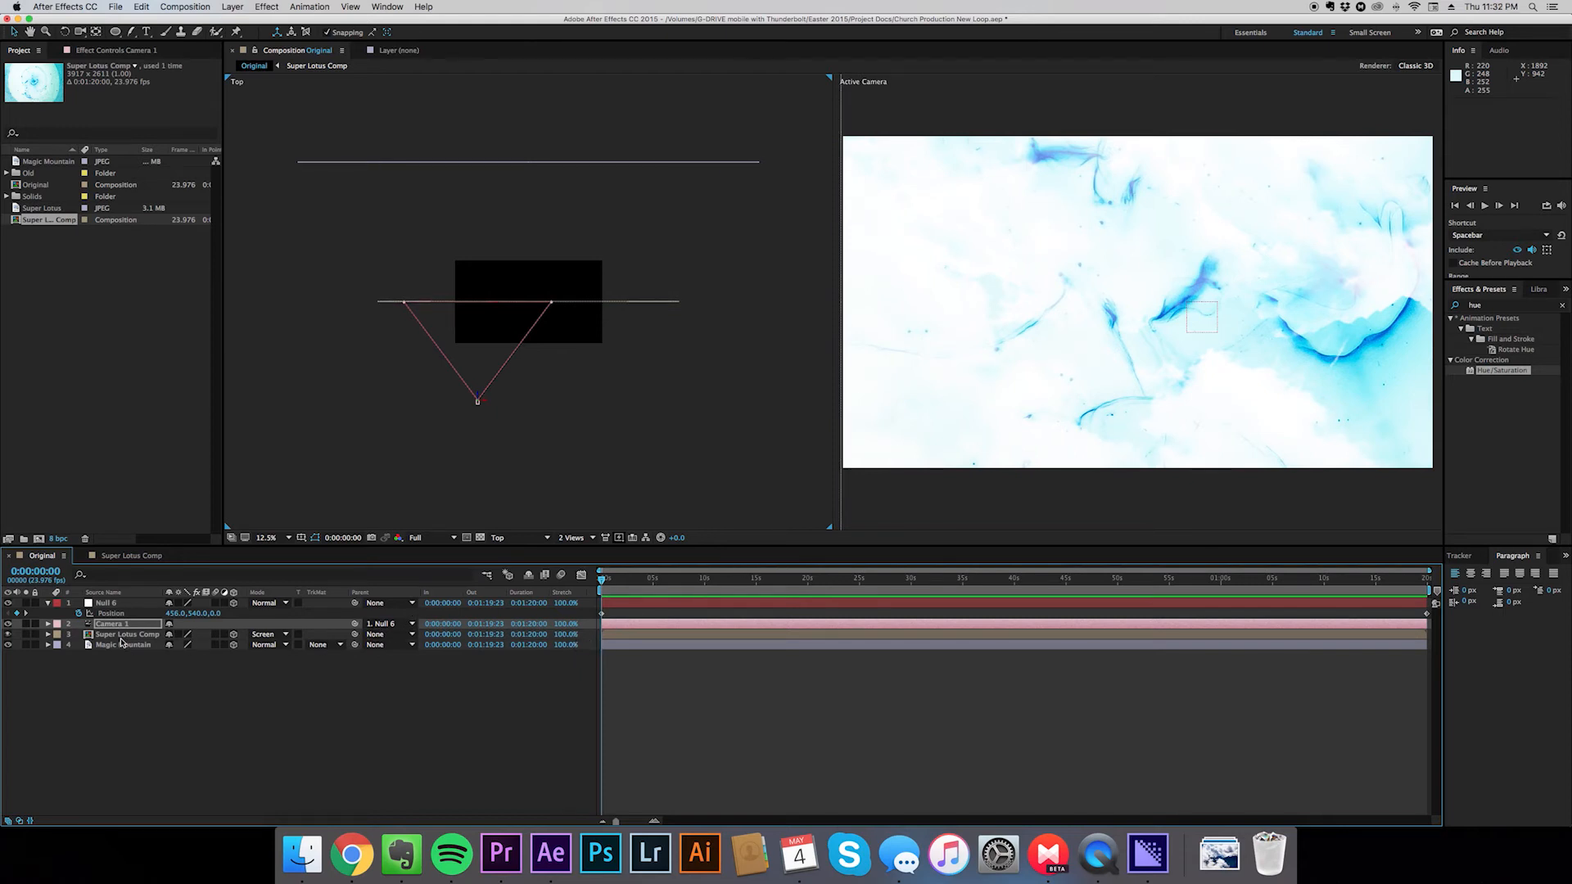
# Set the Super Lotus Comp copy to Normal blending at 44% opacity, nearer the camera
pyautogui.click(125, 634)
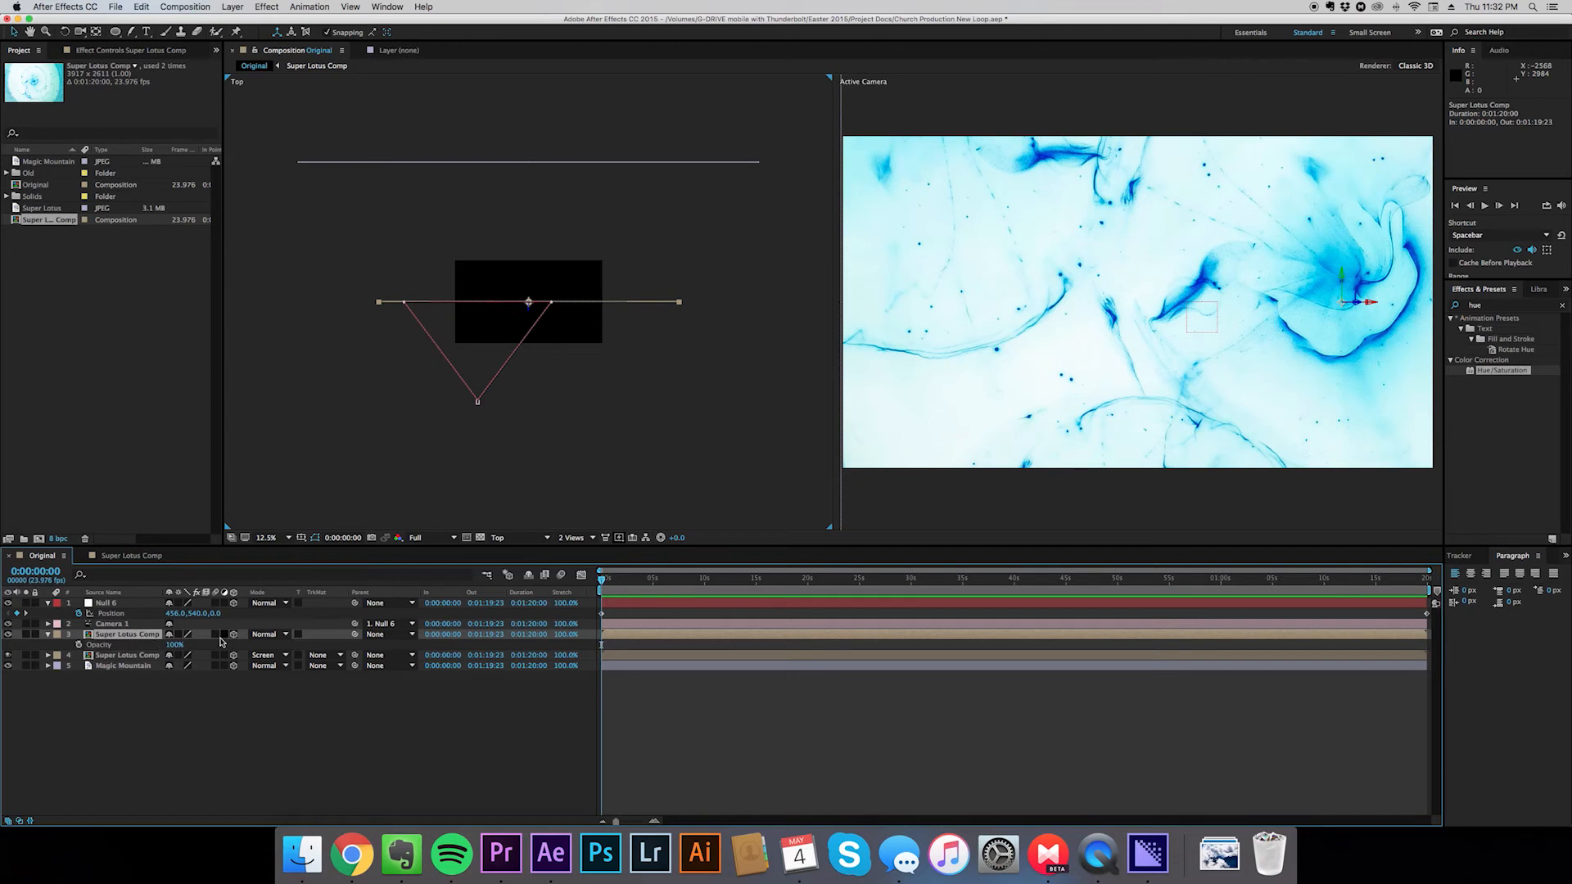
pyautogui.click(268, 633)
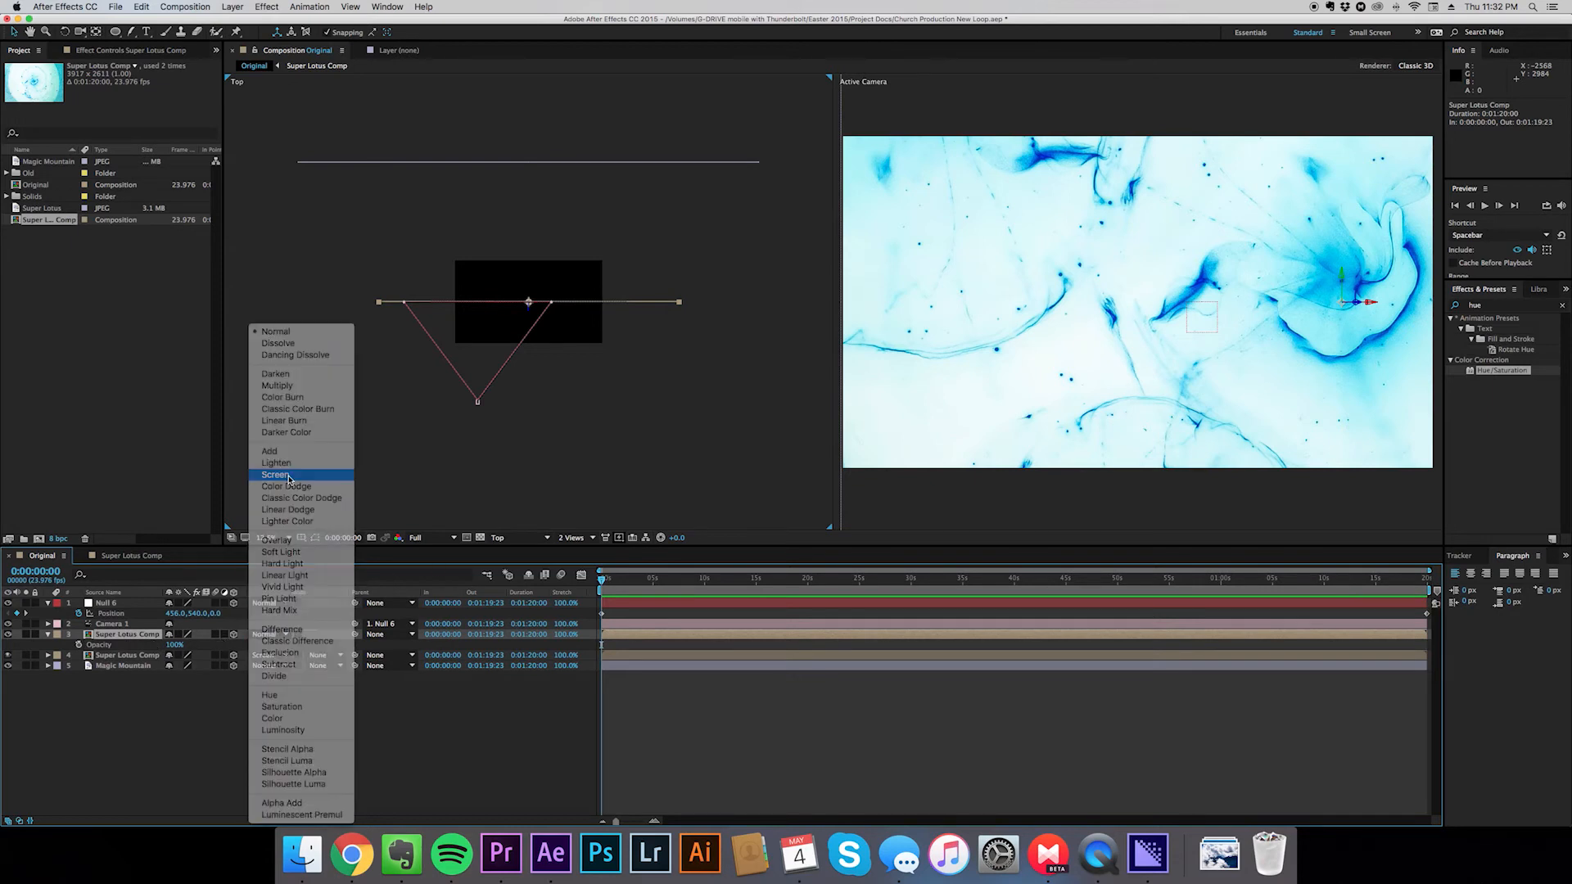
pyautogui.click(276, 474)
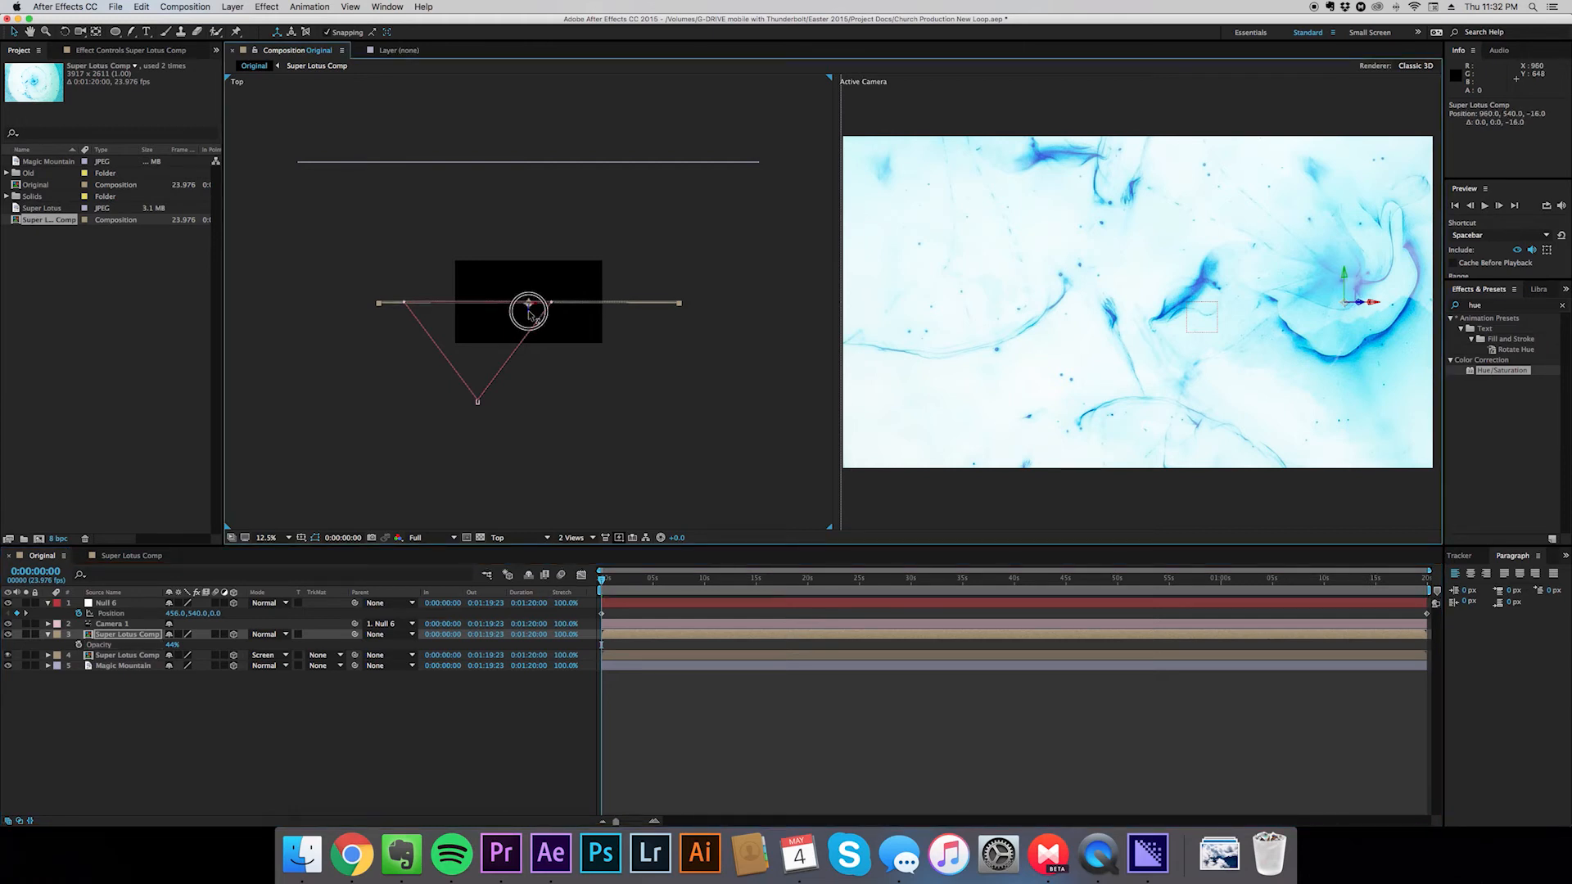
pyautogui.moveTo(528, 311); pyautogui.dragTo(528, 363)
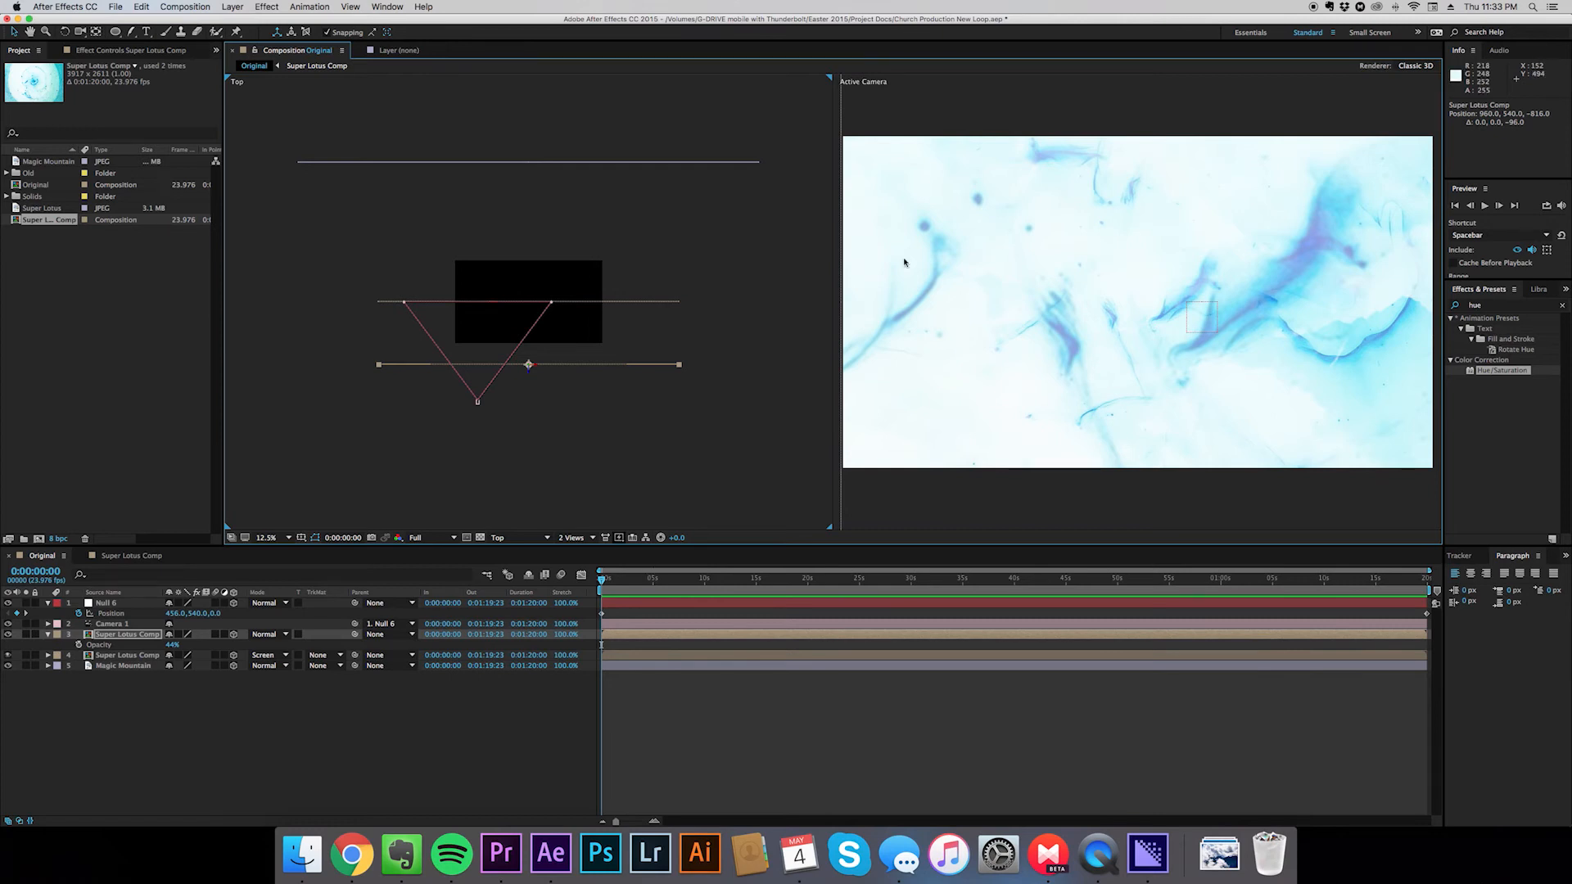
pyautogui.moveTo(961, 233)
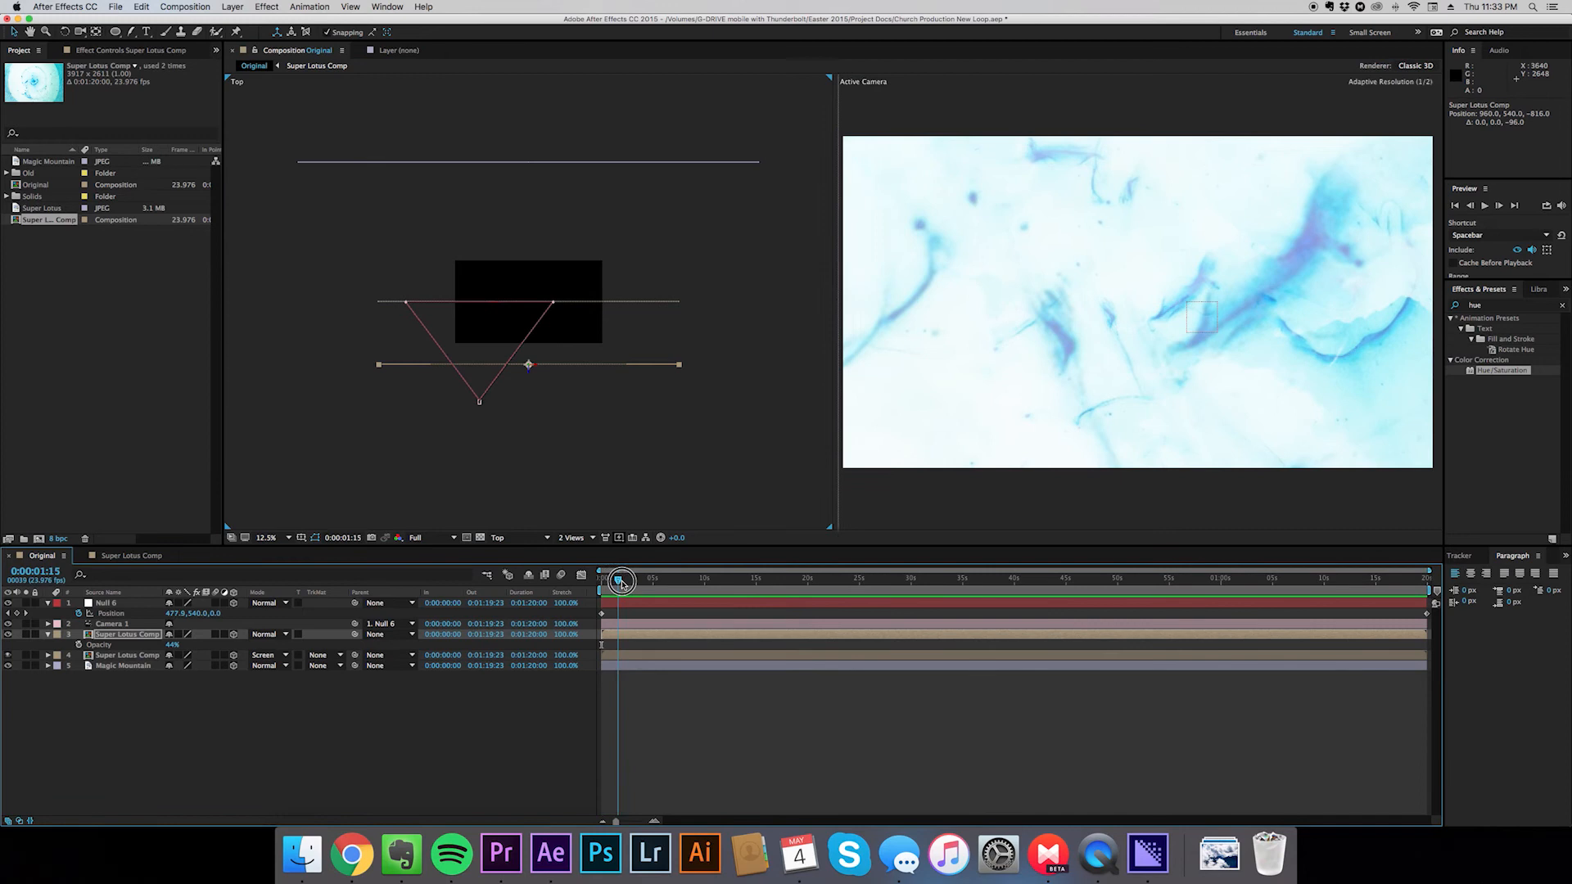
# Play a preview of the camera drifting across the layered ink bloom
pyautogui.press('space')
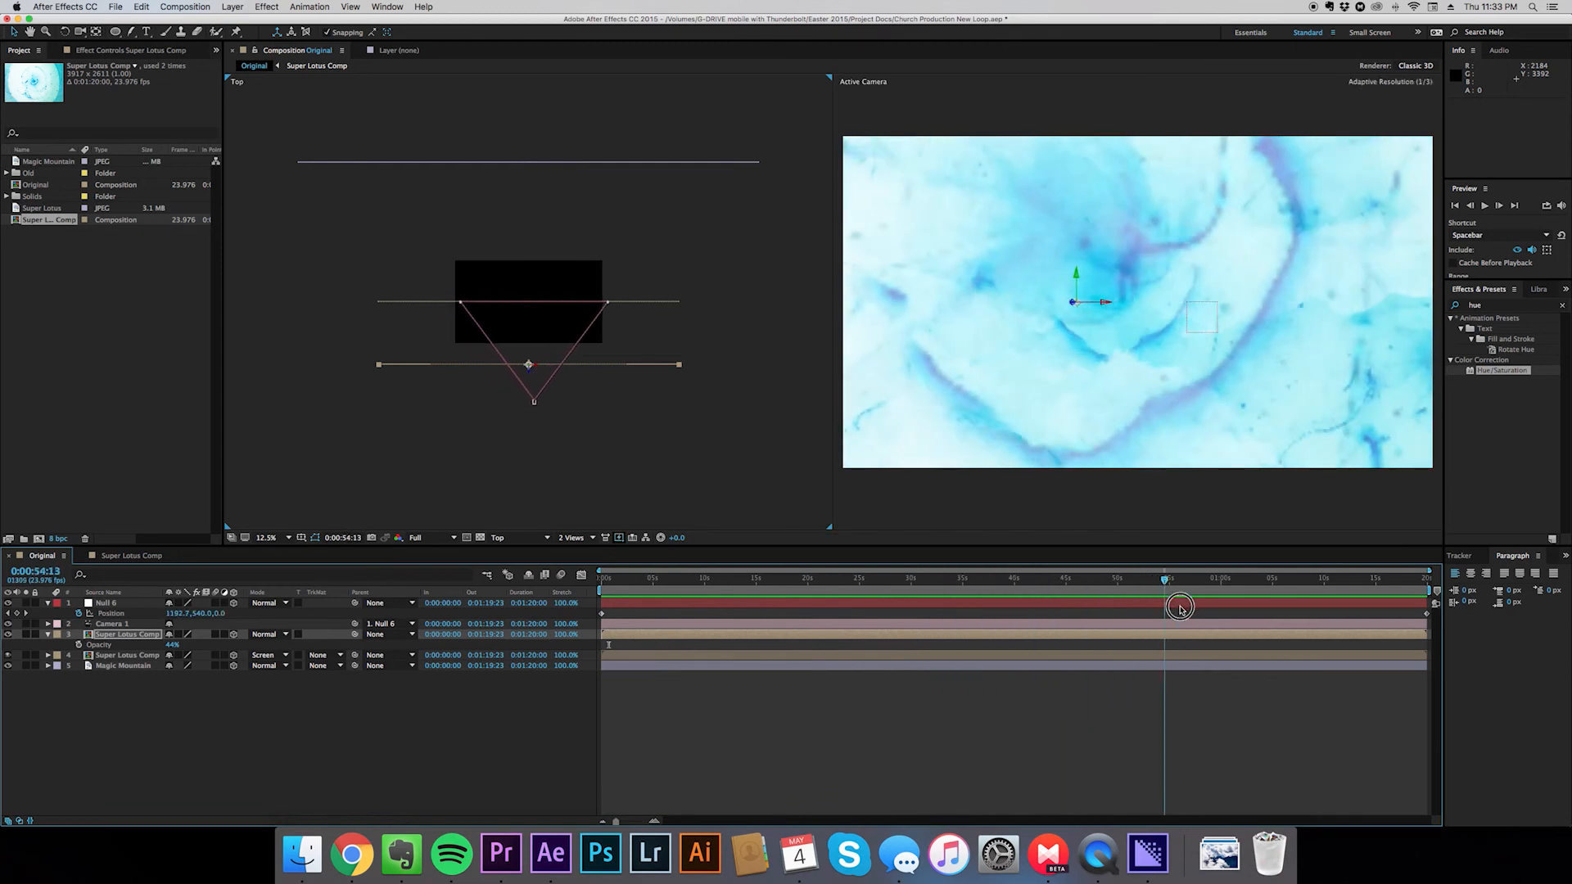
pyautogui.moveTo(1162, 607); pyautogui.dragTo(1213, 607)
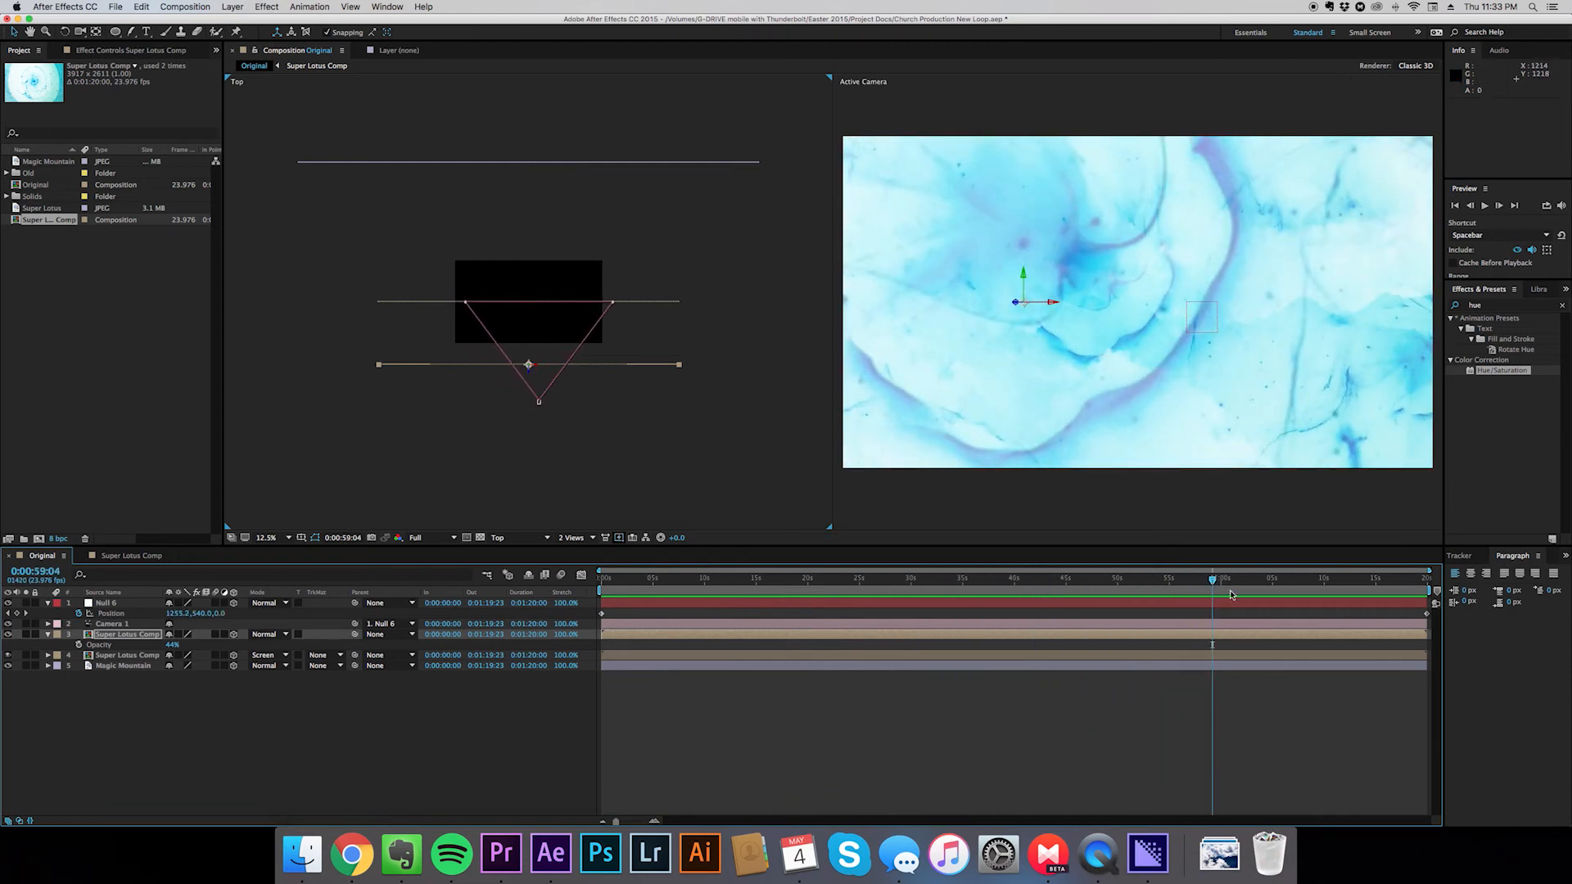
pyautogui.moveTo(1213, 589); pyautogui.dragTo(1063, 589)
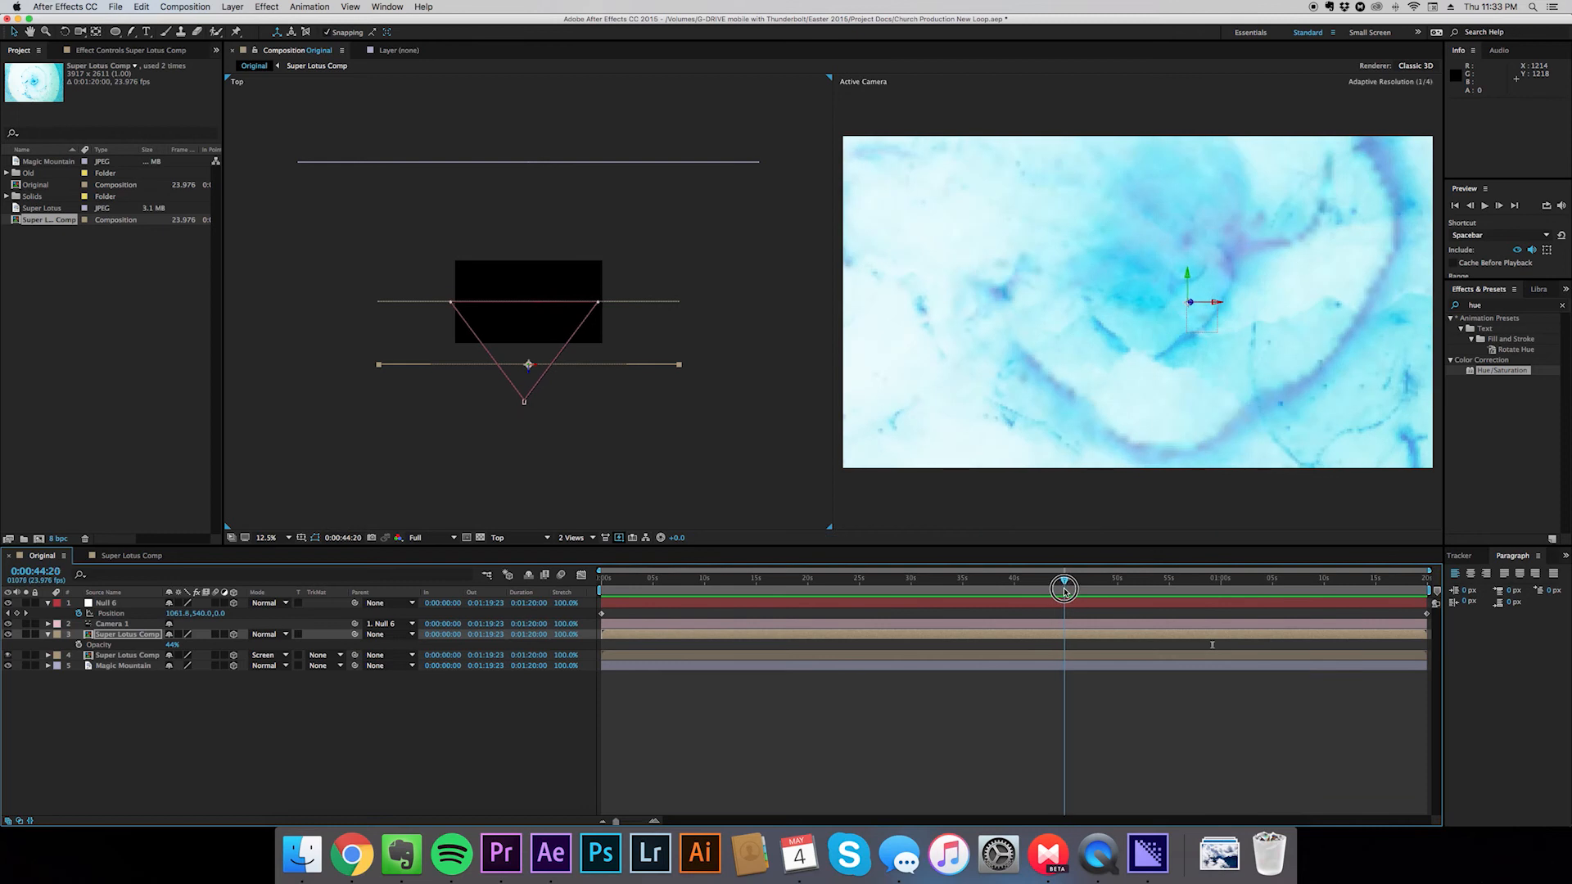
pyautogui.moveTo(1064, 589); pyautogui.dragTo(1250, 590)
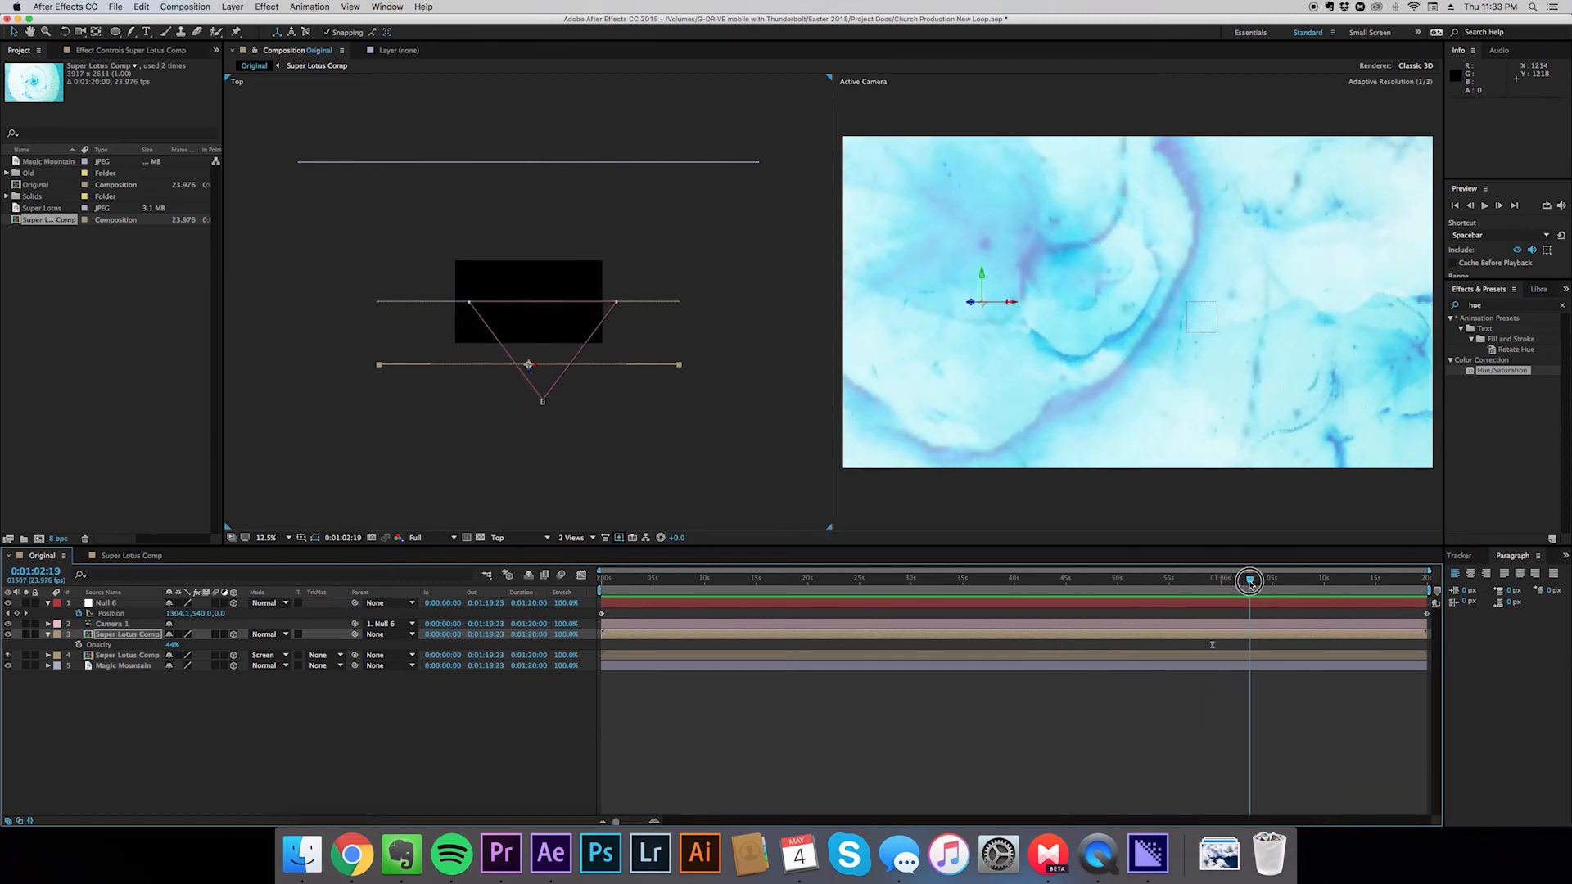
pyautogui.moveTo(1250, 580); pyautogui.dragTo(1349, 581)
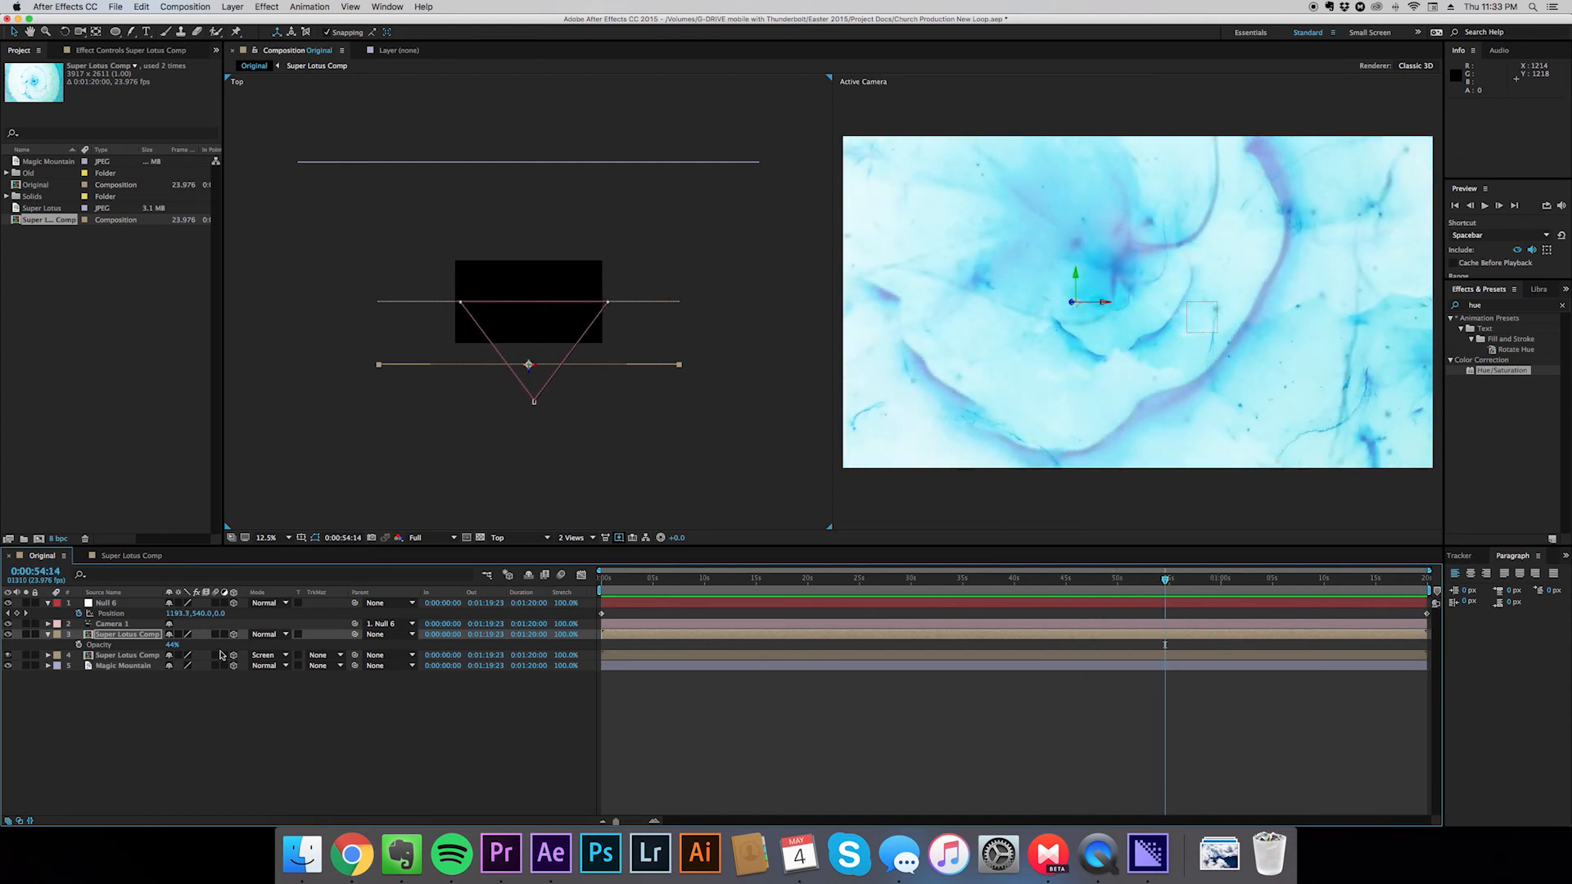
# Set the duplicate Super Lotus Comp's Scale to -100% on both axes and check the comp end
pyautogui.click(126, 655)
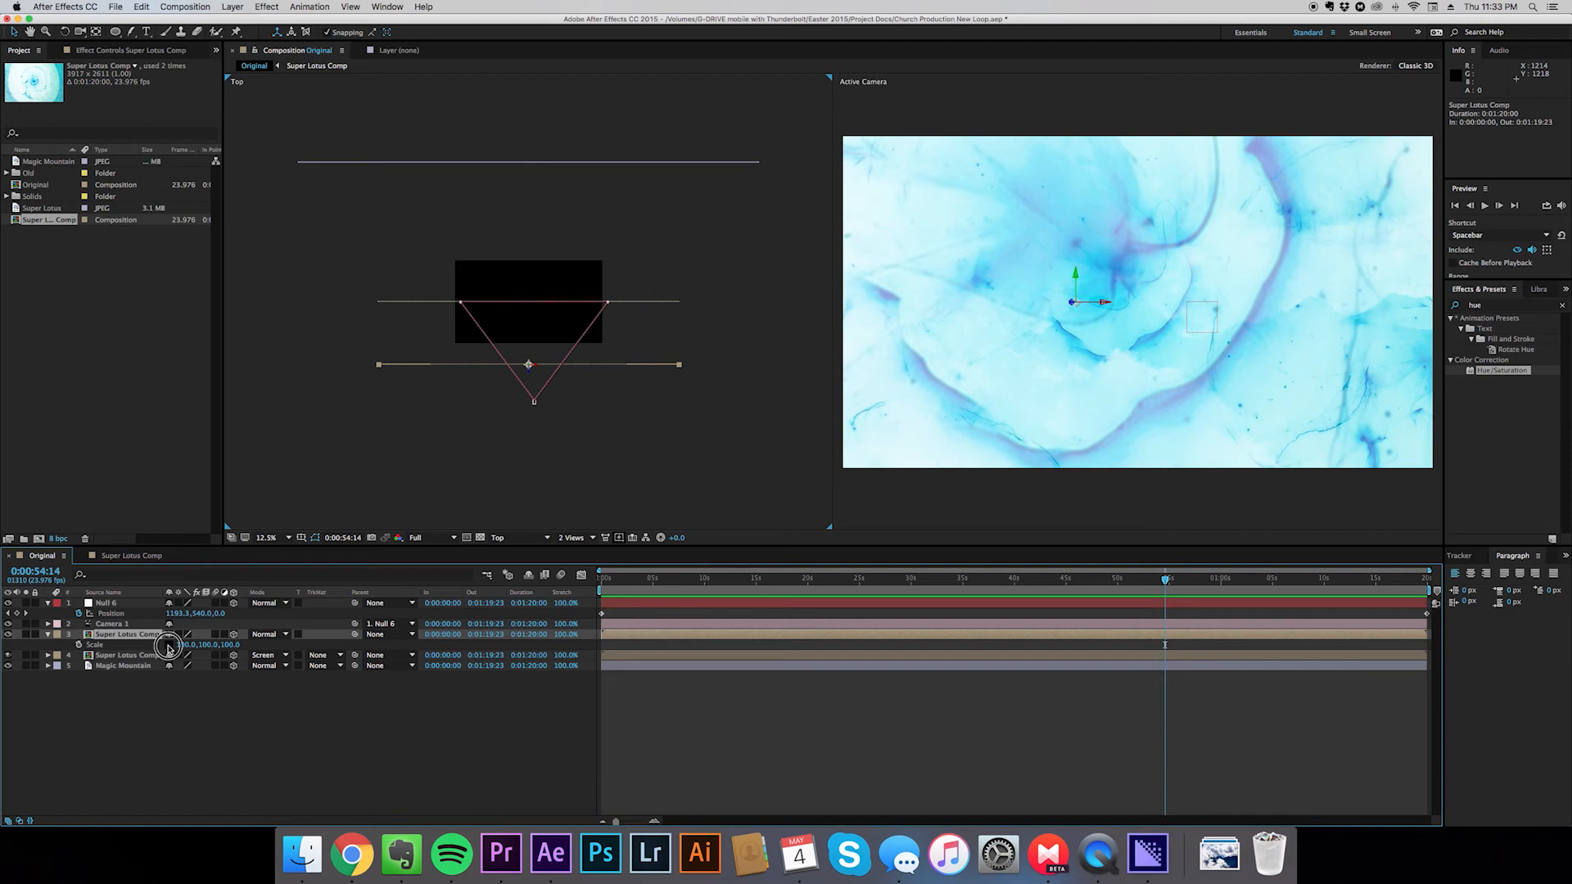
pyautogui.click(186, 645)
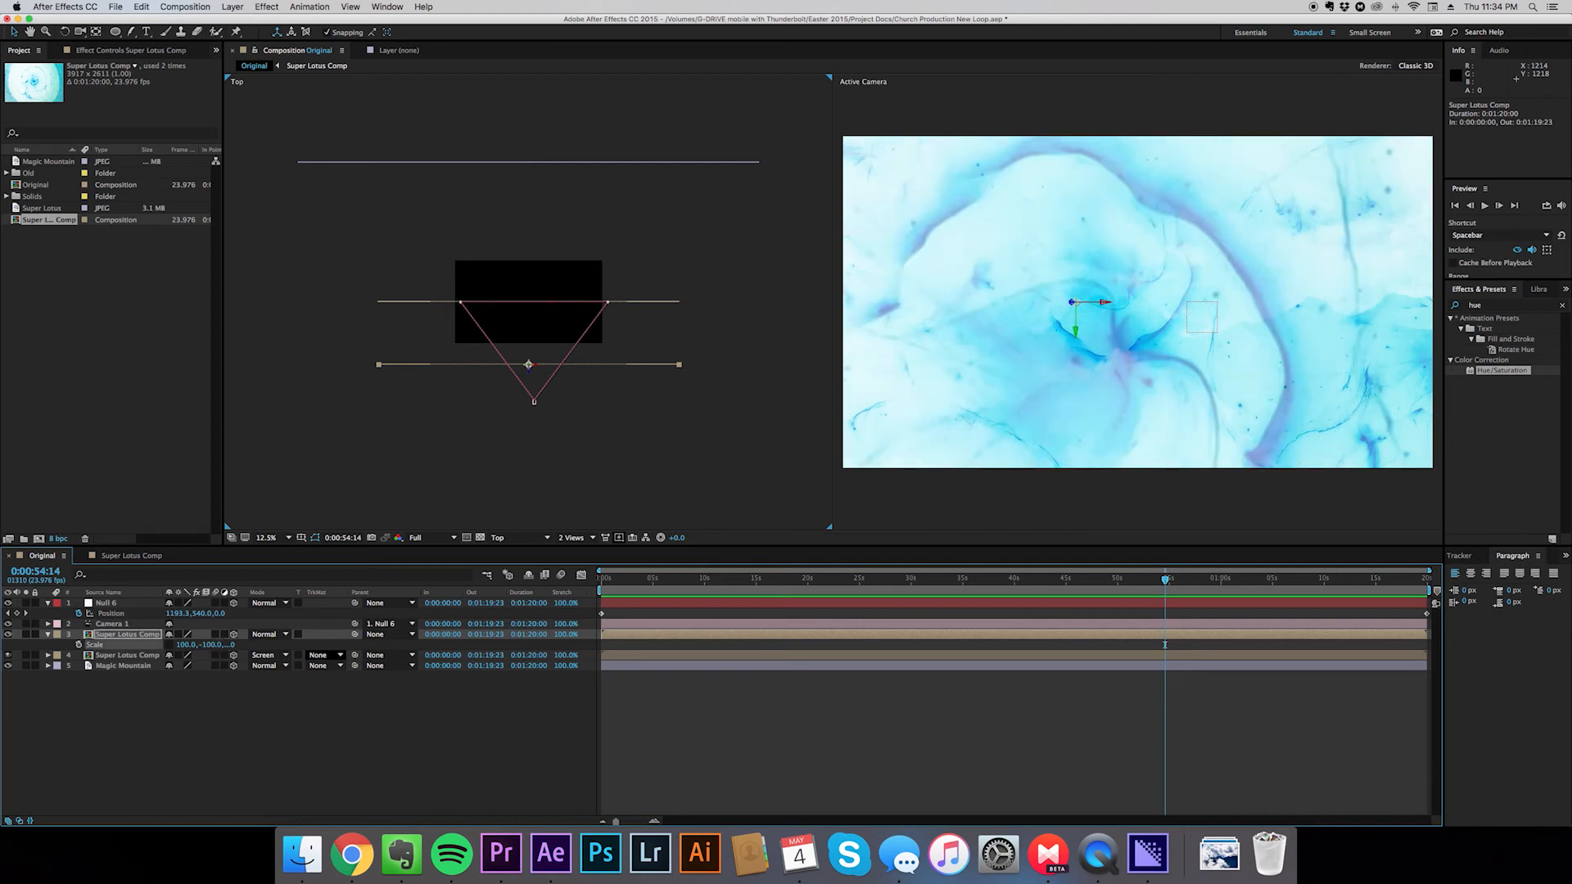
pyautogui.moveTo(1184, 465)
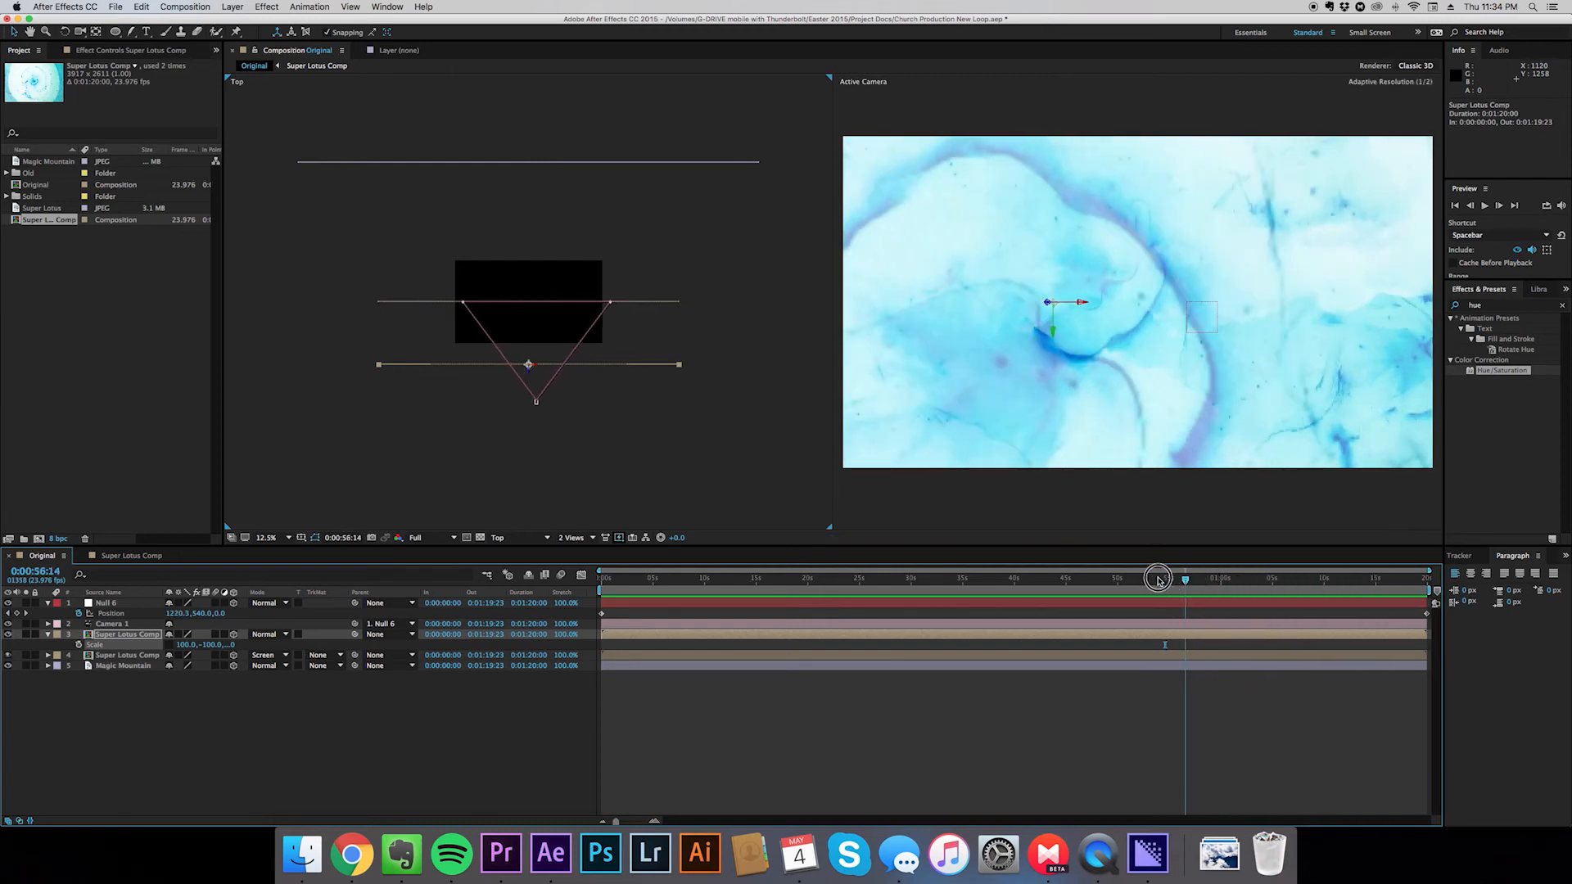
pyautogui.moveTo(1158, 577); pyautogui.dragTo(1232, 577)
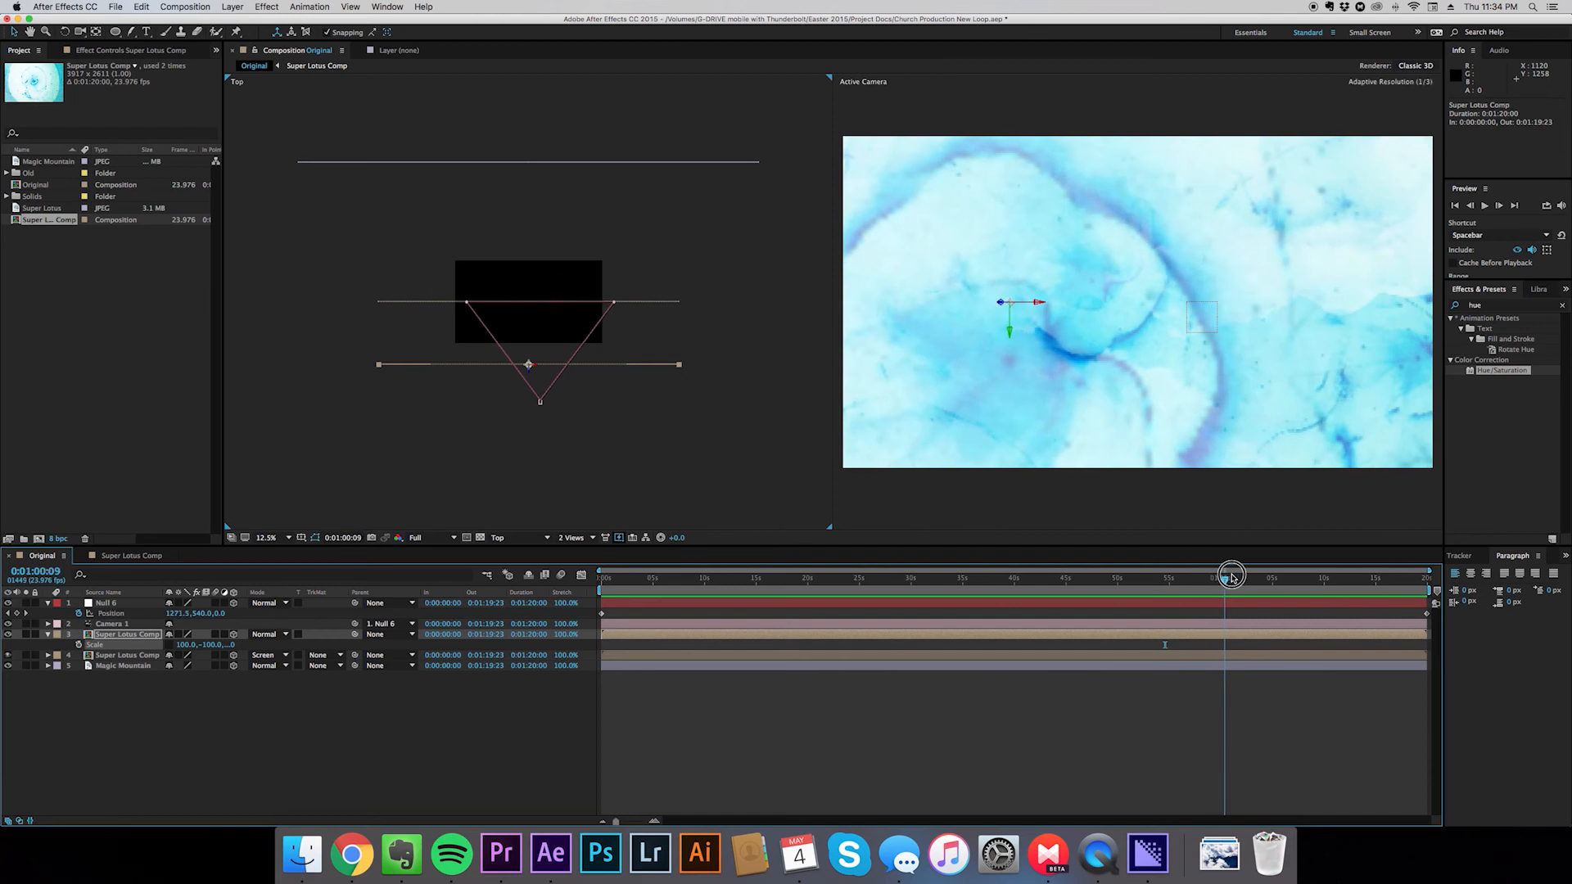
pyautogui.moveTo(1231, 576); pyautogui.dragTo(1228, 576)
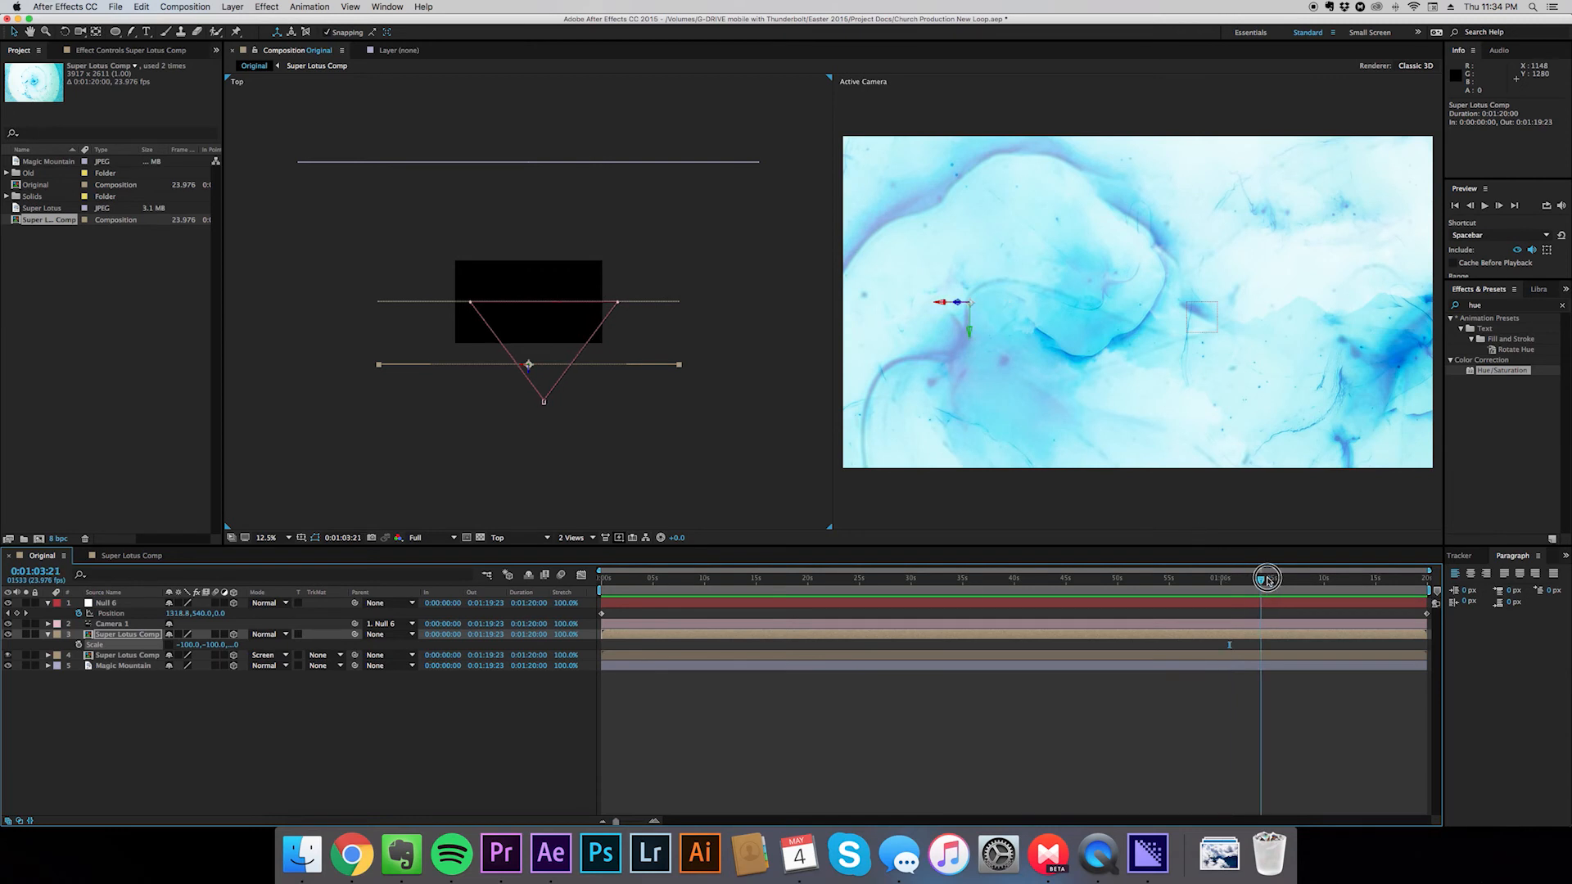
# Scrub around 17, 51 and 53 seconds to compare the mirrored ink
pyautogui.moveTo(1266, 579); pyautogui.dragTo(1027, 578)
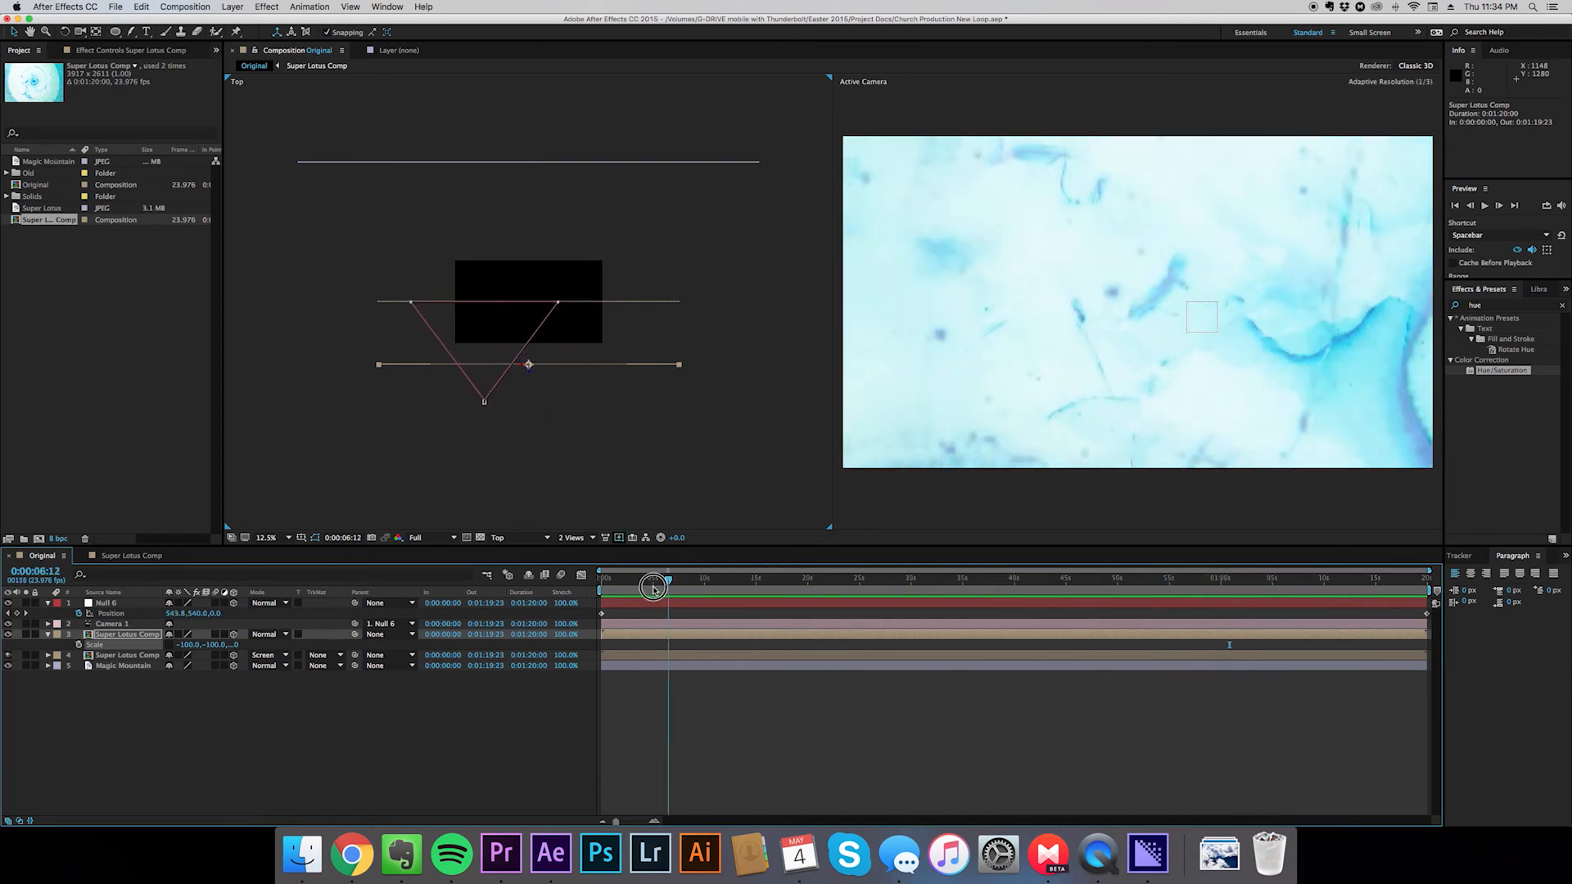
pyautogui.moveTo(653, 584); pyautogui.dragTo(1133, 573)
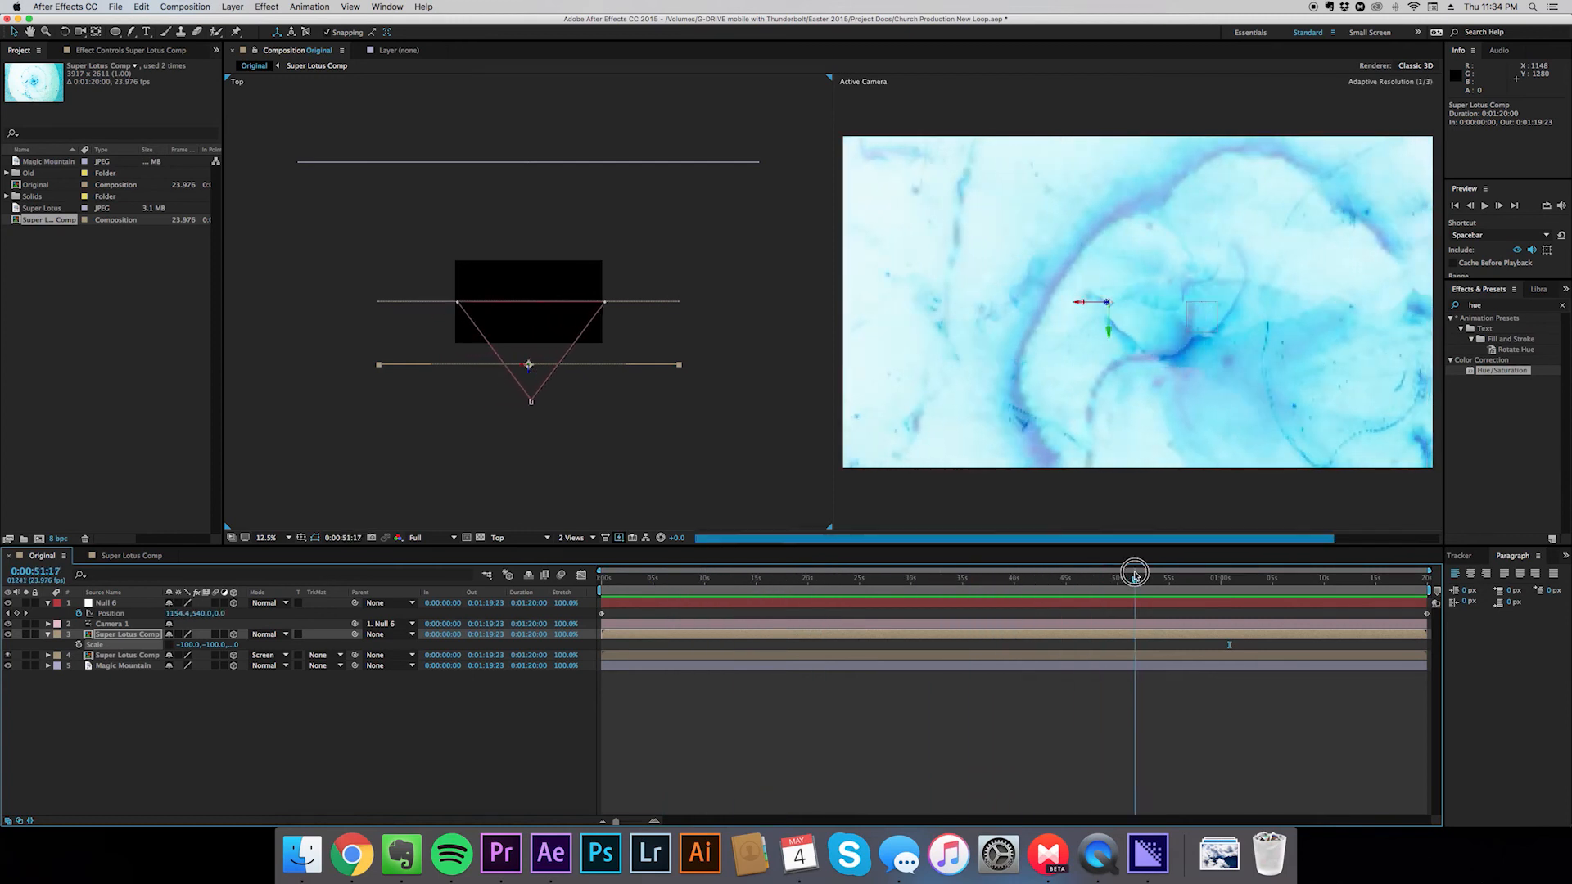
pyautogui.moveTo(1133, 572); pyautogui.dragTo(1158, 572)
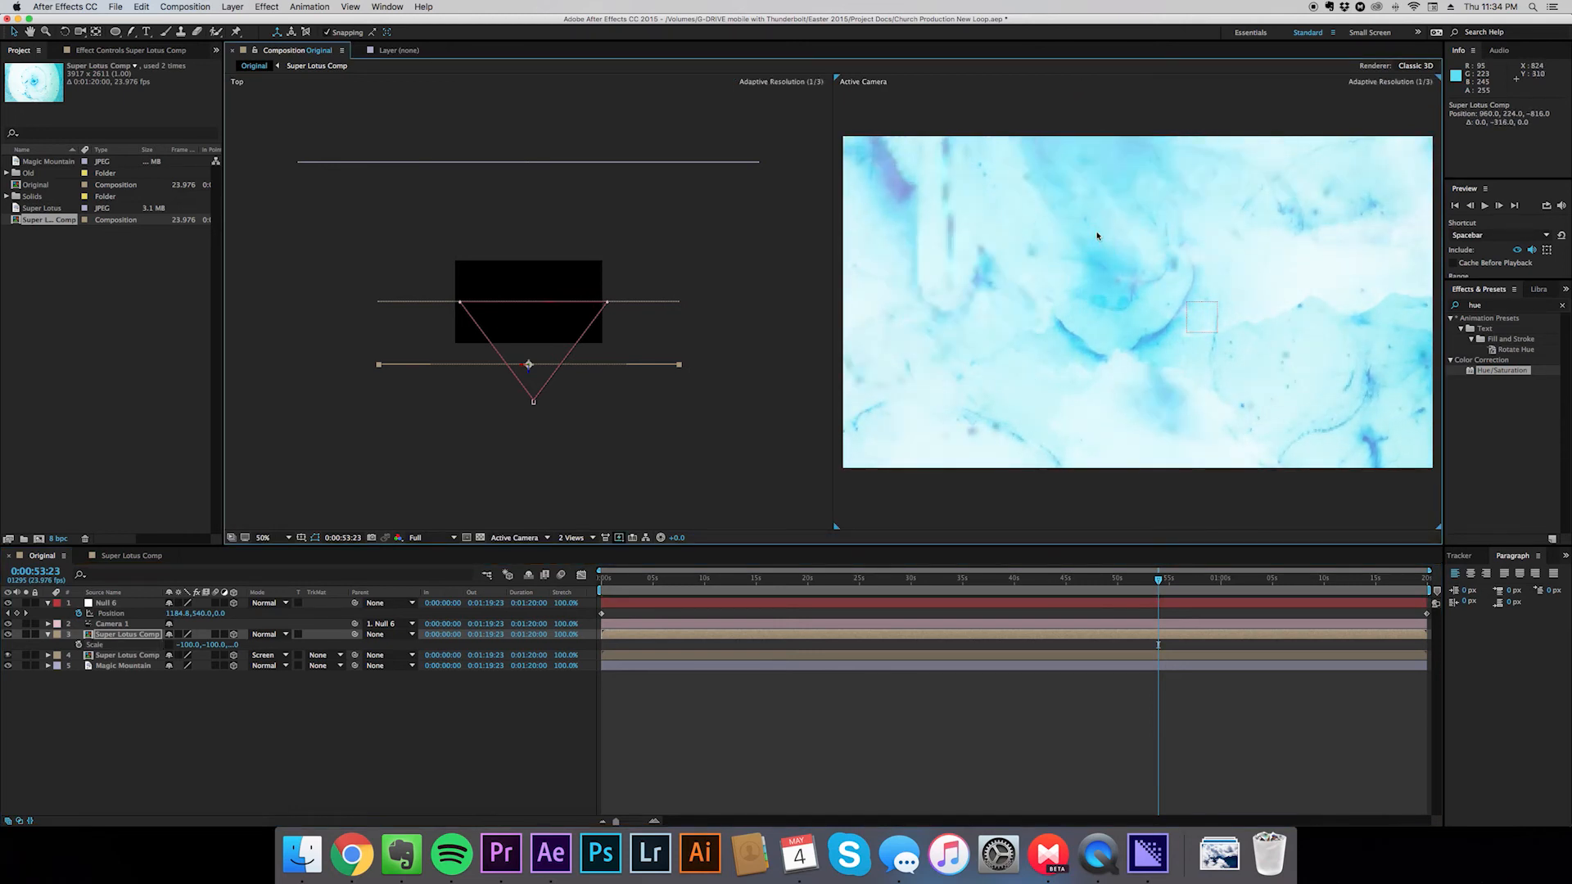
pyautogui.moveTo(1157, 574); pyautogui.dragTo(1138, 575)
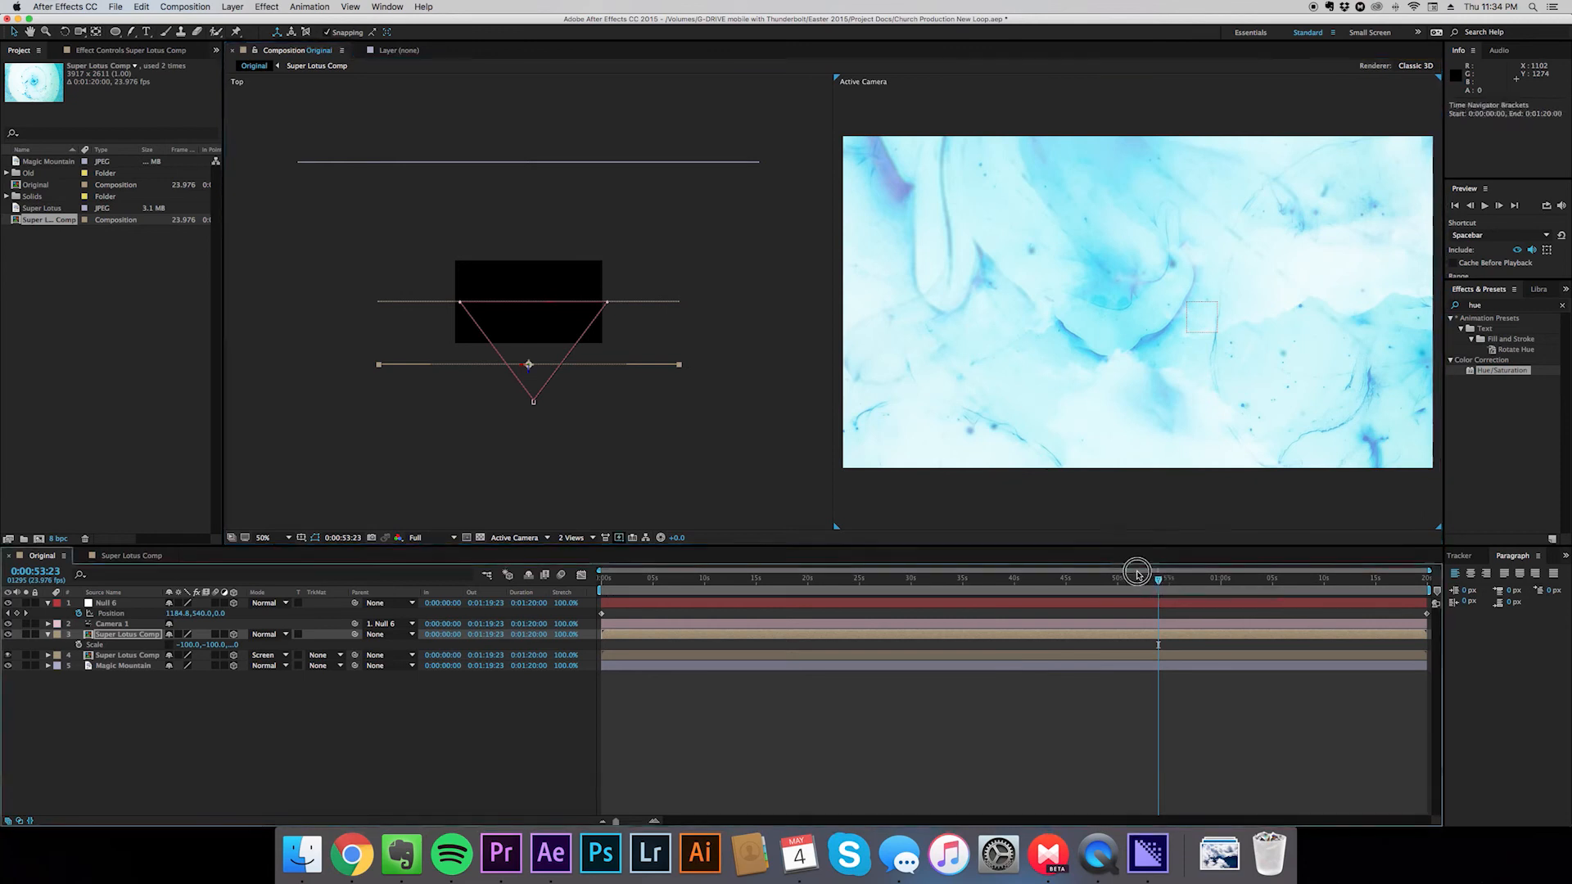
pyautogui.moveTo(1138, 577); pyautogui.dragTo(754, 580)
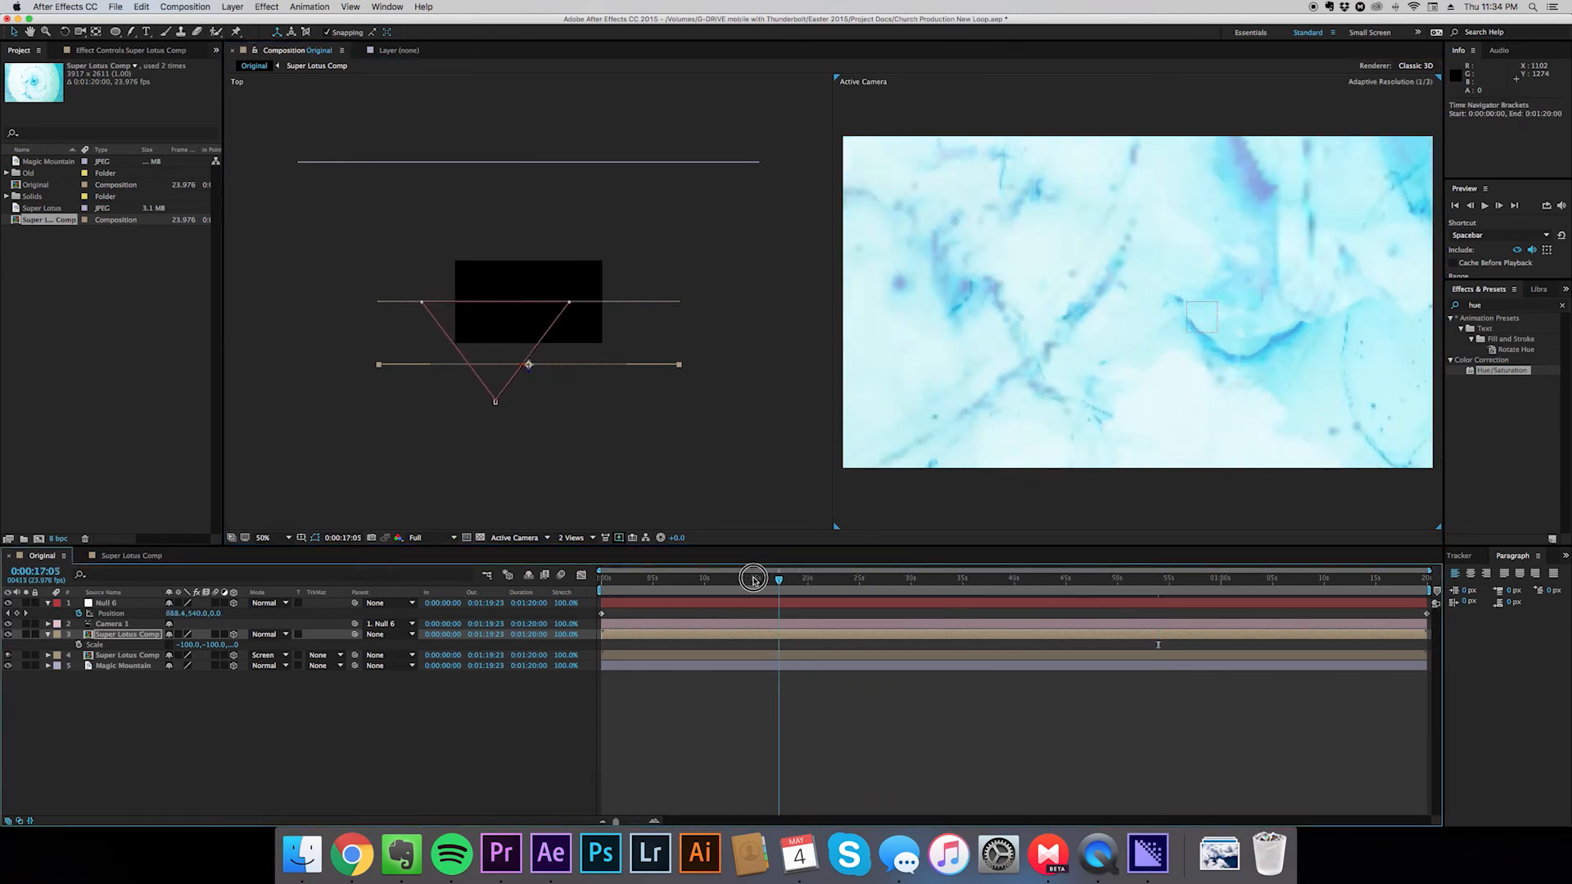
pyautogui.moveTo(754, 580); pyautogui.dragTo(1183, 606)
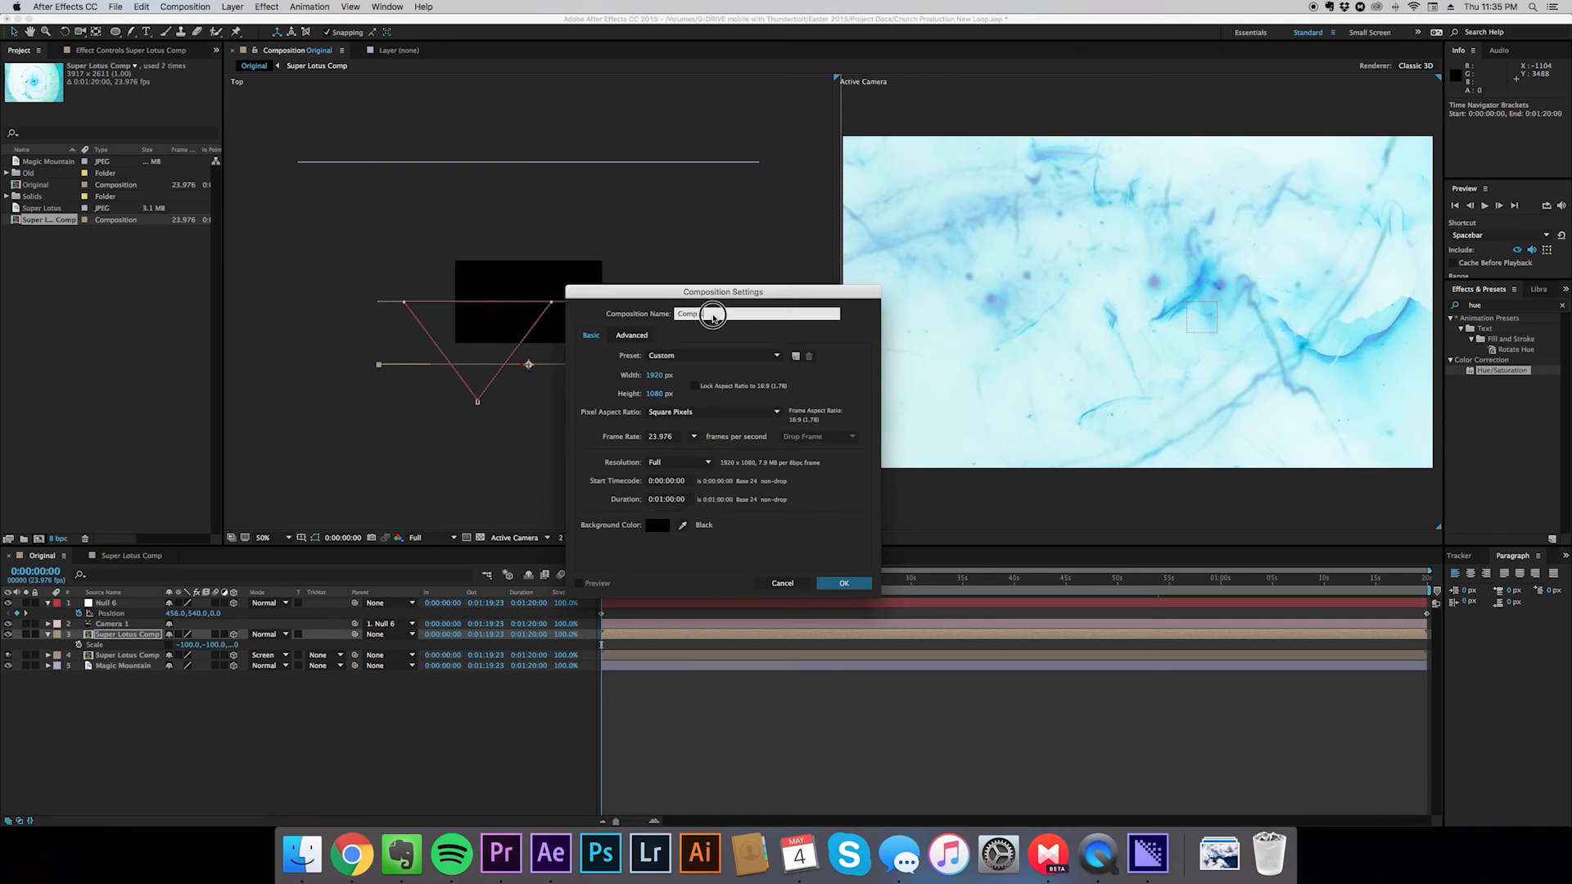
# Name the new composition 'Main' and confirm its settings
pyautogui.write('Main')
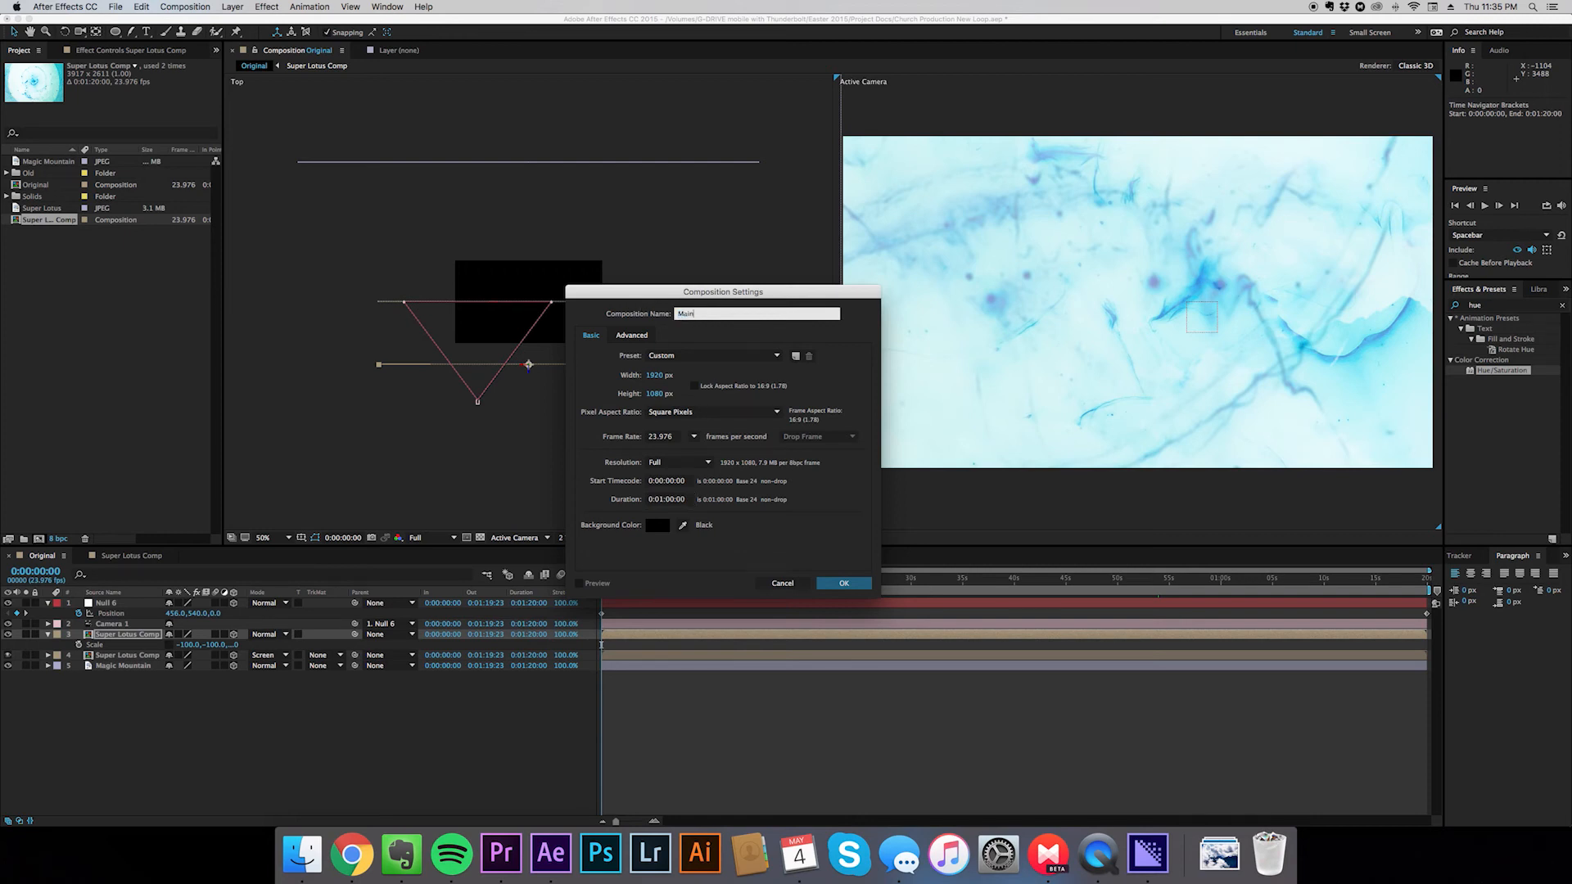
pyautogui.click(842, 582)
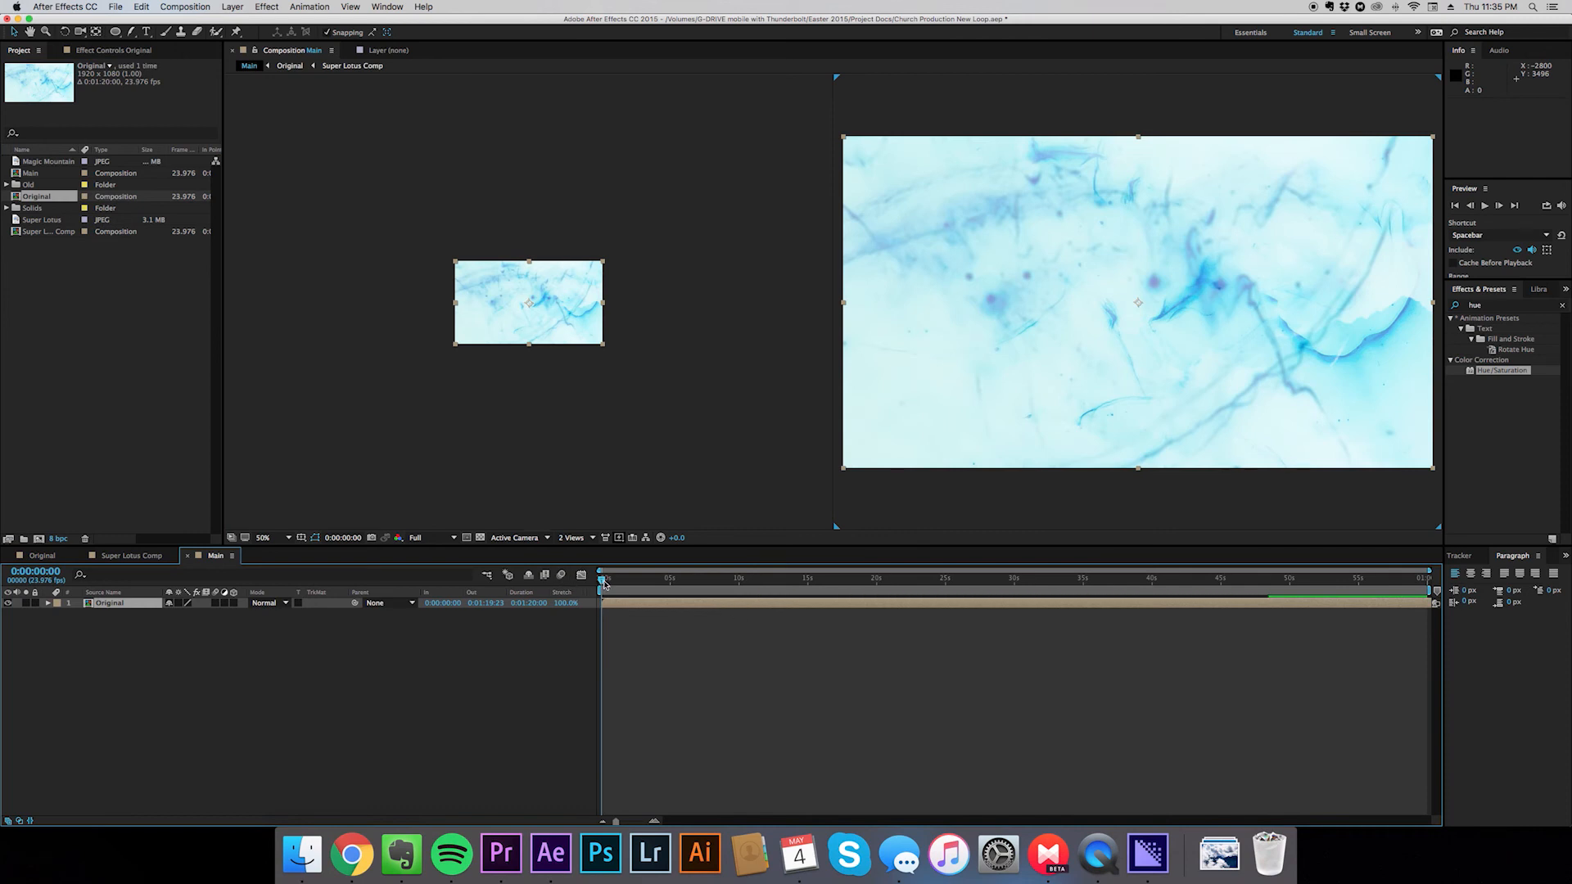
# Briefly preview Main, then duplicate the nested Original layer with Cmd+D
pyautogui.click(1130, 579)
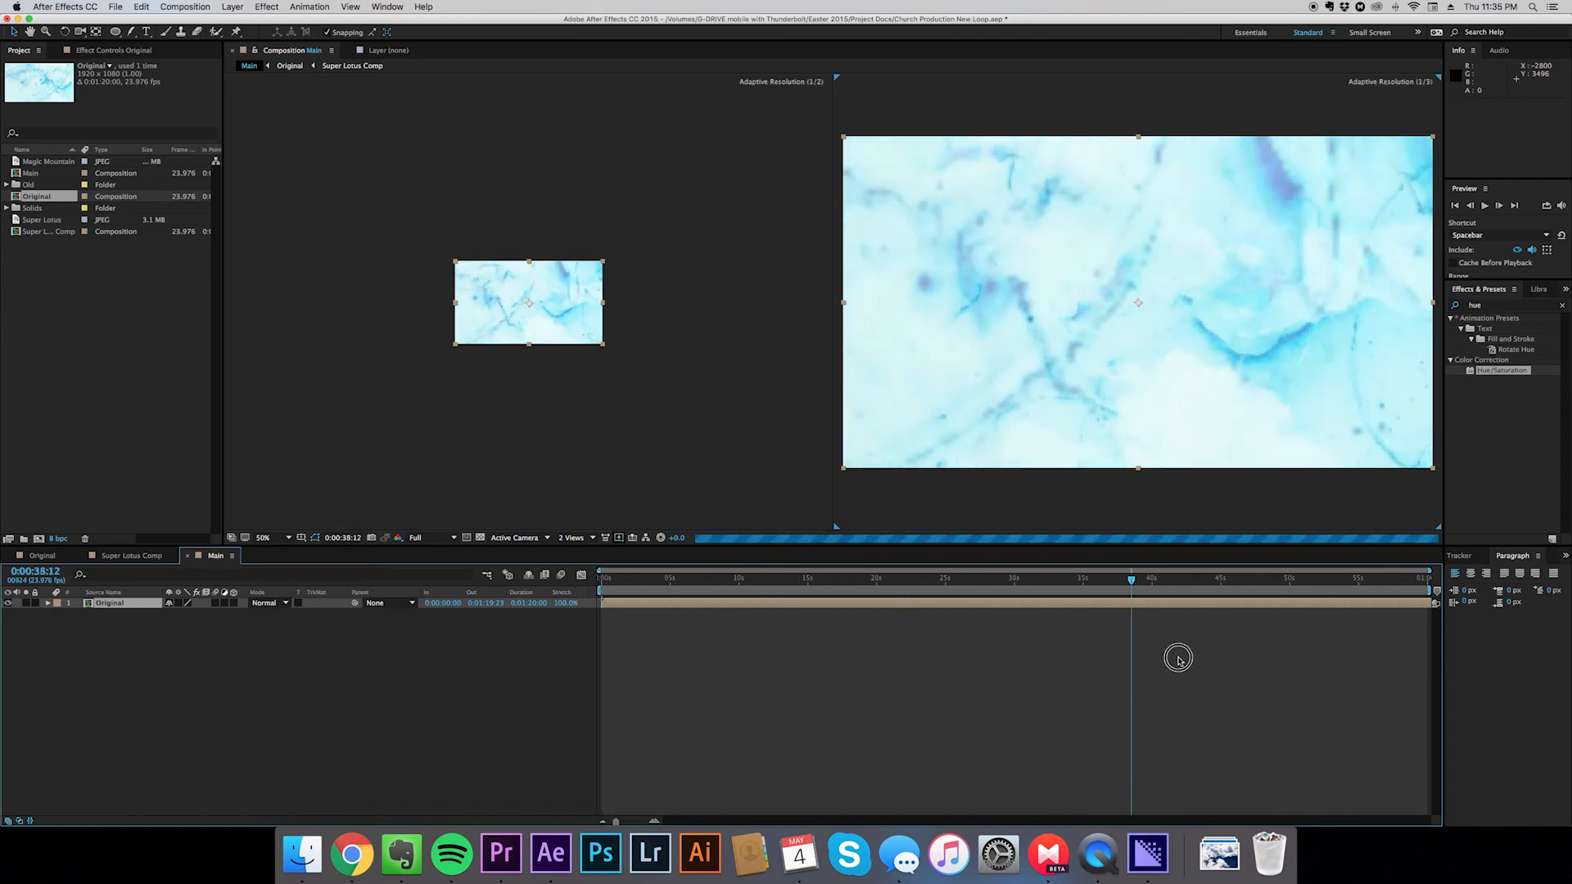
pyautogui.click(1432, 597)
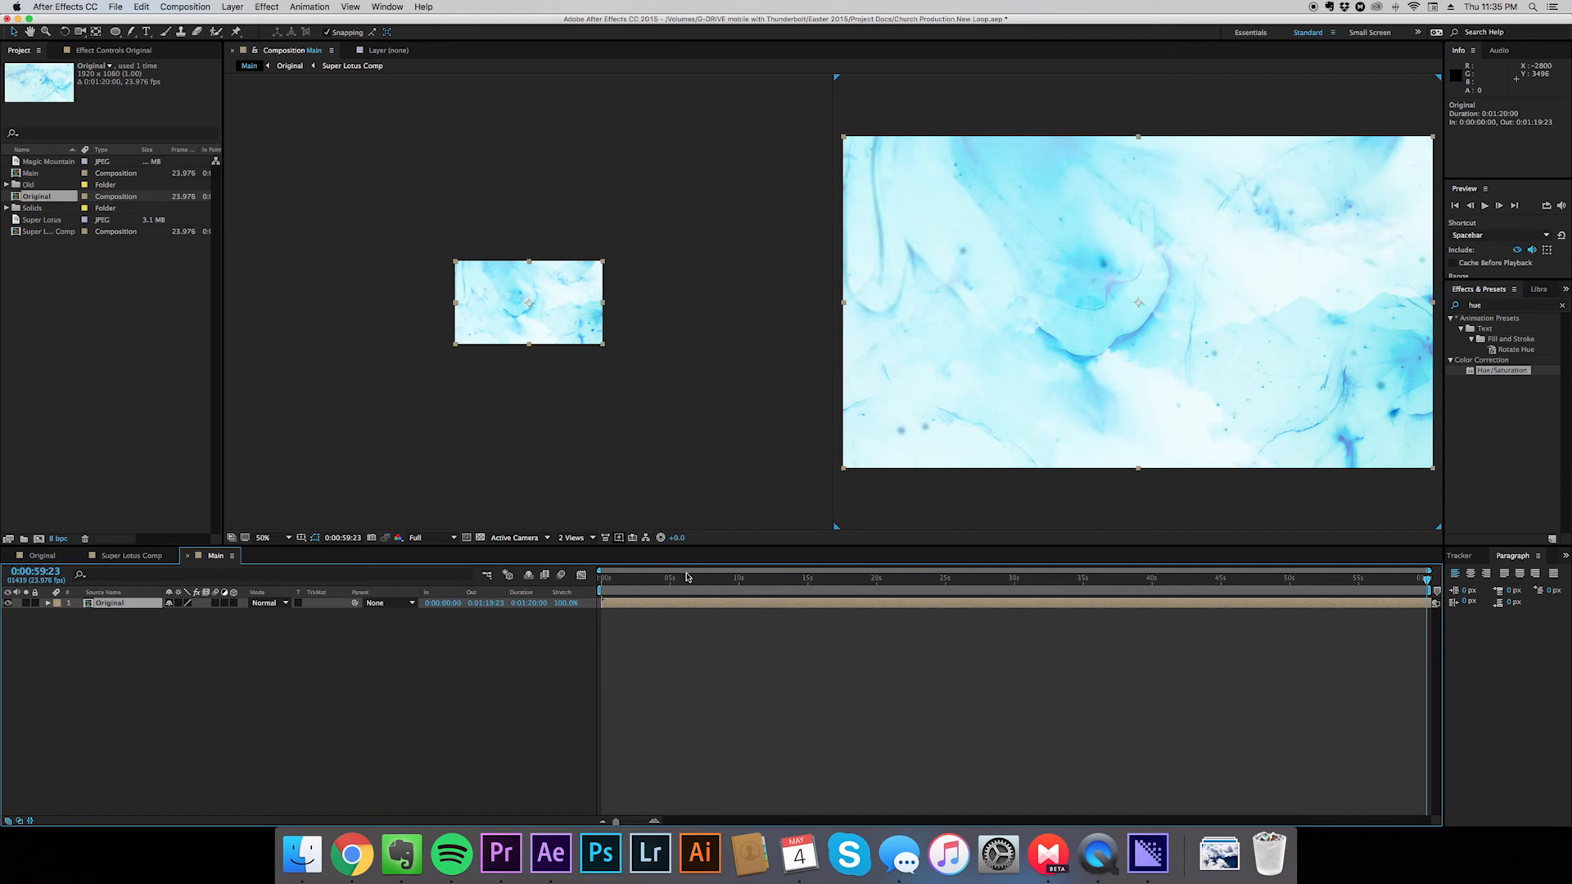
pyautogui.moveTo(1118, 611)
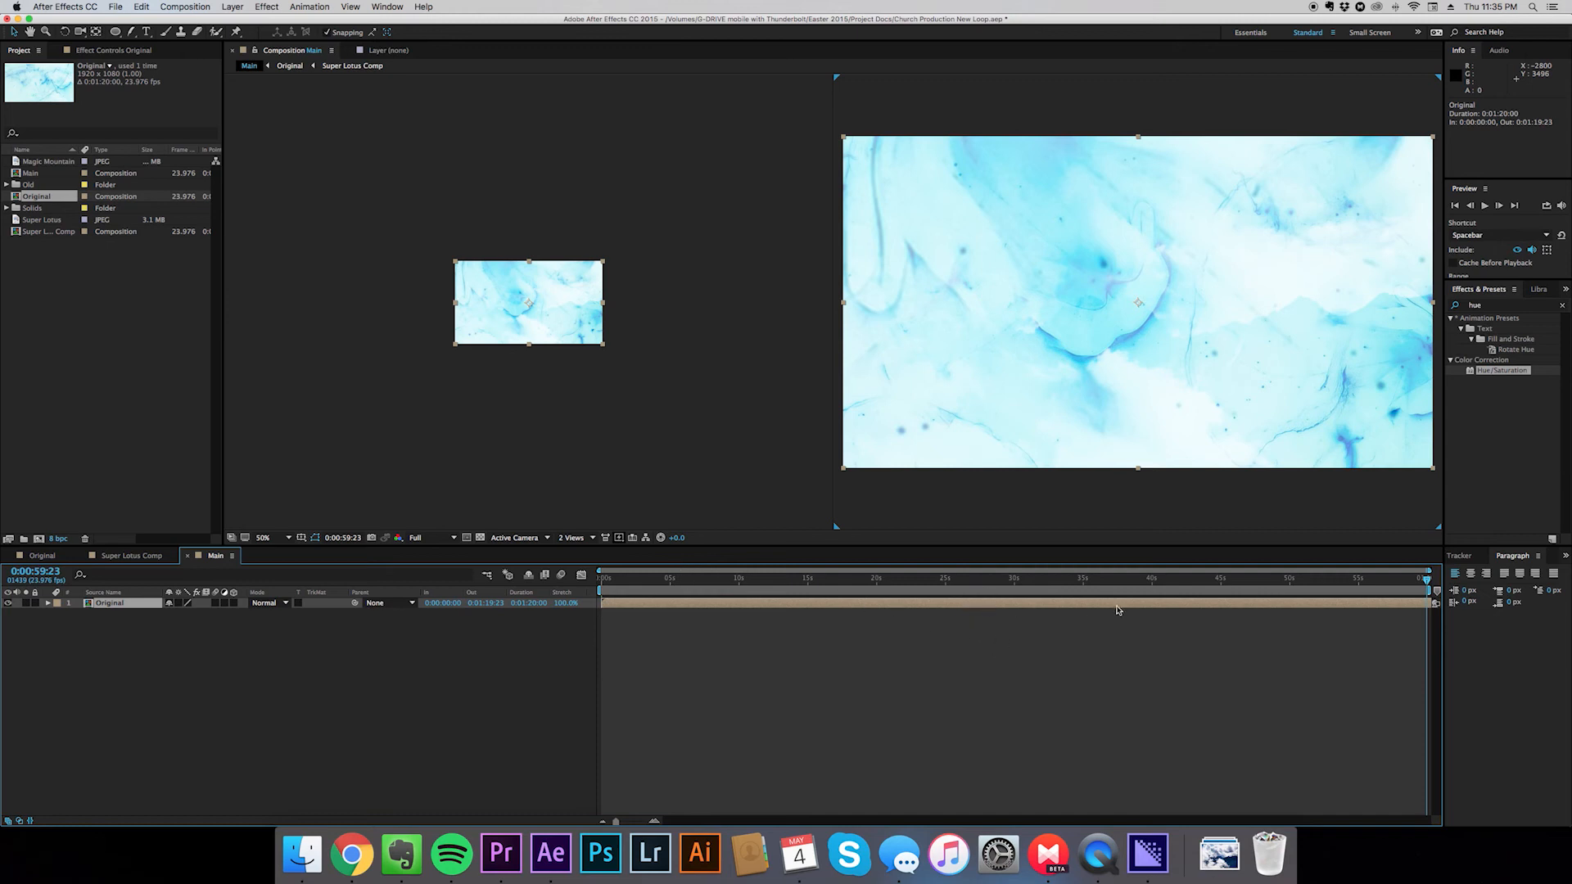
pyautogui.press('cmd+d')
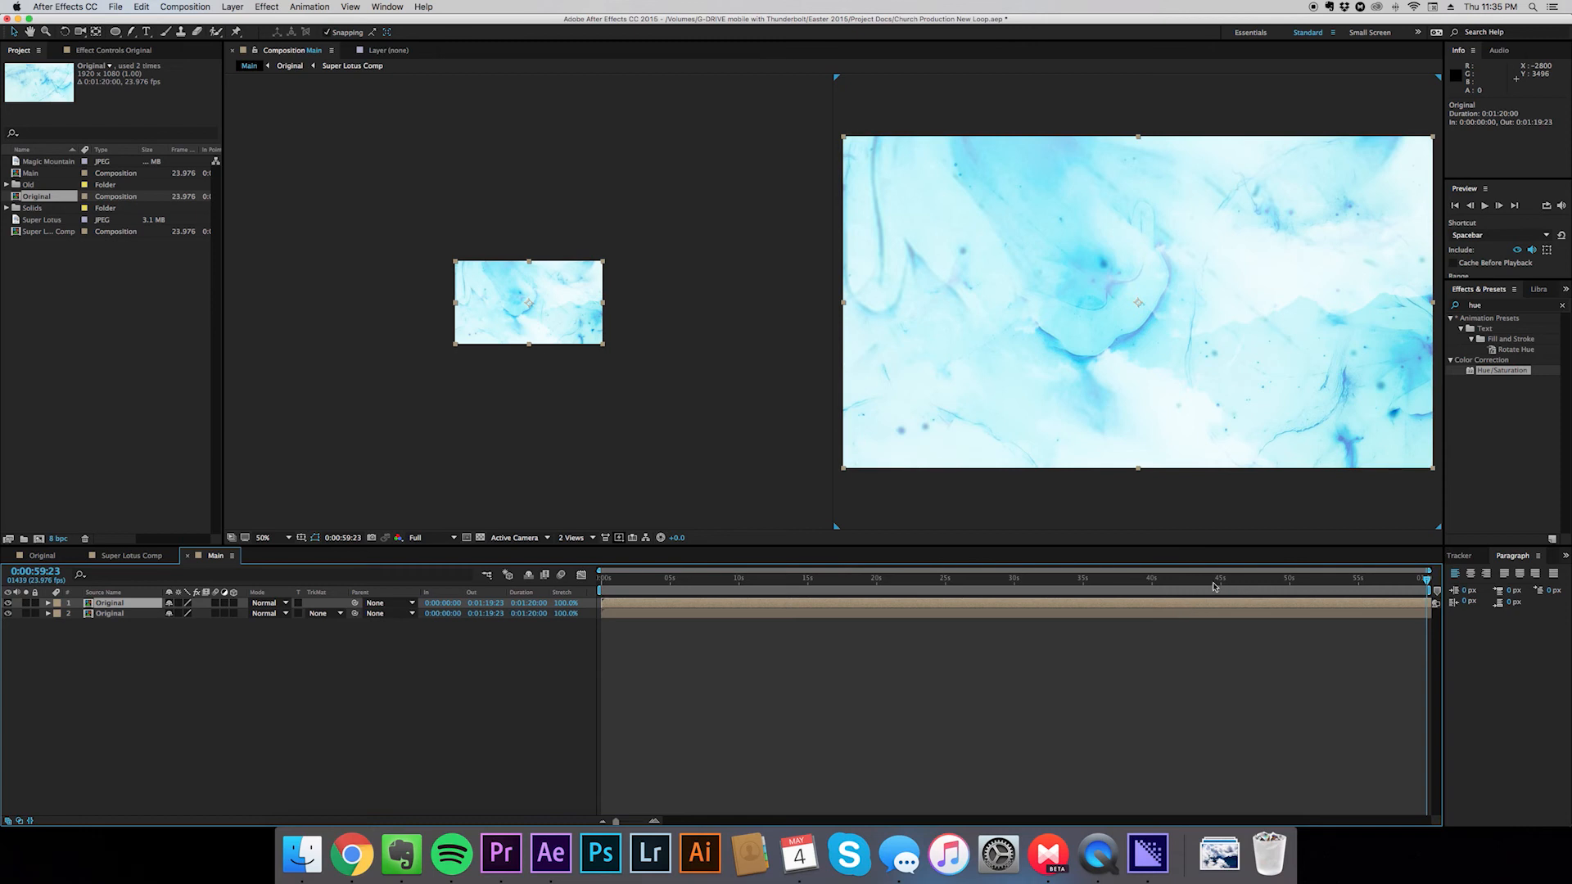
pyautogui.moveTo(639, 620)
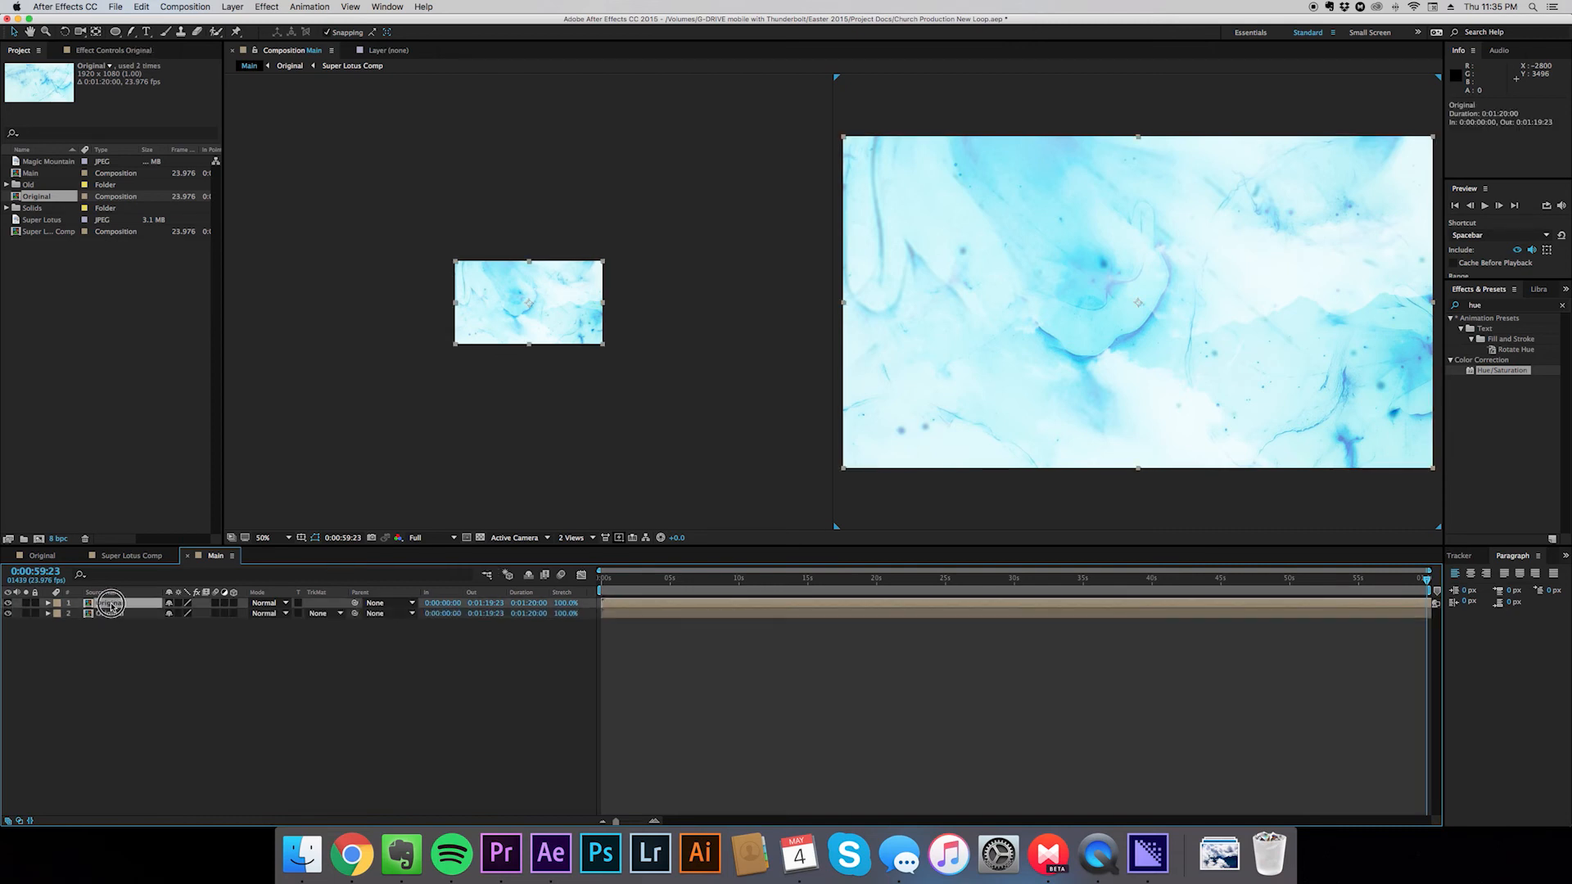
# Rename the top Original layer 'Loop Set Up' and slide it to start around 40 seconds
pyautogui.doubleClick(112, 603)
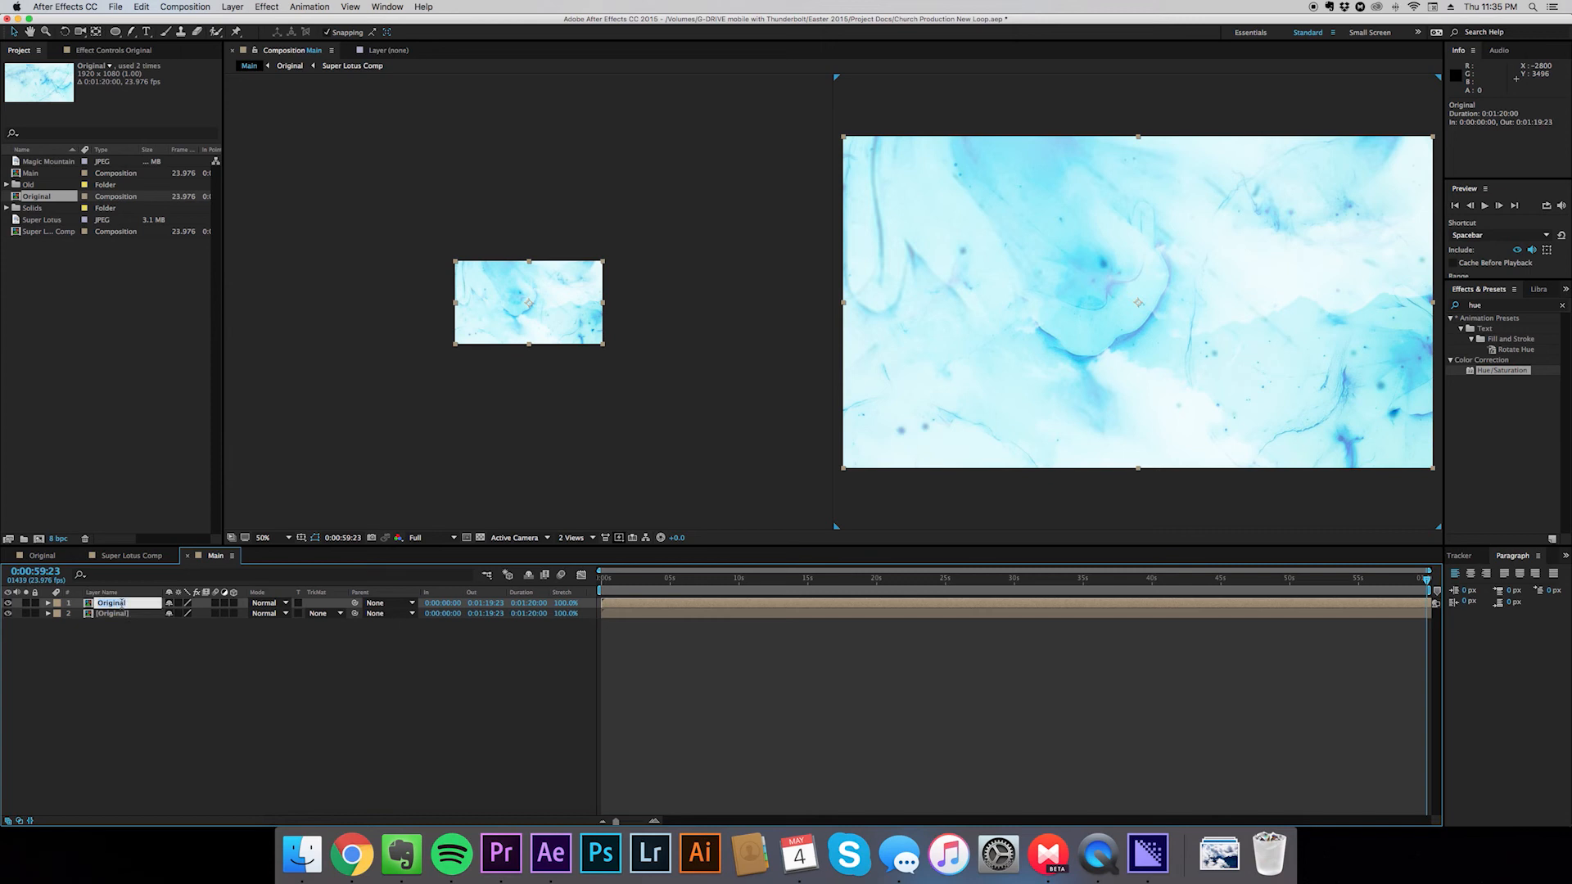
pyautogui.write('Loop Set Up')
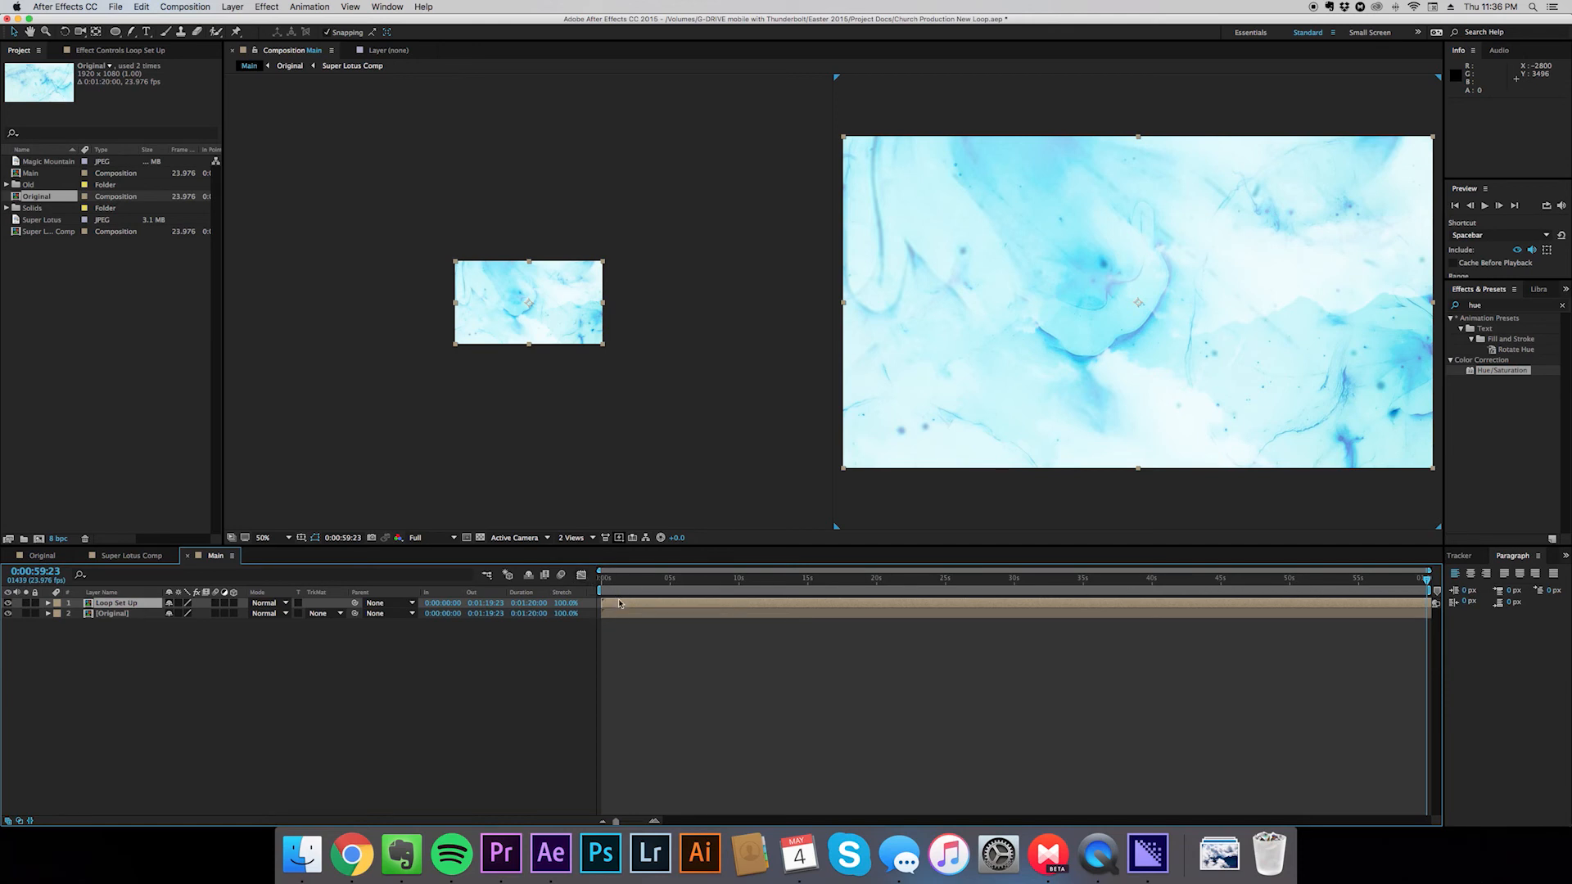
pyautogui.moveTo(862, 603)
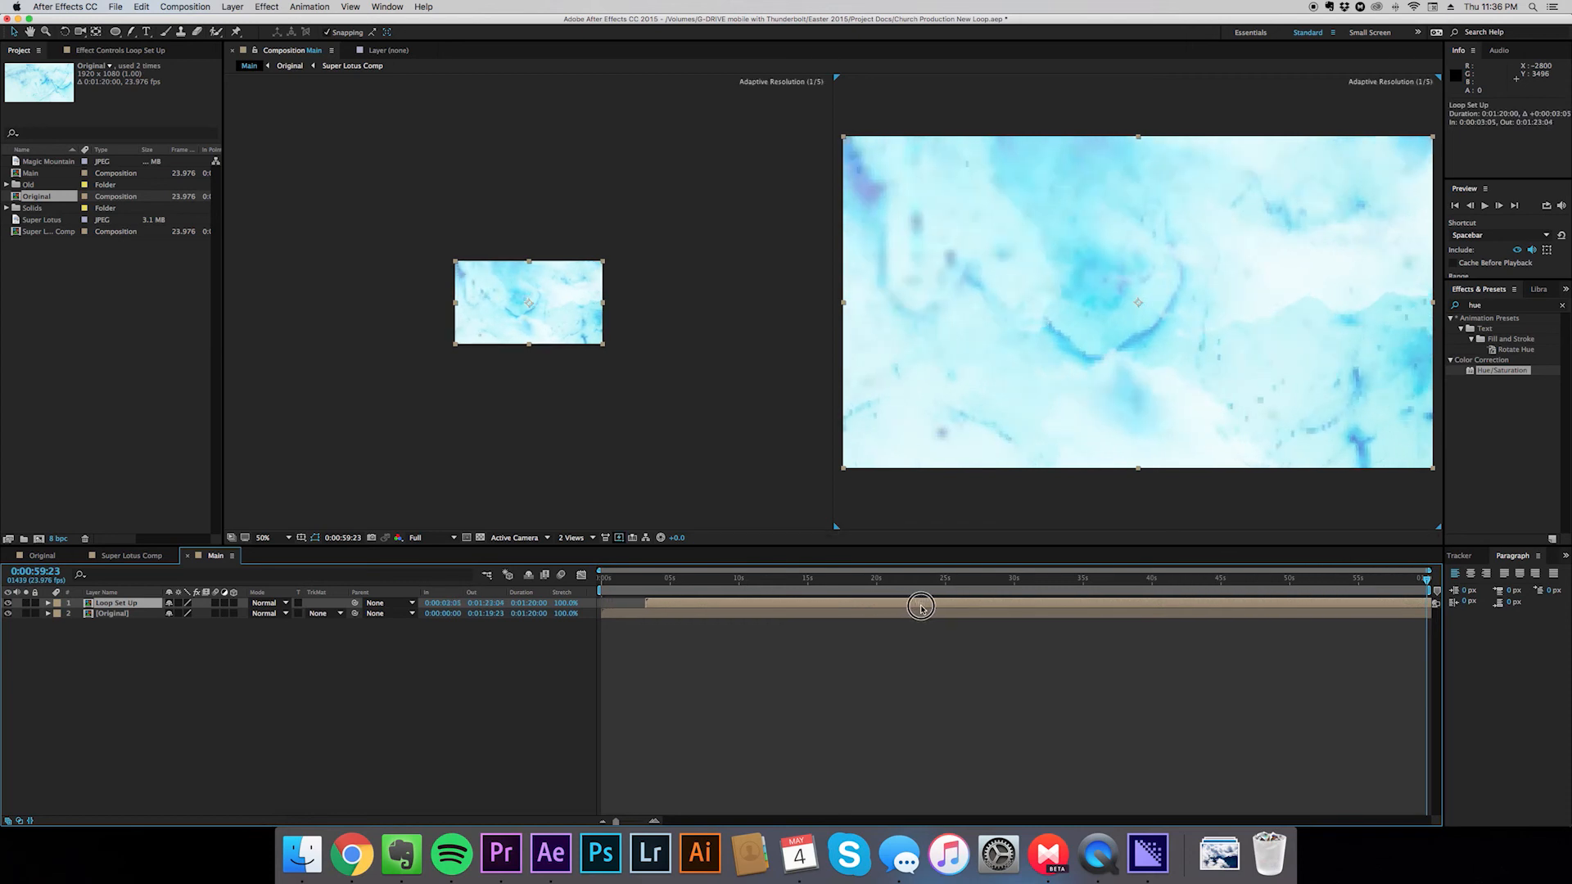
pyautogui.moveTo(920, 606); pyautogui.dragTo(1209, 603)
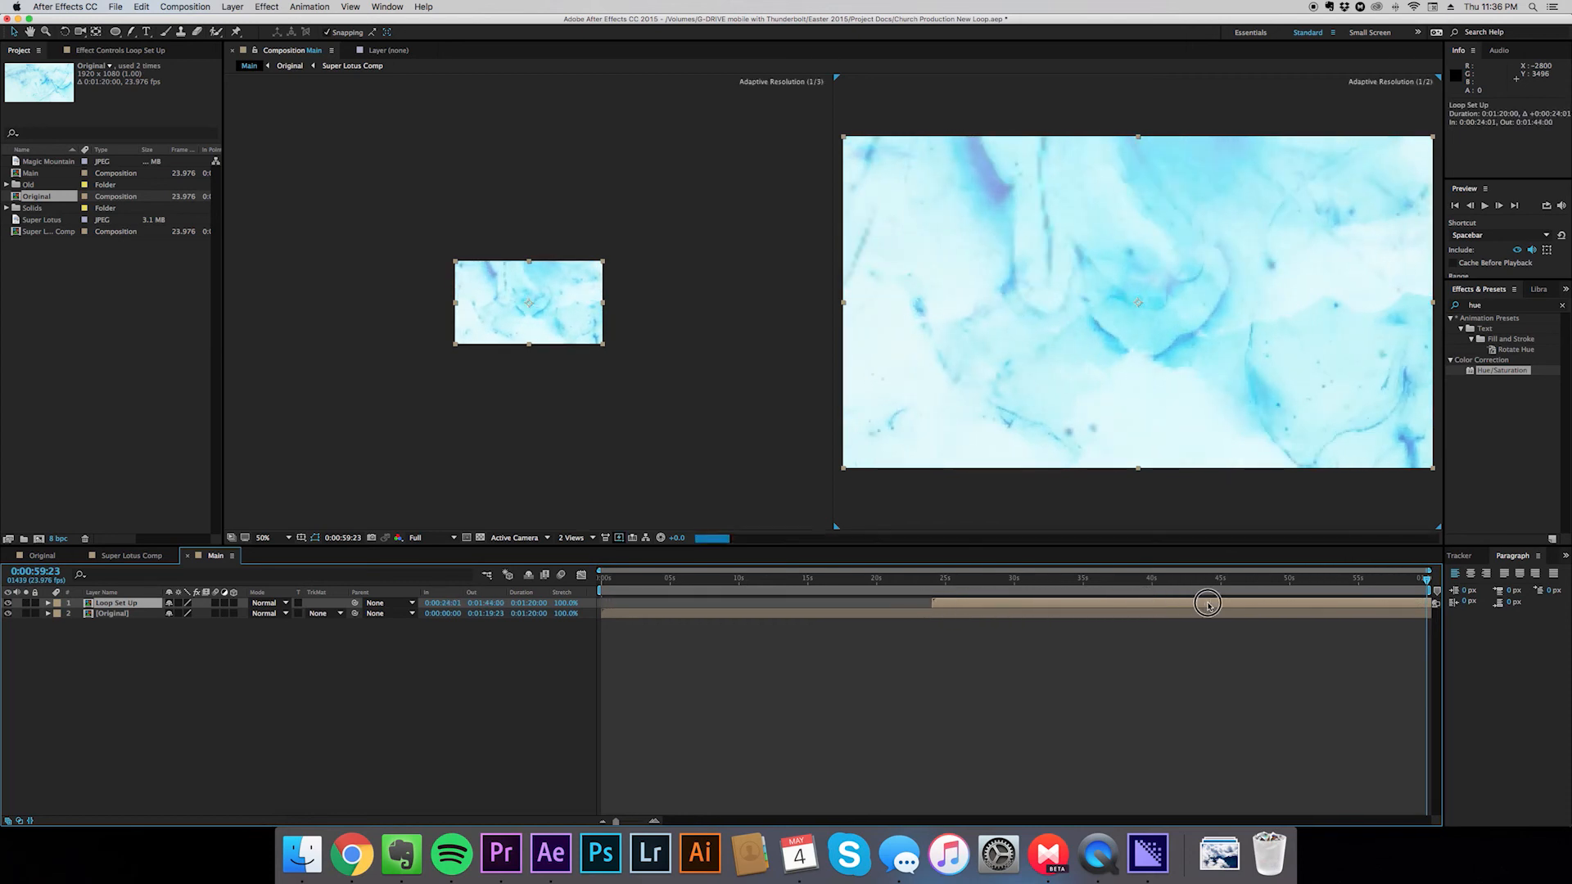
pyautogui.moveTo(1209, 603); pyautogui.dragTo(1401, 608)
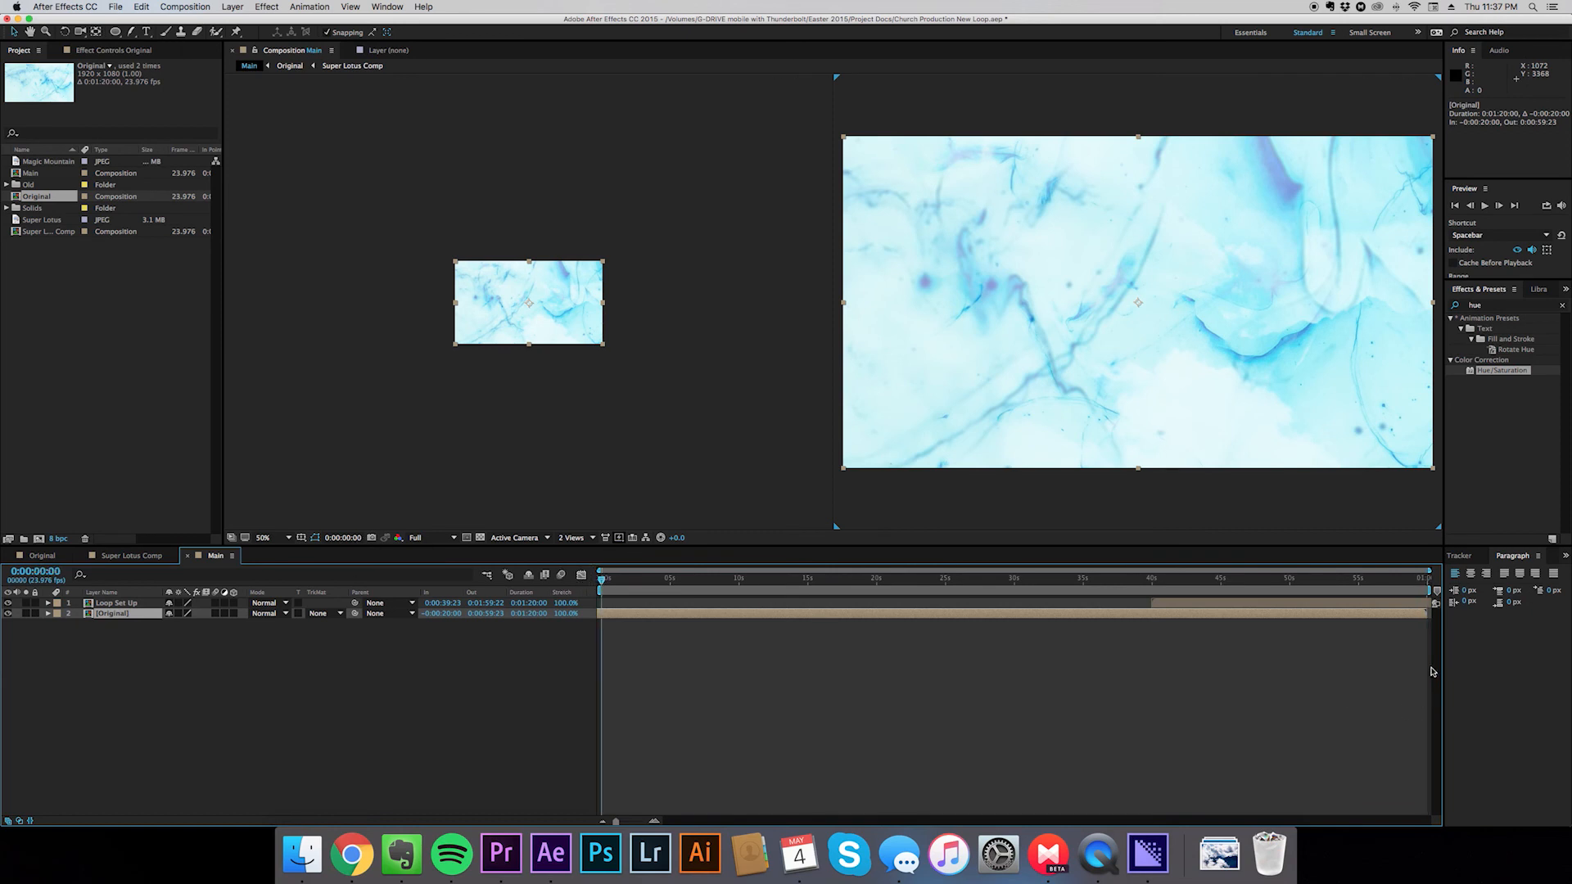
# Select Loop Set Up, put the time at its 40-second in point, and reveal Opacity
pyautogui.click(1433, 580)
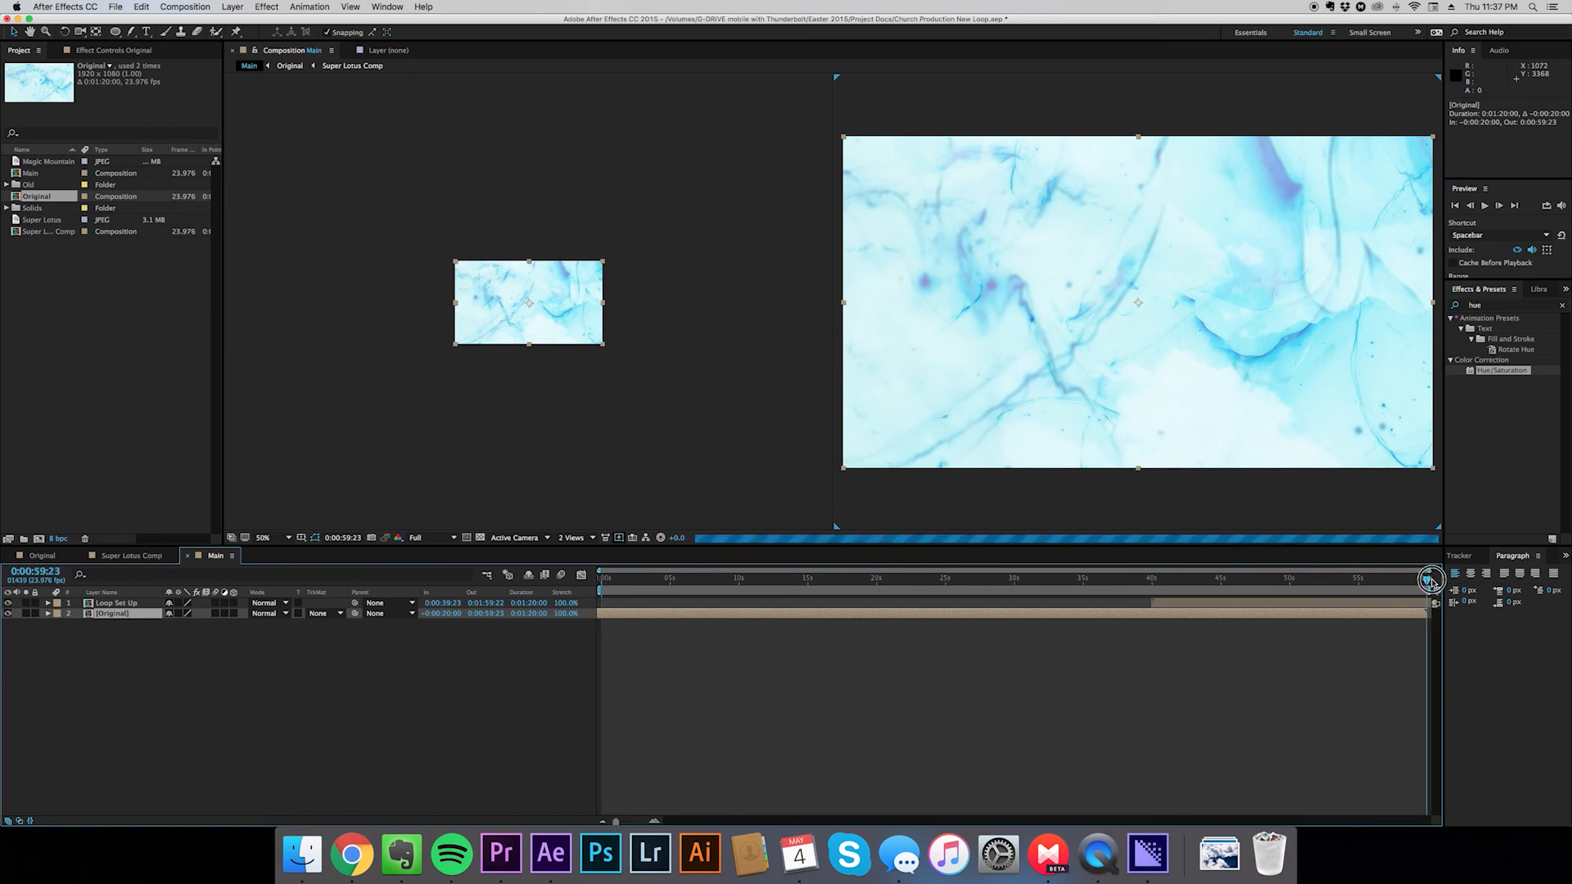
pyautogui.click(759, 580)
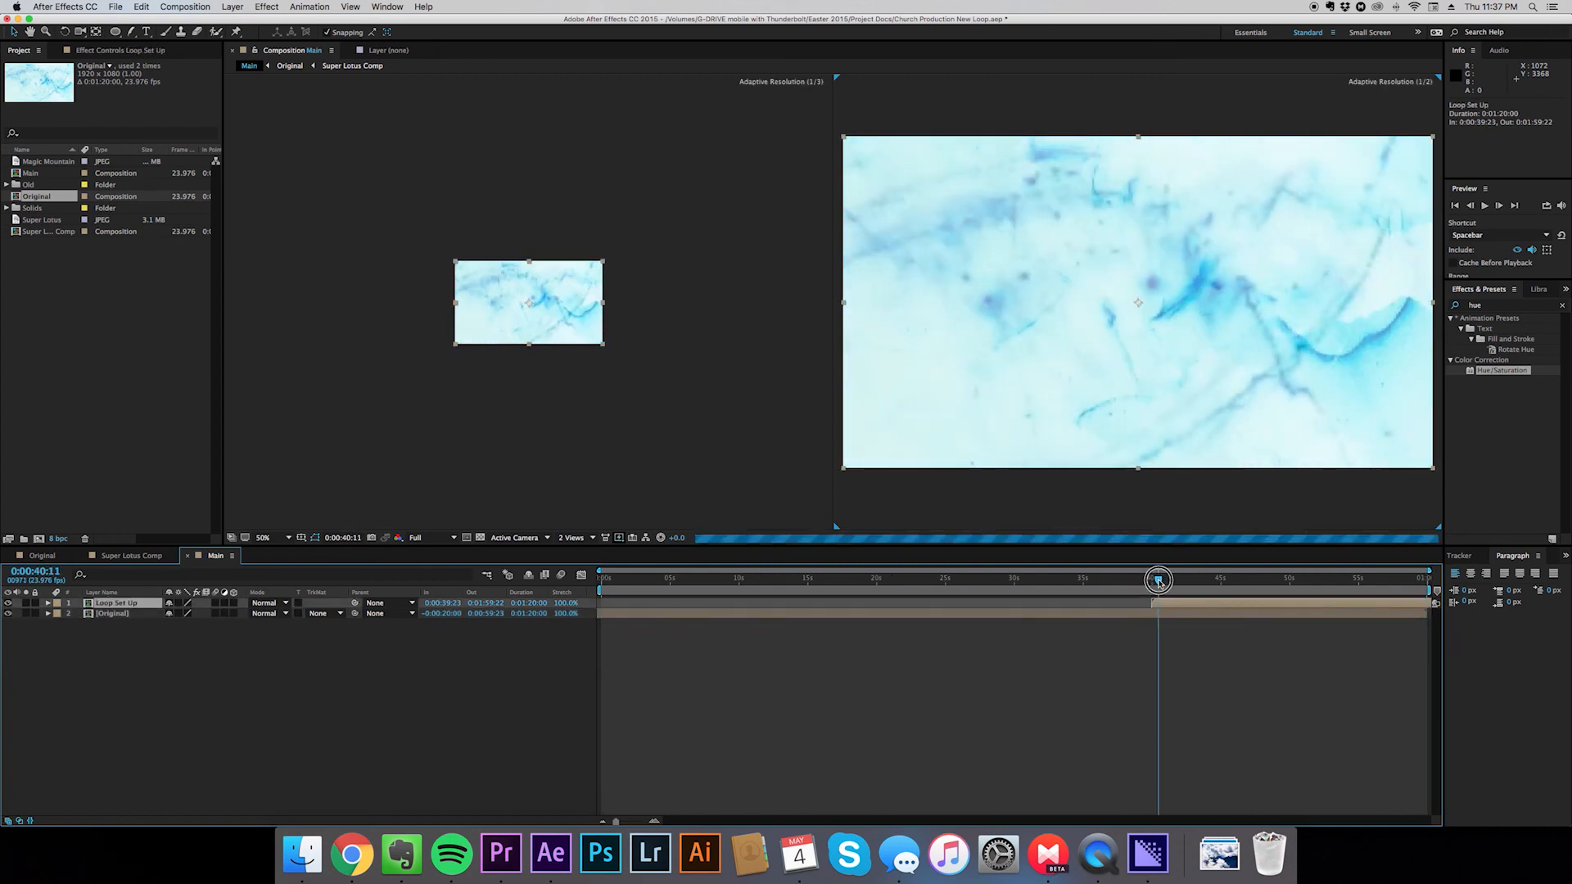
pyautogui.moveTo(1157, 579); pyautogui.dragTo(1163, 580)
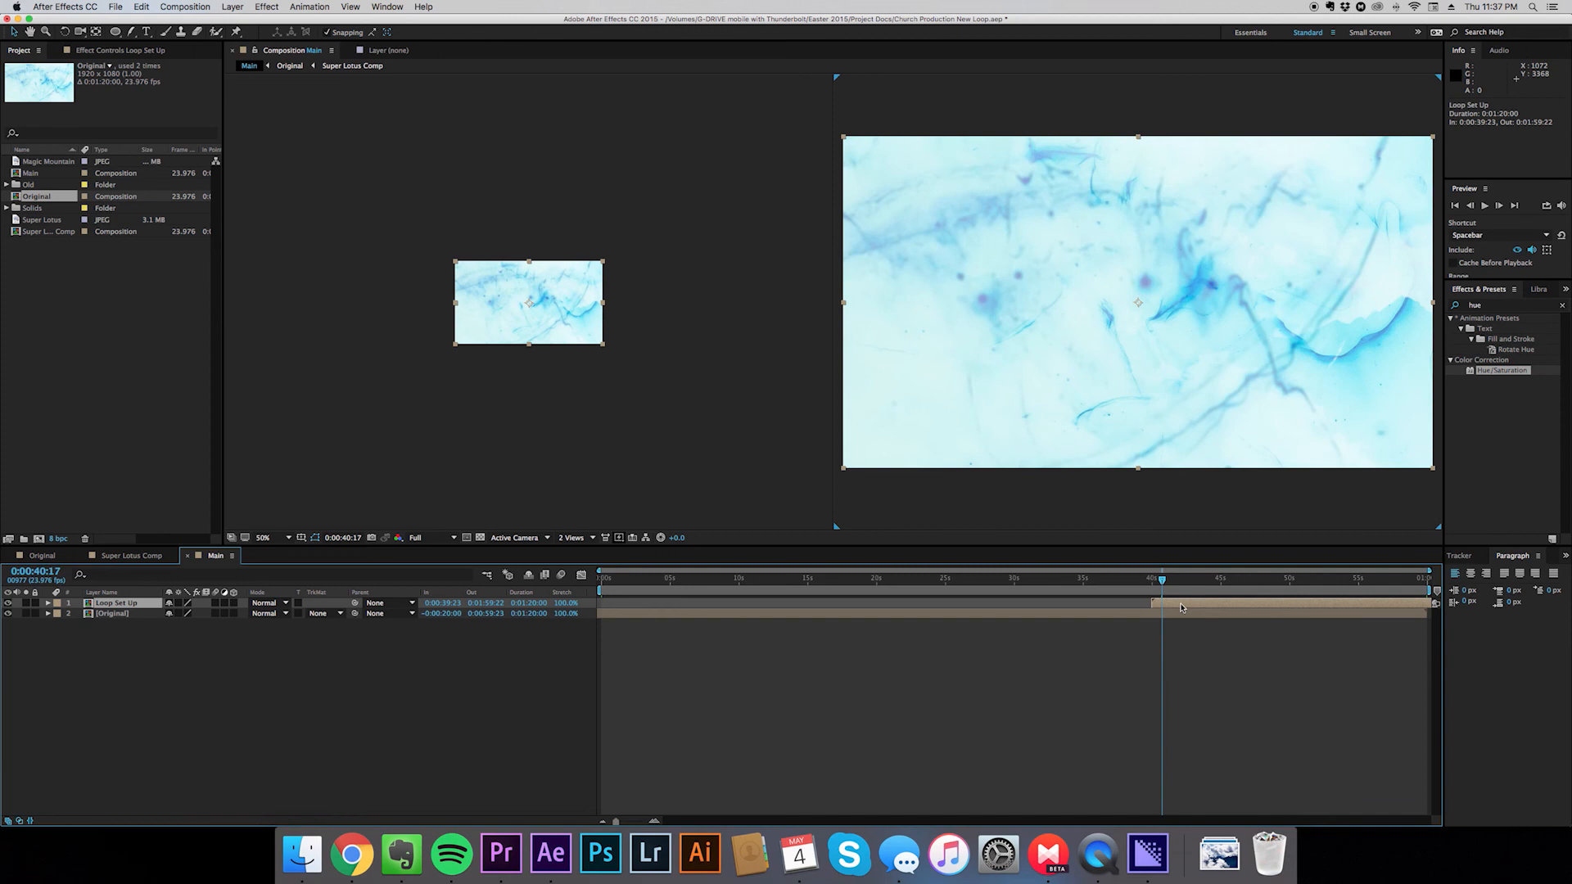
pyautogui.click(46, 602)
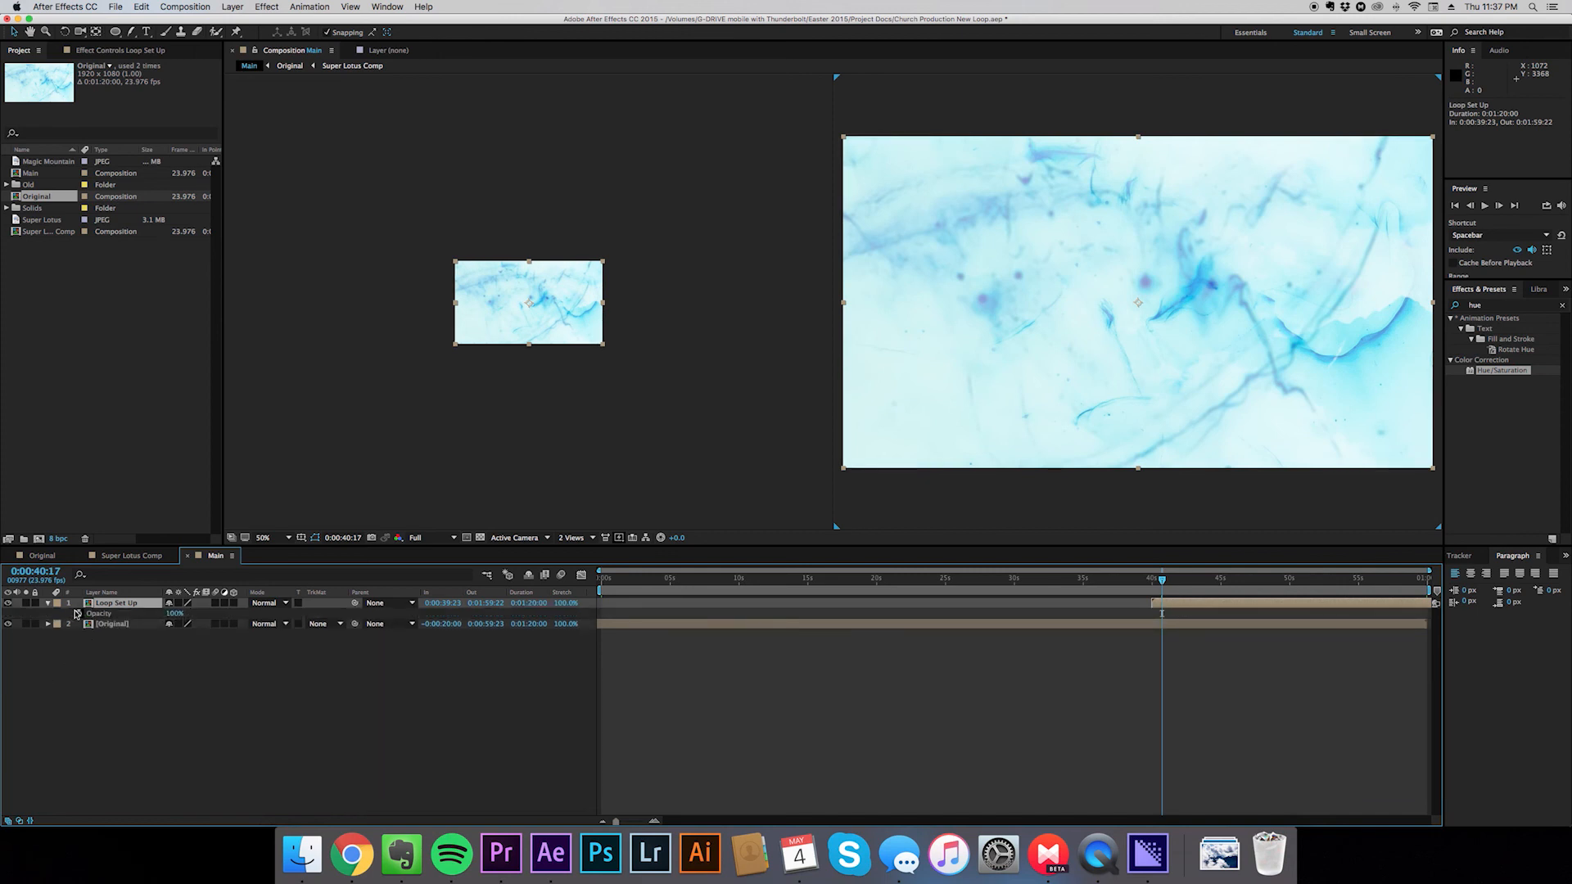
pyautogui.moveTo(80, 613)
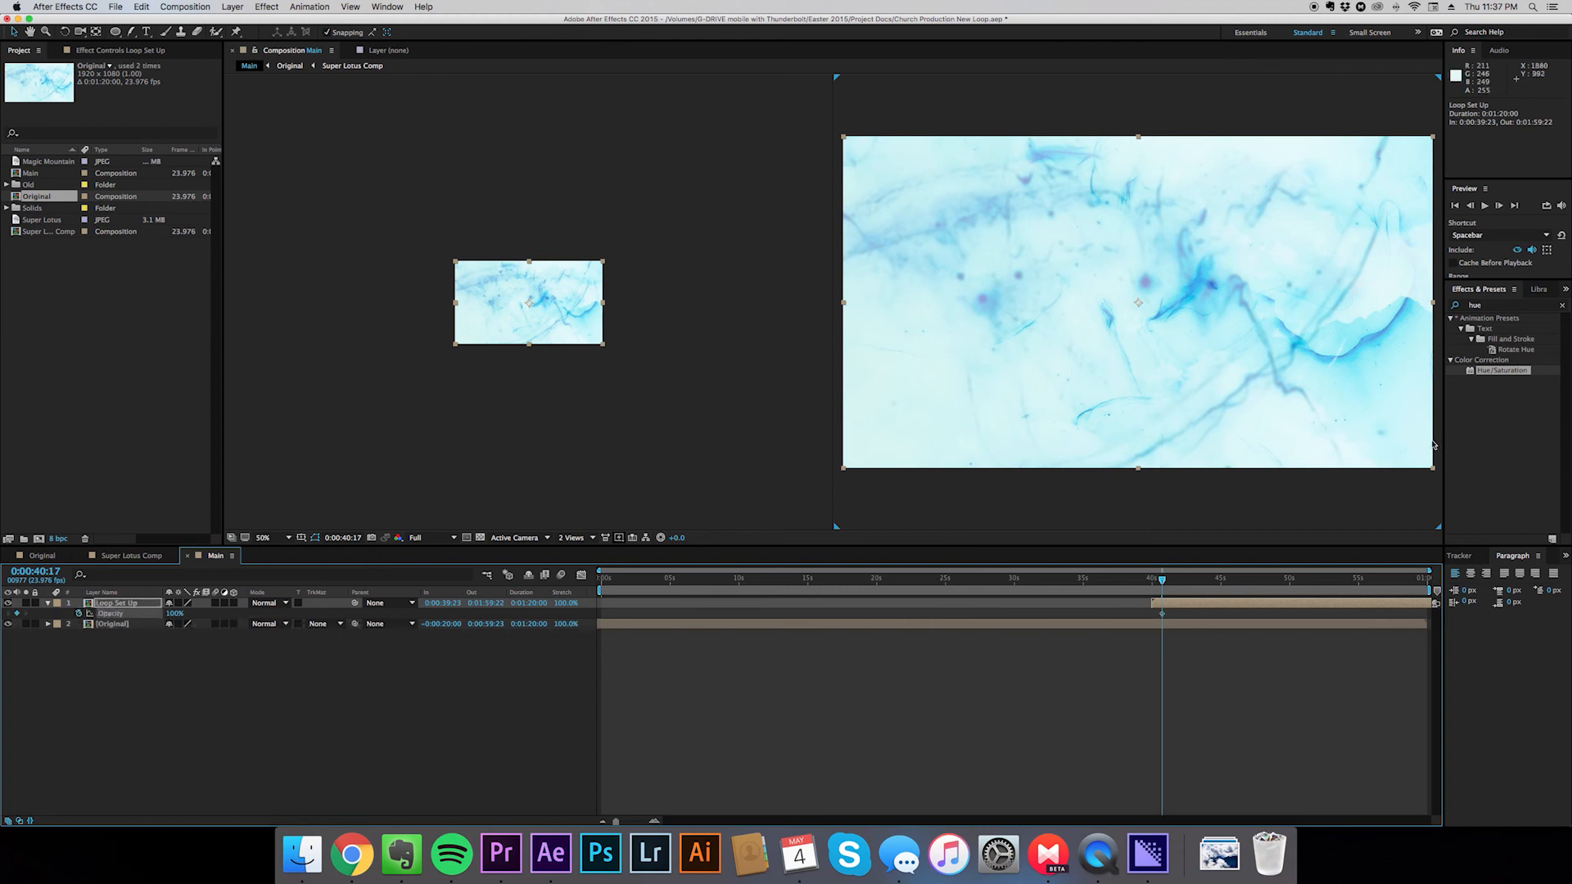
# Keyframe Loop Set Up's Opacity and move the fade-start keyframe to about 51 seconds
pyautogui.click(1162, 614)
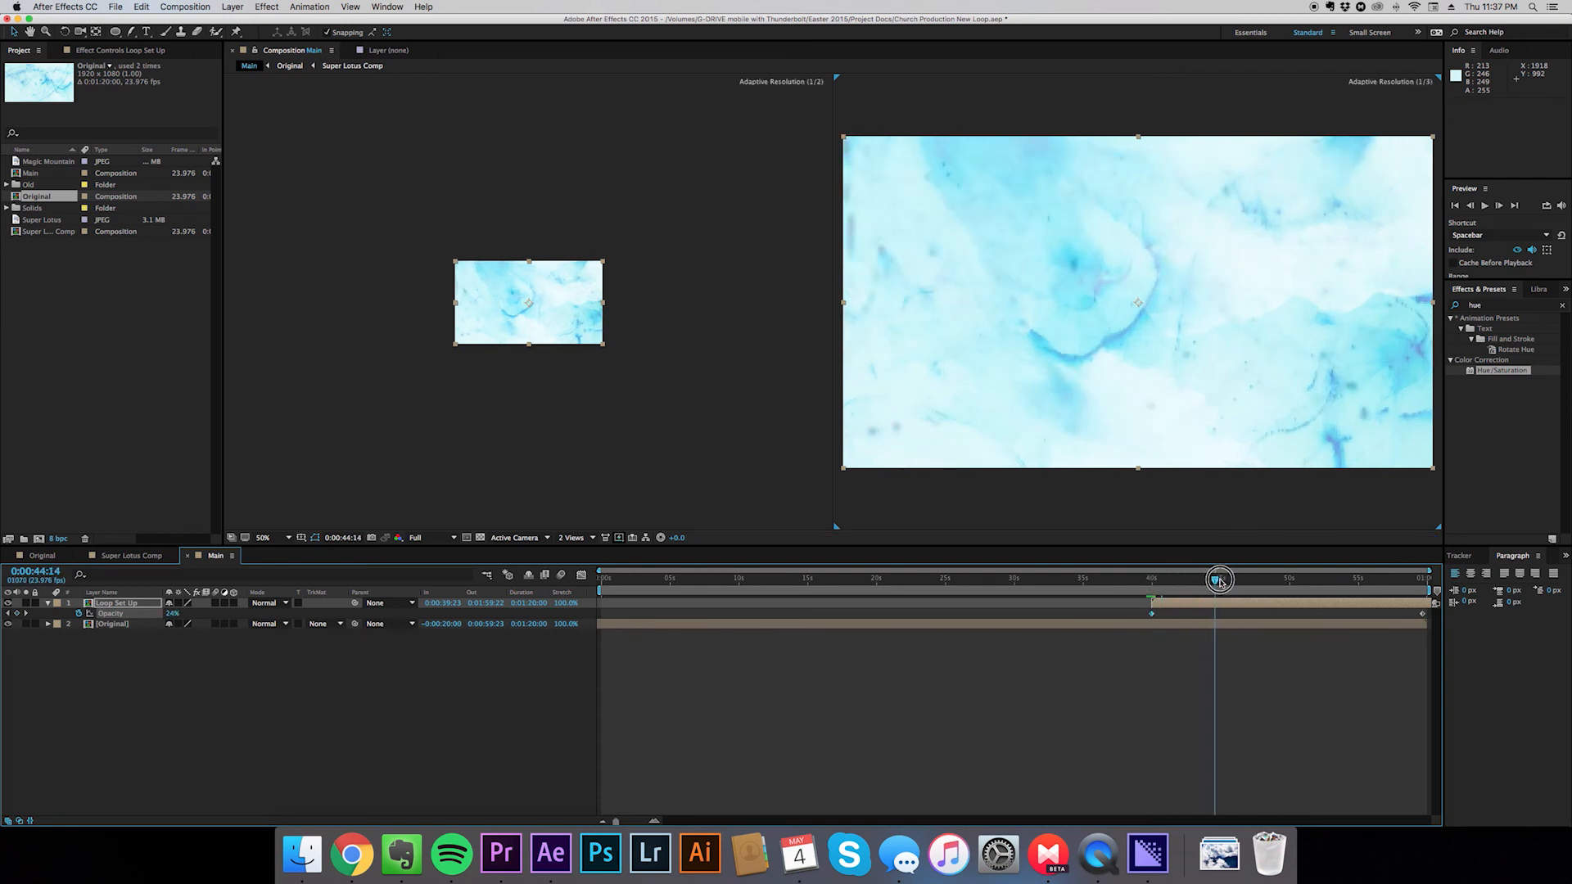
pyautogui.moveTo(1221, 580); pyautogui.dragTo(1291, 580)
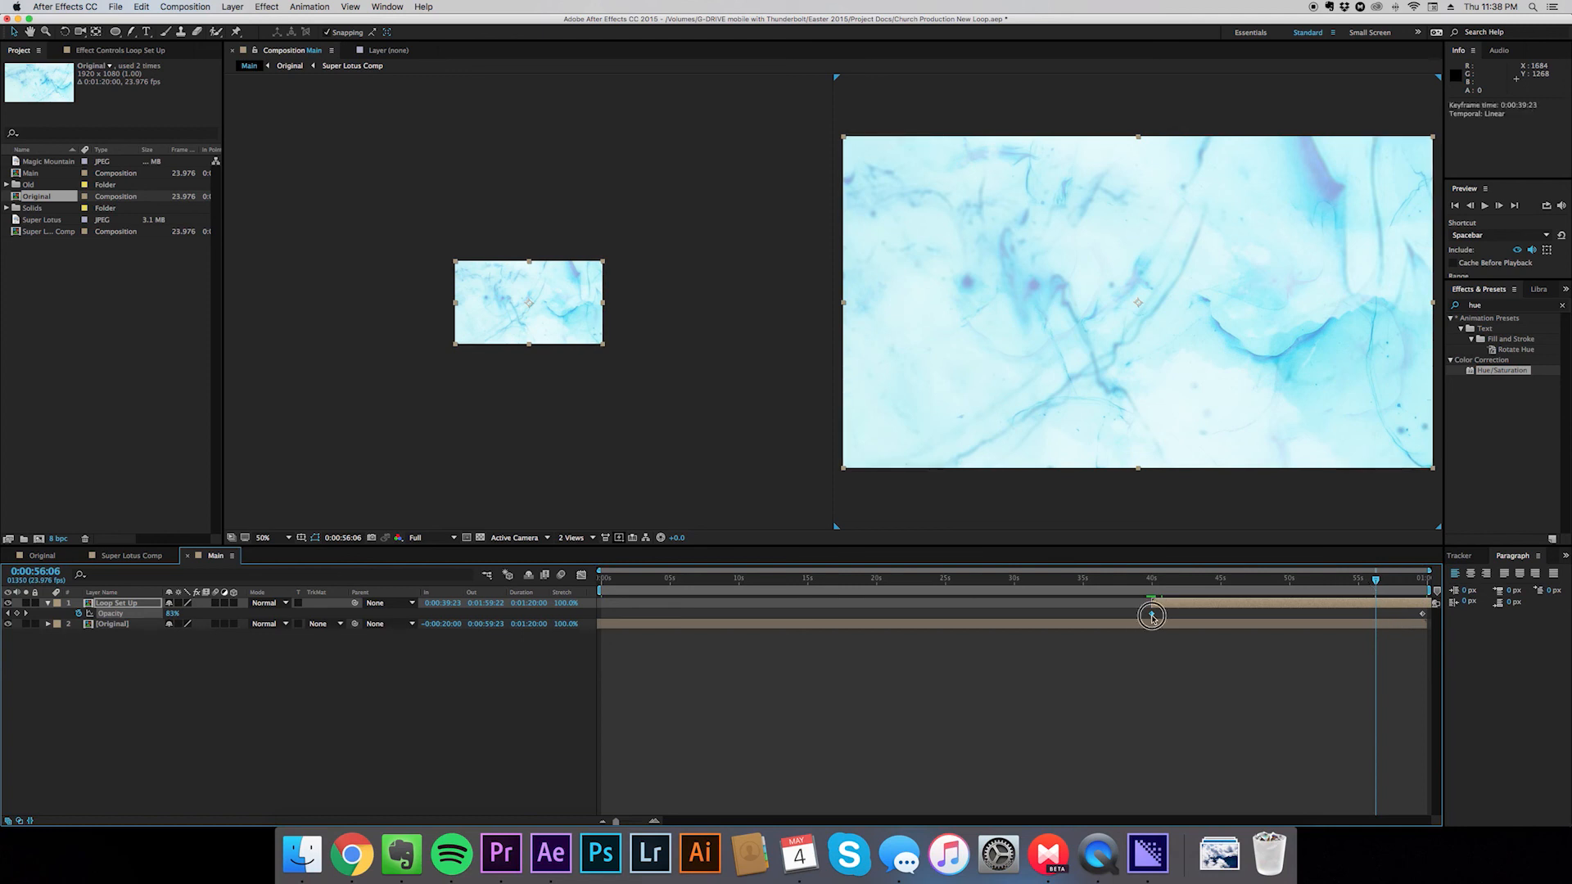
pyautogui.moveTo(1151, 616); pyautogui.dragTo(1230, 615)
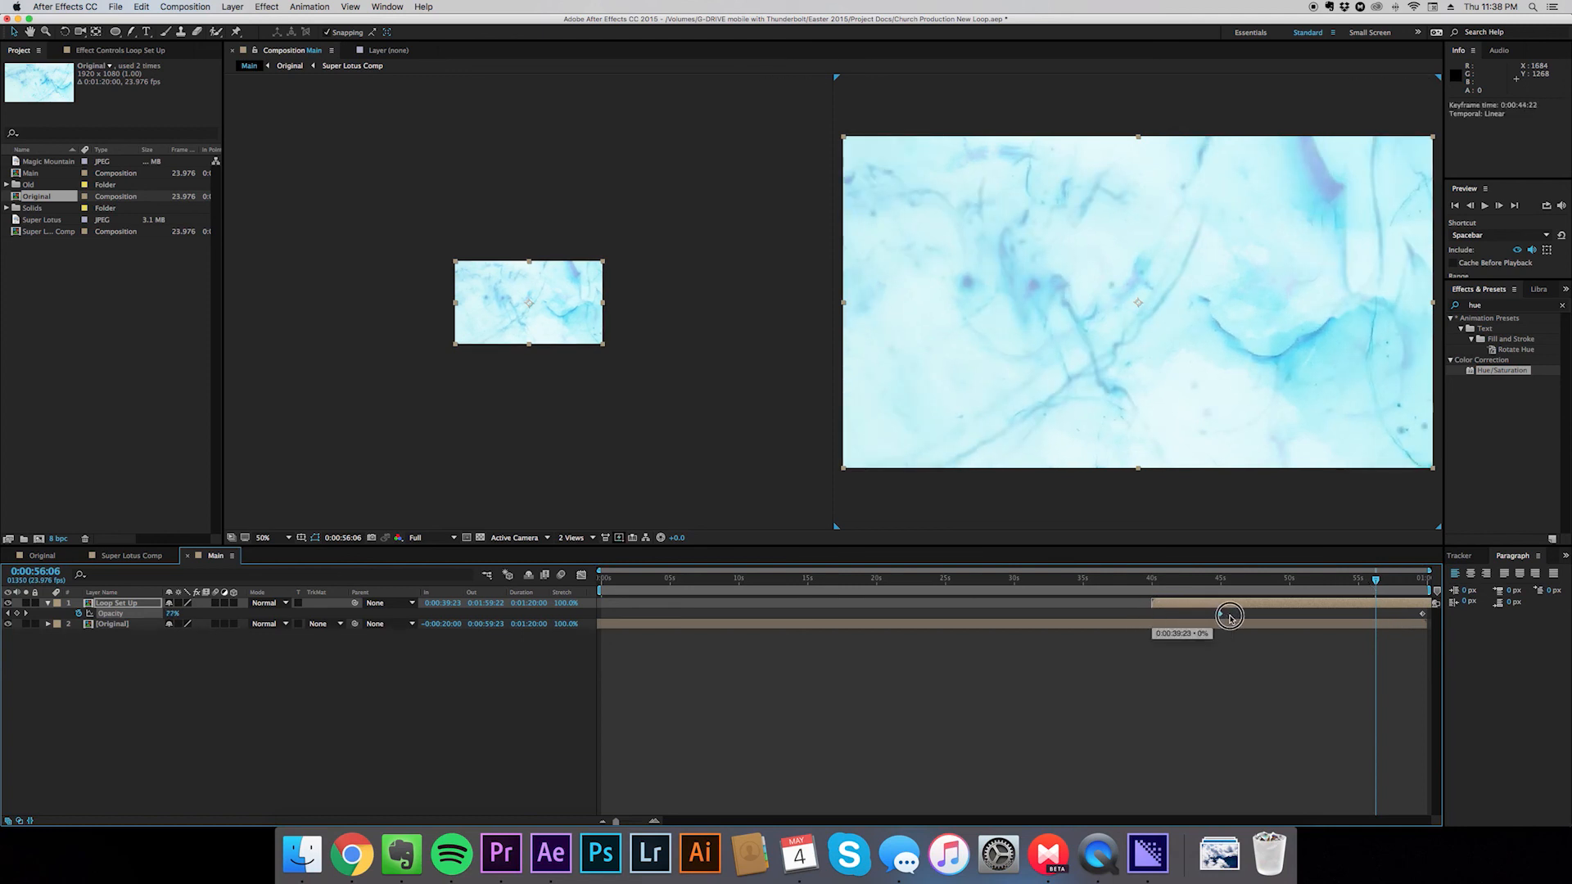
pyautogui.moveTo(1232, 615); pyautogui.dragTo(1303, 613)
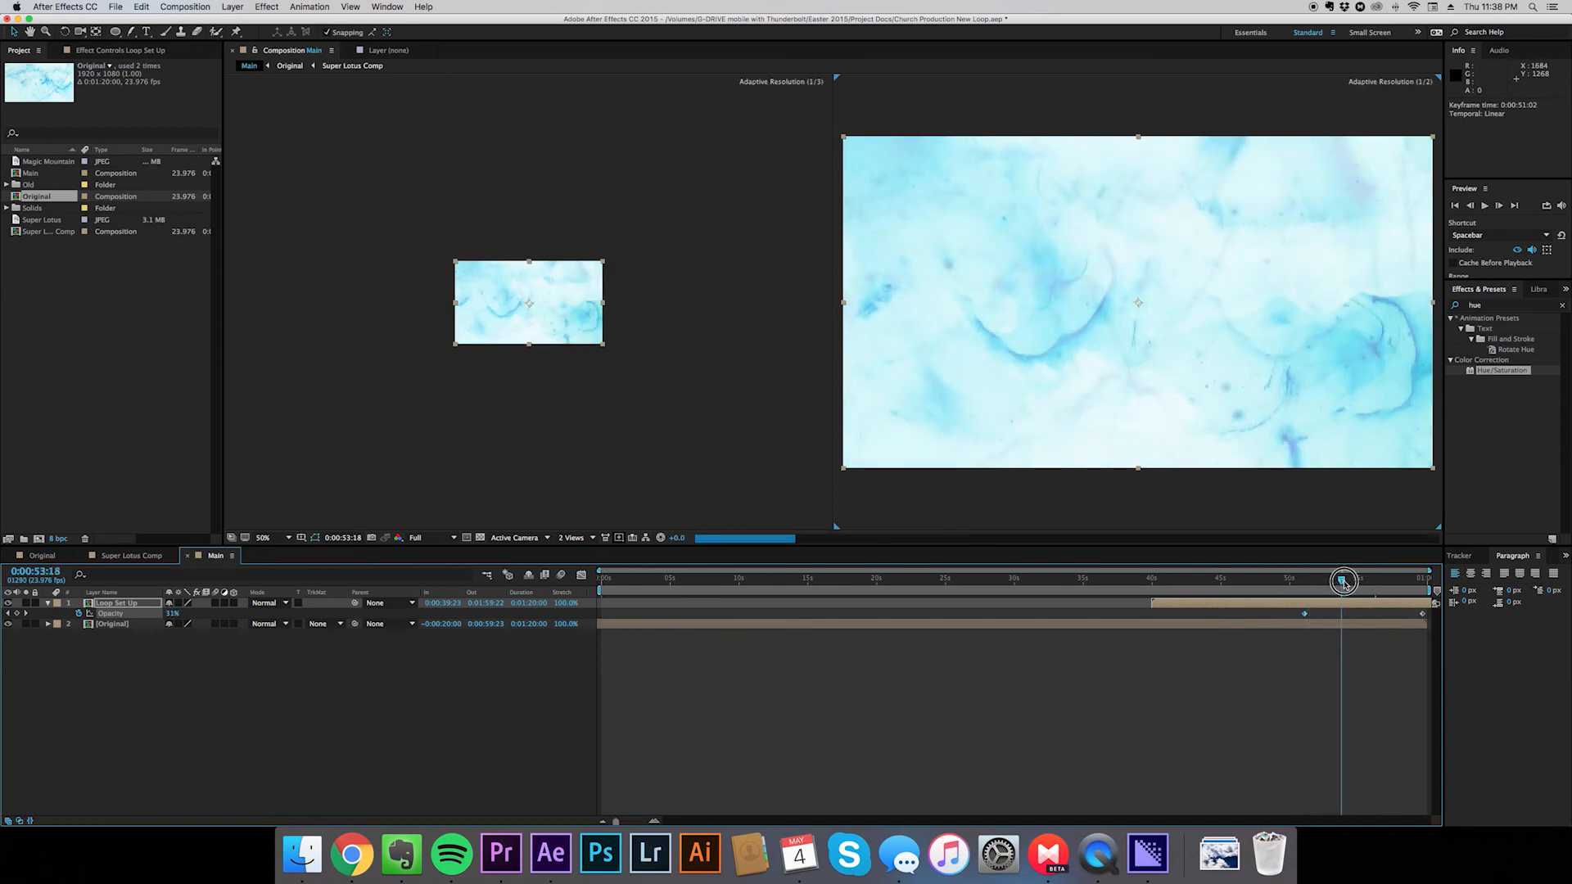
# Retime the 0% keyframe to about 47 seconds and confirm 100% opacity at the comp end
pyautogui.moveTo(1343, 582); pyautogui.dragTo(1414, 591)
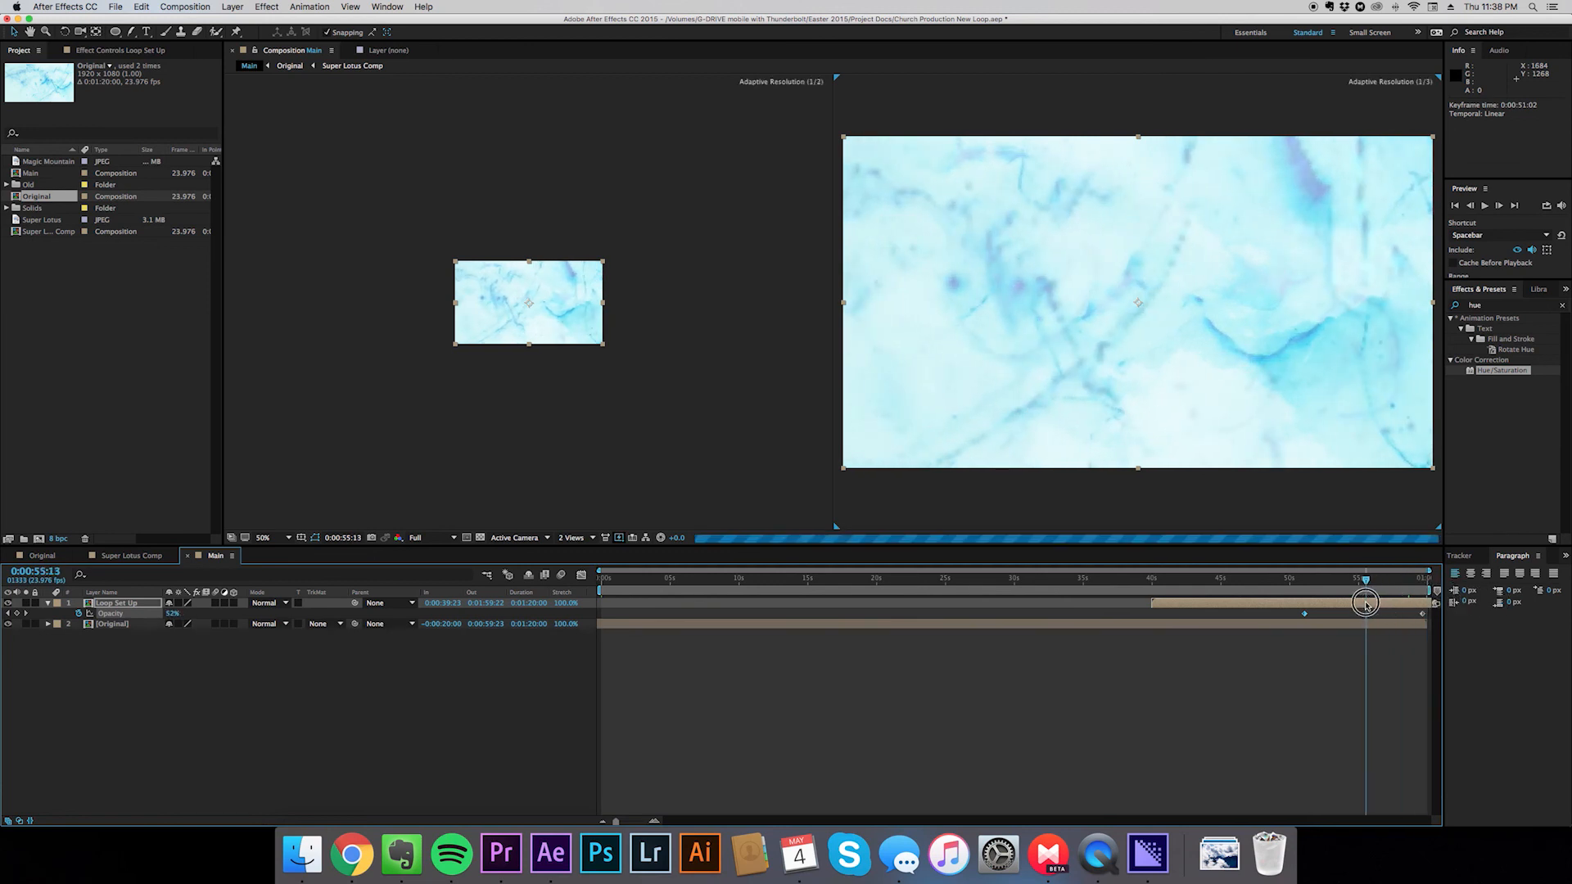
pyautogui.moveTo(1365, 603); pyautogui.dragTo(1281, 602)
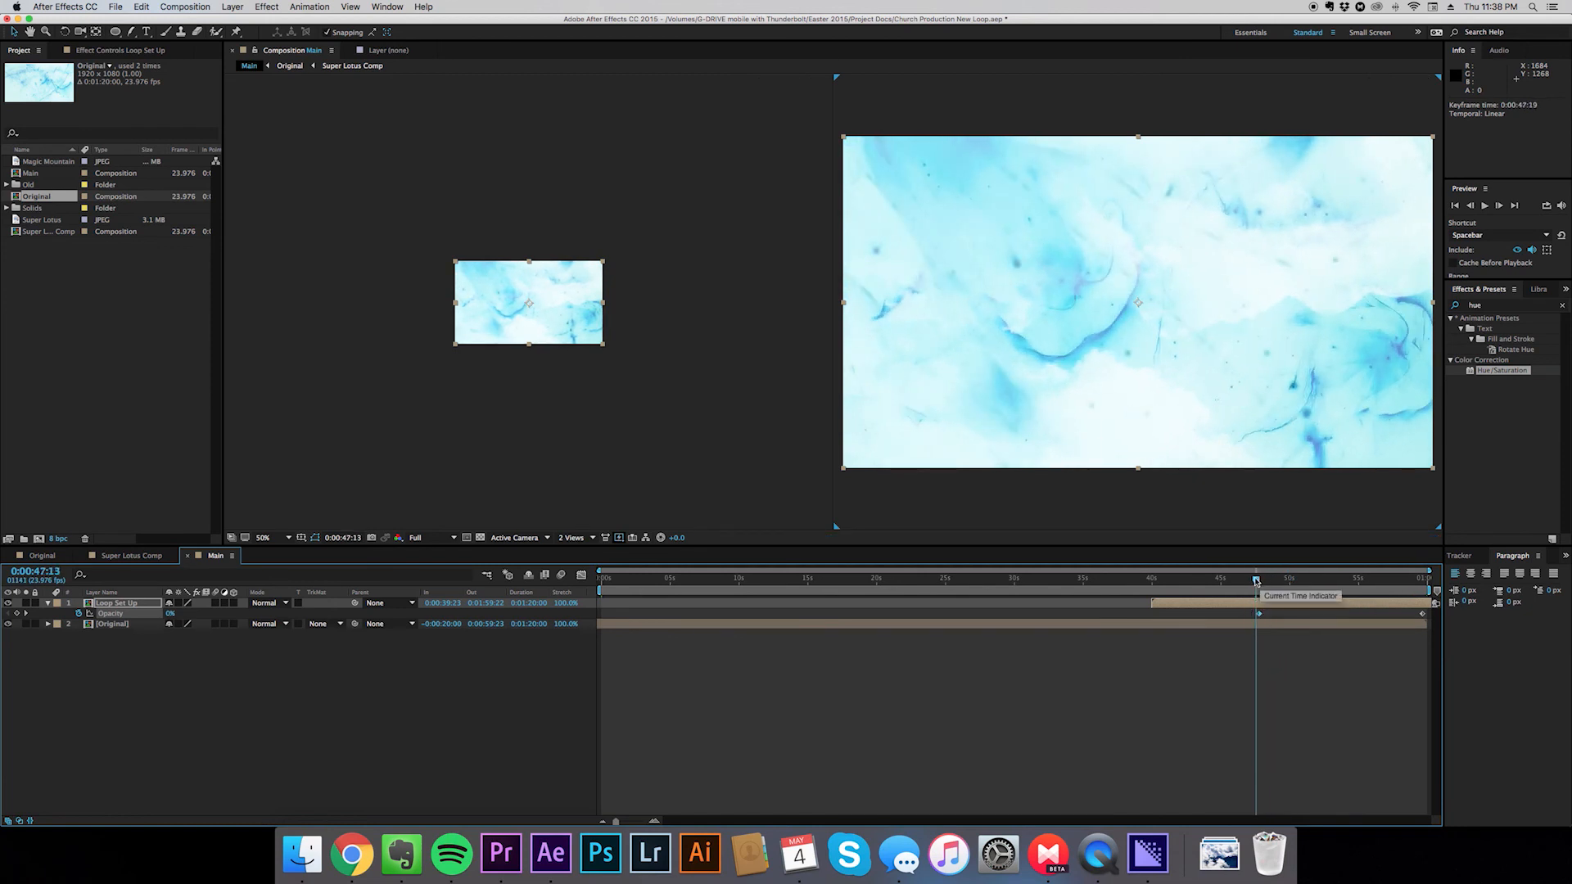
pyautogui.moveTo(1255, 592); pyautogui.dragTo(1352, 593)
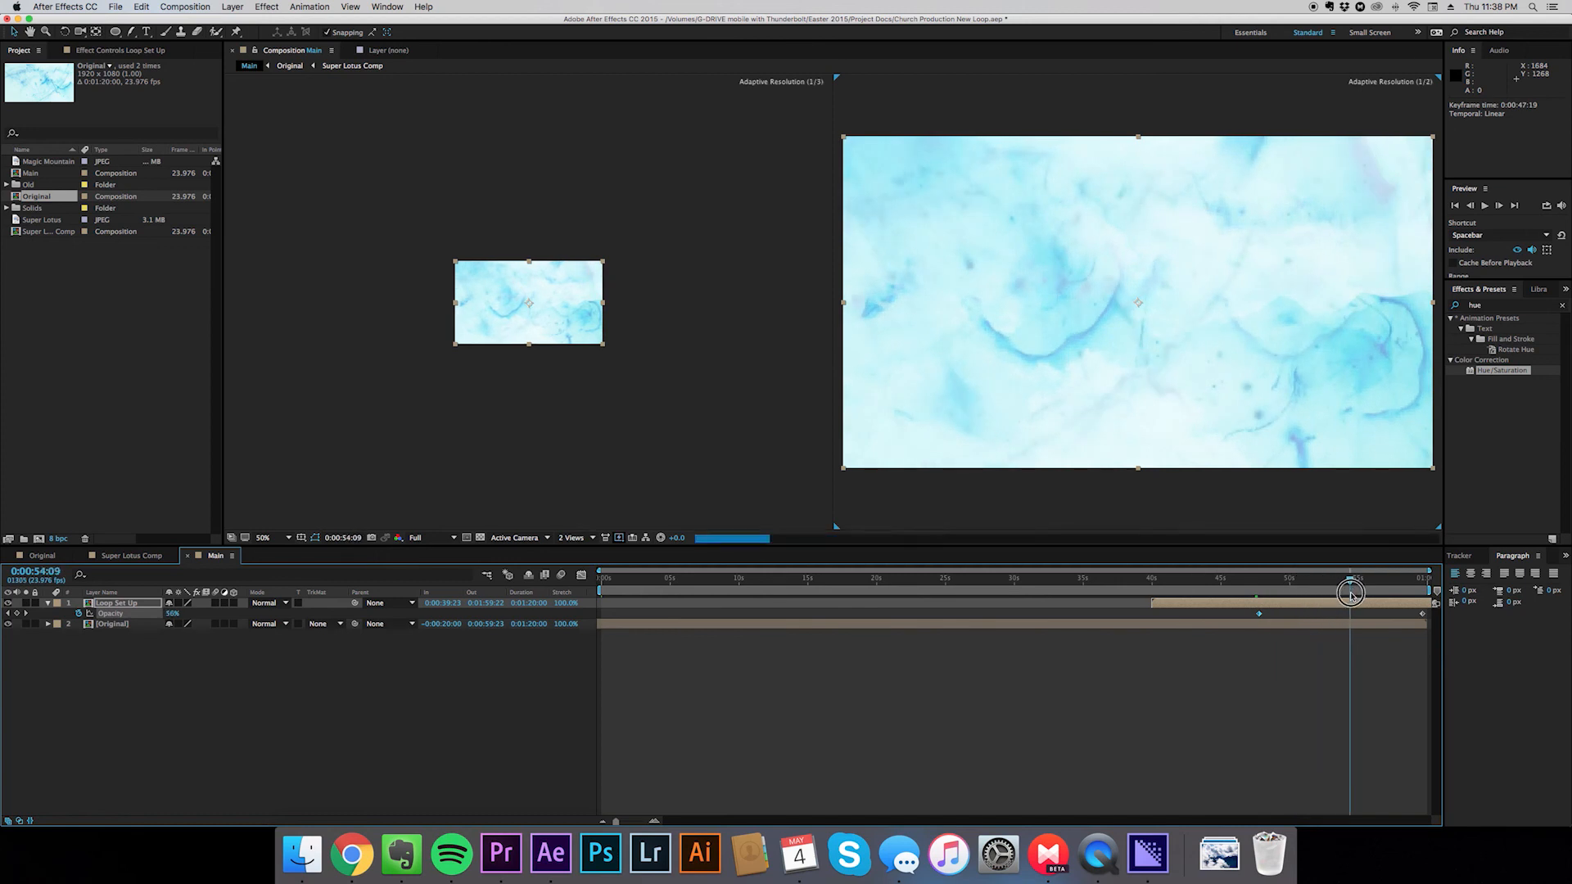
pyautogui.moveTo(1350, 593); pyautogui.dragTo(1424, 594)
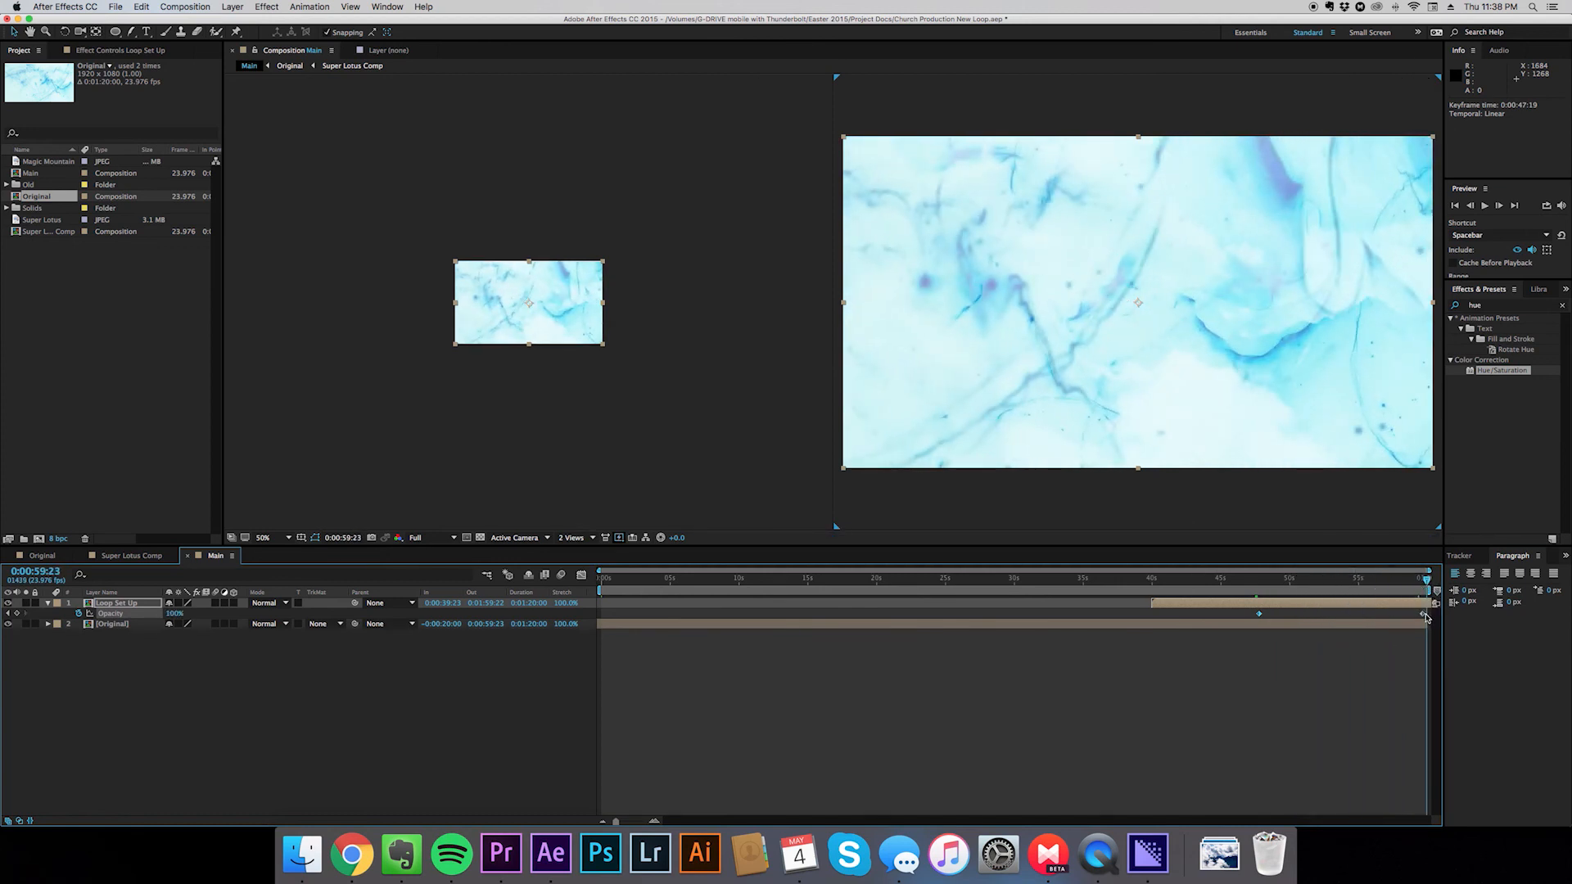
pyautogui.moveTo(1426, 615)
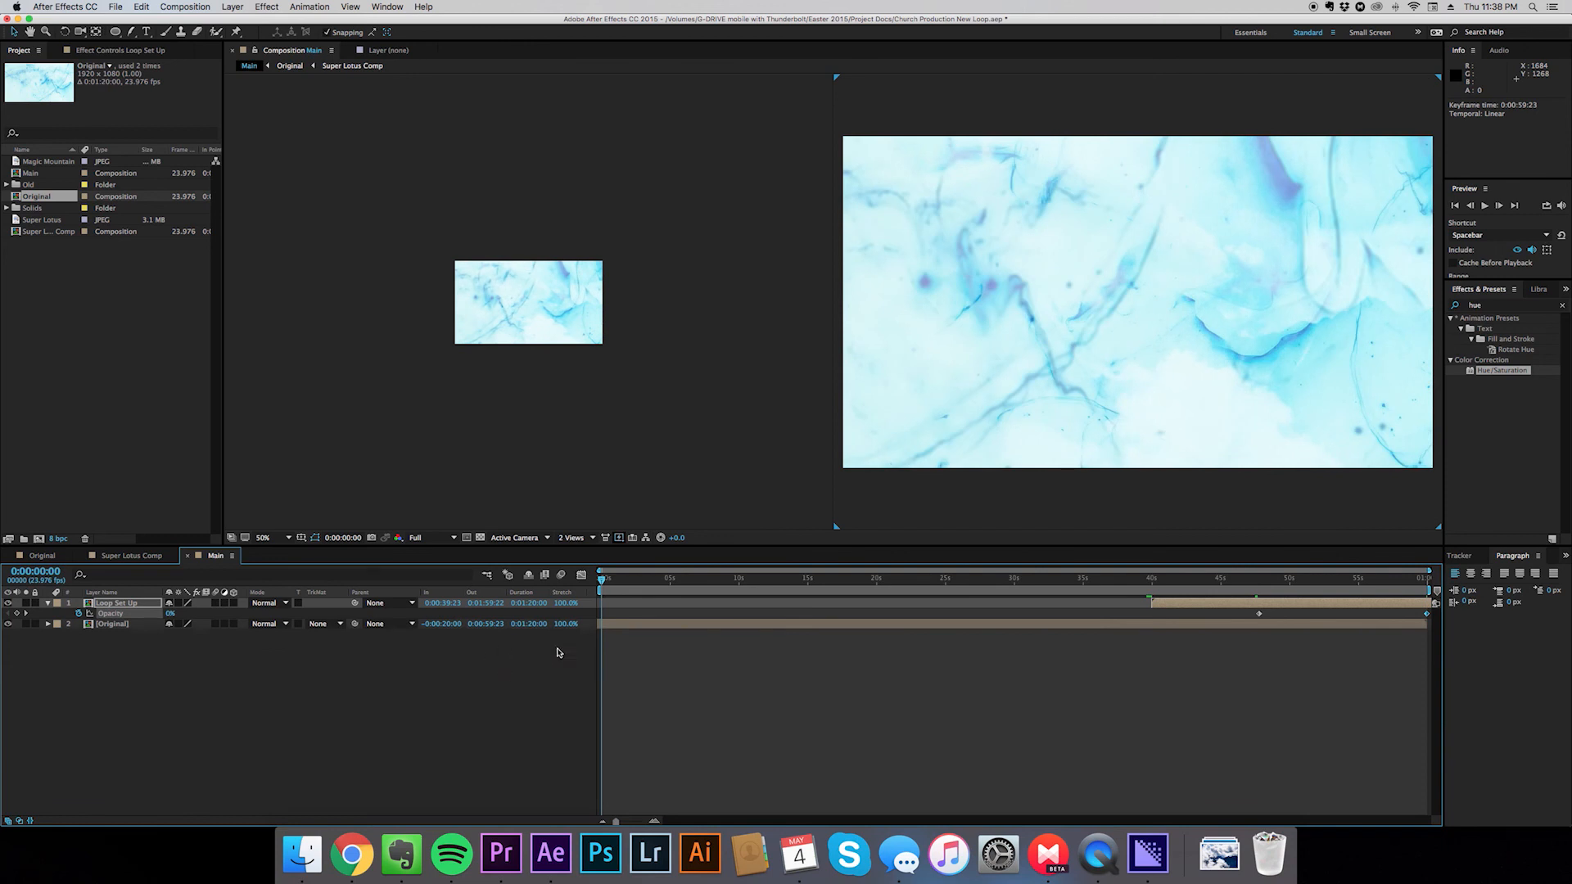
pyautogui.moveTo(880, 689)
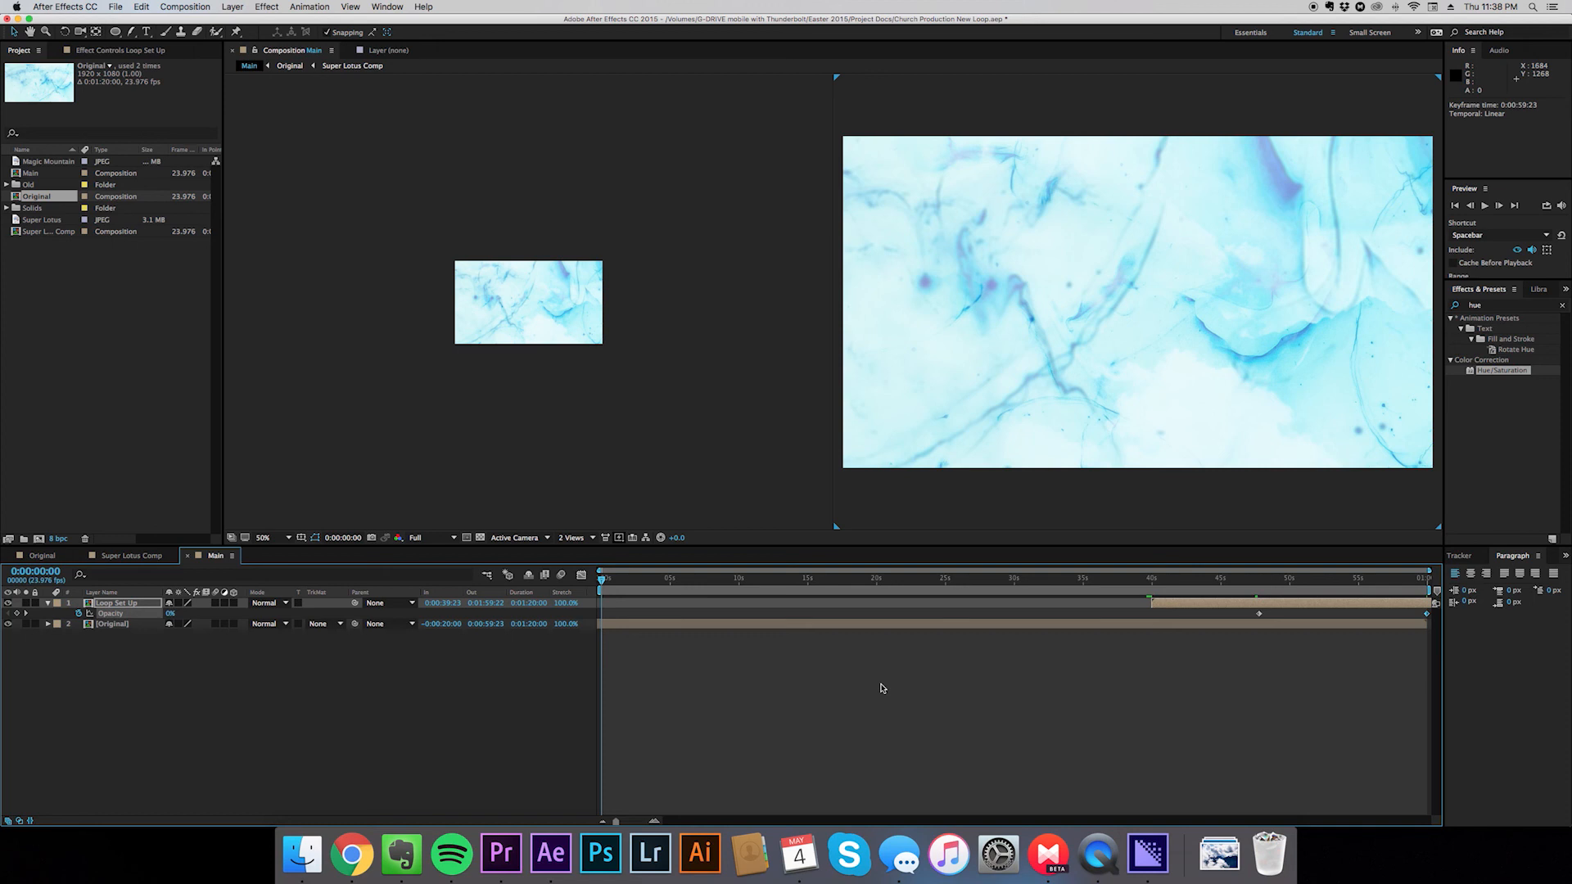
# Queue the Main comp in Adobe Media Encoder via File > Export
pyautogui.click(116, 8)
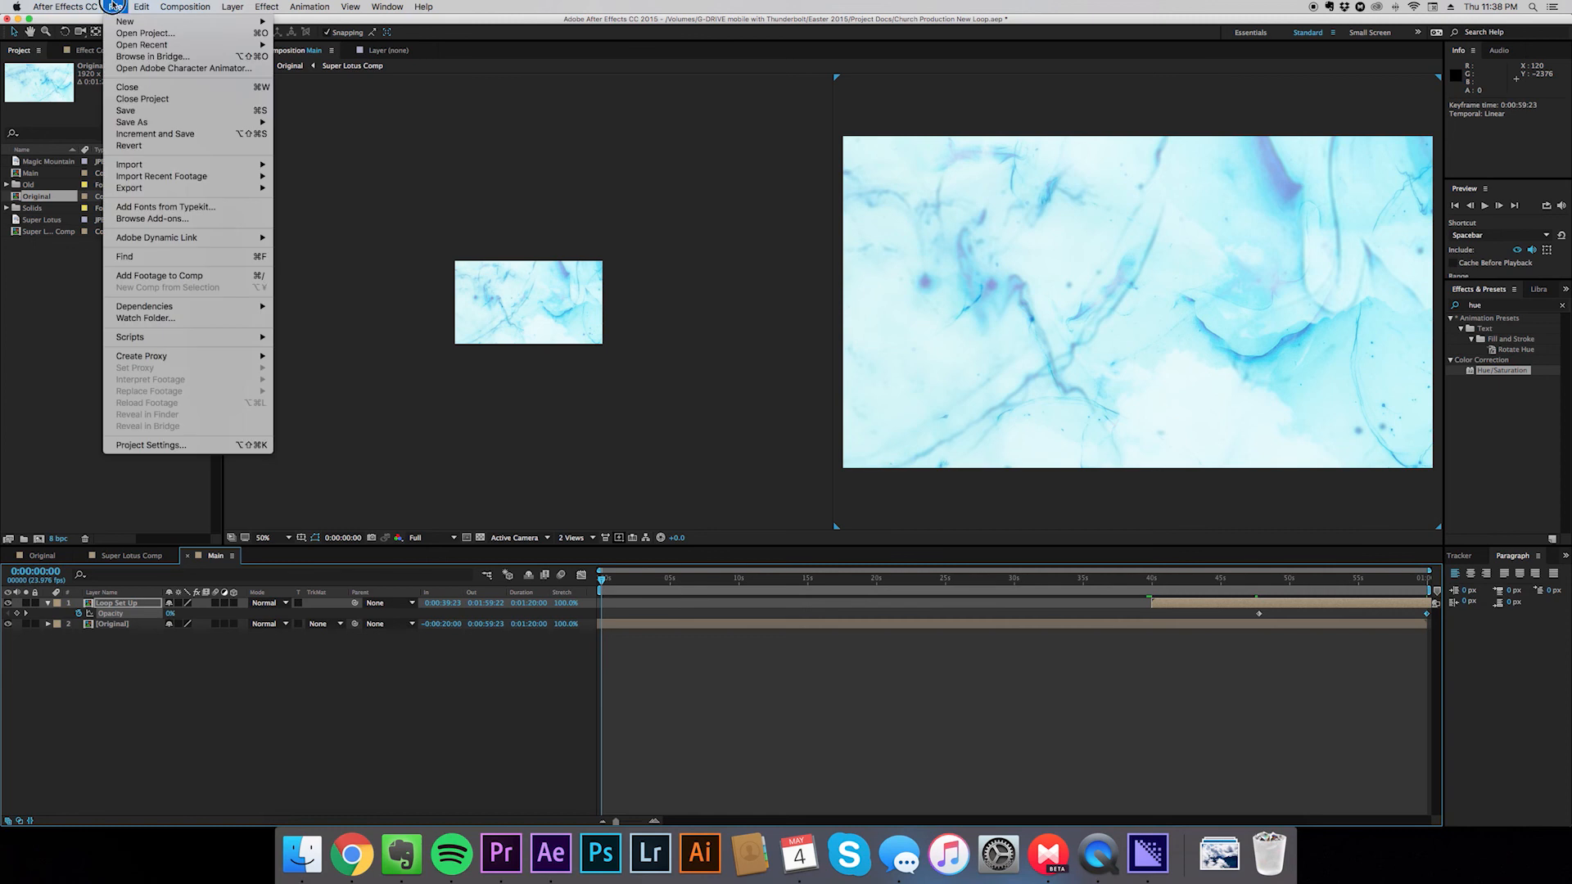
pyautogui.moveTo(129, 187)
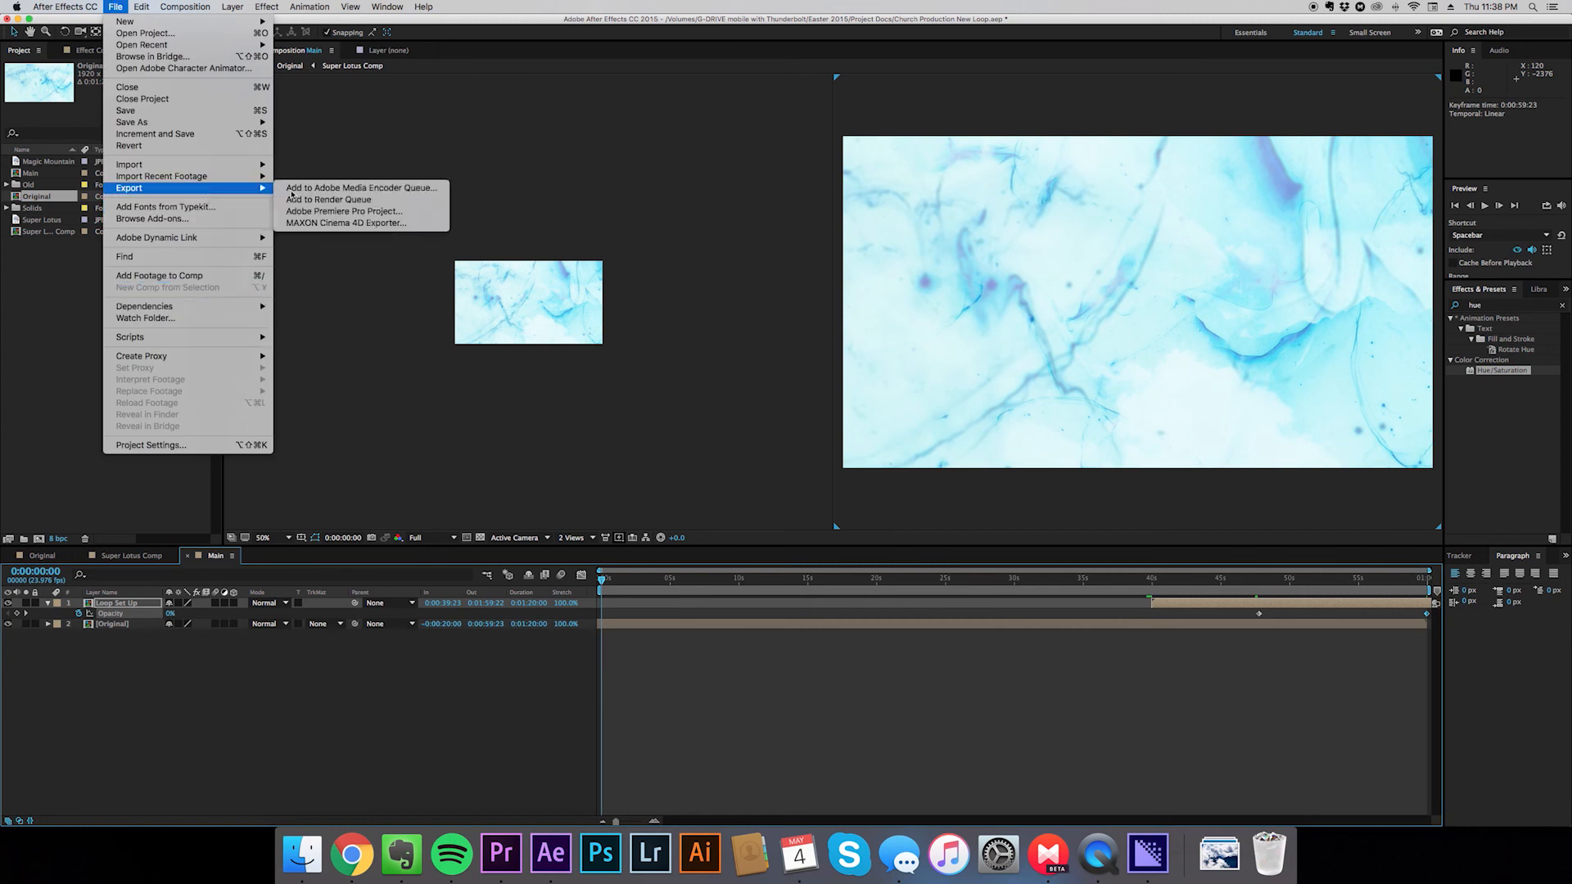
pyautogui.click(871, 305)
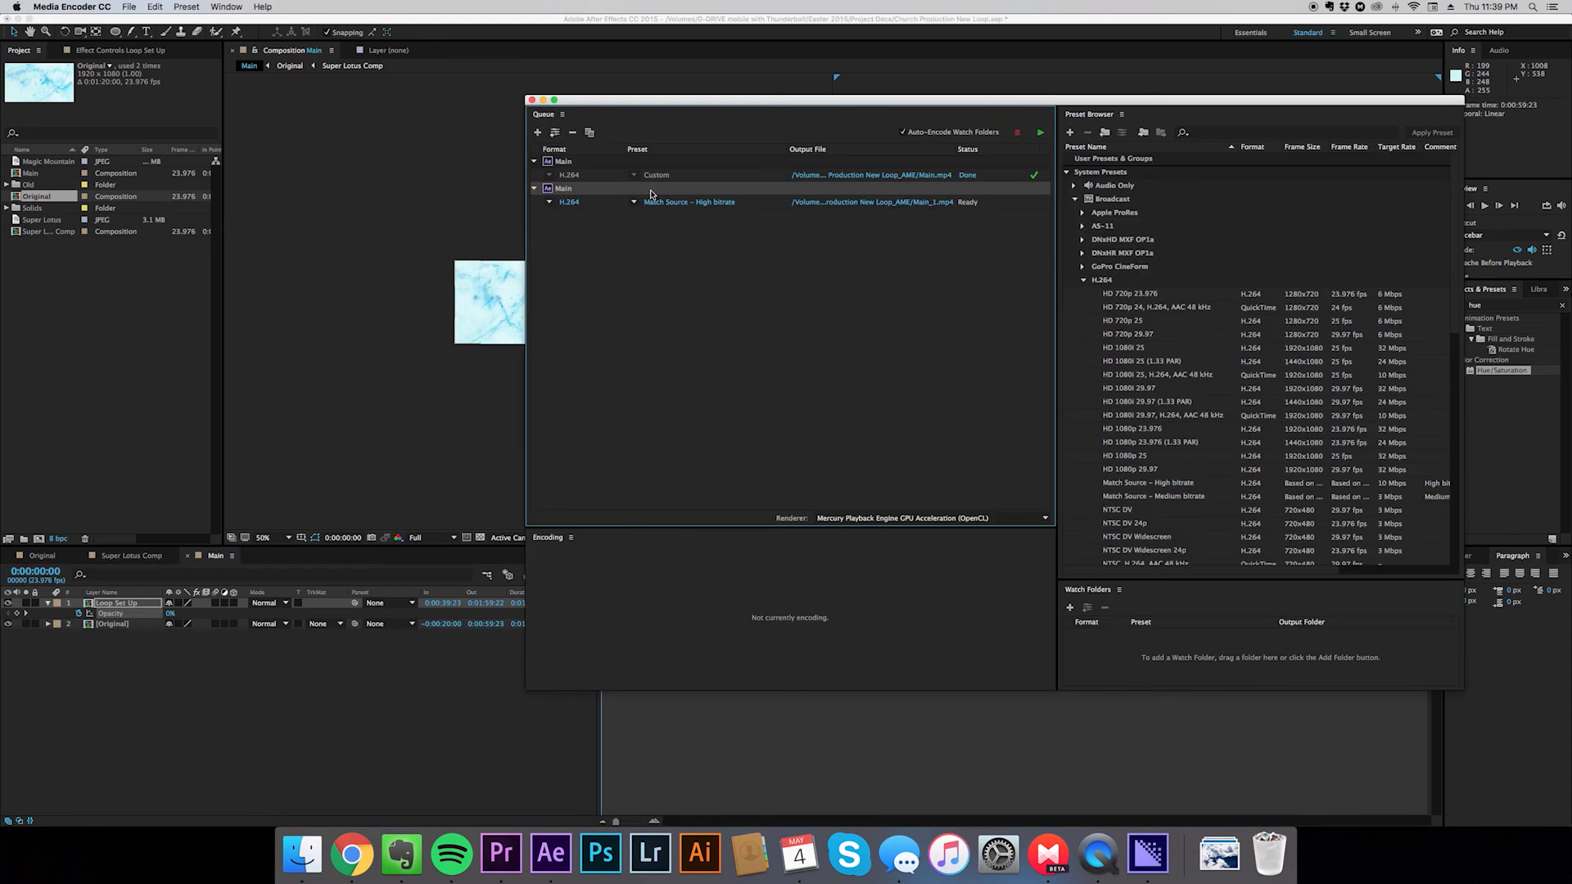
# Enable Use Maximum Render Quality in the Main item's H.264 export settings
pyautogui.click(1040, 131)
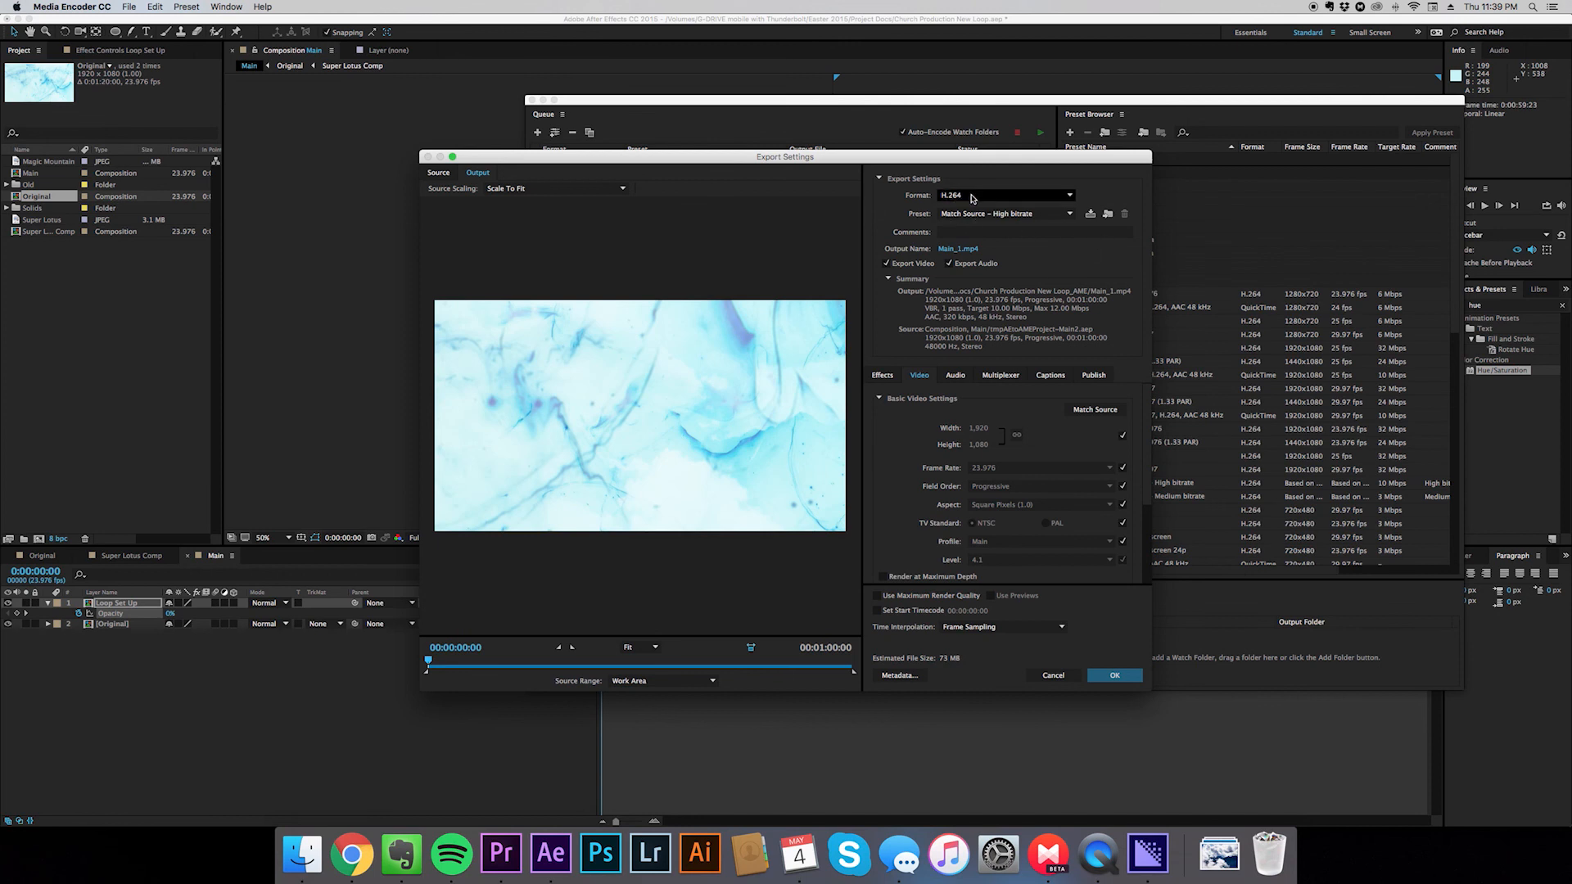
pyautogui.moveTo(978, 196)
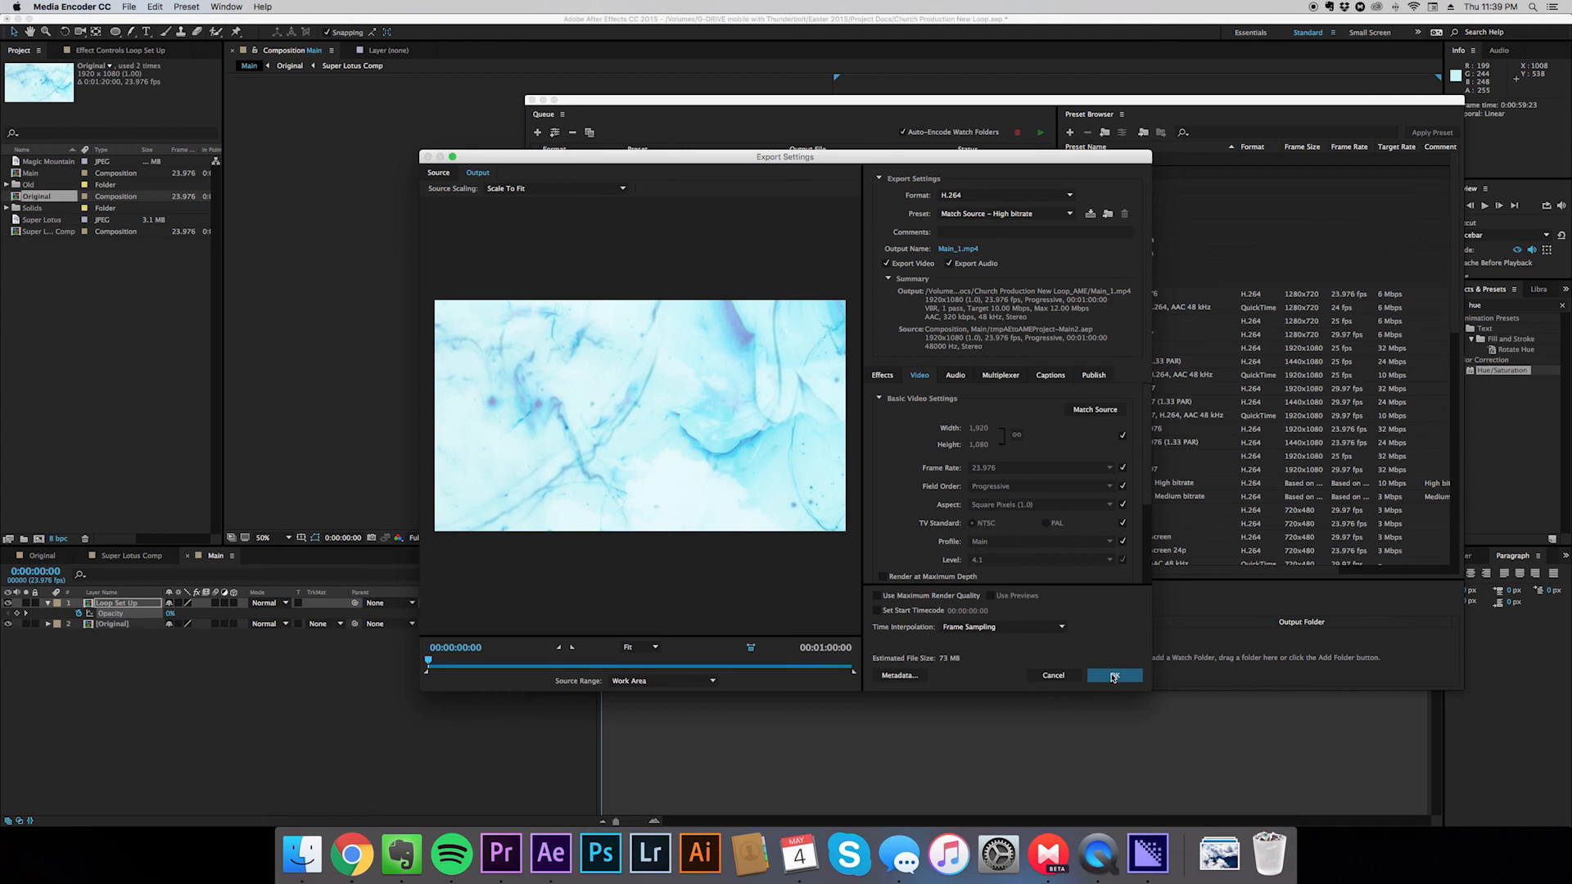
pyautogui.scroll(-3)
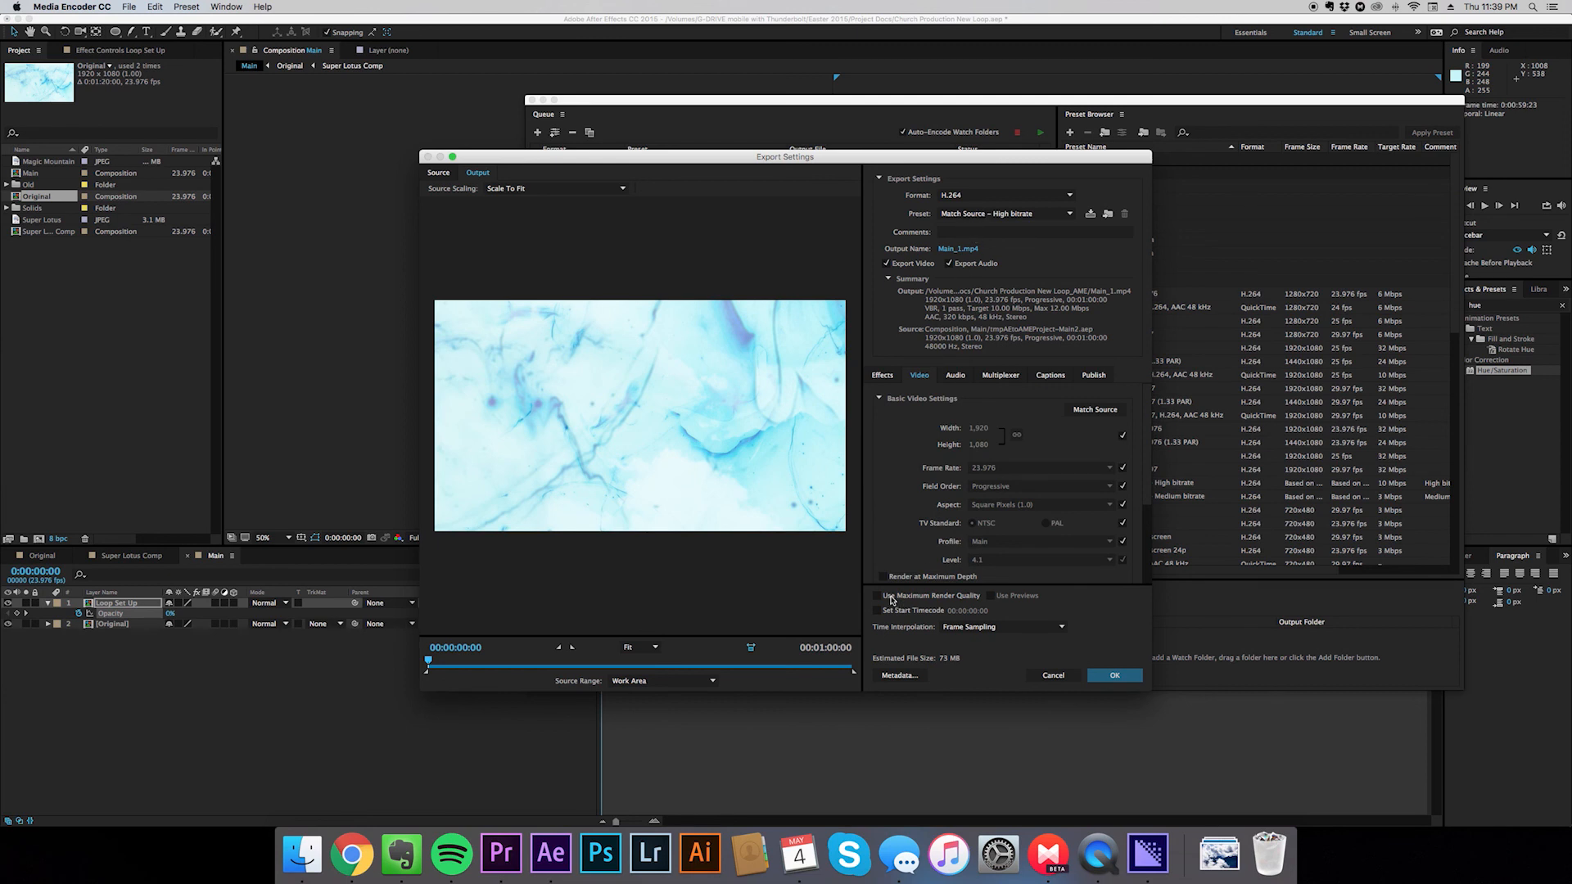
pyautogui.click(878, 595)
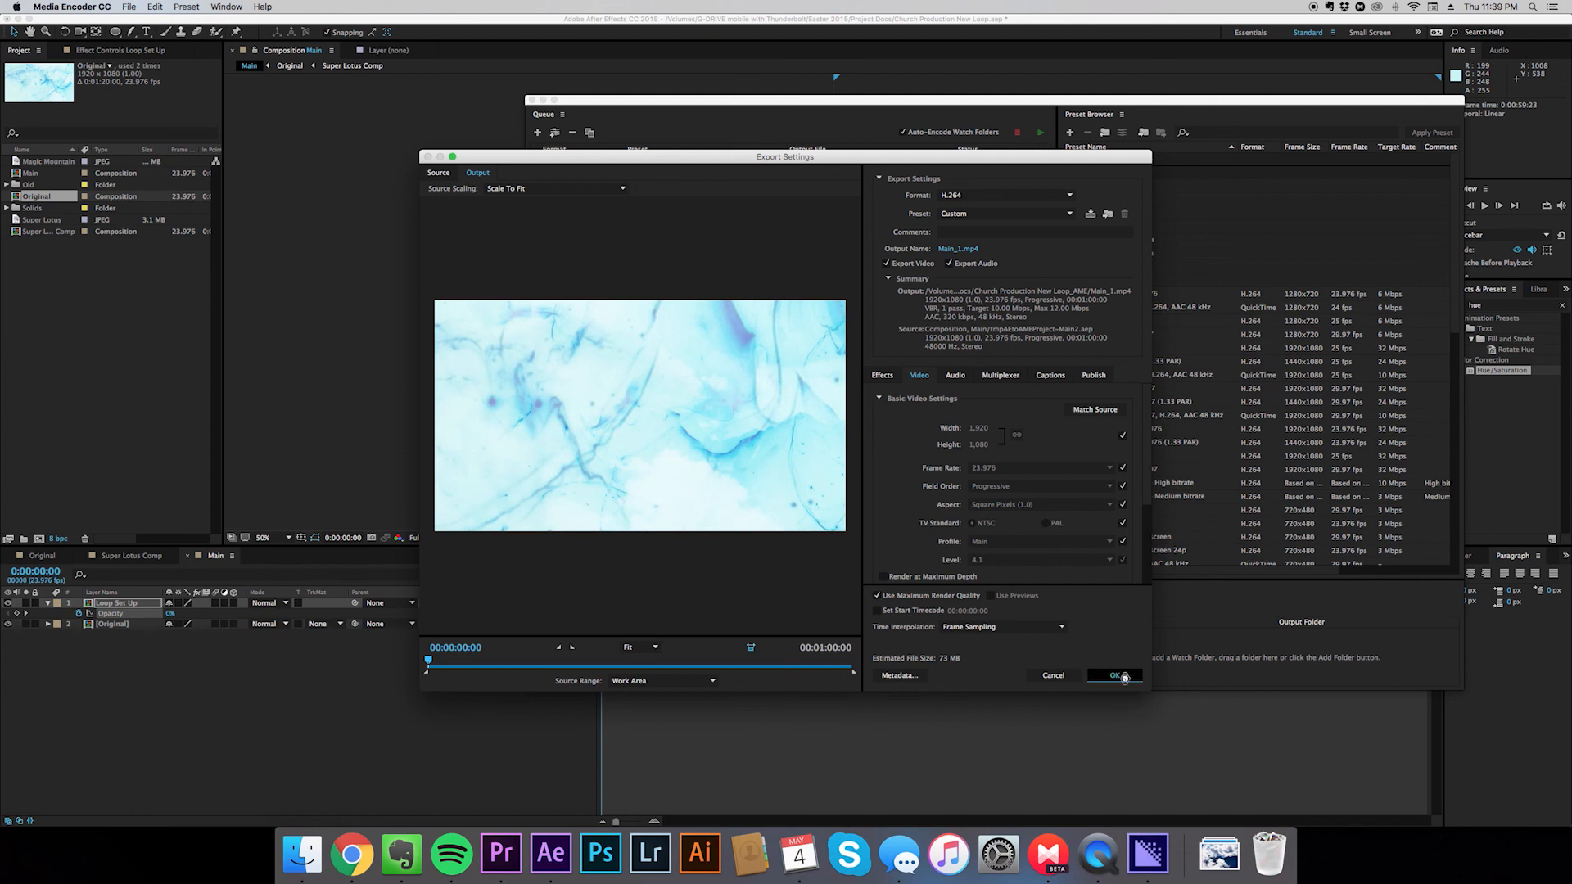
pyautogui.click(1116, 674)
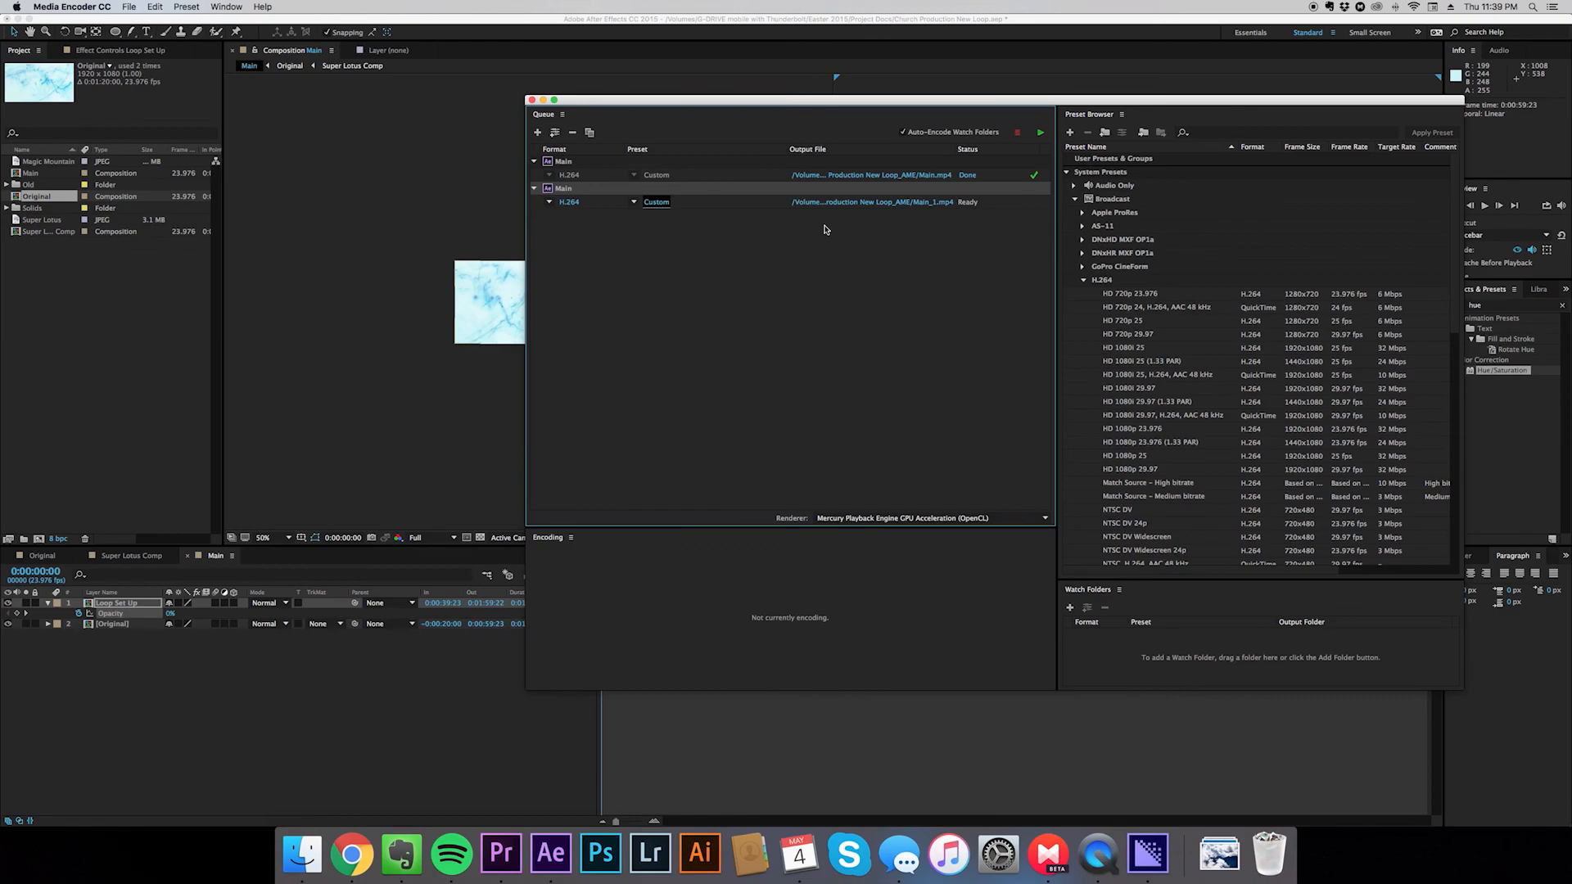